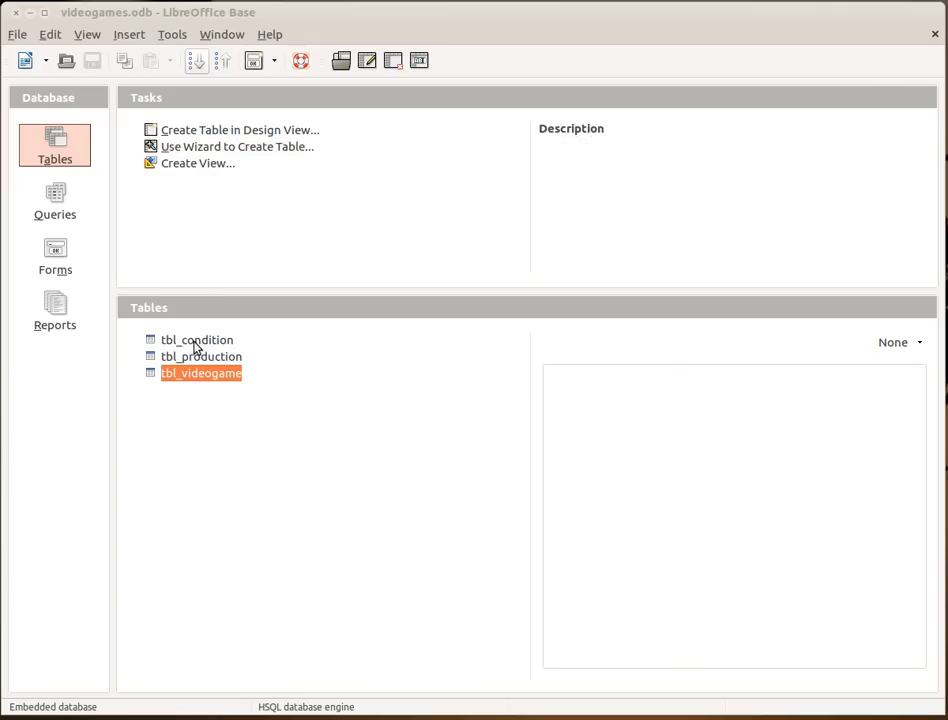
View the records of tbl_condition, tbl_production and the empty tbl_videogame in turn.
double_click(196, 340)
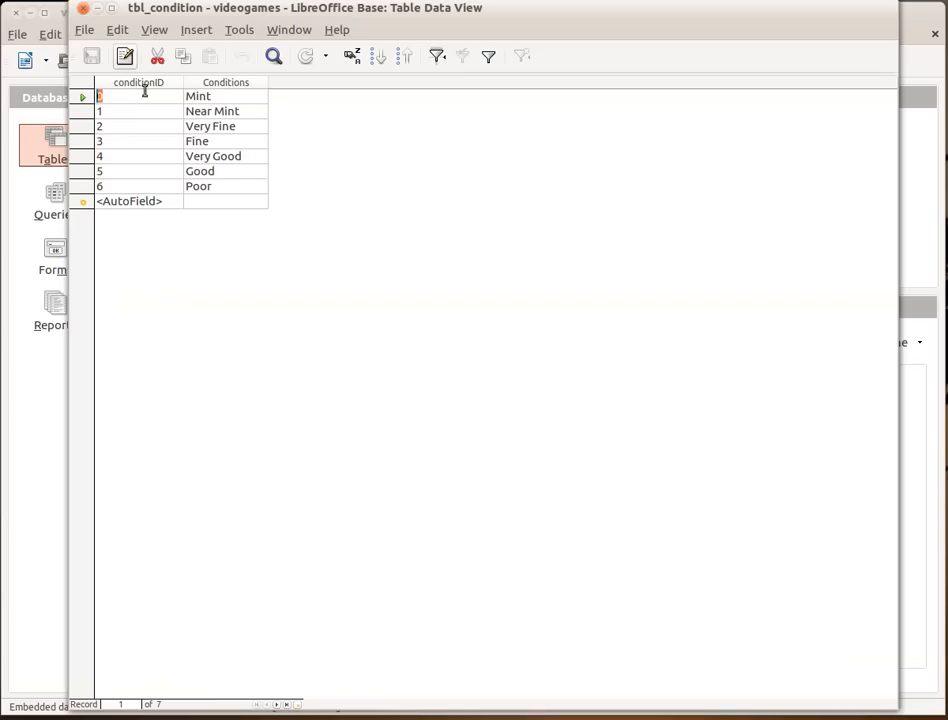
mouse_move(256, 100)
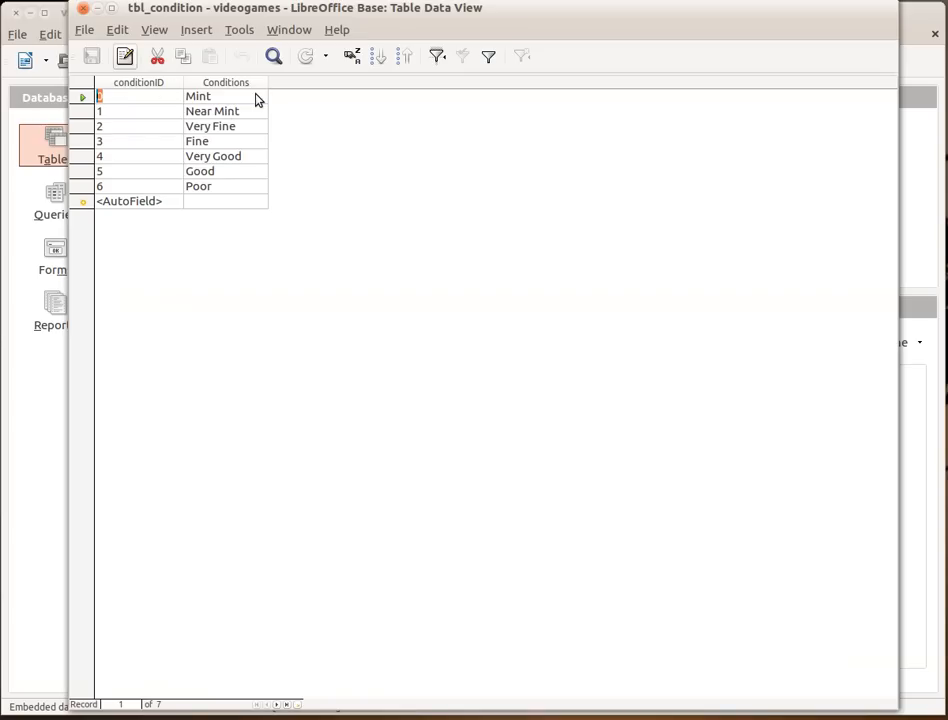
mouse_move(248, 140)
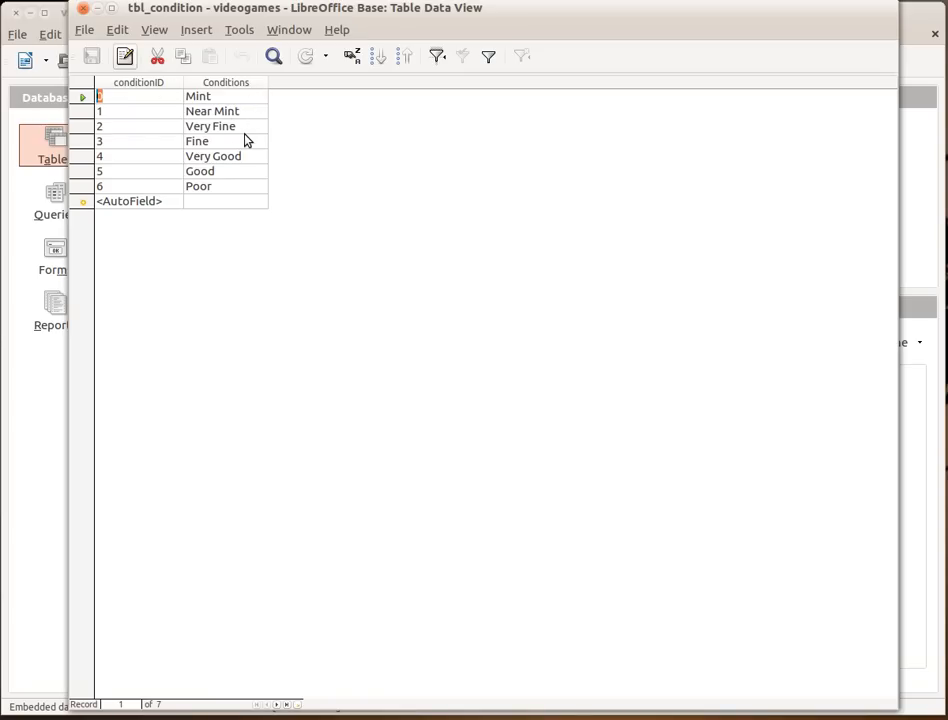
mouse_move(184, 212)
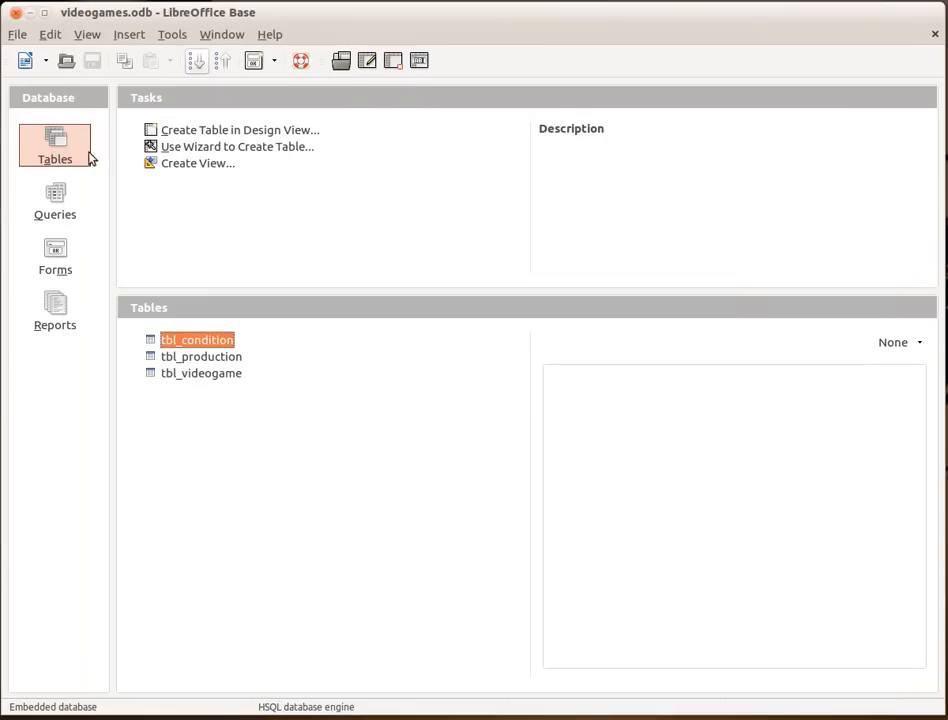
double_click(200, 356)
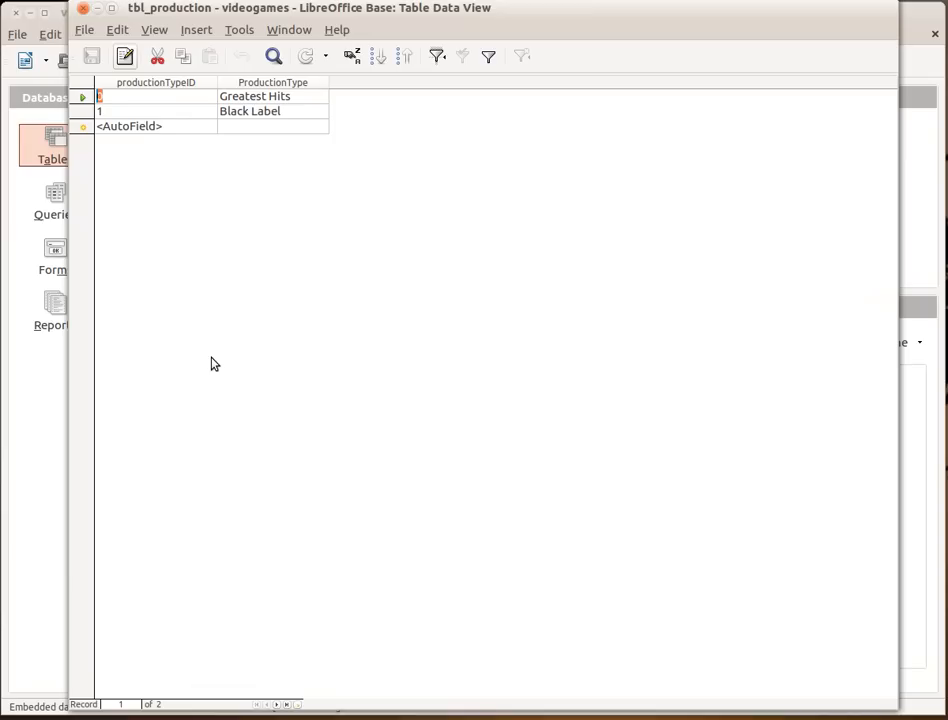
mouse_move(246, 108)
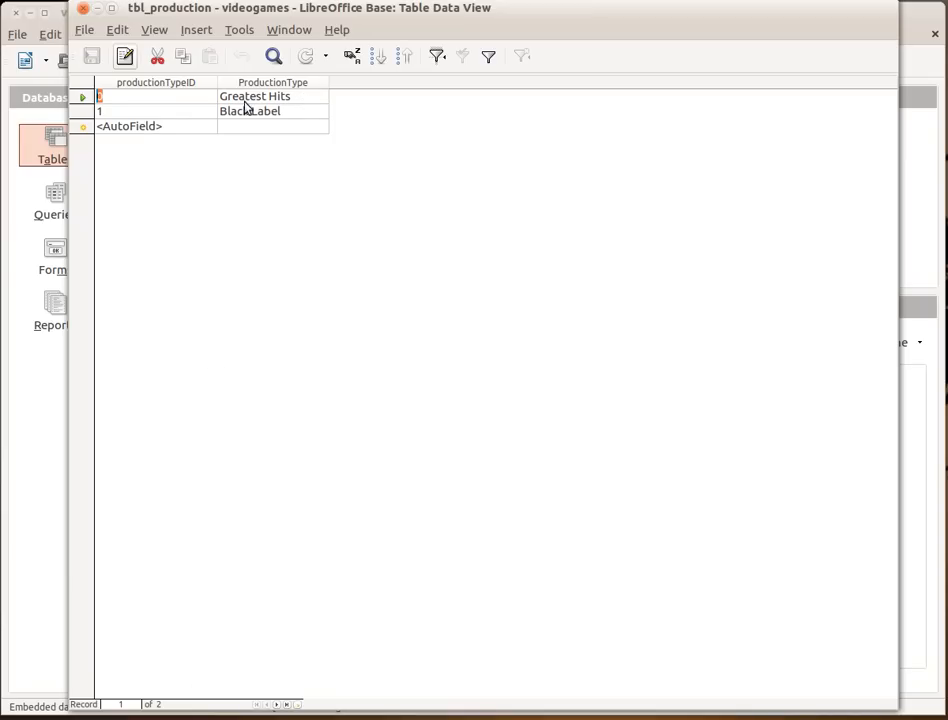
mouse_move(280, 122)
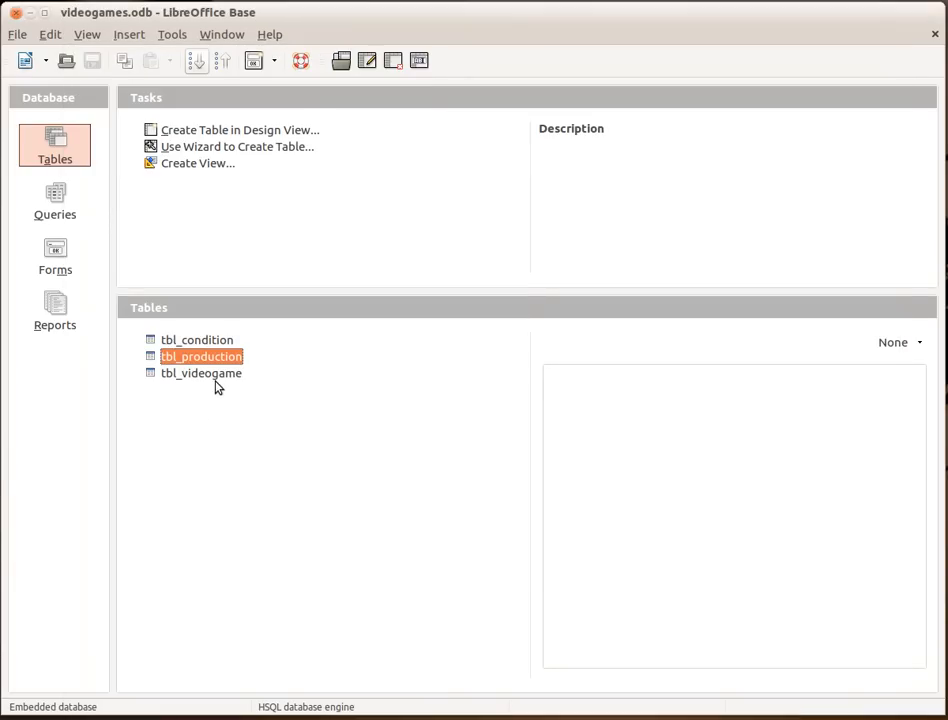
double_click(200, 374)
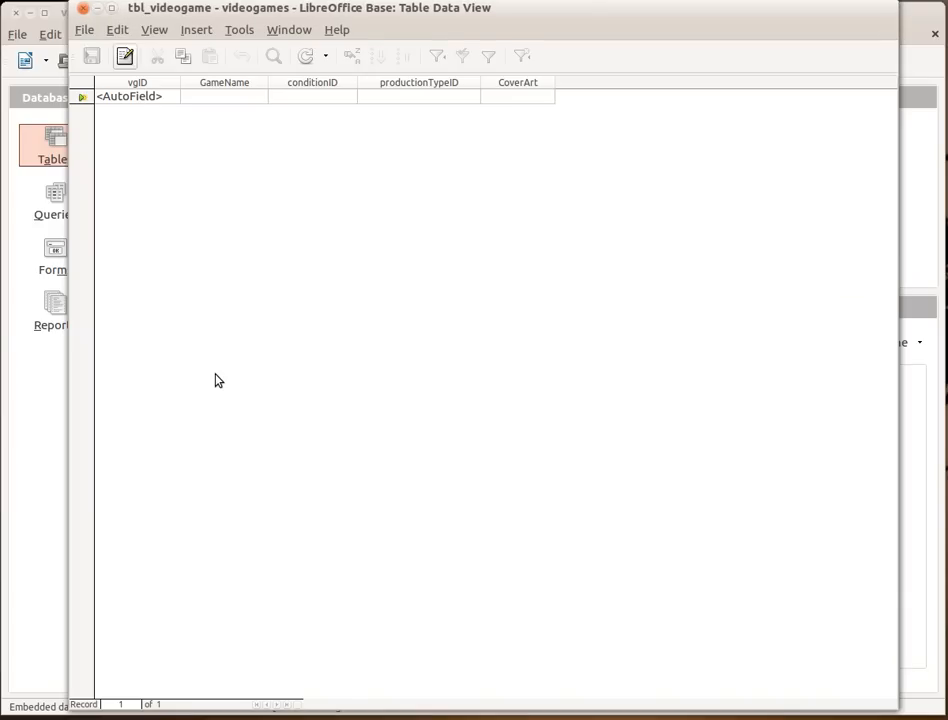
mouse_move(430, 130)
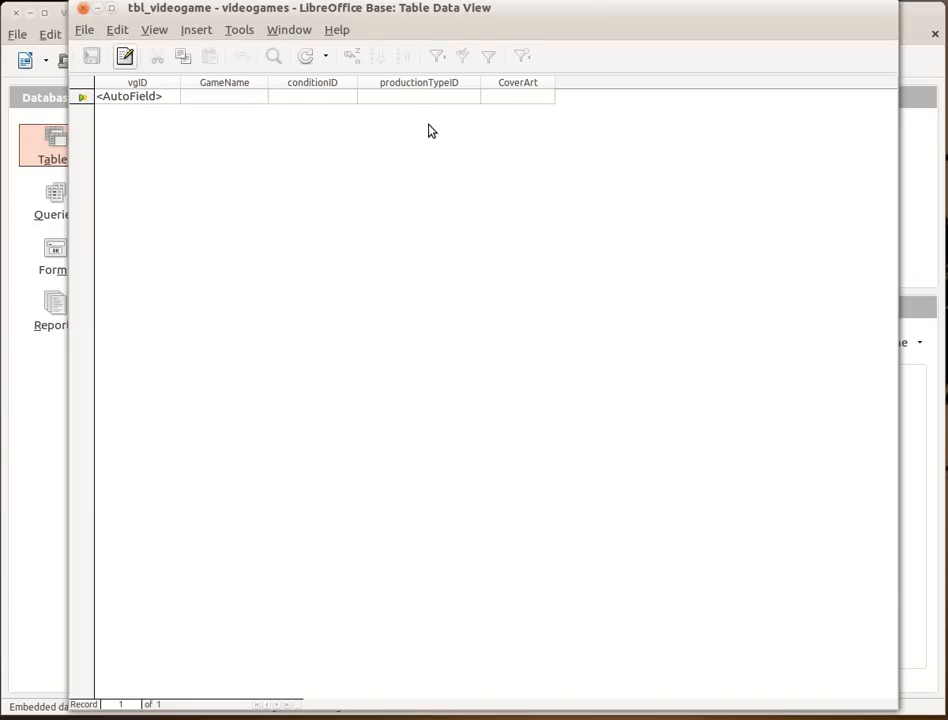
mouse_move(284, 88)
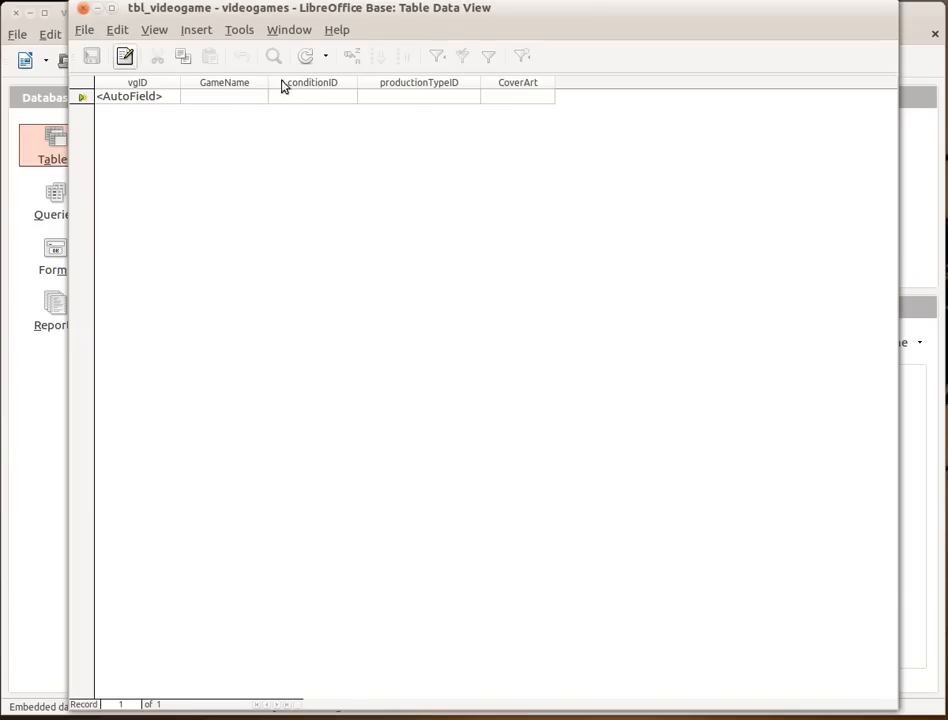
mouse_move(418, 96)
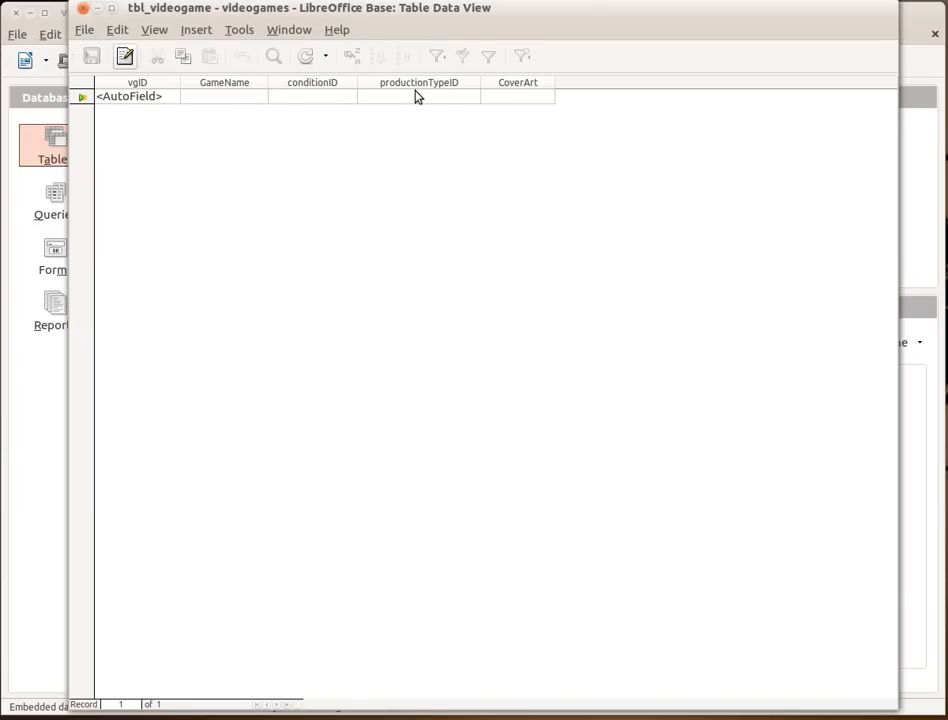
mouse_move(532, 100)
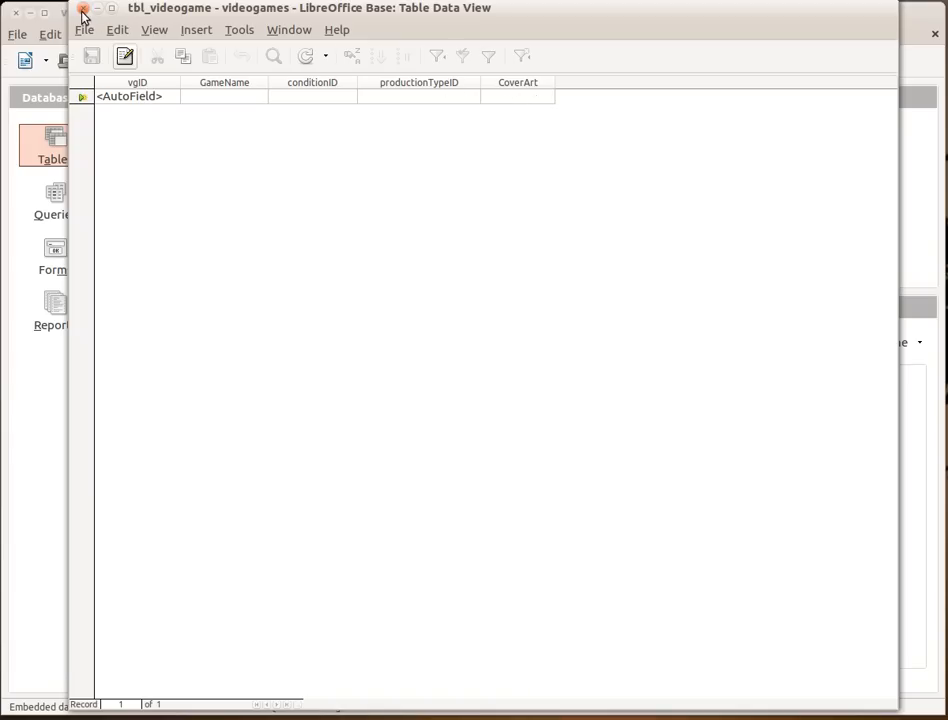
Close the records view and open tbl_videogame in Table Design for editing.
left_click(84, 8)
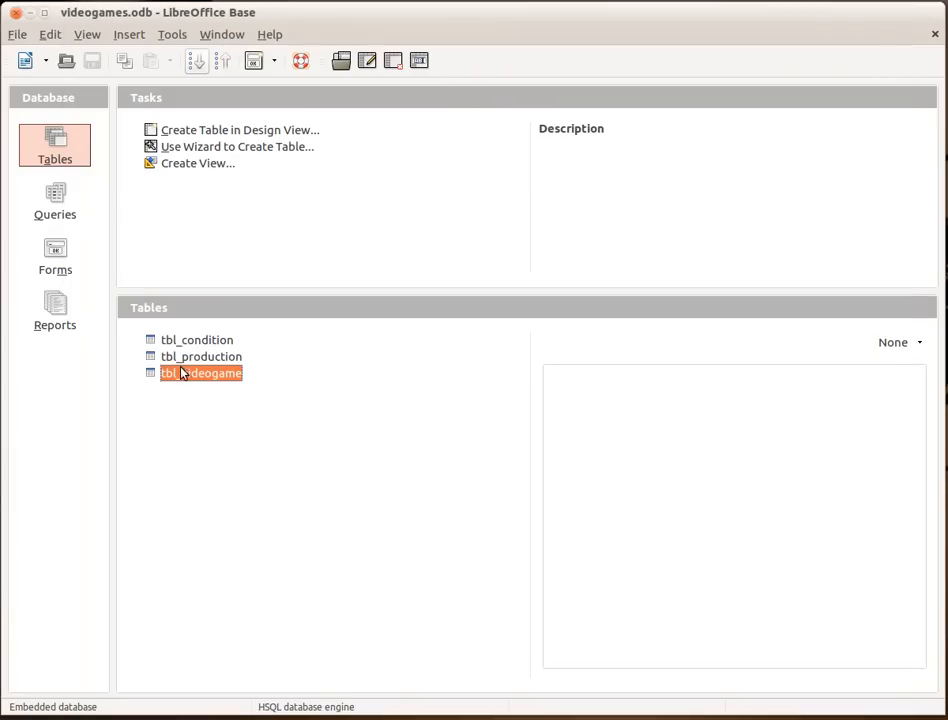
right_click(200, 374)
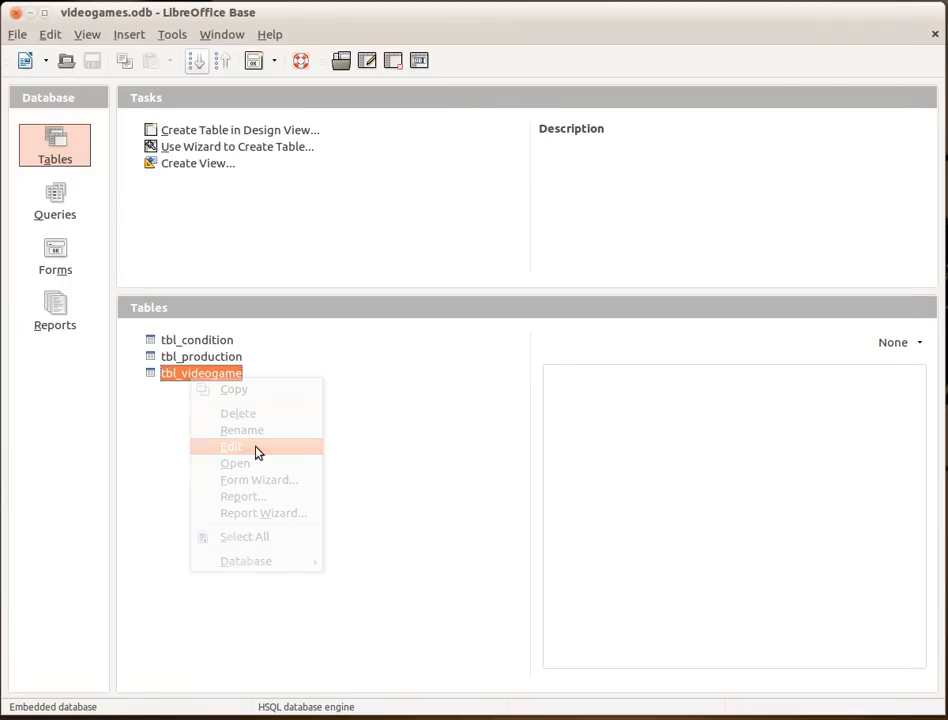
left_click(232, 446)
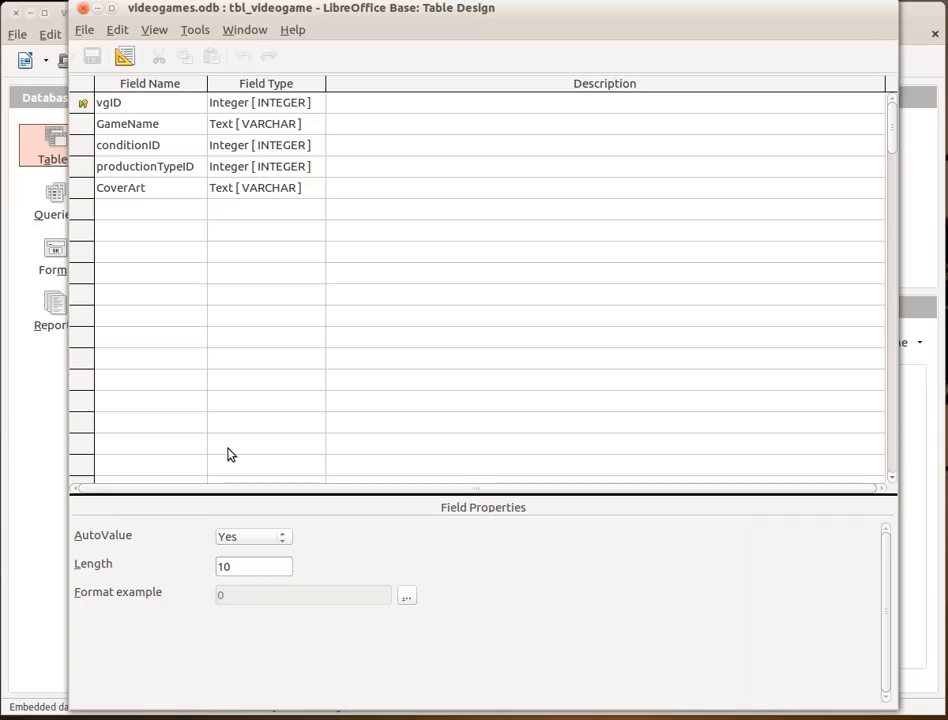
mouse_move(340, 112)
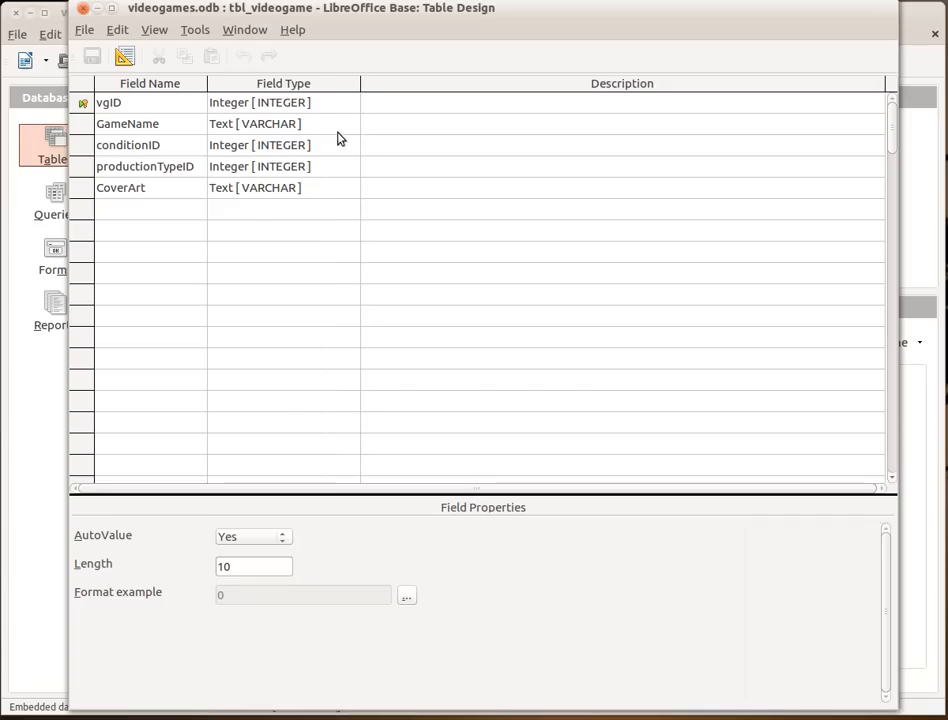
mouse_move(240, 206)
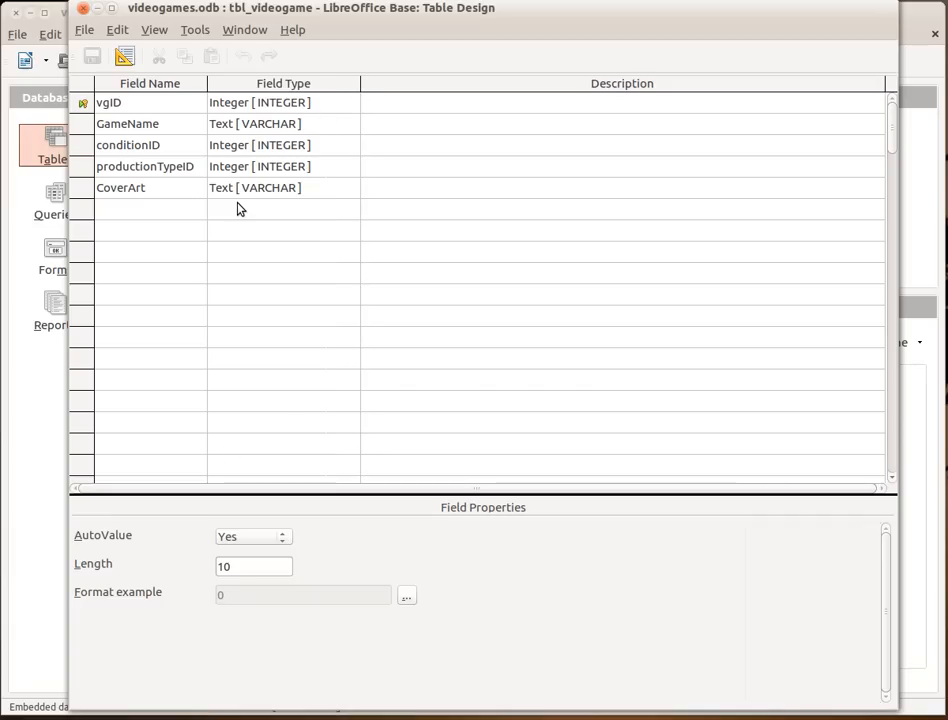
mouse_move(312, 124)
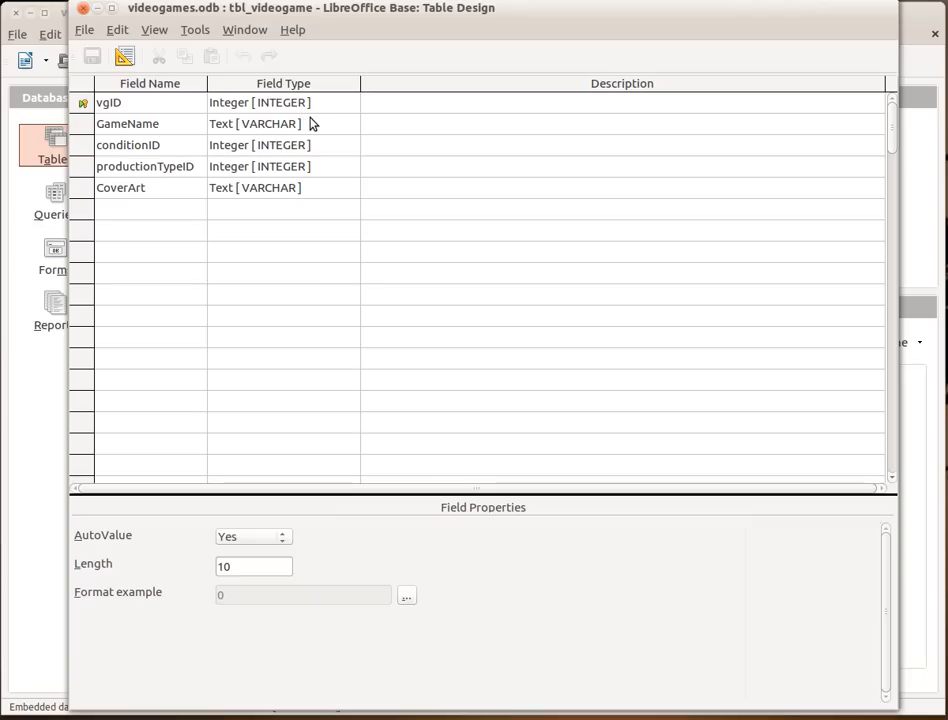
mouse_move(150, 112)
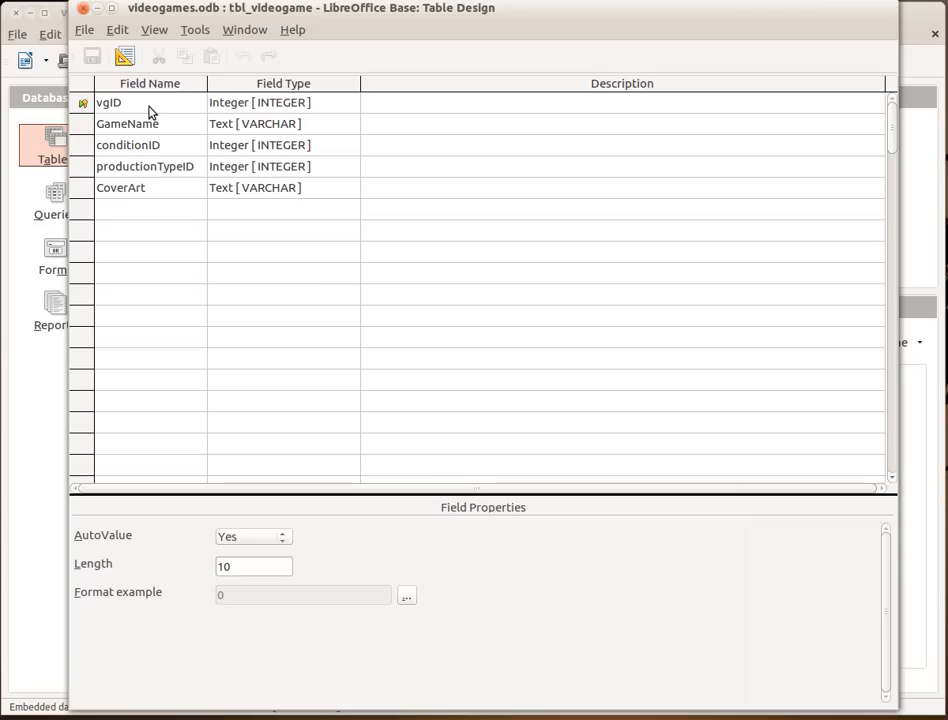
mouse_move(236, 128)
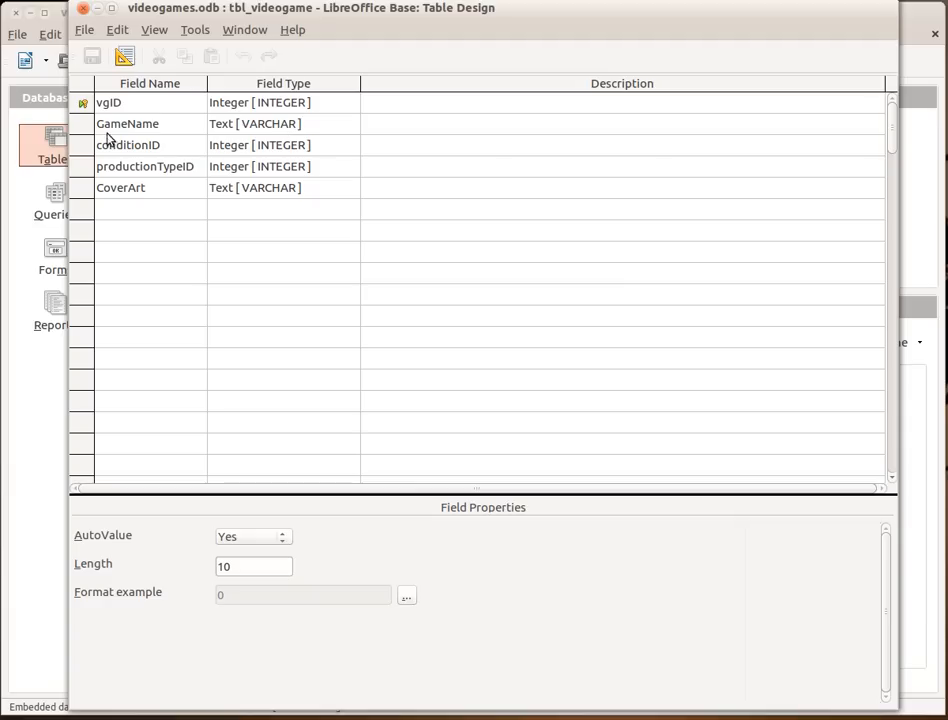
Inspect the conditionID, productionTypeID and CoverArt field properties, then close the design.
left_click(128, 124)
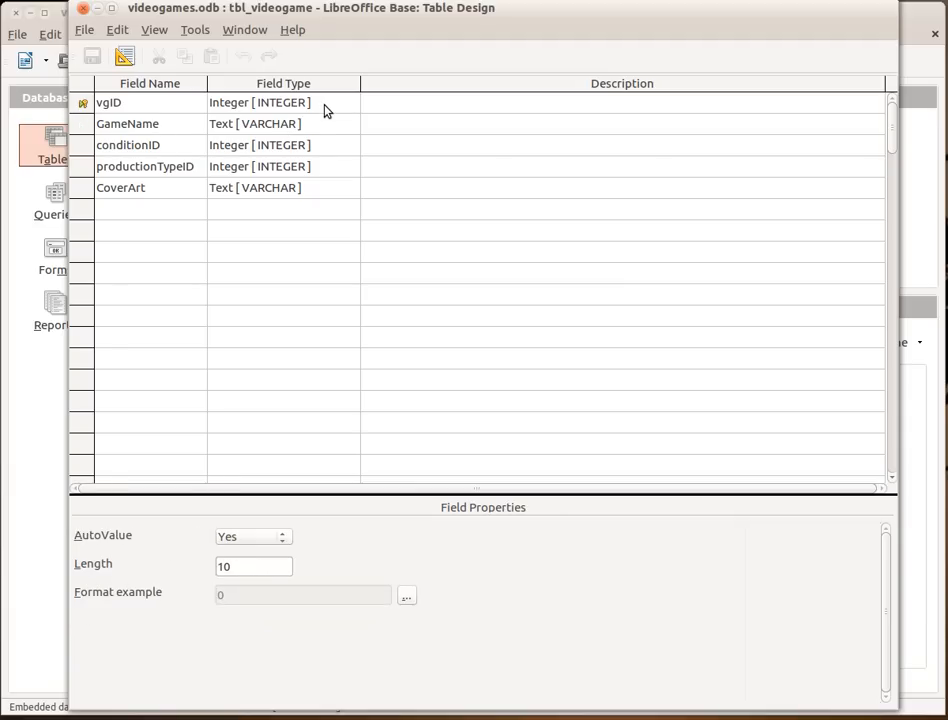
left_click(284, 102)
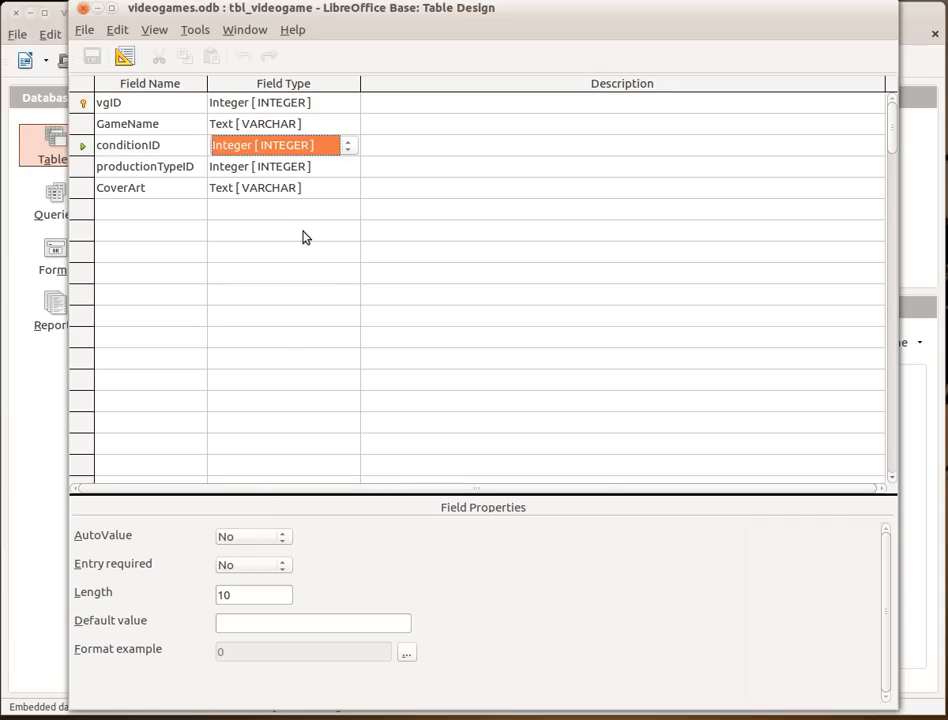
left_click(144, 166)
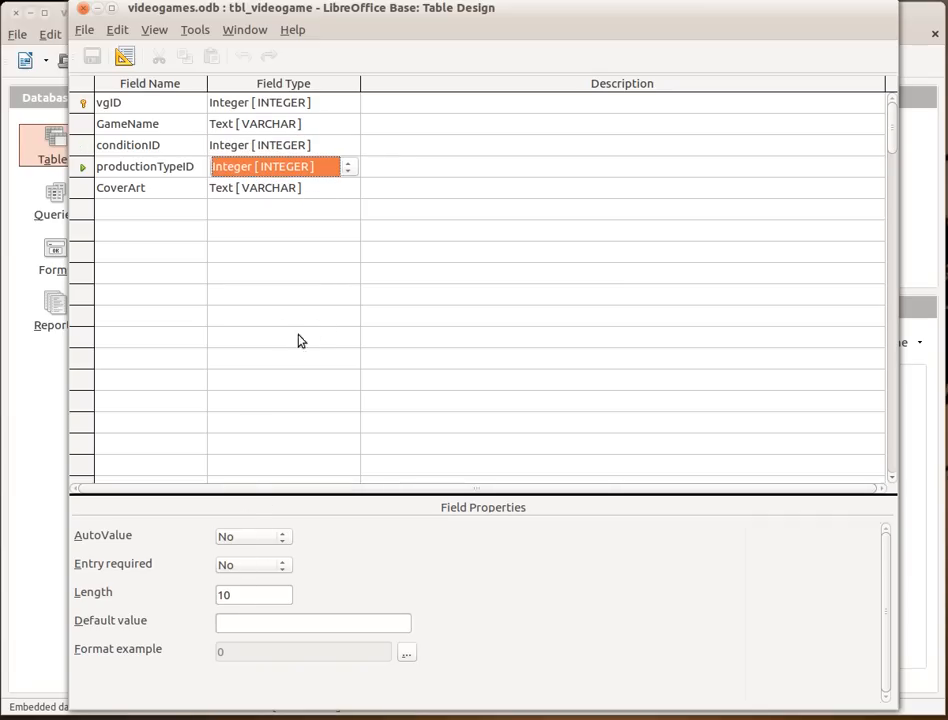
mouse_move(316, 190)
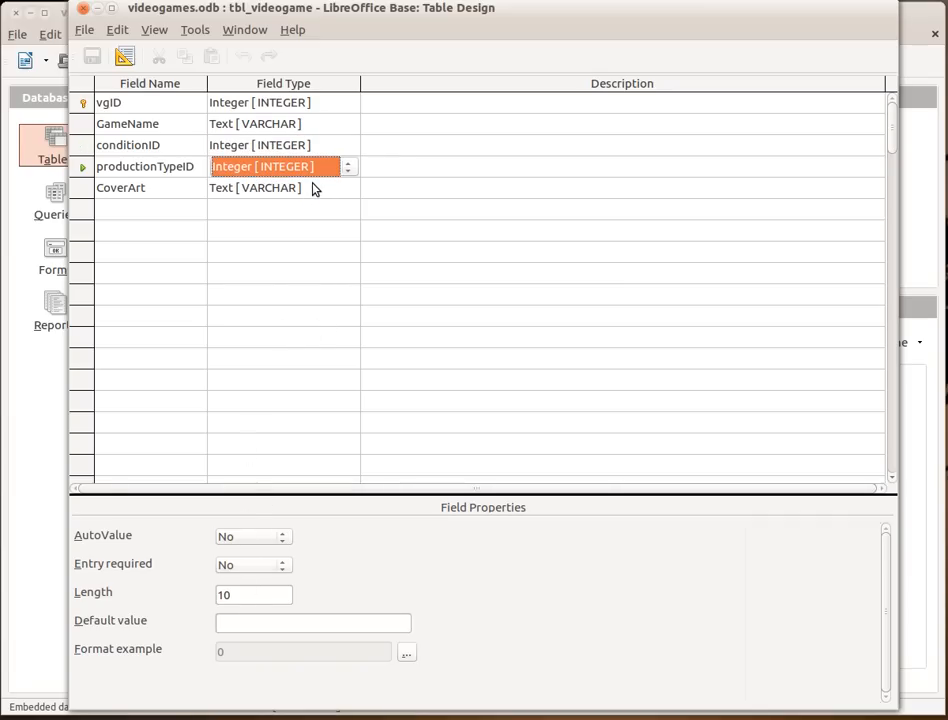
left_click(120, 188)
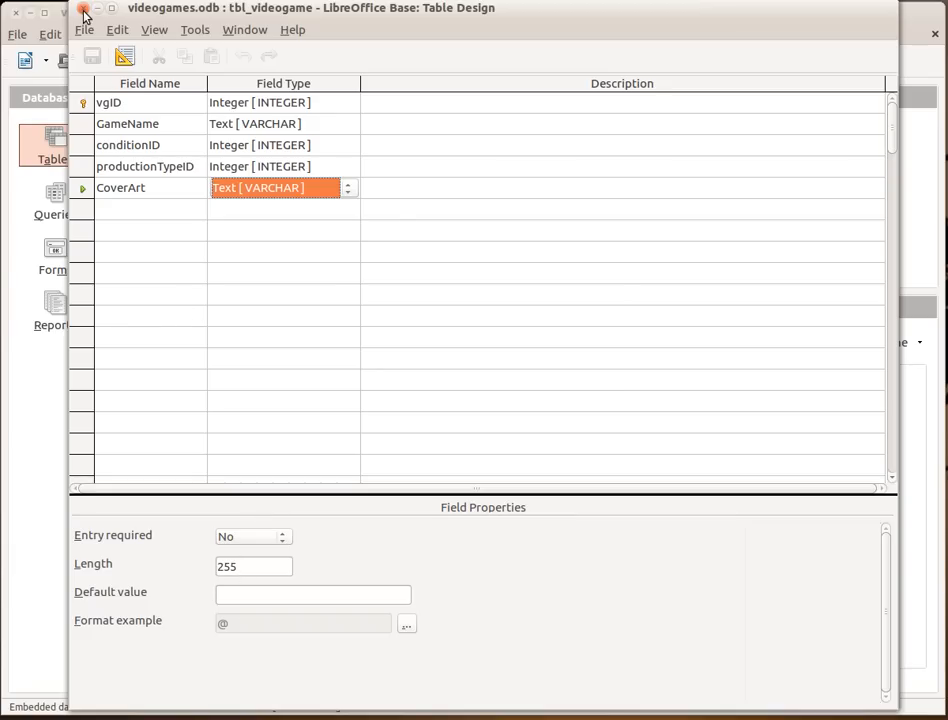
left_click(84, 12)
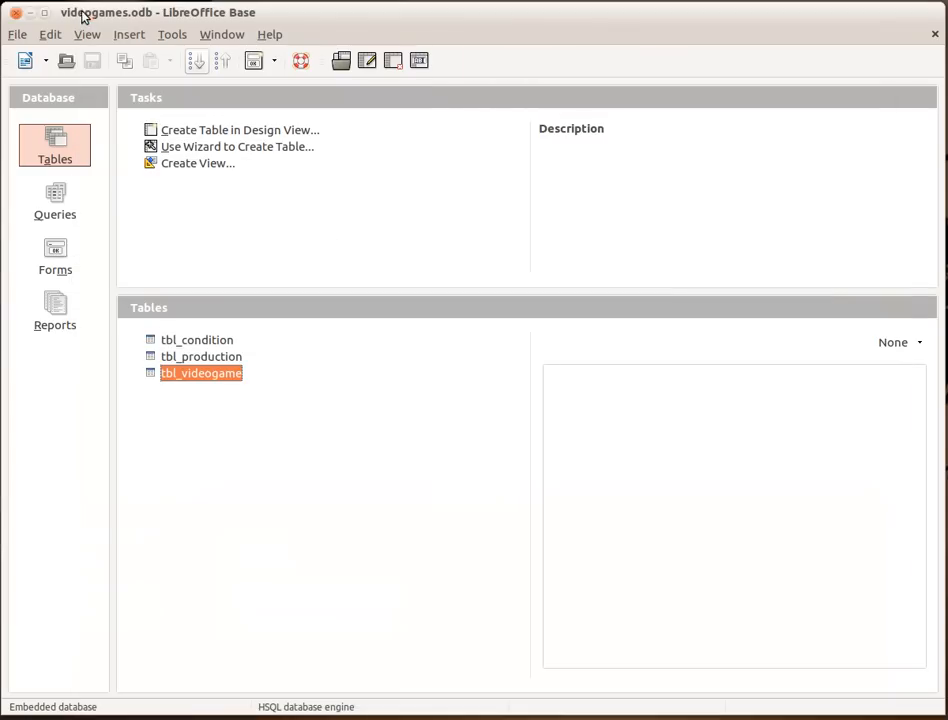
right_click(196, 340)
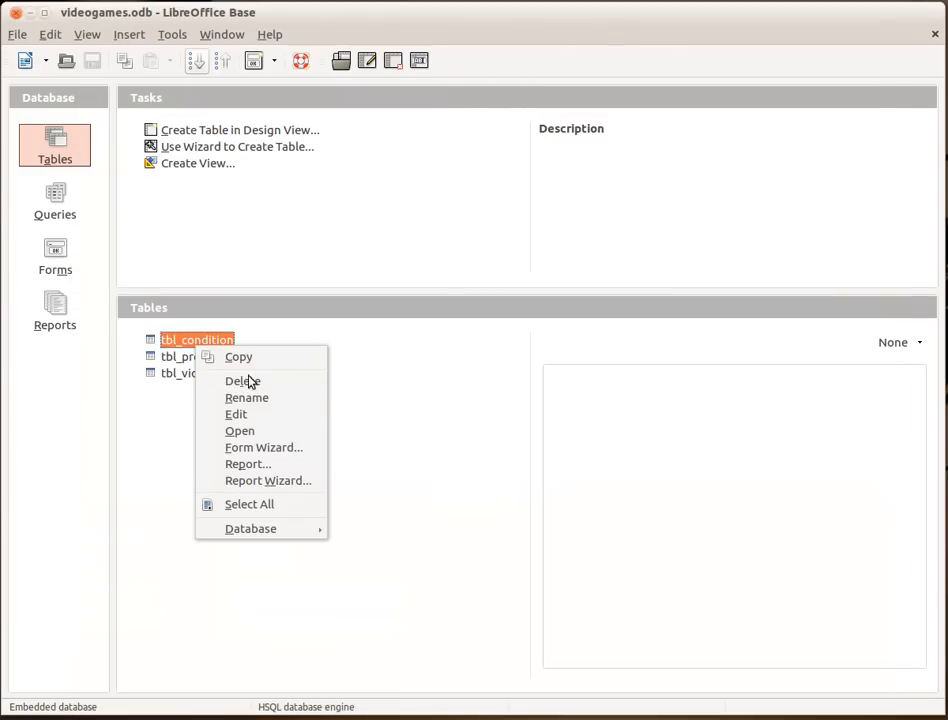
left_click(236, 414)
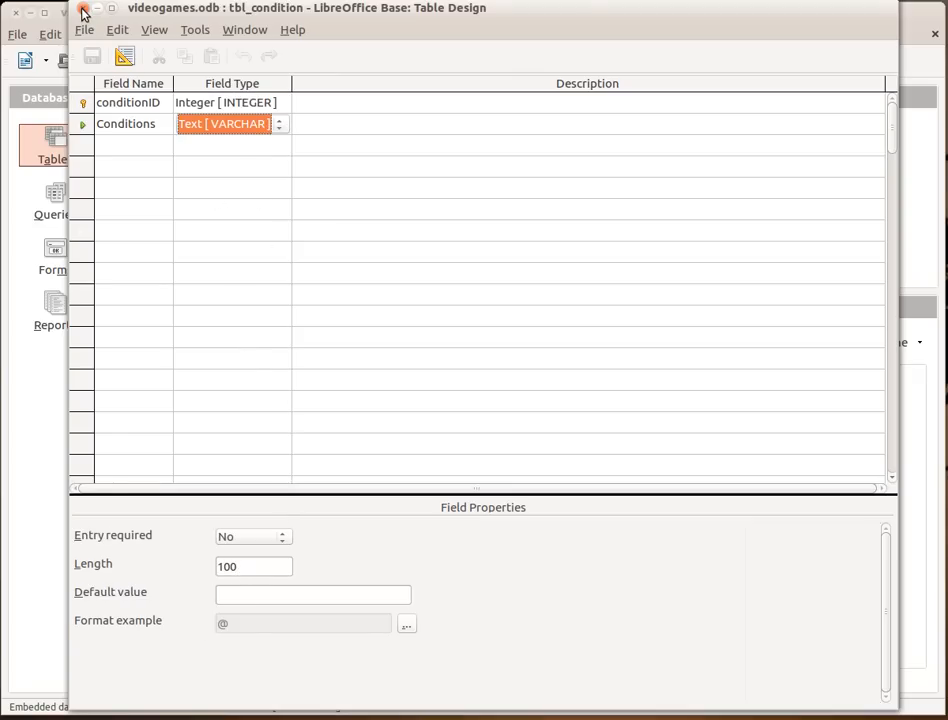
left_click(84, 12)
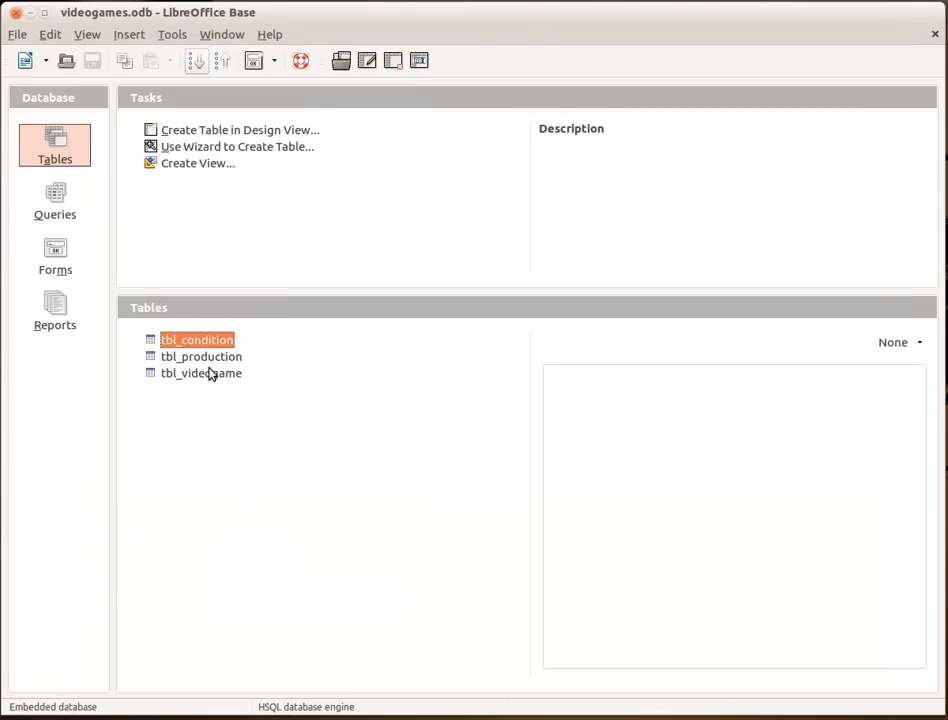
Review tbl_production's design, widening Field Name to read ProductionType, then close it.
right_click(200, 356)
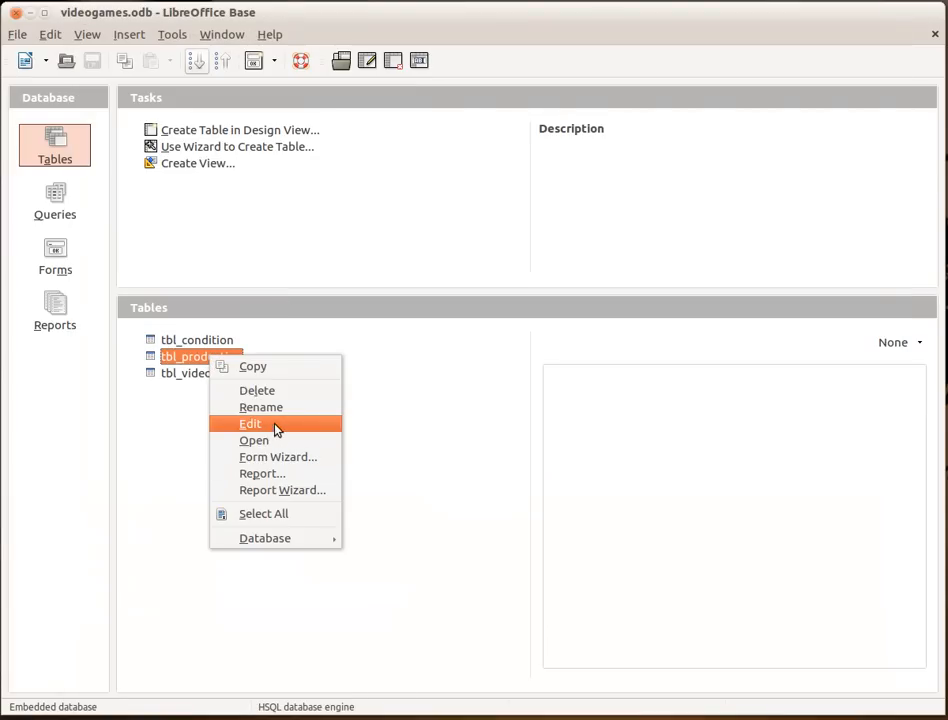
left_click(250, 424)
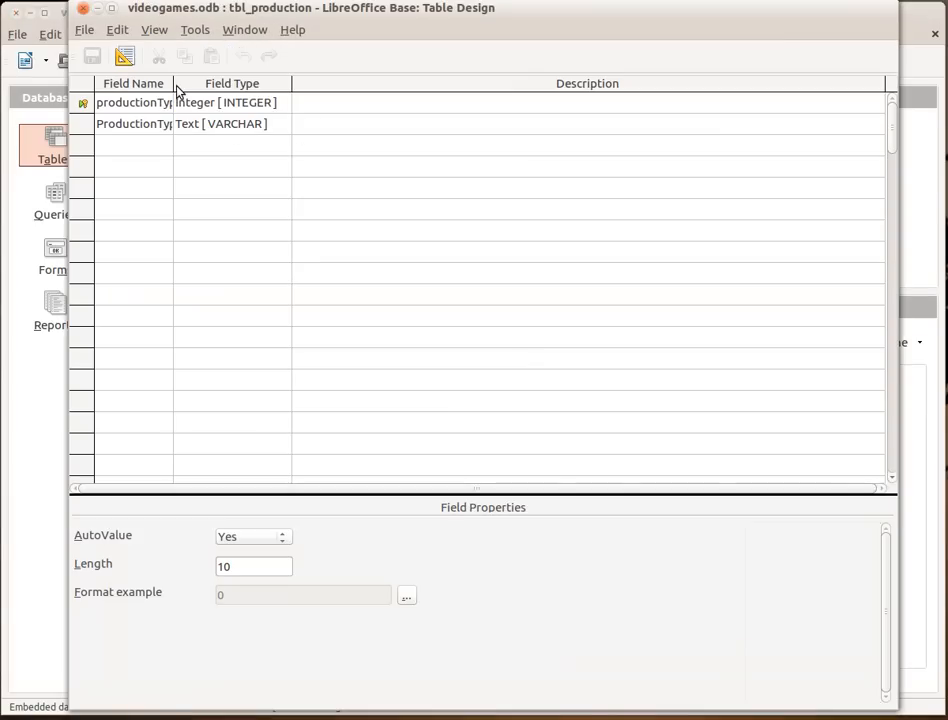
left_click(132, 84)
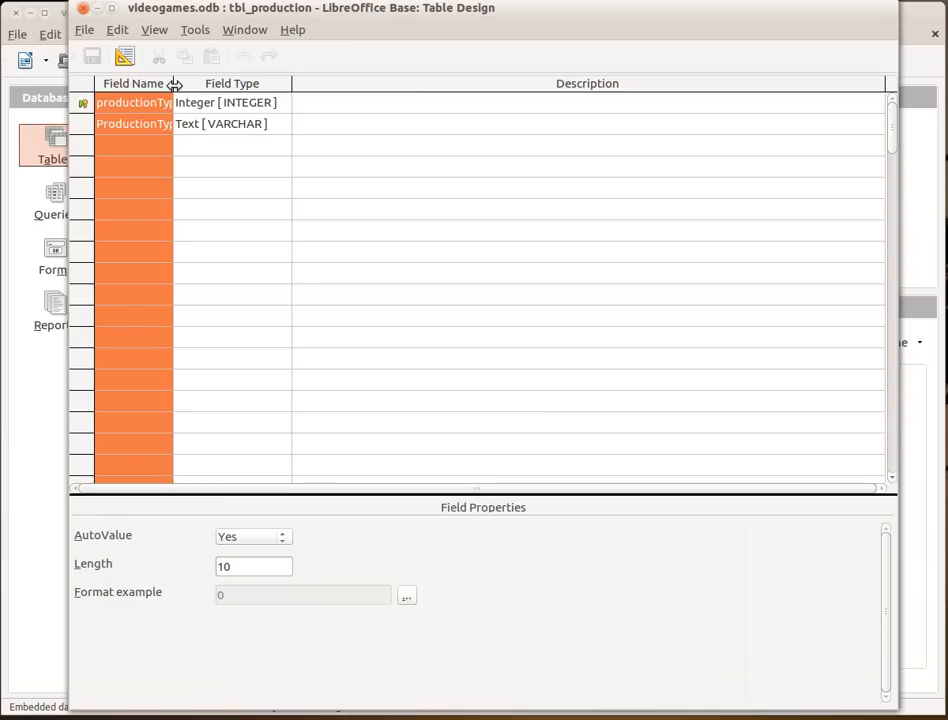
left_click_drag(172, 84, 212, 84)
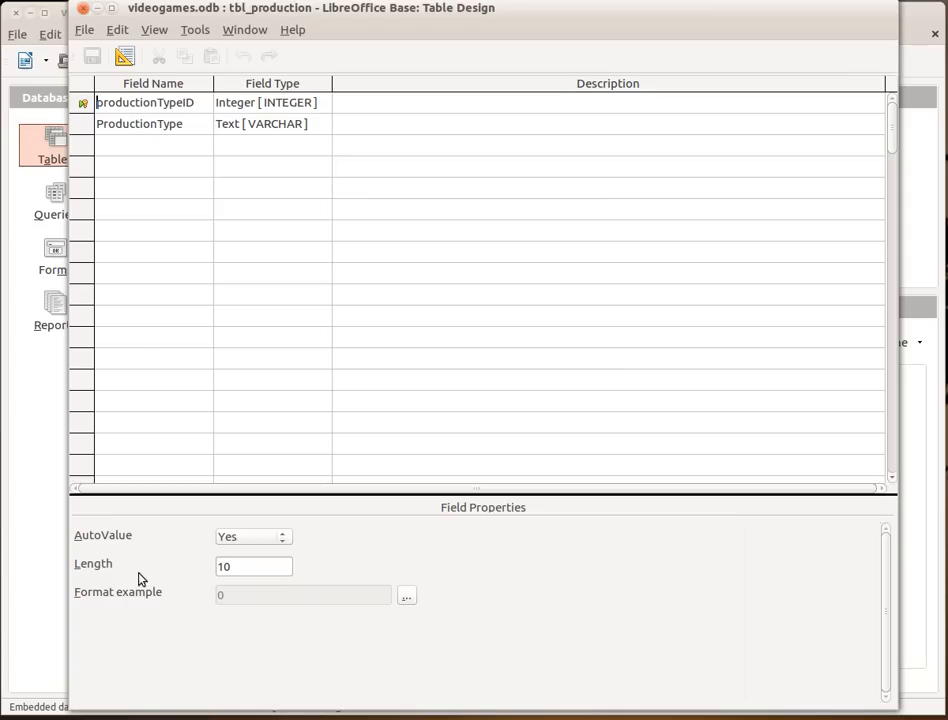
mouse_move(180, 136)
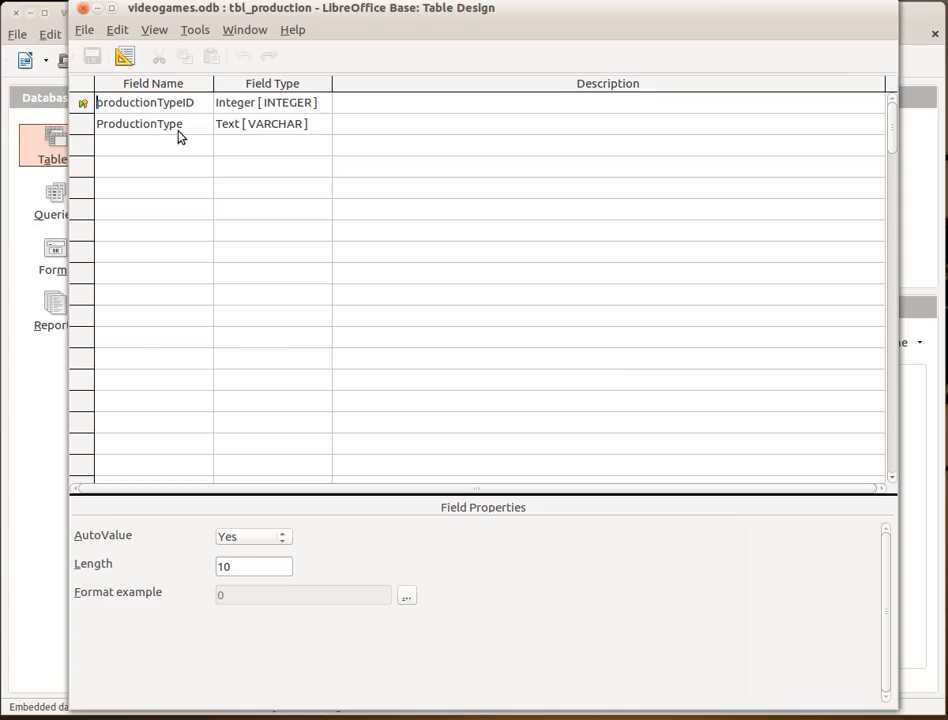
left_click(140, 124)
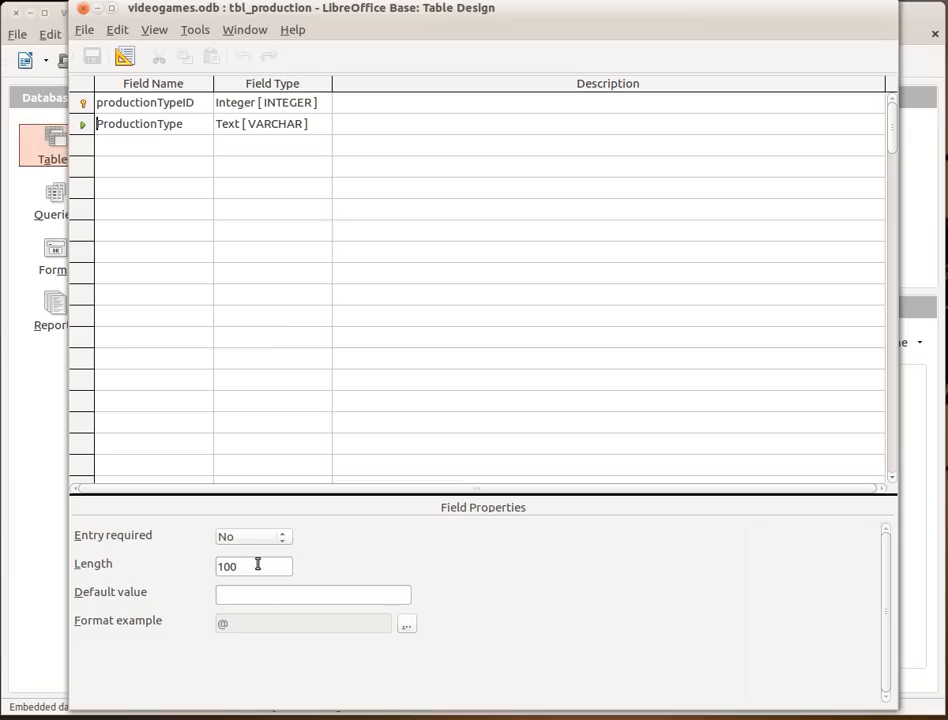
mouse_move(308, 72)
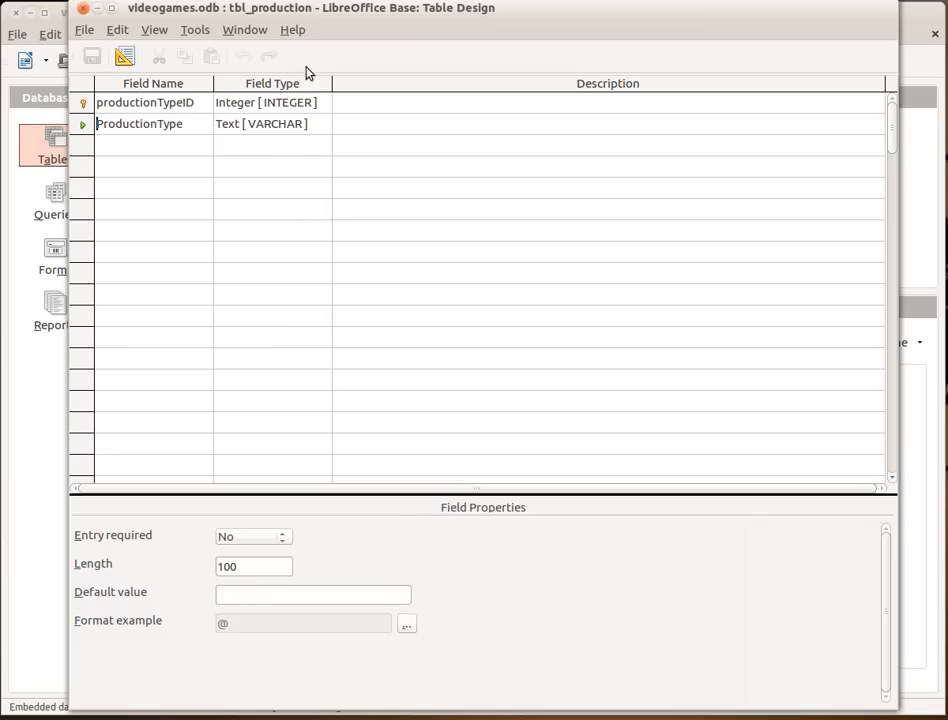
mouse_move(286, 136)
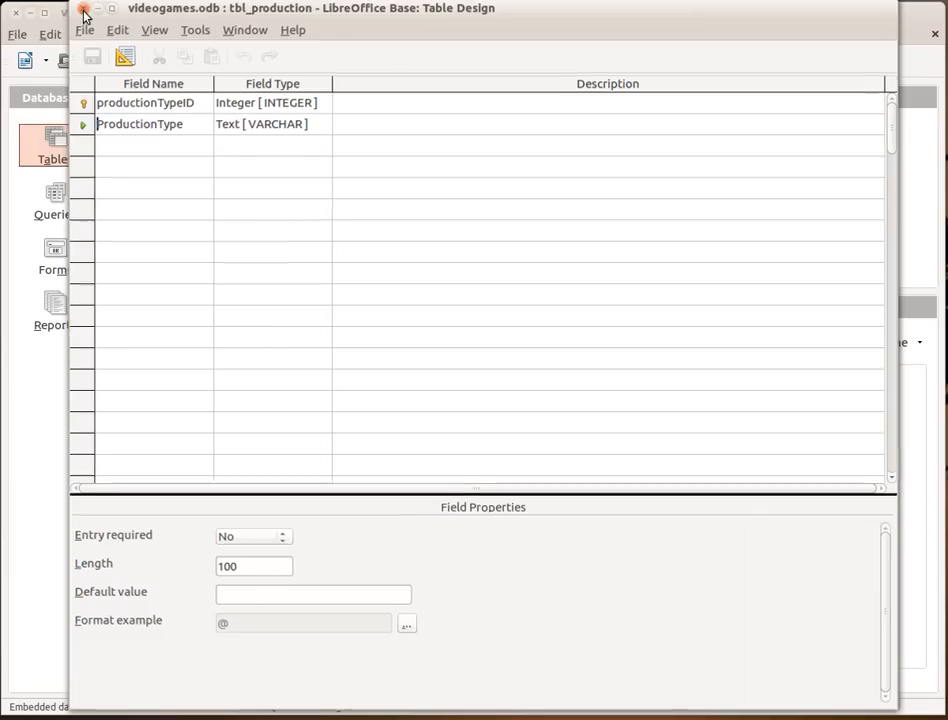
left_click(84, 8)
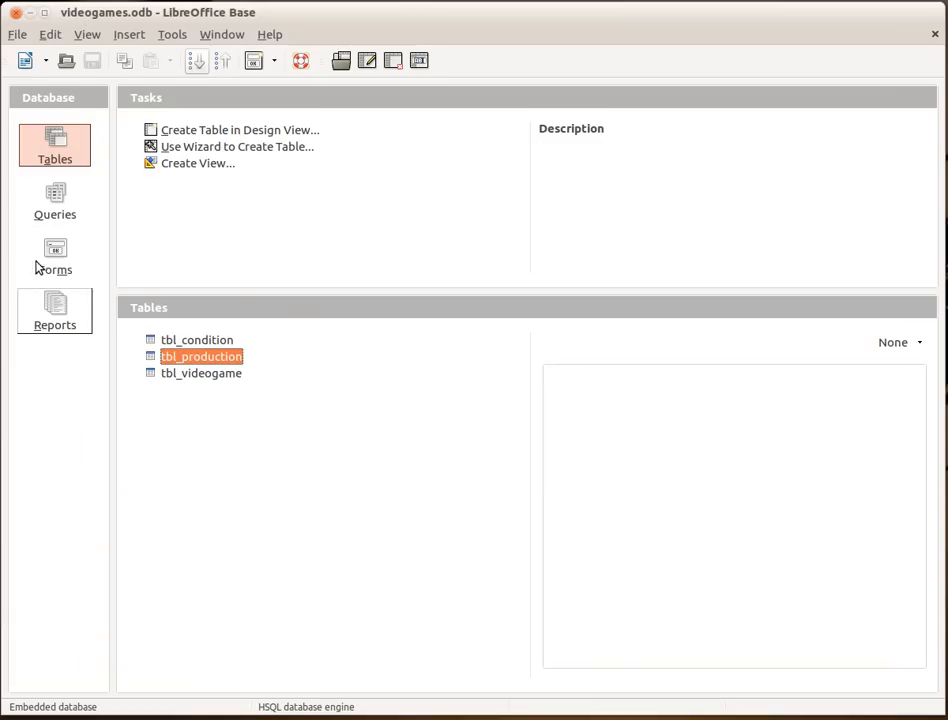
Switch to Forms and create a new form in design view.
left_click(56, 256)
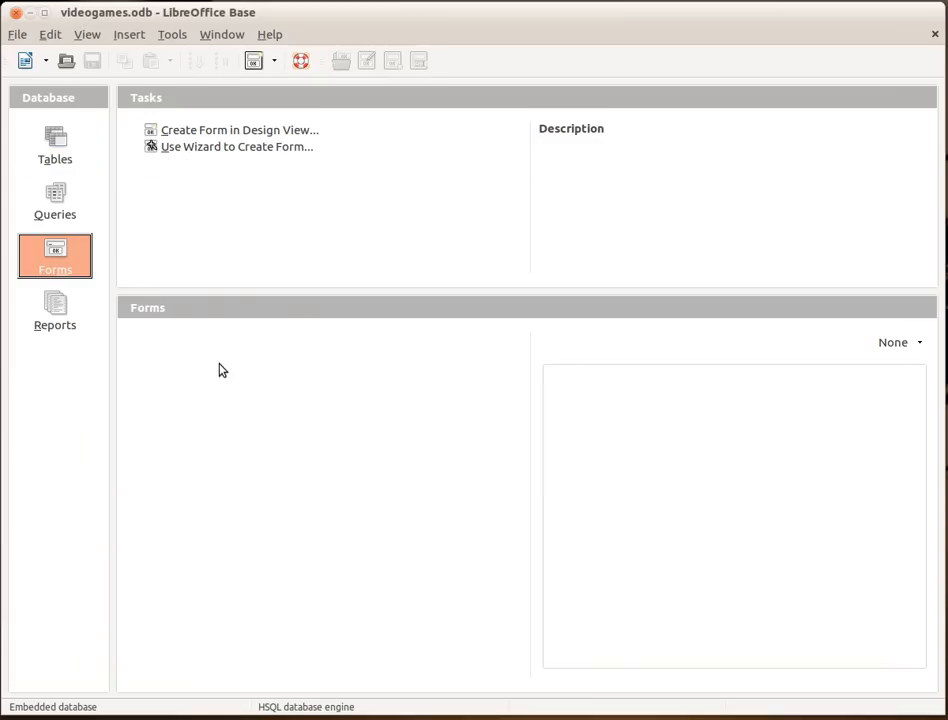
mouse_move(232, 146)
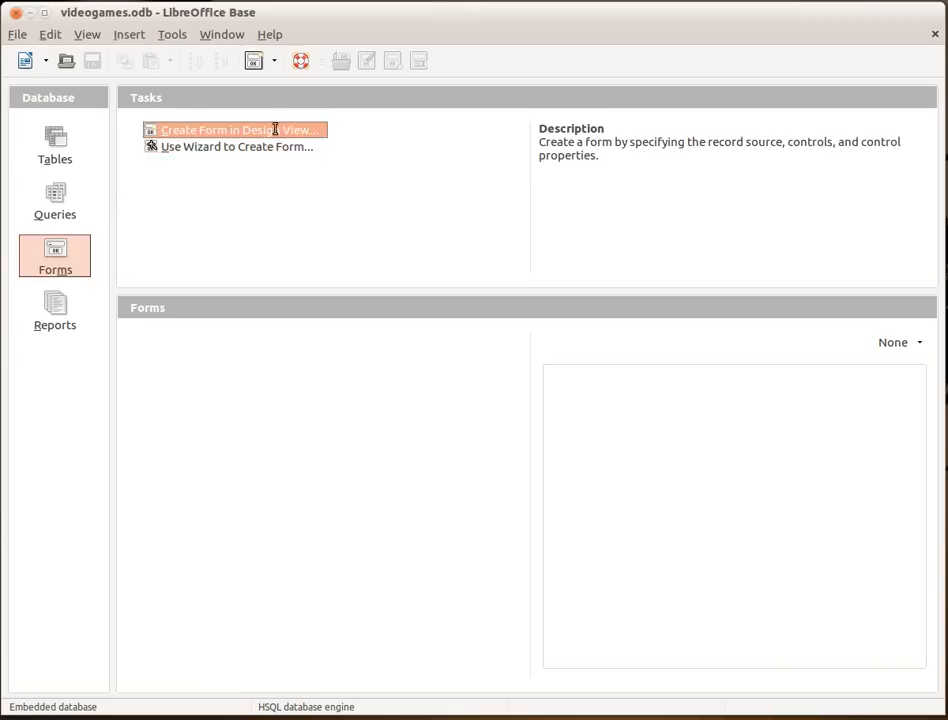
left_click(236, 128)
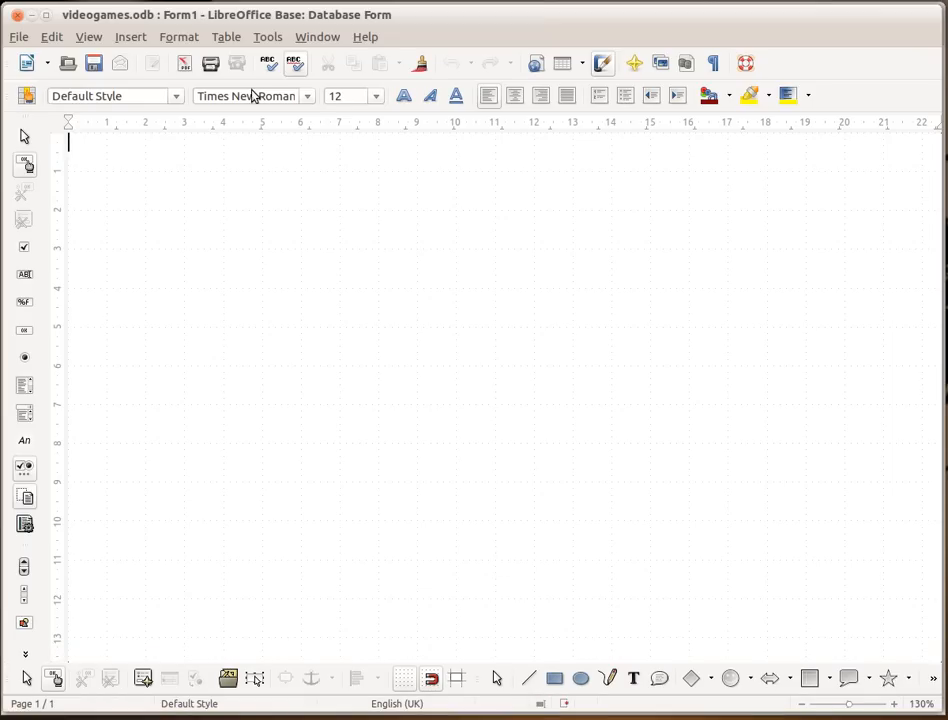
mouse_move(36, 530)
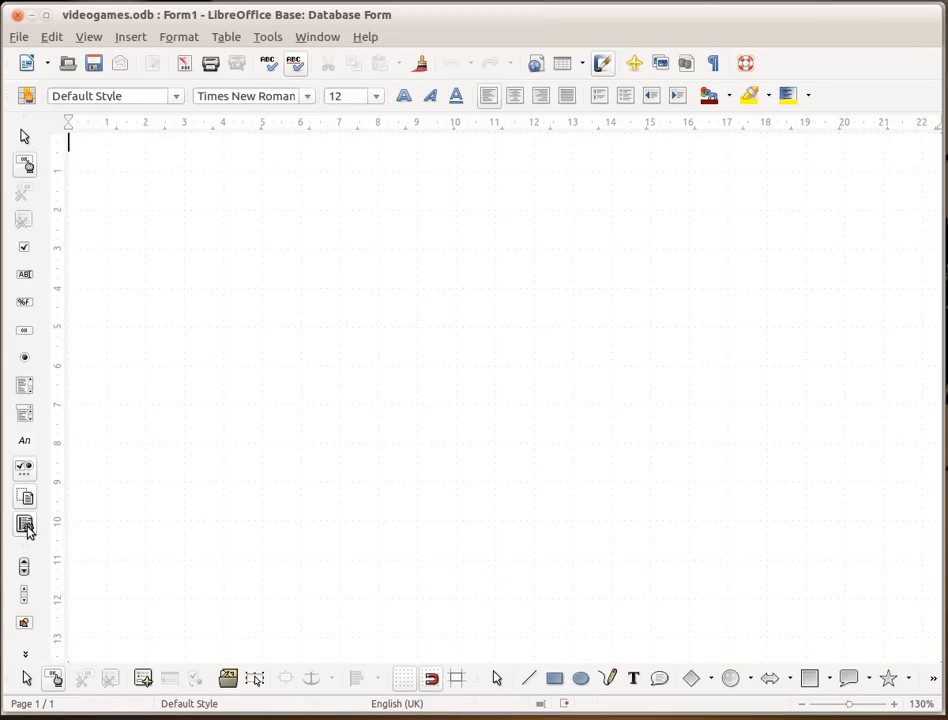
mouse_move(122, 554)
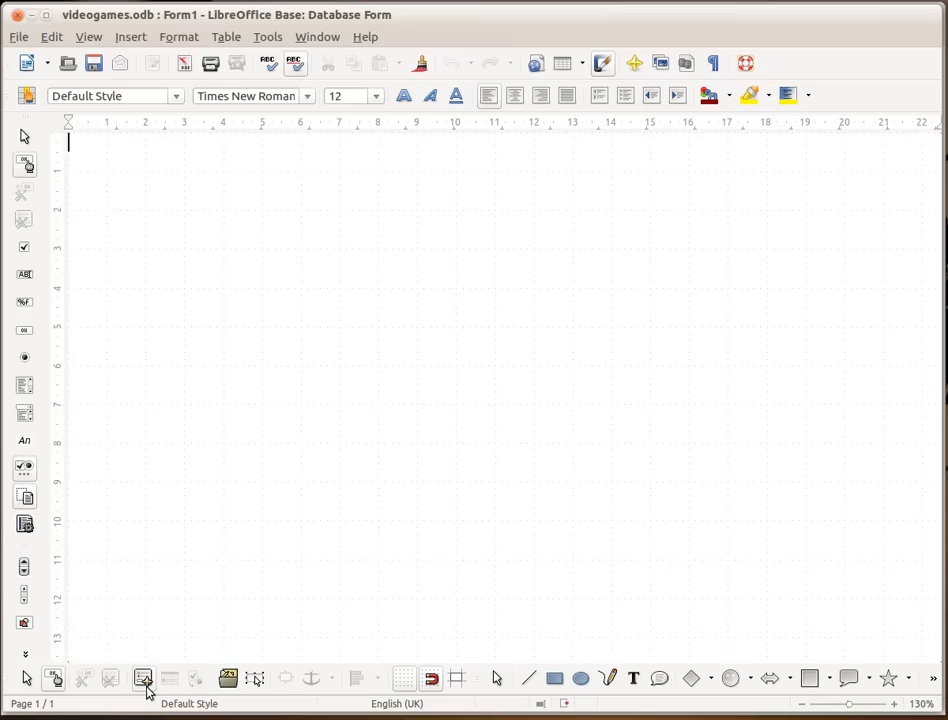
mouse_move(144, 680)
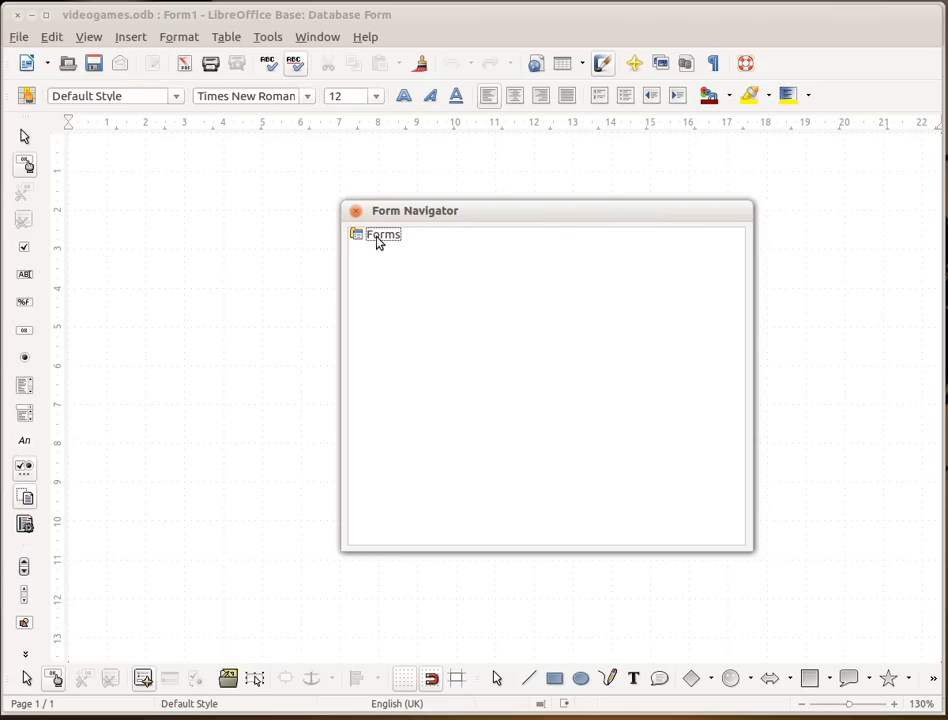
Add a new form under Forms and name it VIDEOGAMES_MAIN_FORM.
right_click(382, 234)
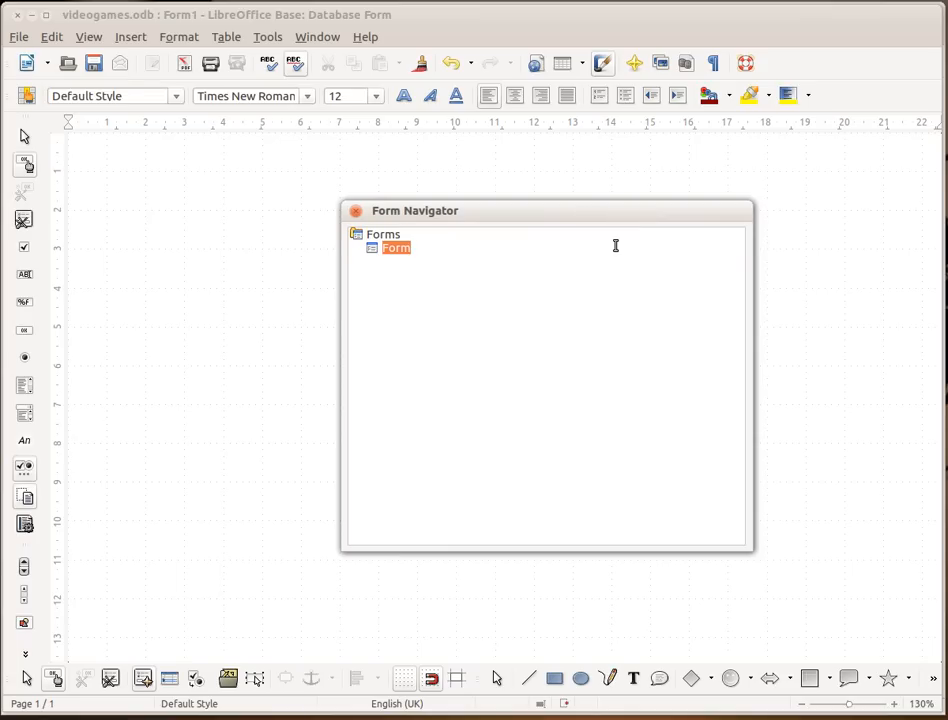
type("VIDE")
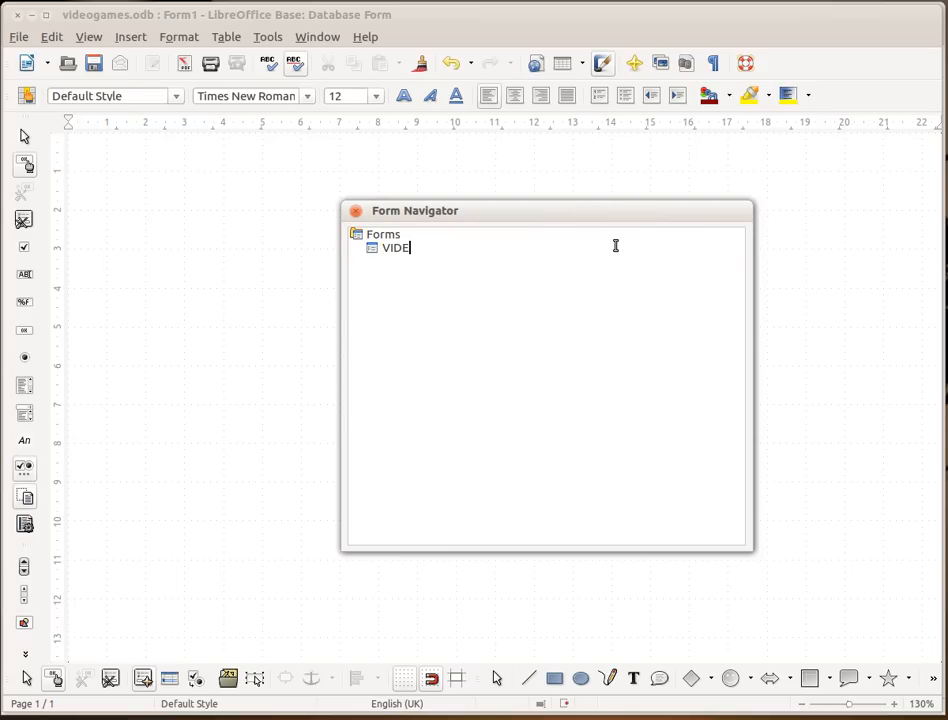
type("OGAME")
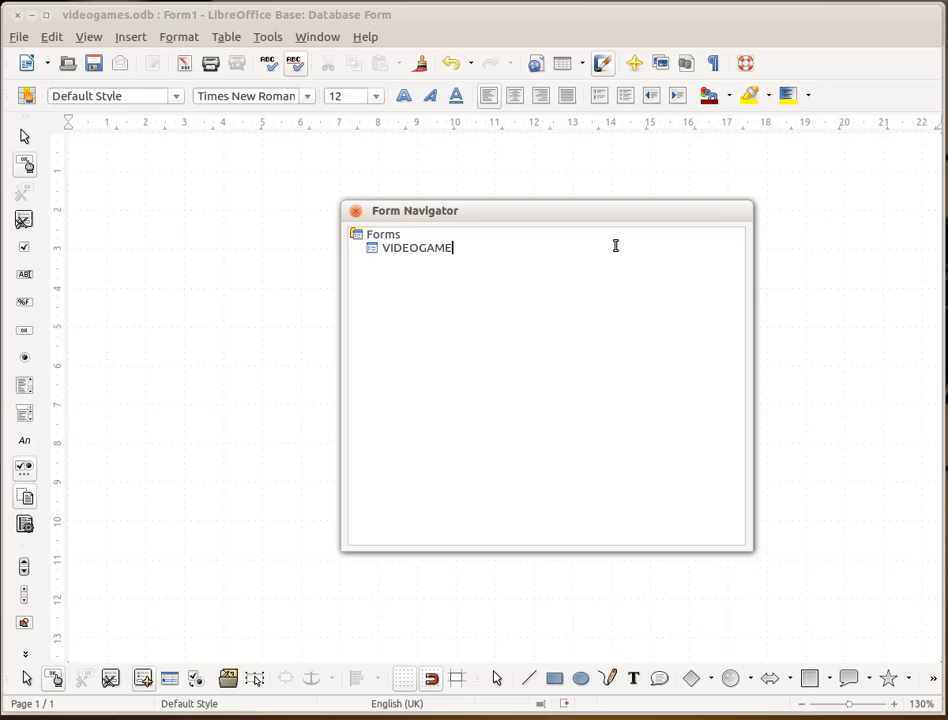
type("_MAIN_FORM")
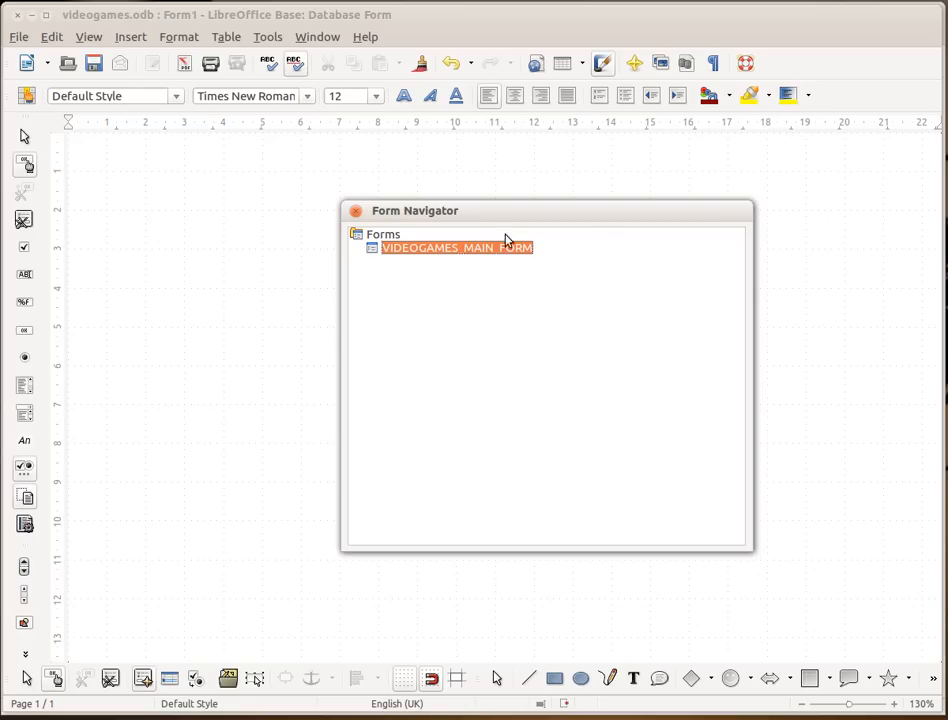
Set VIDEOGAMES_MAIN_FORM's Data content to the tbl_videogame table.
right_click(456, 248)
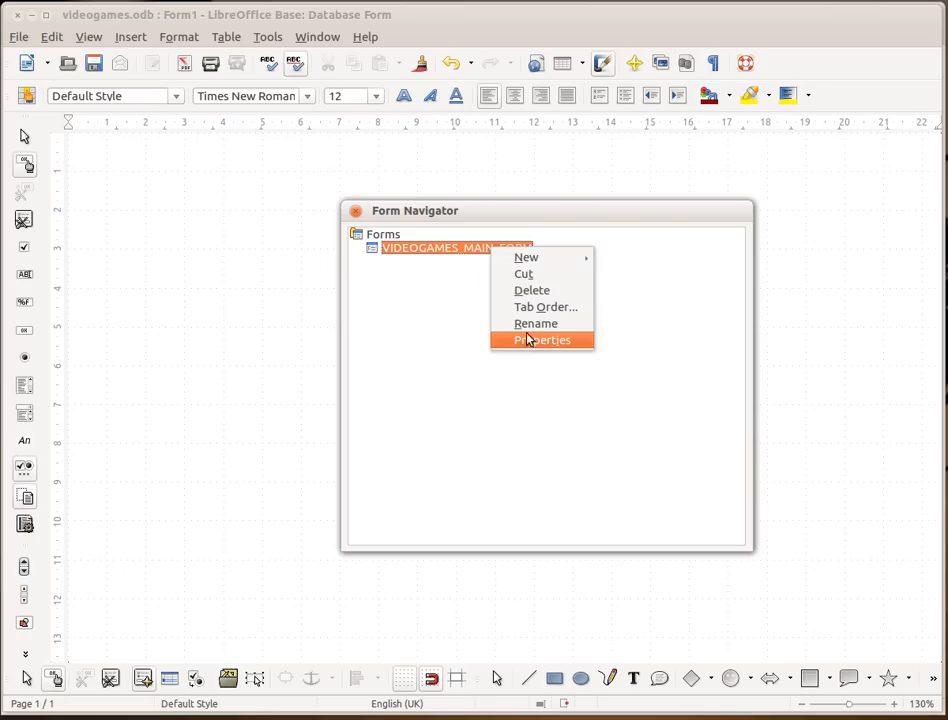
left_click(542, 340)
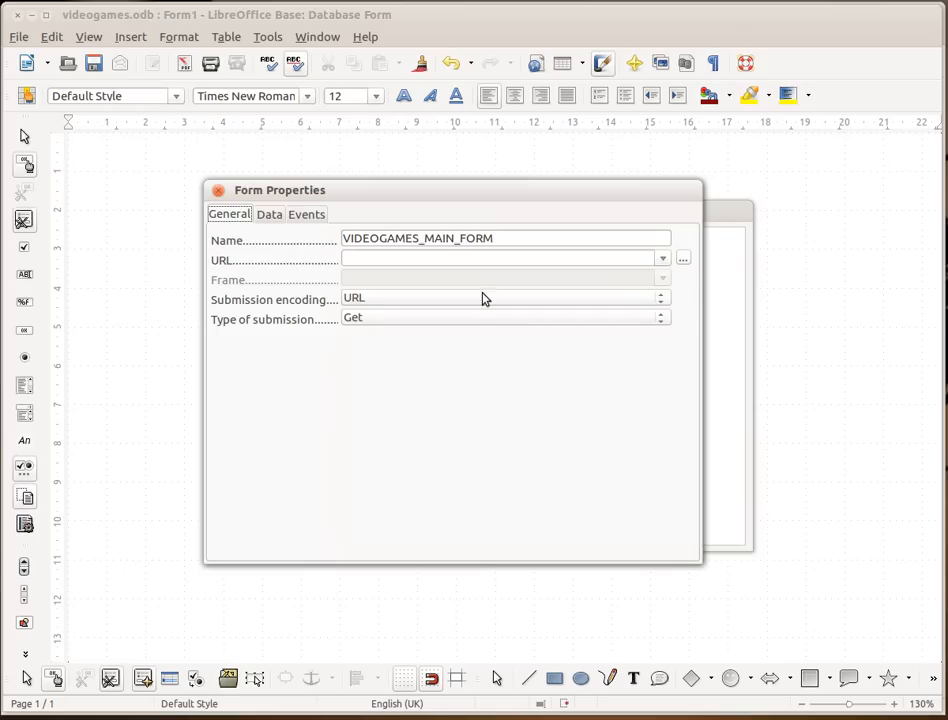
mouse_move(436, 320)
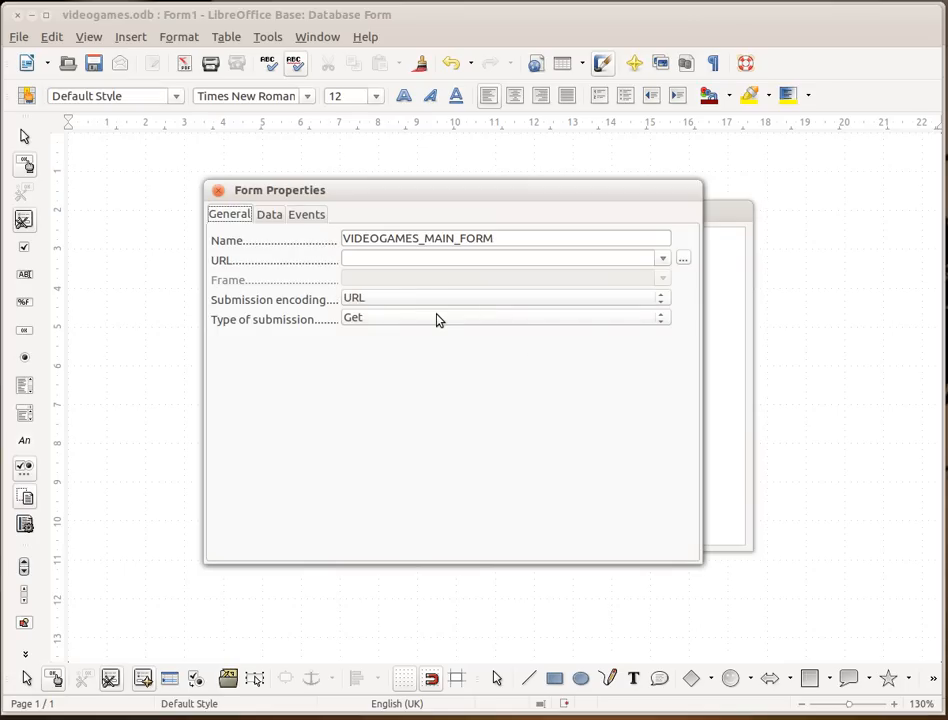
mouse_move(268, 218)
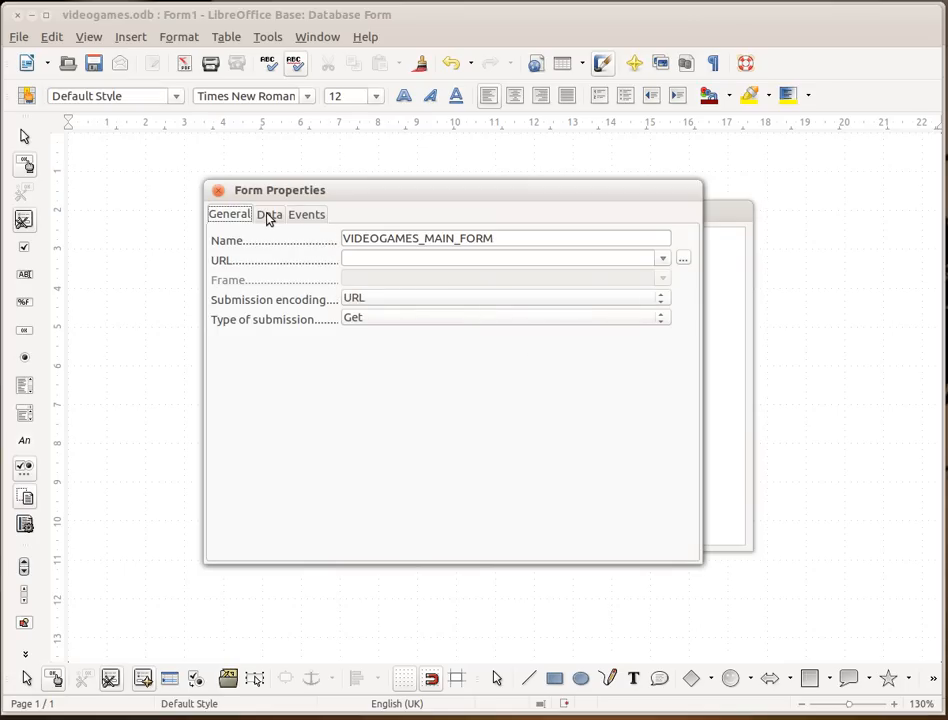
left_click(268, 214)
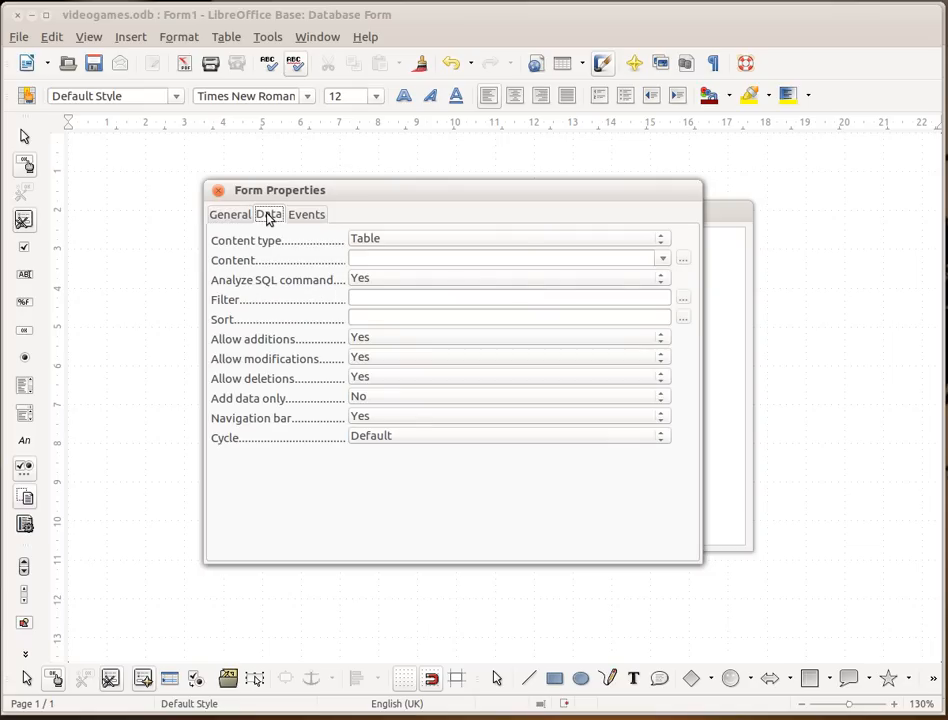
mouse_move(496, 288)
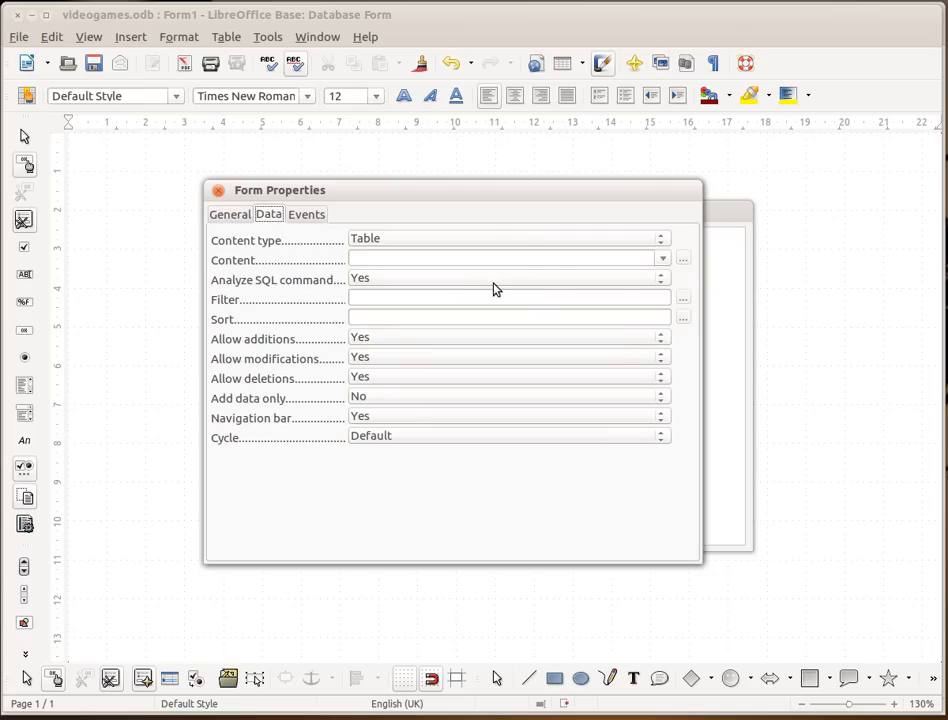
mouse_move(556, 244)
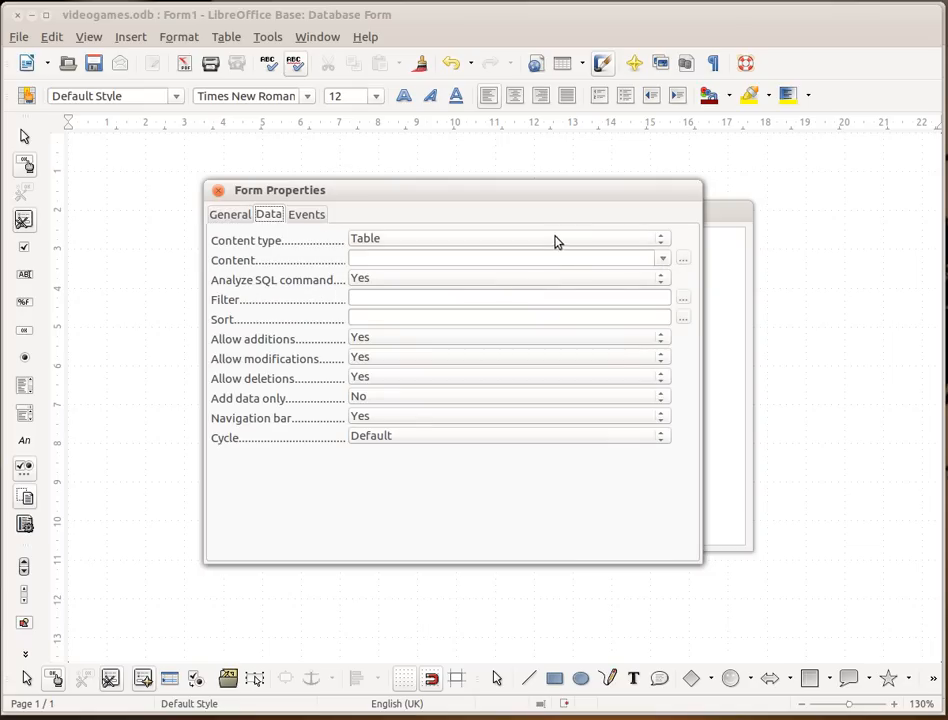
mouse_move(642, 248)
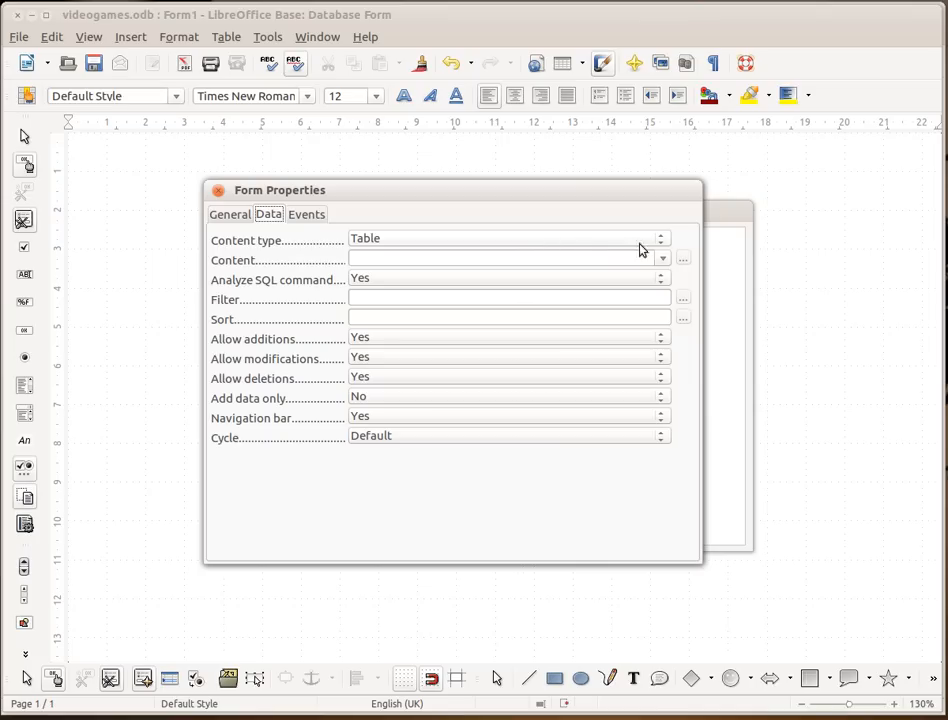
left_click(662, 260)
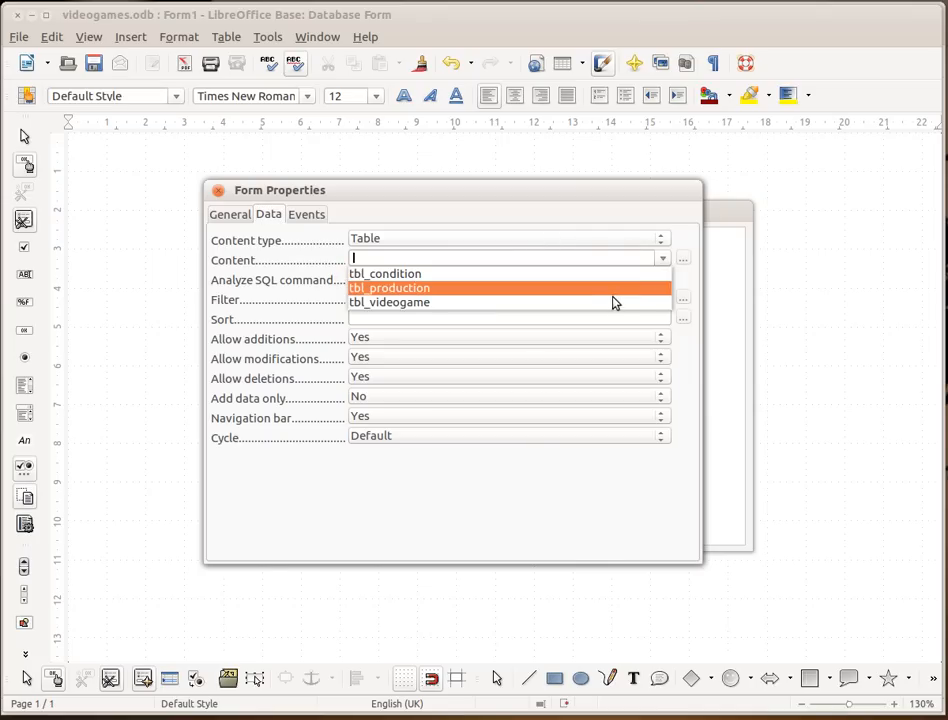
left_click(388, 302)
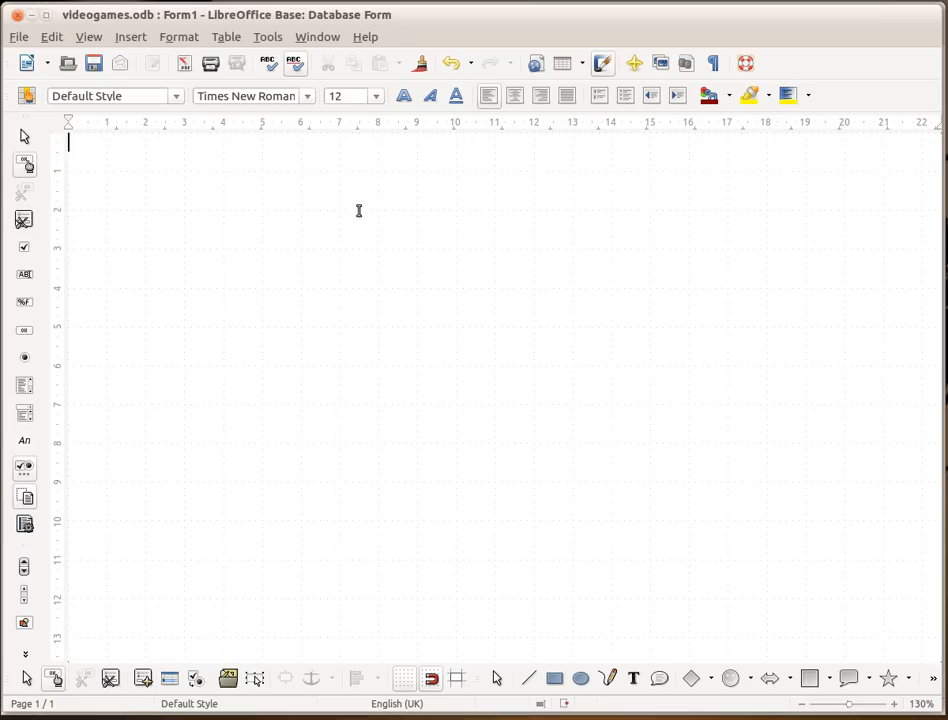
mouse_move(168, 678)
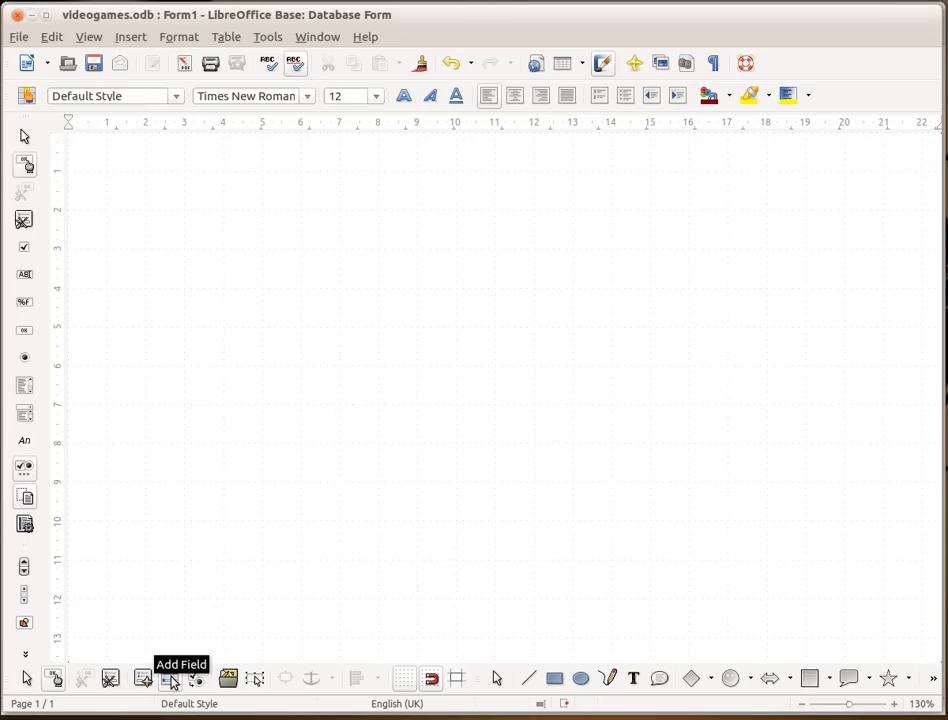
Add the conditionID, productionTypeID and CoverArt fields from the Add Field list onto the form.
left_click(168, 678)
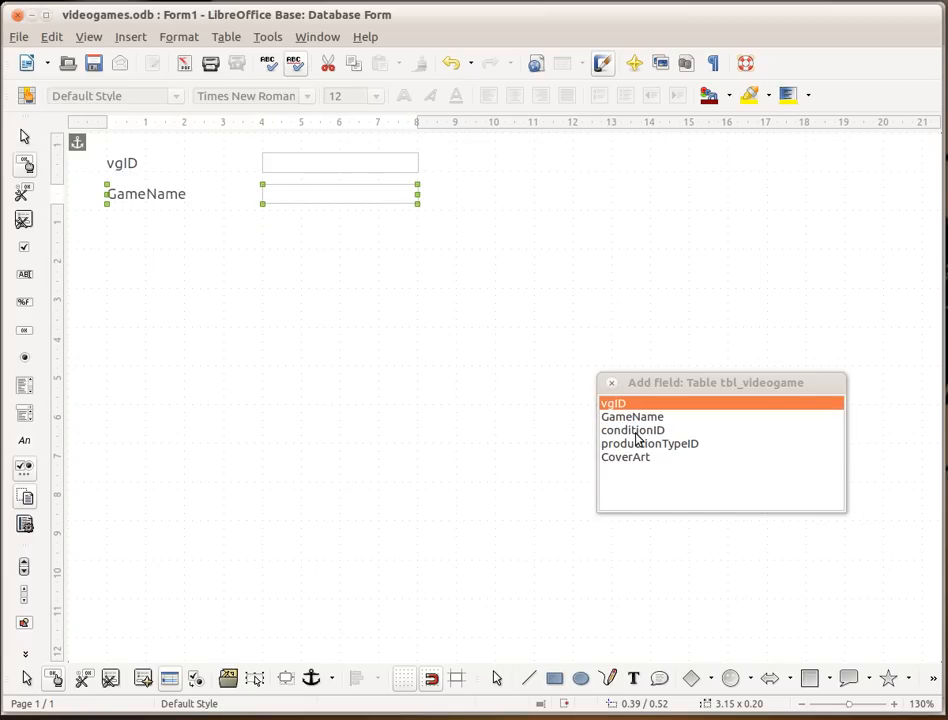
double_click(632, 430)
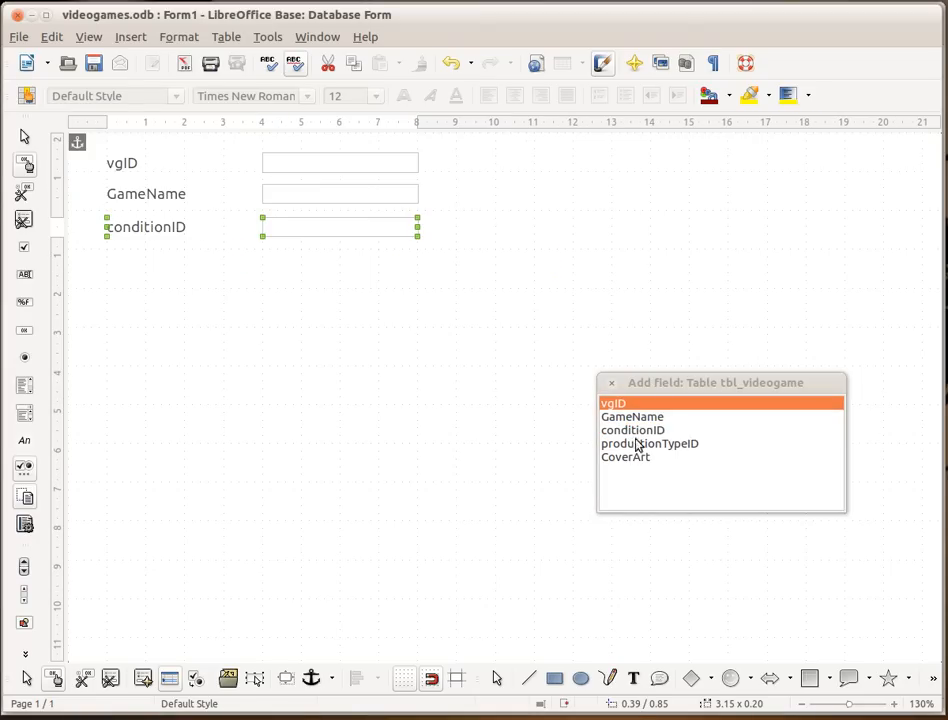
double_click(650, 444)
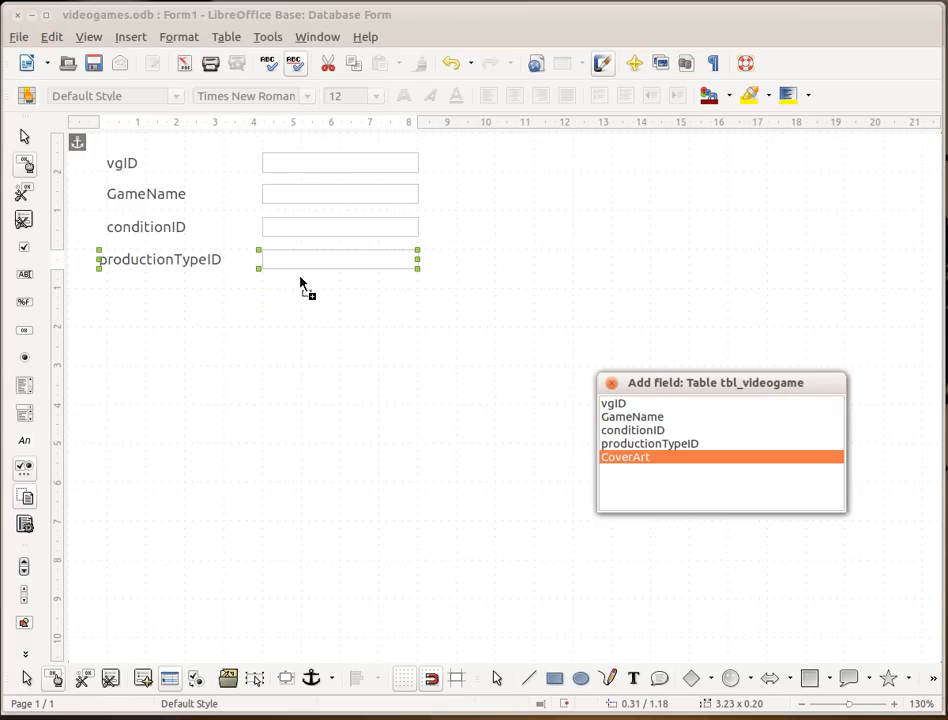
left_click_drag(624, 456, 300, 312)
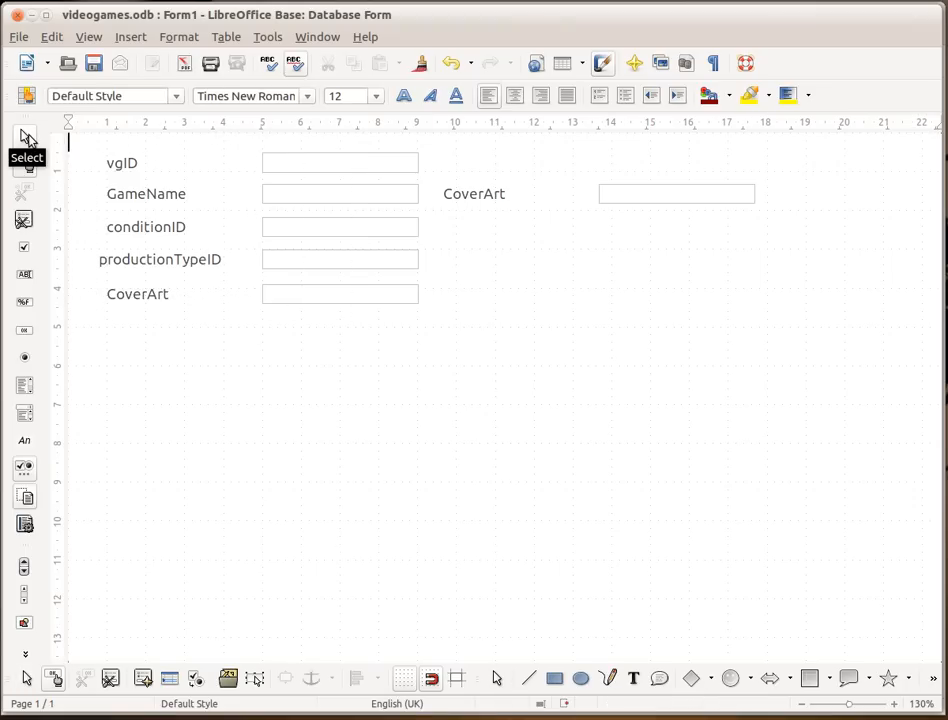
mouse_move(100, 152)
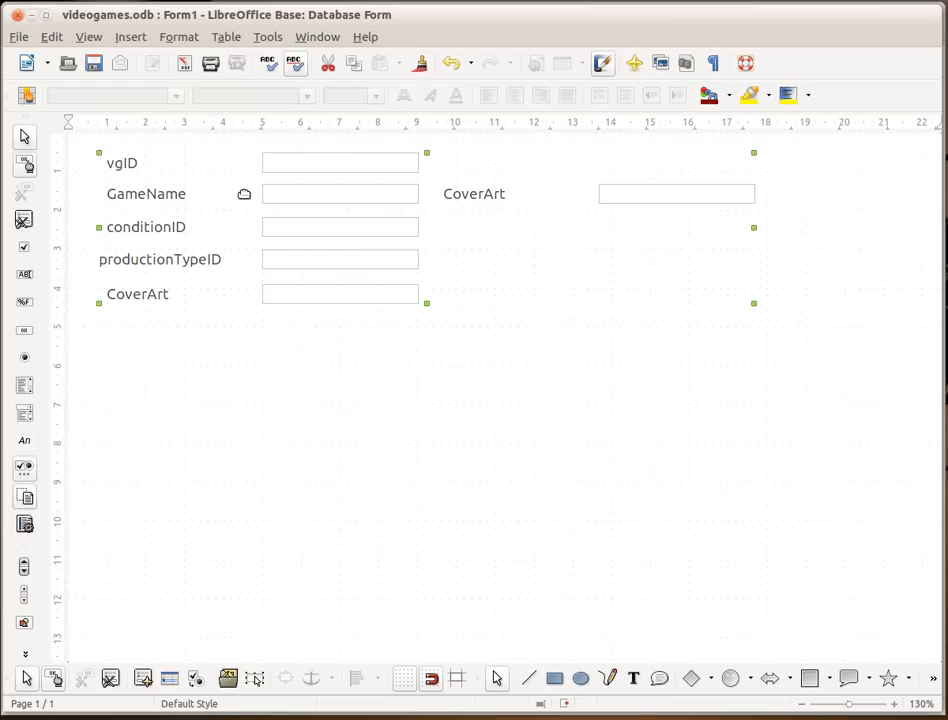
Ungroup the form's field controls from their labels.
right_click(304, 228)
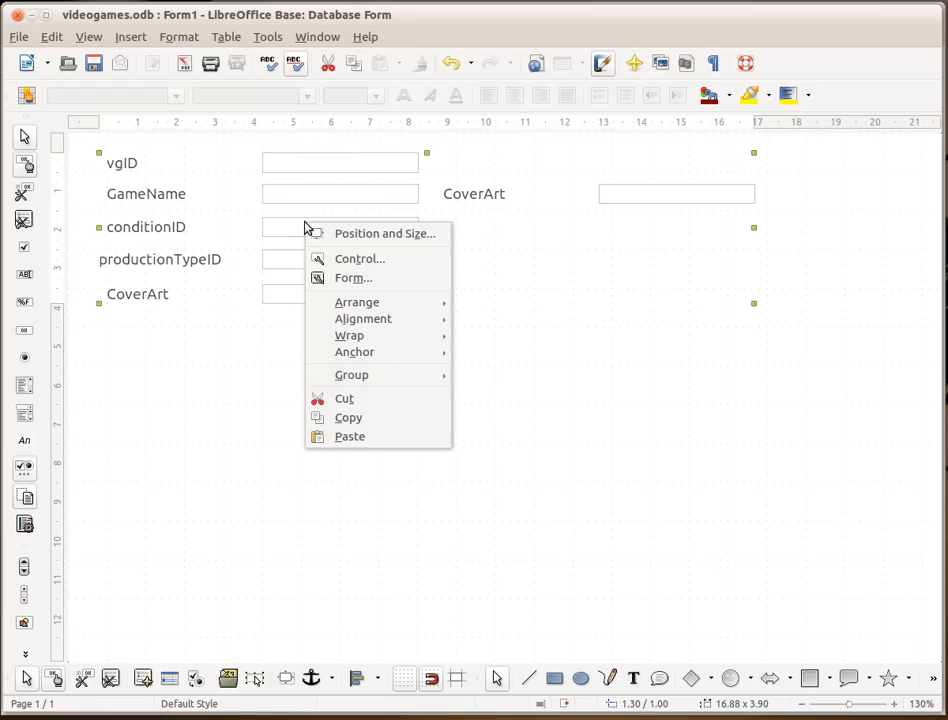
mouse_move(352, 374)
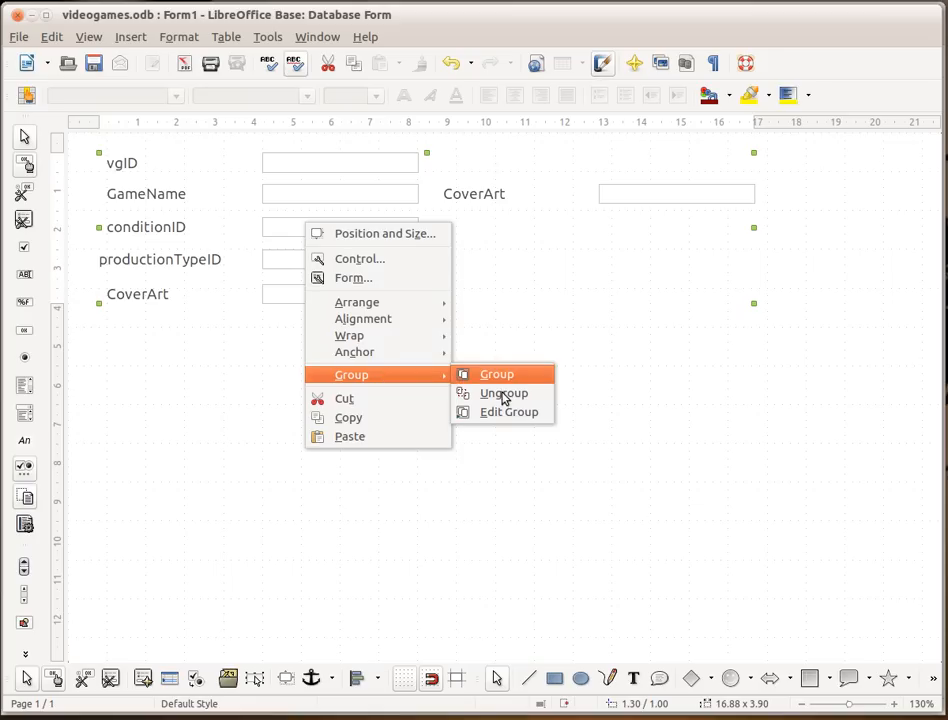
left_click(504, 392)
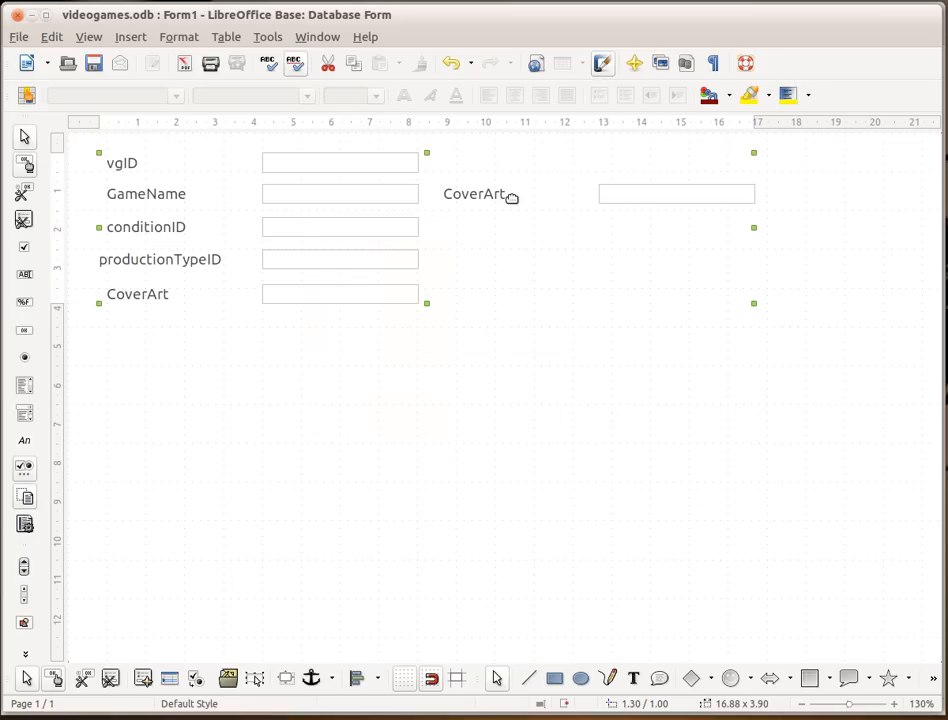
mouse_move(382, 482)
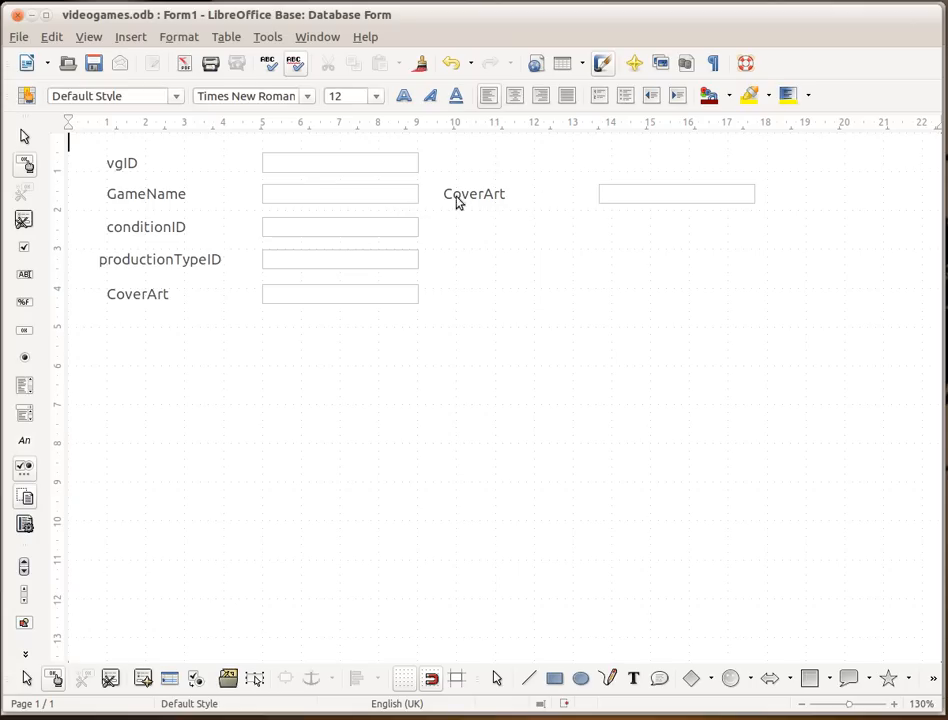
mouse_move(408, 200)
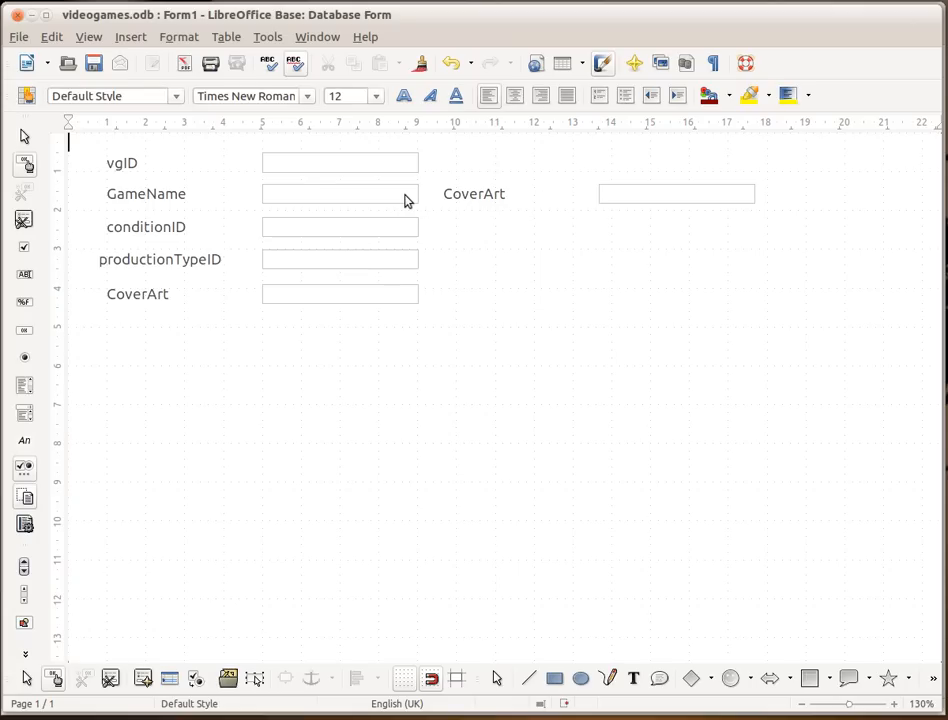
Replace the conditionID field with a list box and bring up actions for productionTypeID.
left_click(340, 192)
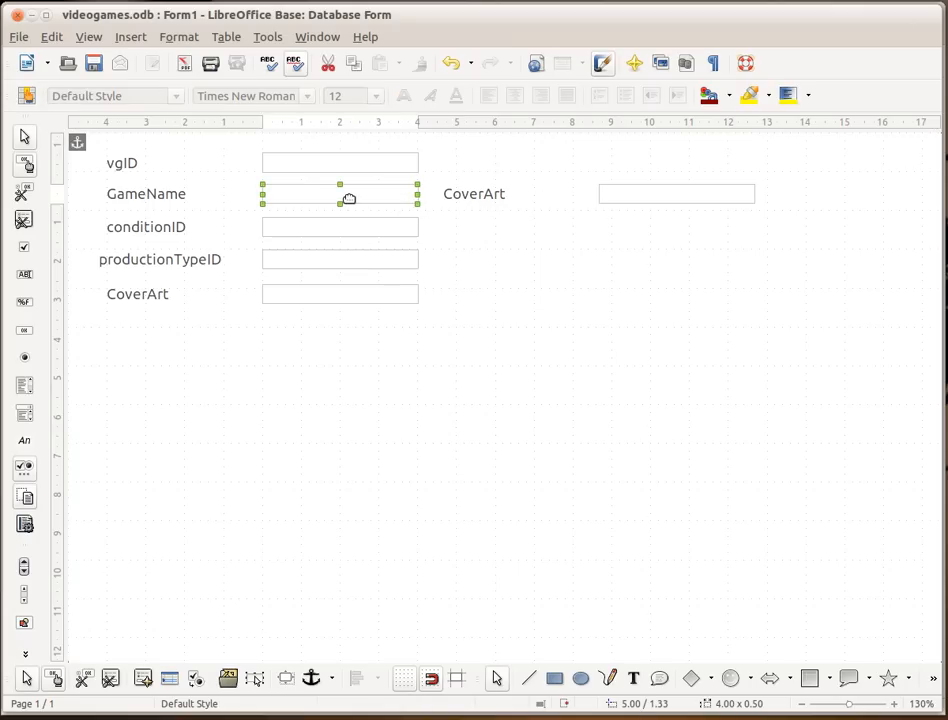
left_click(340, 228)
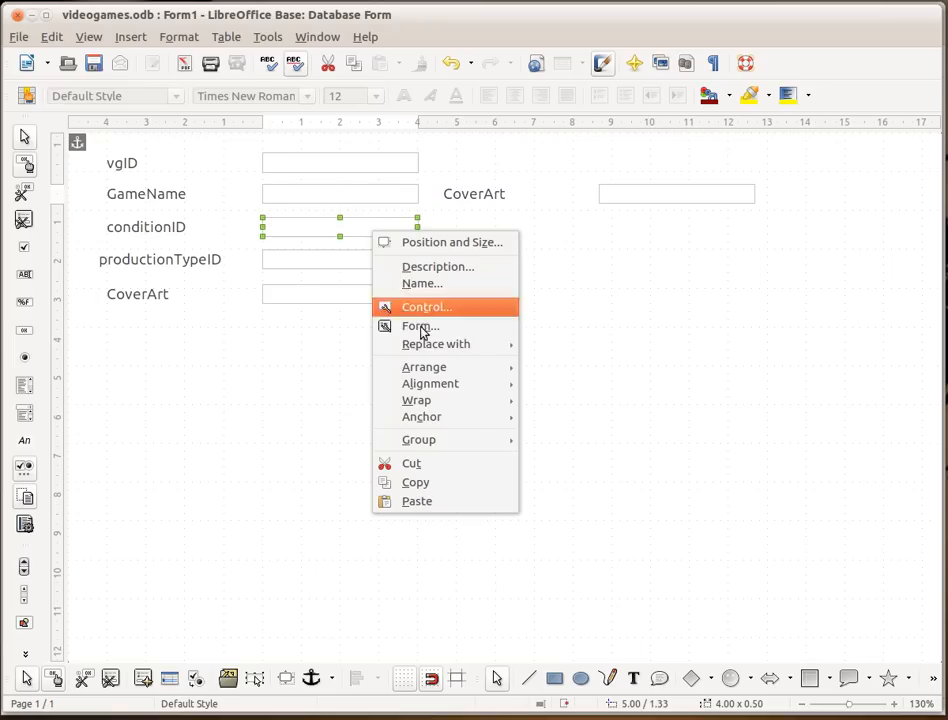
left_click(436, 344)
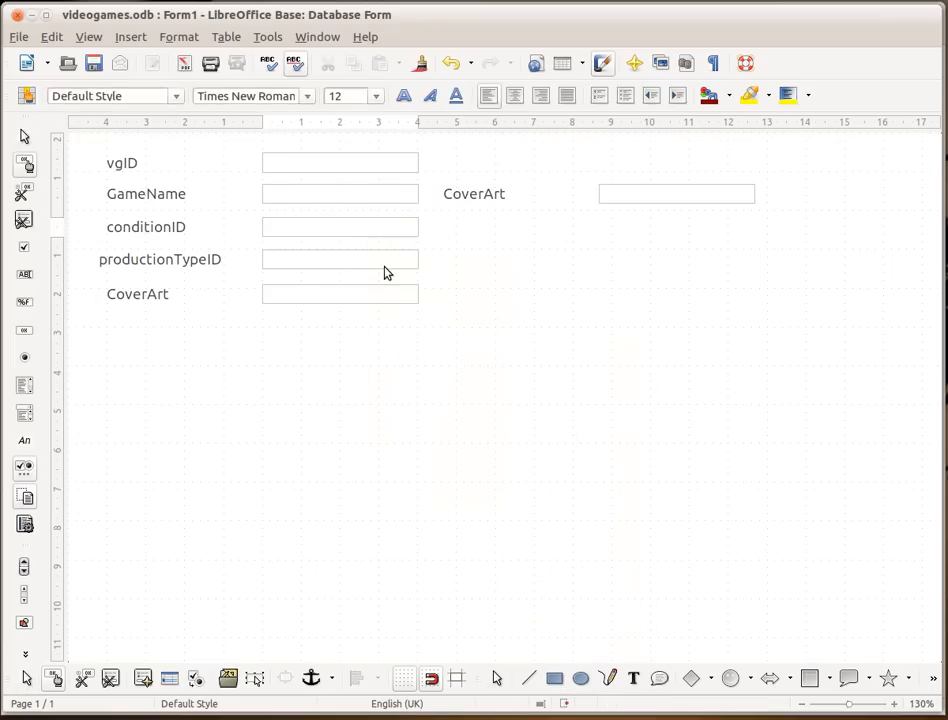
right_click(340, 260)
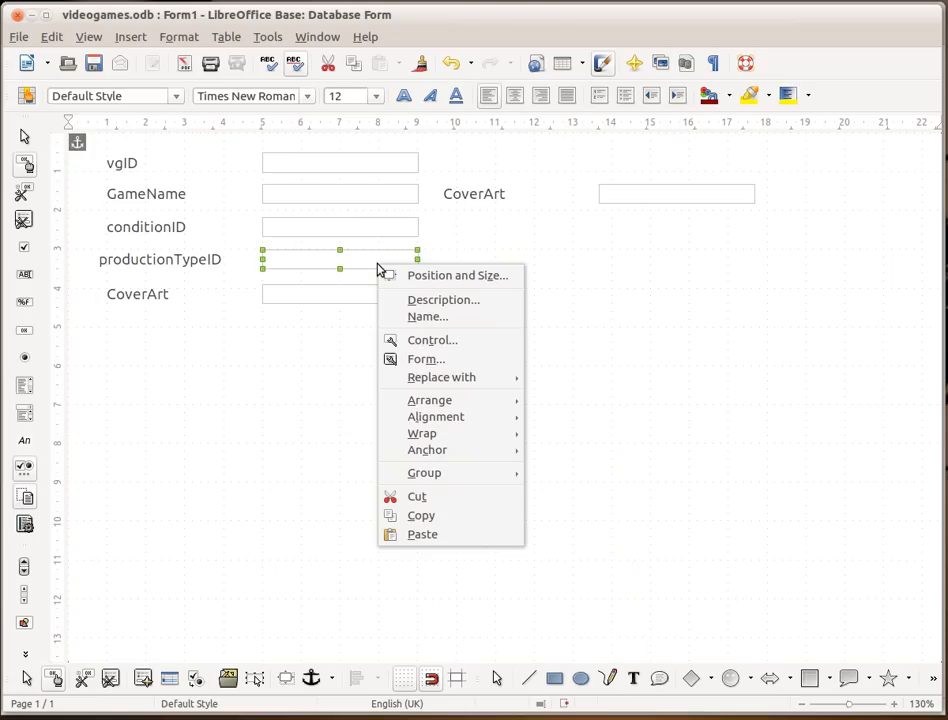
mouse_move(440, 376)
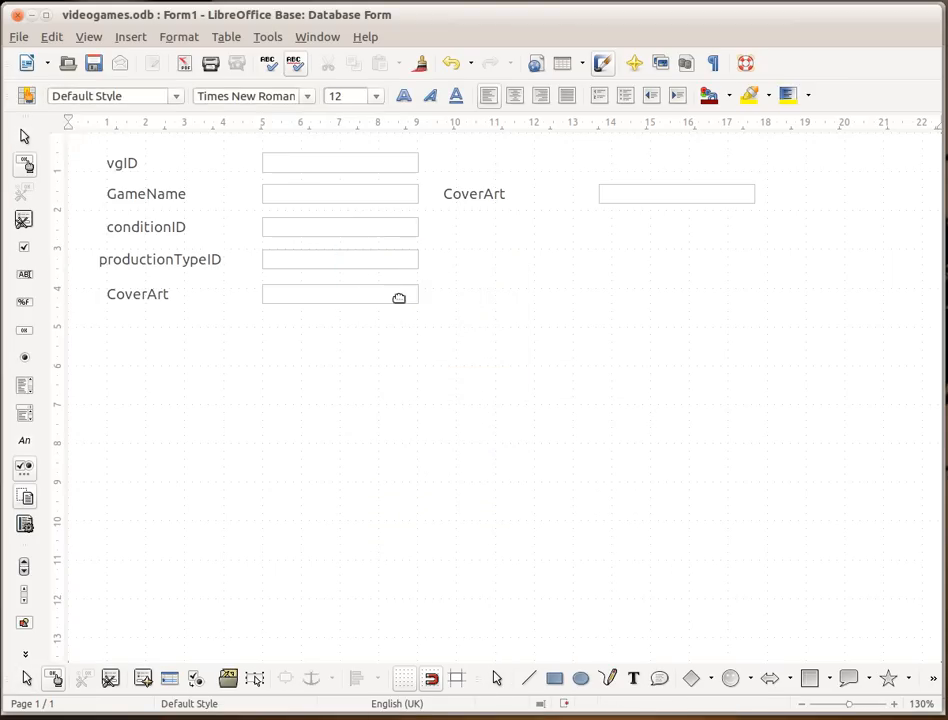
Move the CoverArt picture control beside its label and enlarge it into a tall image area.
left_click(340, 294)
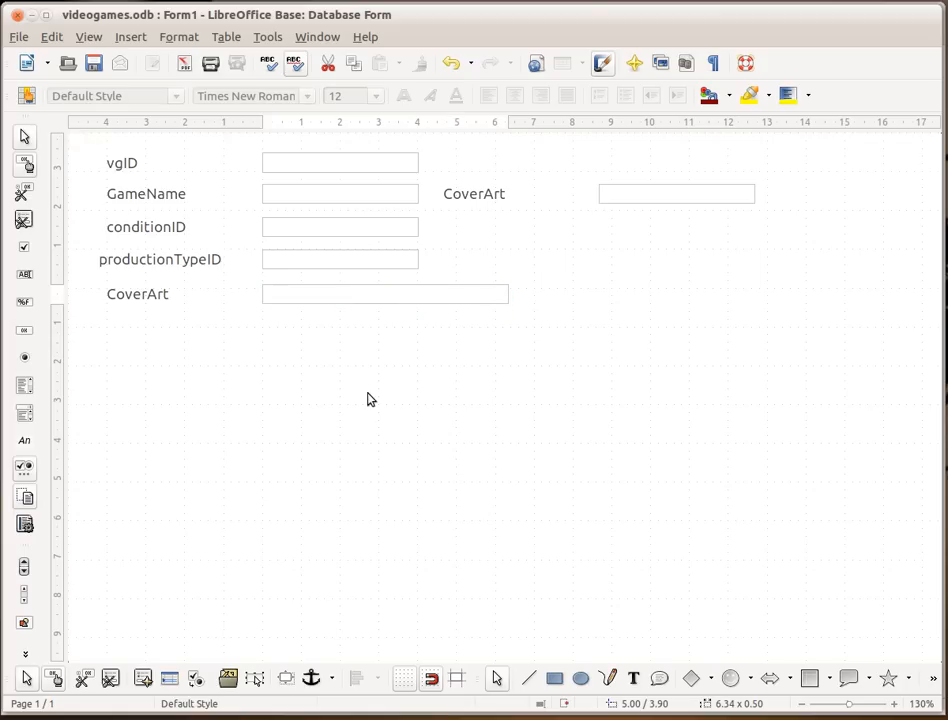
left_click(676, 192)
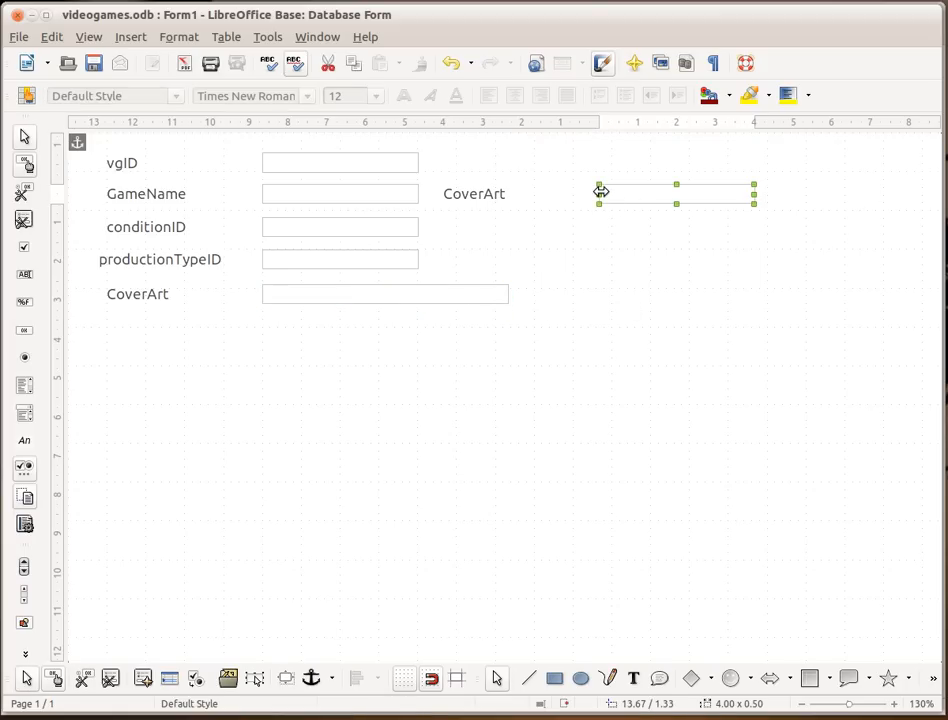
left_click_drag(600, 192, 520, 190)
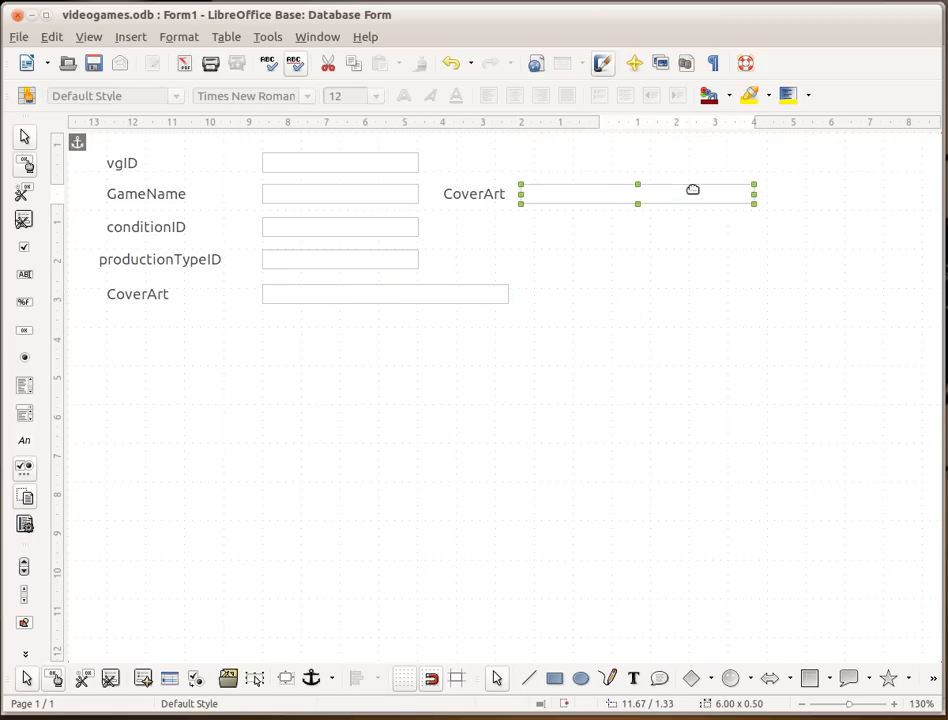
left_click_drag(754, 196, 844, 196)
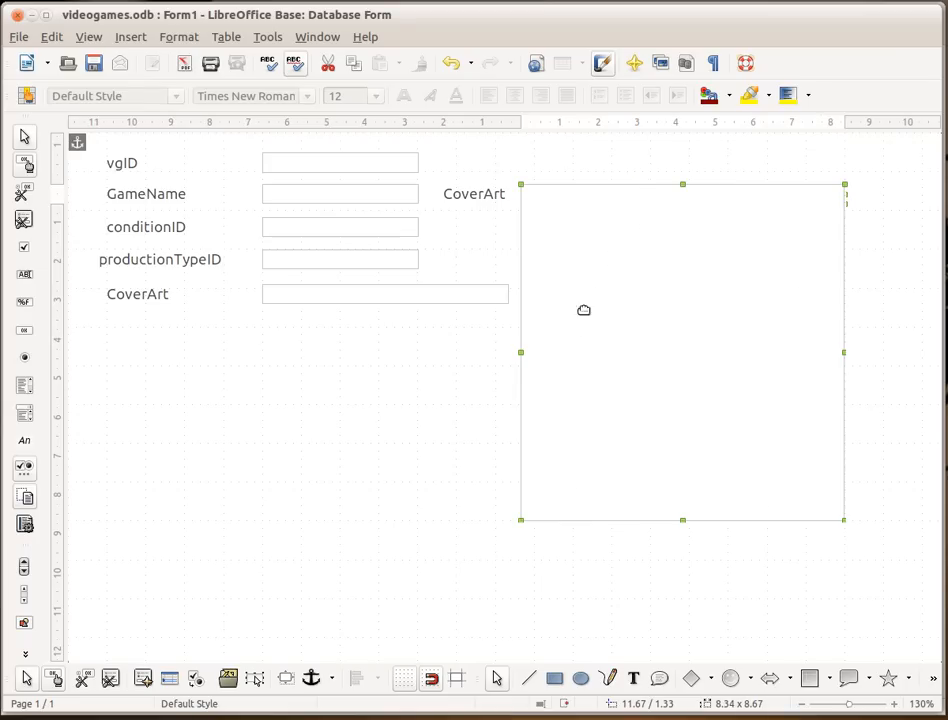
mouse_move(852, 352)
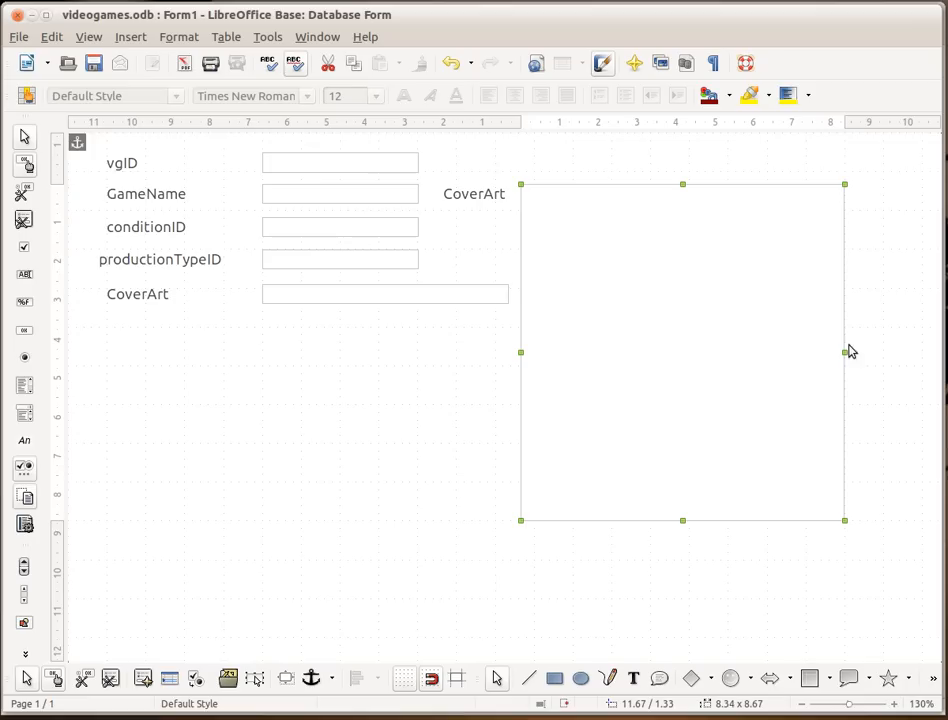
left_click_drag(844, 352, 792, 354)
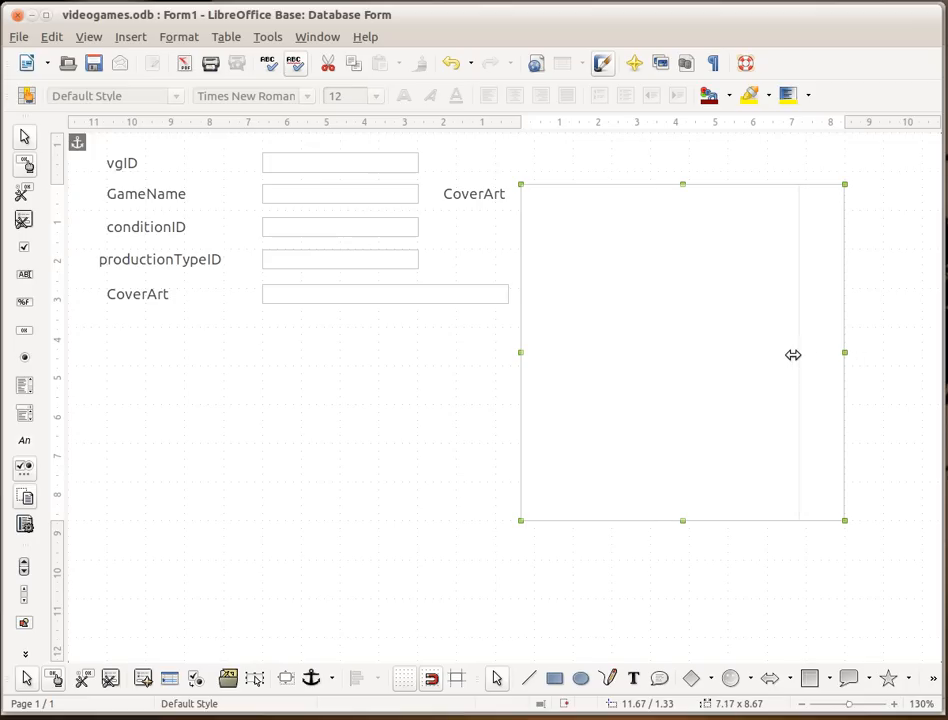
left_click_drag(844, 352, 792, 352)
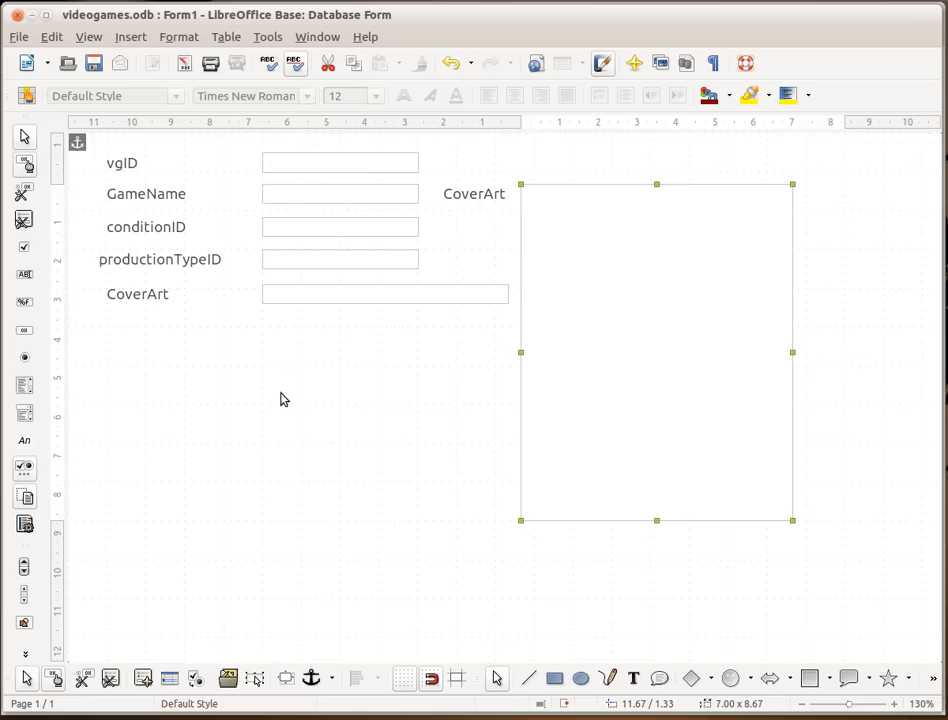
mouse_move(364, 232)
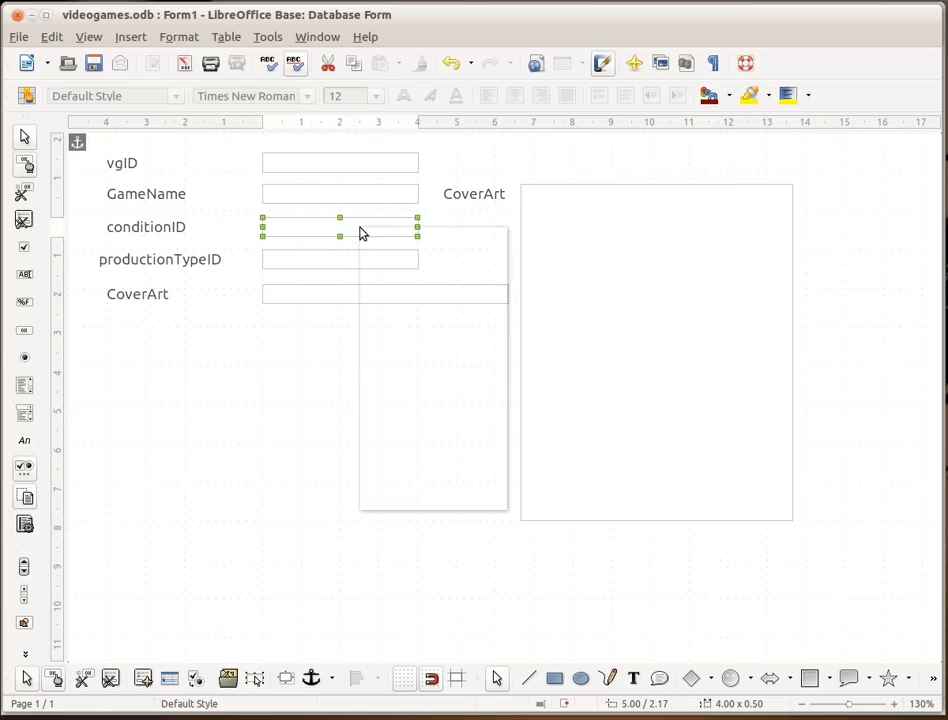
In the conditionID list box's General properties, make the list drop down.
double_click(340, 232)
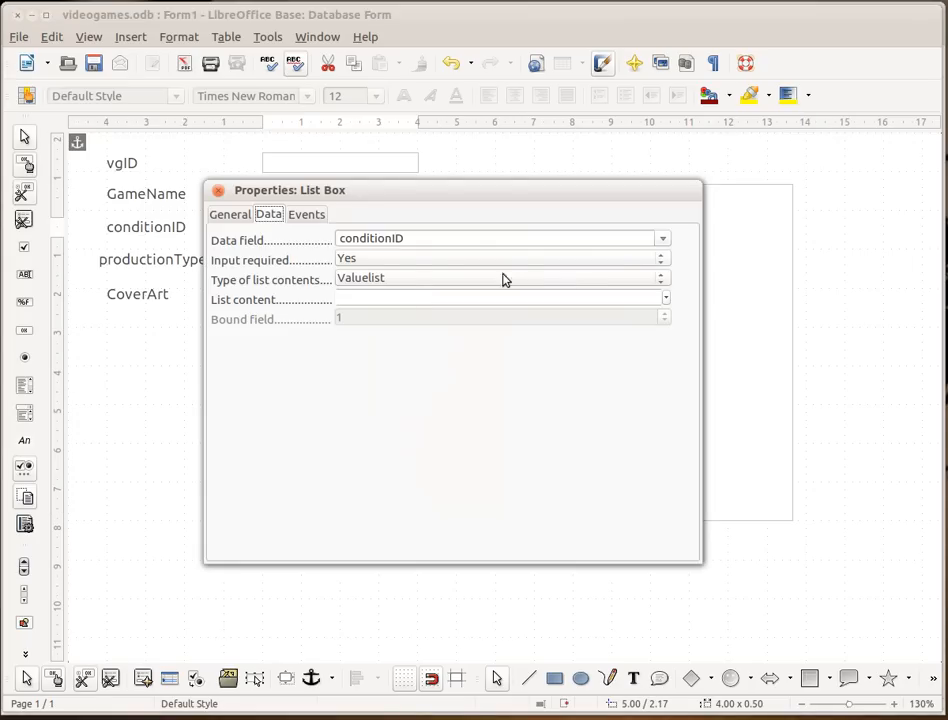
left_click(228, 214)
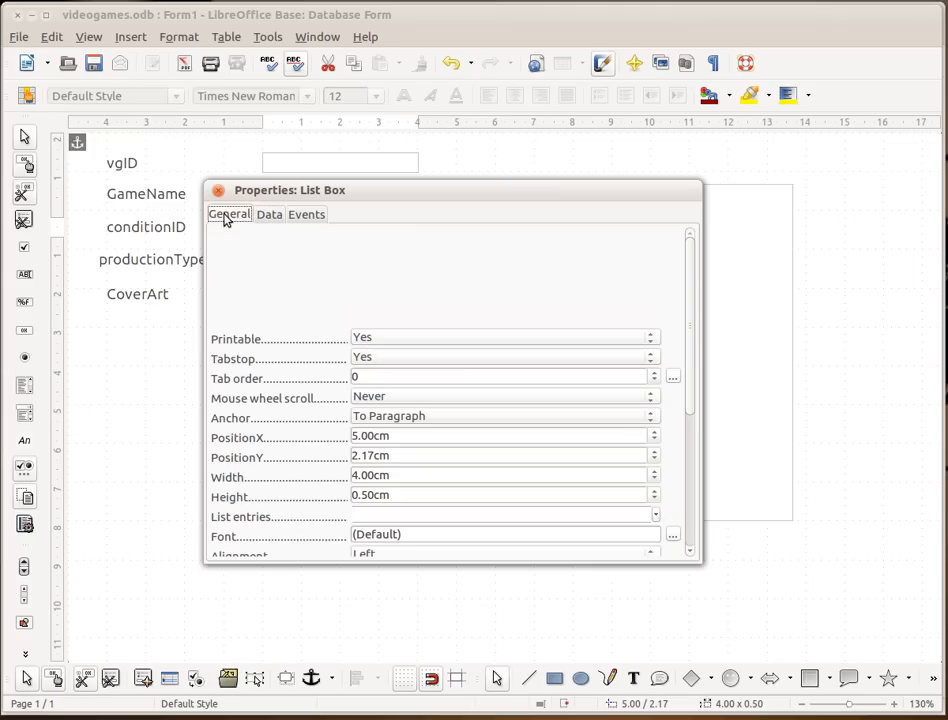
scroll("down", 3)
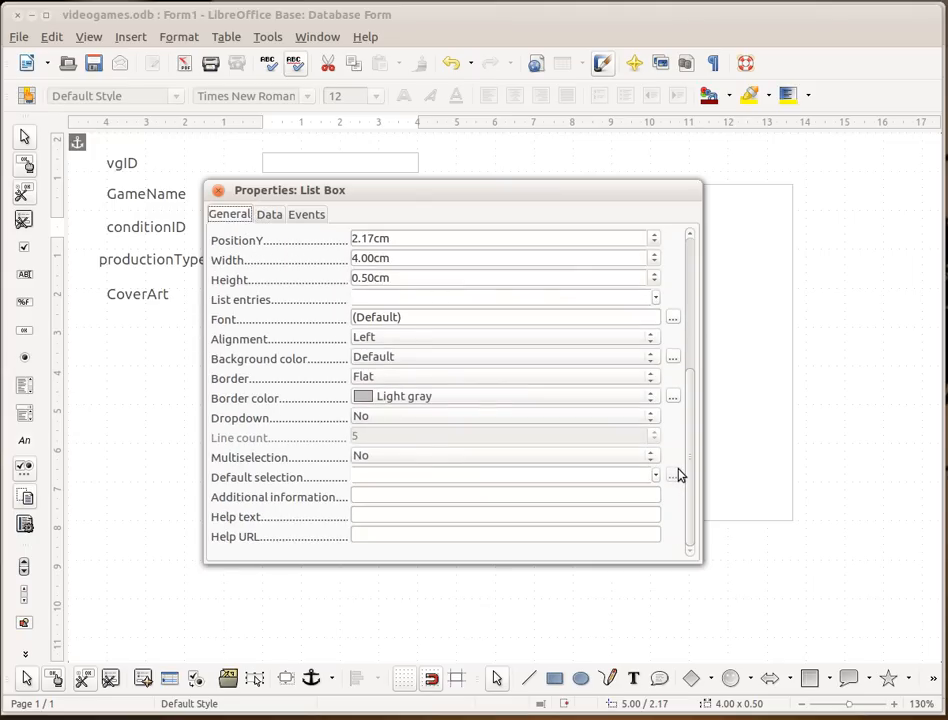
mouse_move(384, 430)
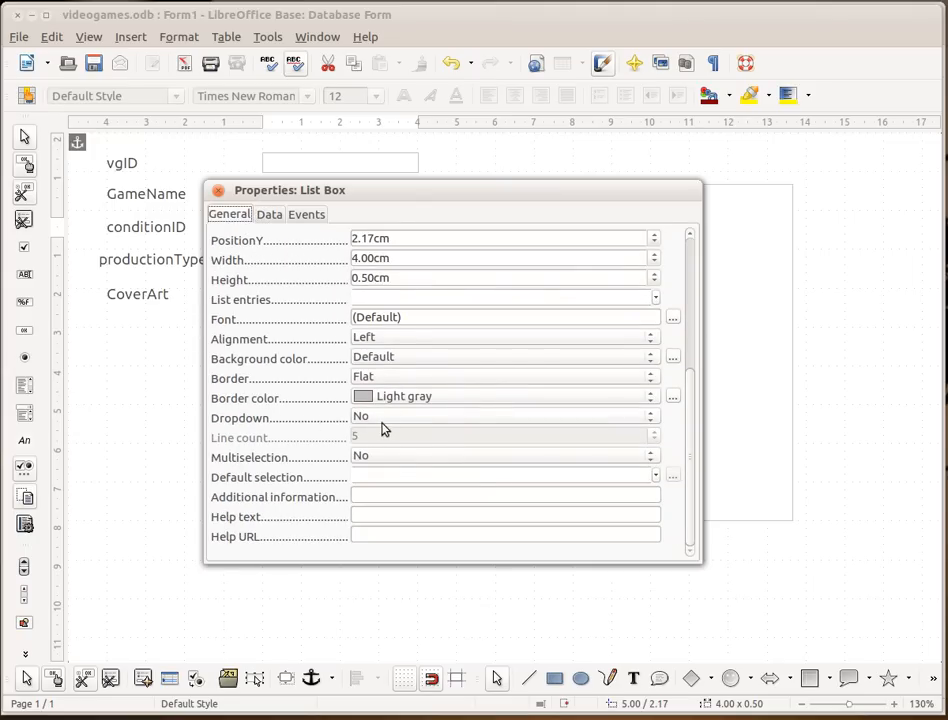
left_click(652, 416)
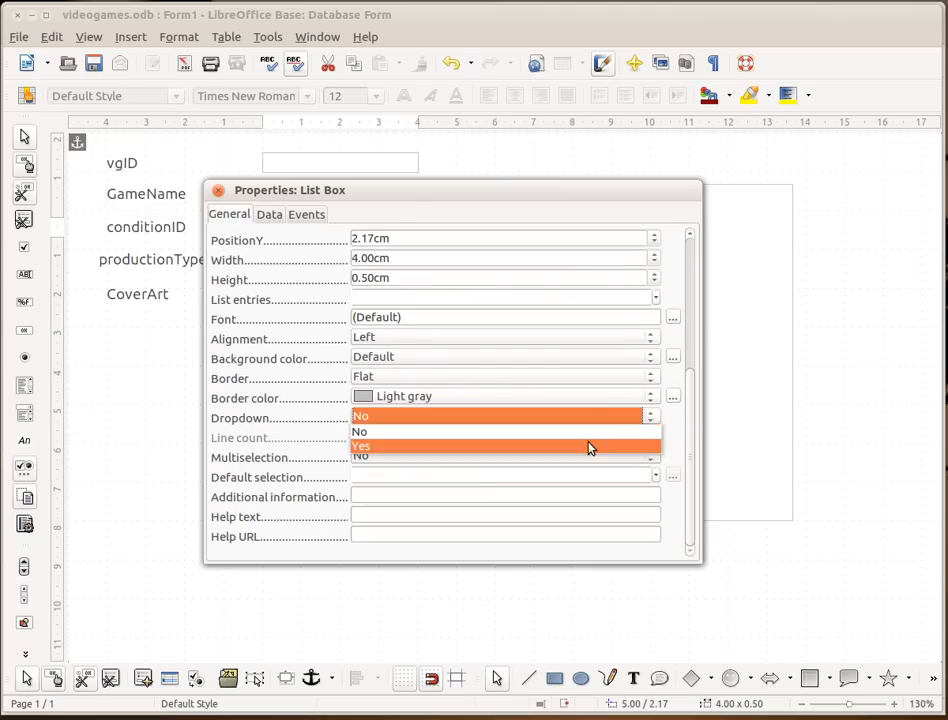
scroll("up", 3)
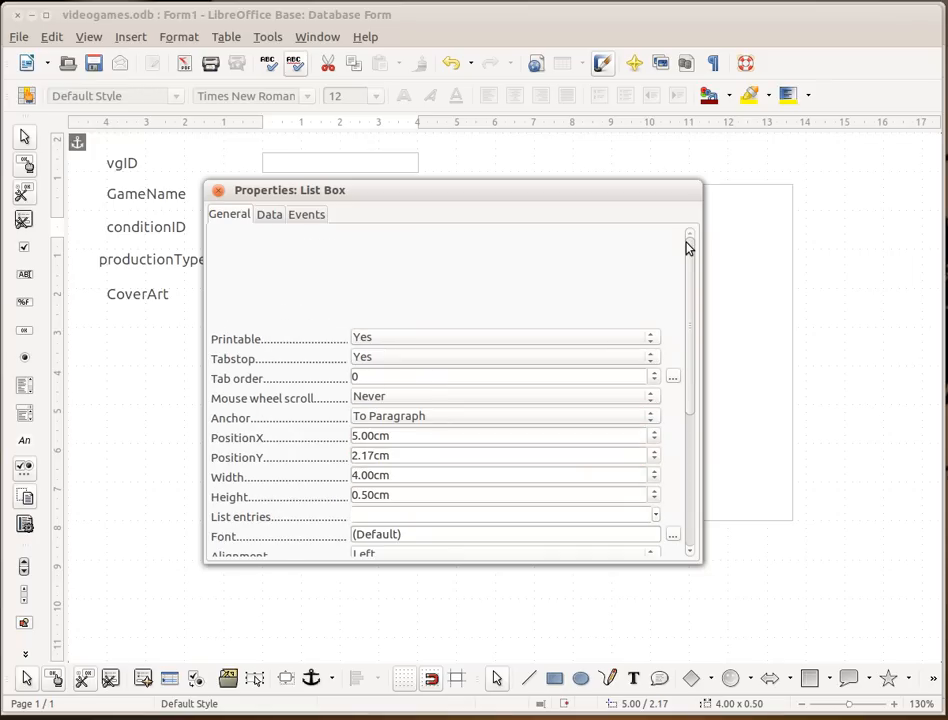
In its Data properties, set Type of list contents to Sql and start the List content query designer.
left_click(268, 214)
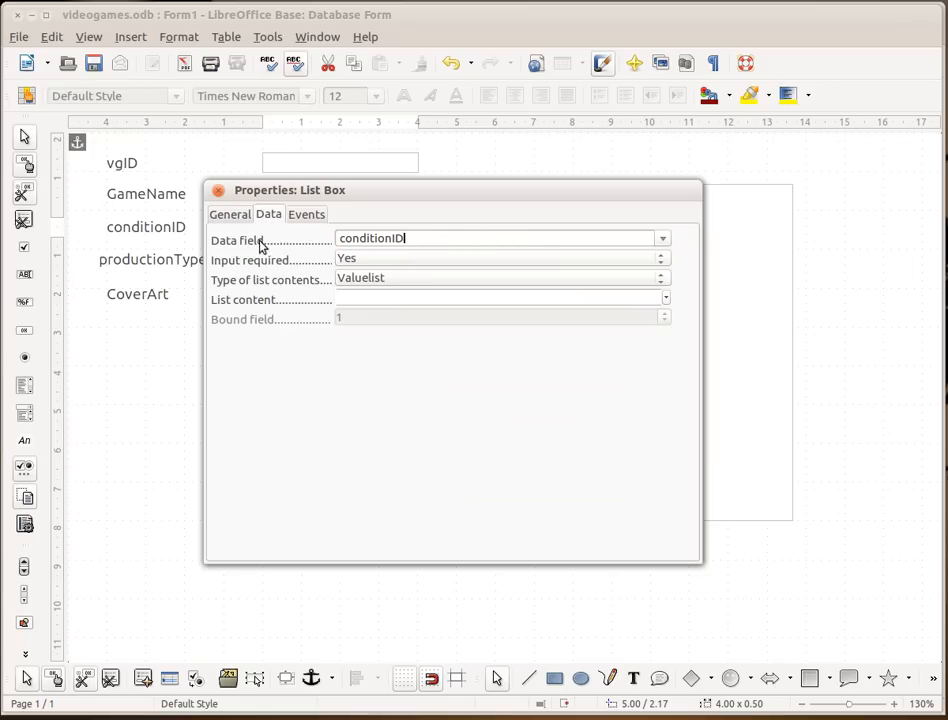
mouse_move(424, 238)
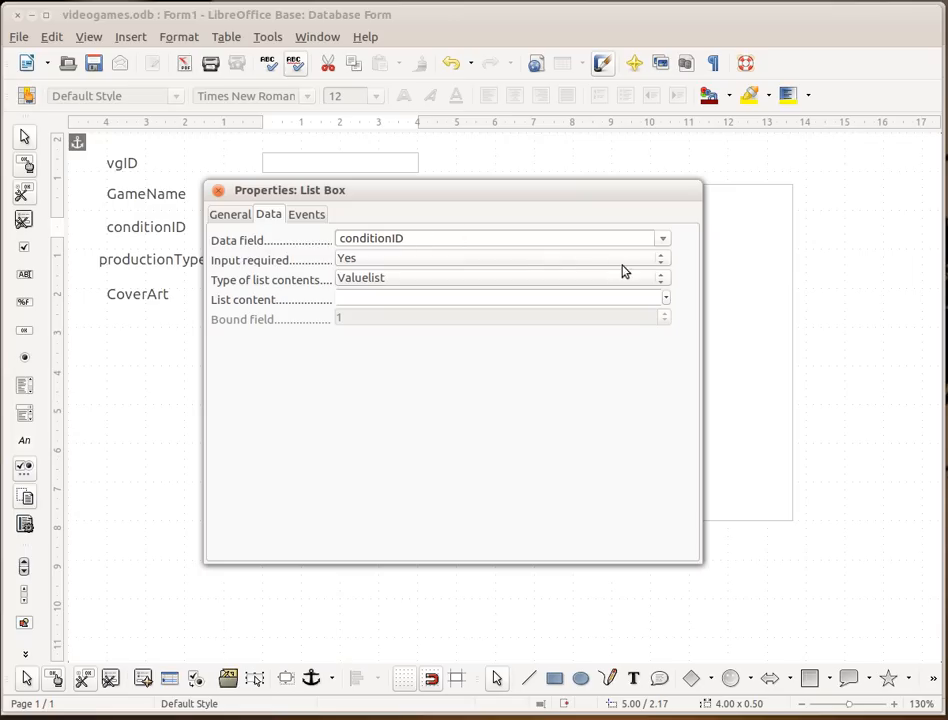
left_click(660, 278)
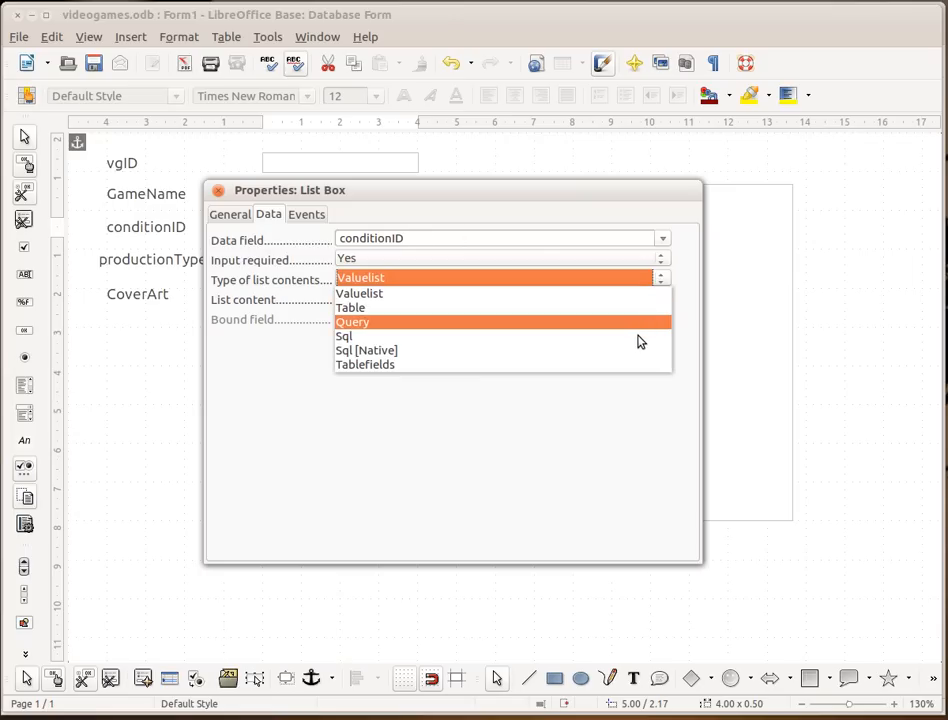
left_click(344, 336)
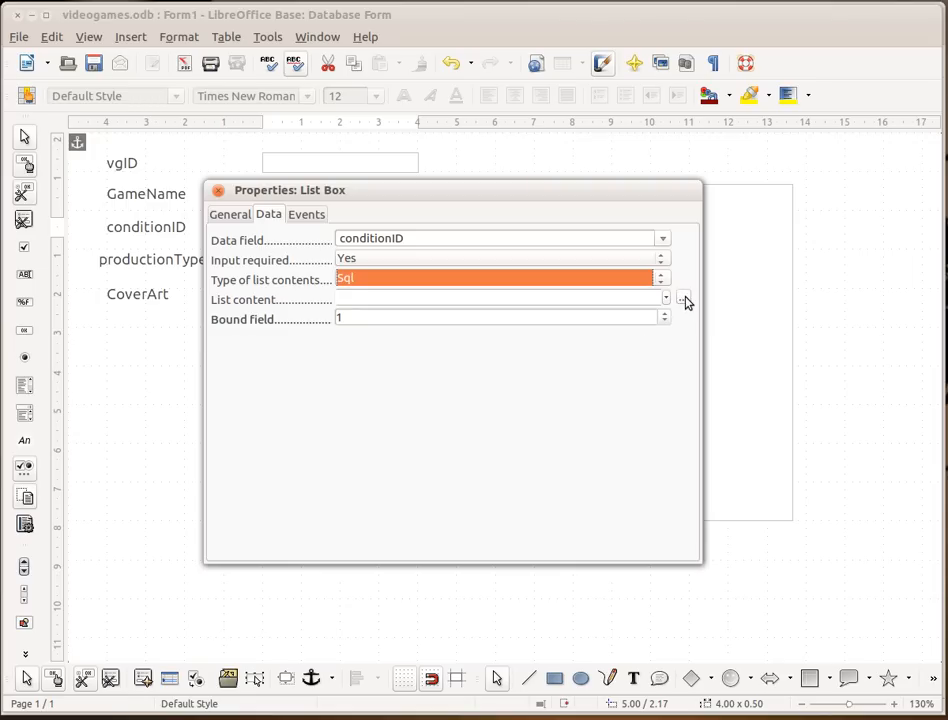
left_click(684, 300)
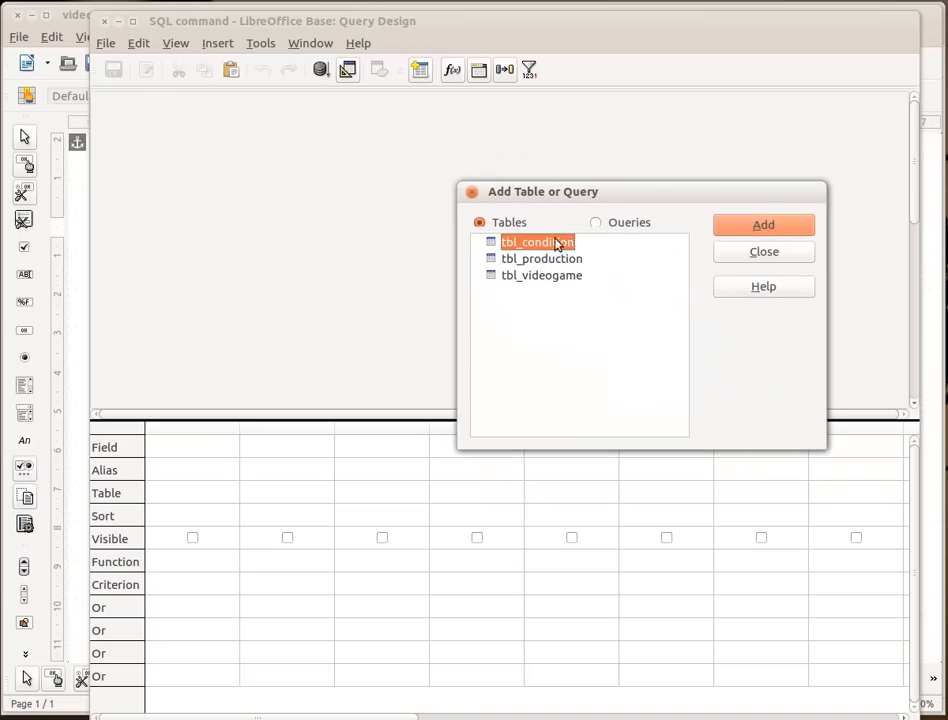
Query Conditions and conditionID from tbl_condition and run it to preview the seven conditions.
left_click(764, 224)
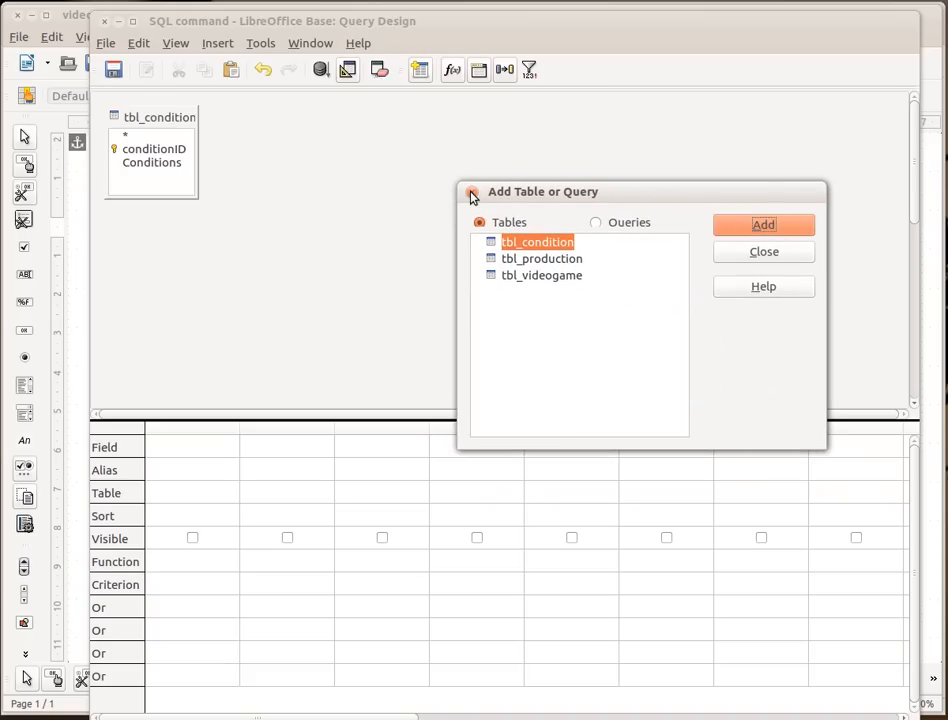
left_click(764, 252)
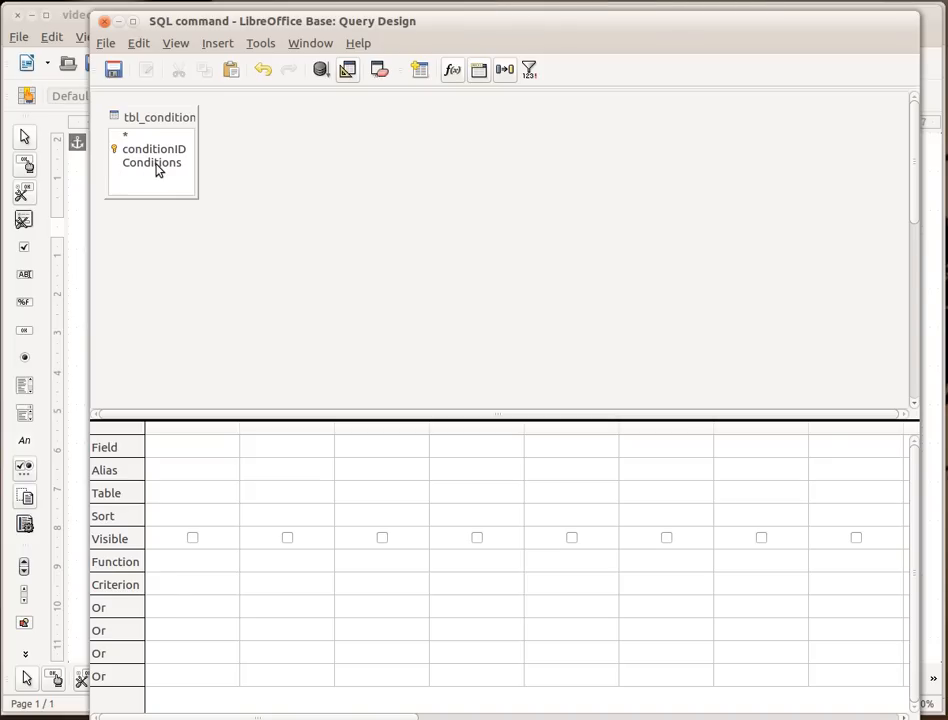
double_click(152, 162)
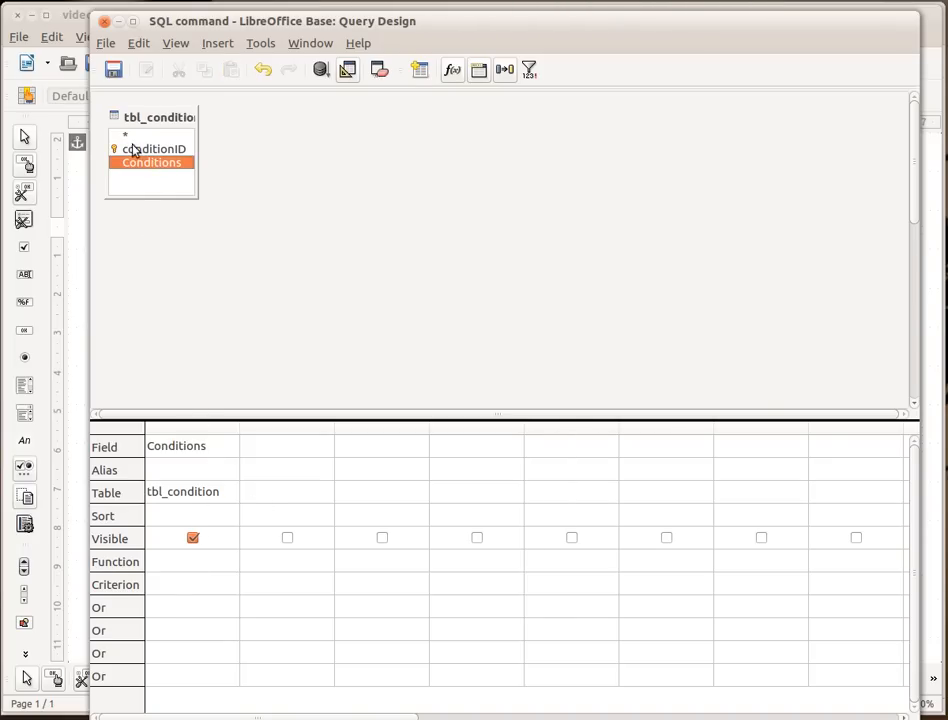
double_click(152, 148)
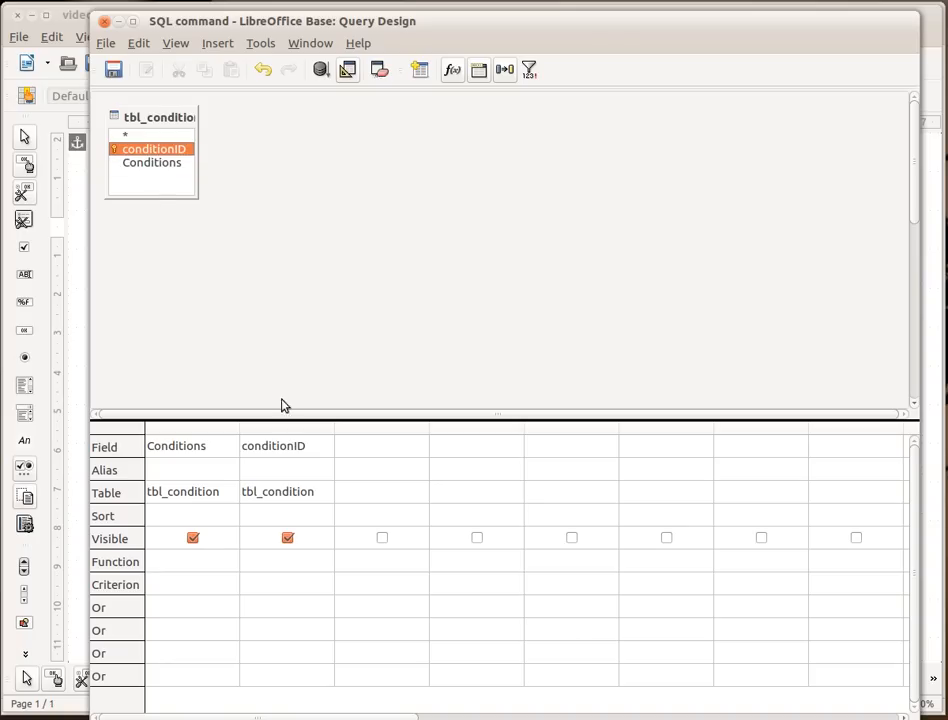
left_click(320, 68)
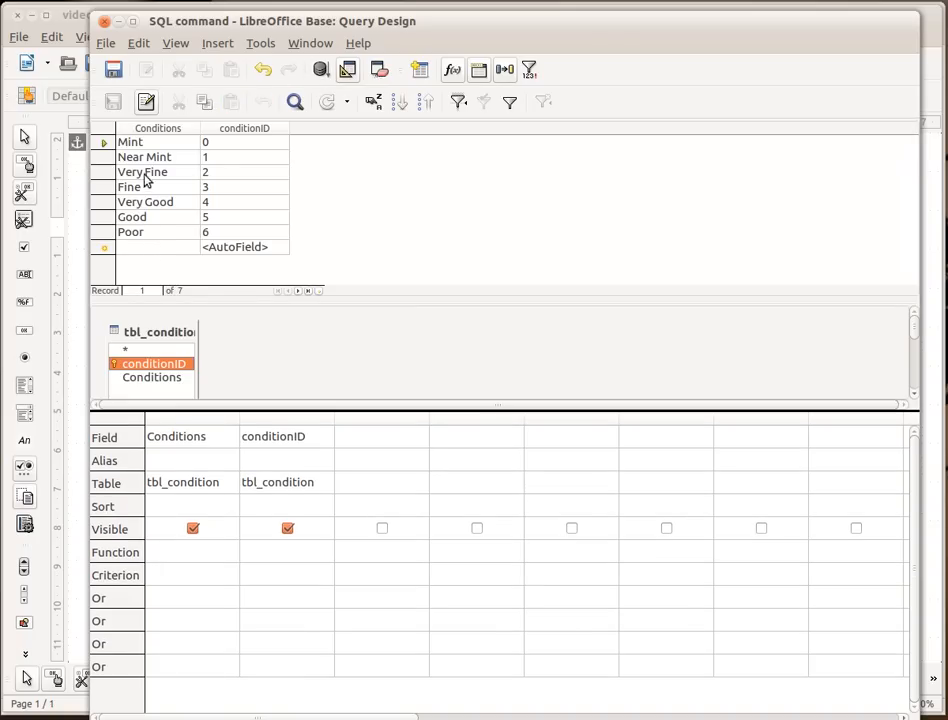
mouse_move(210, 232)
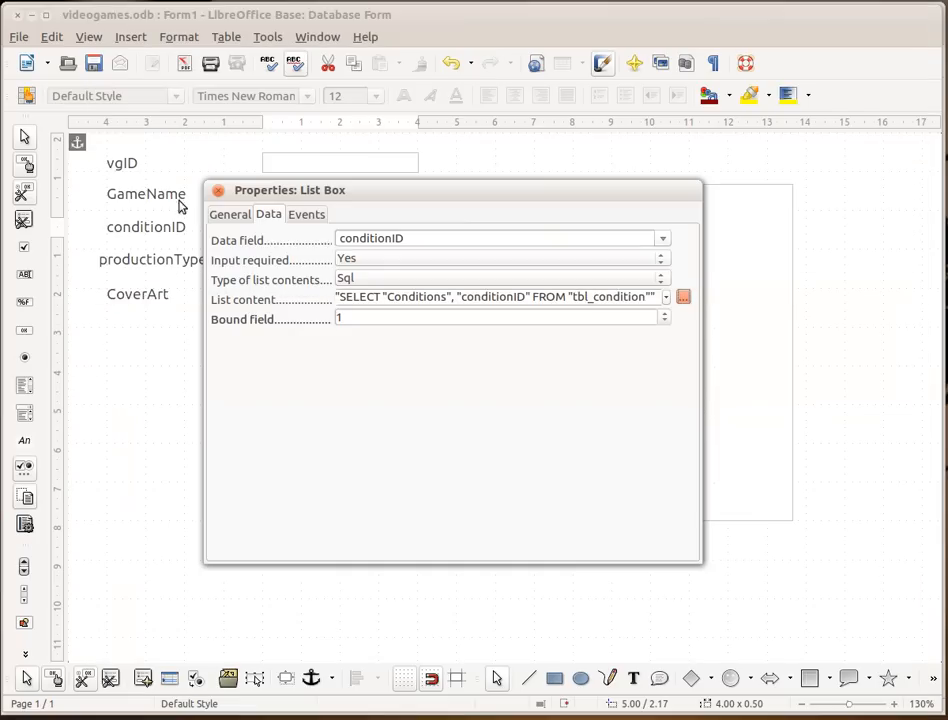
mouse_move(592, 296)
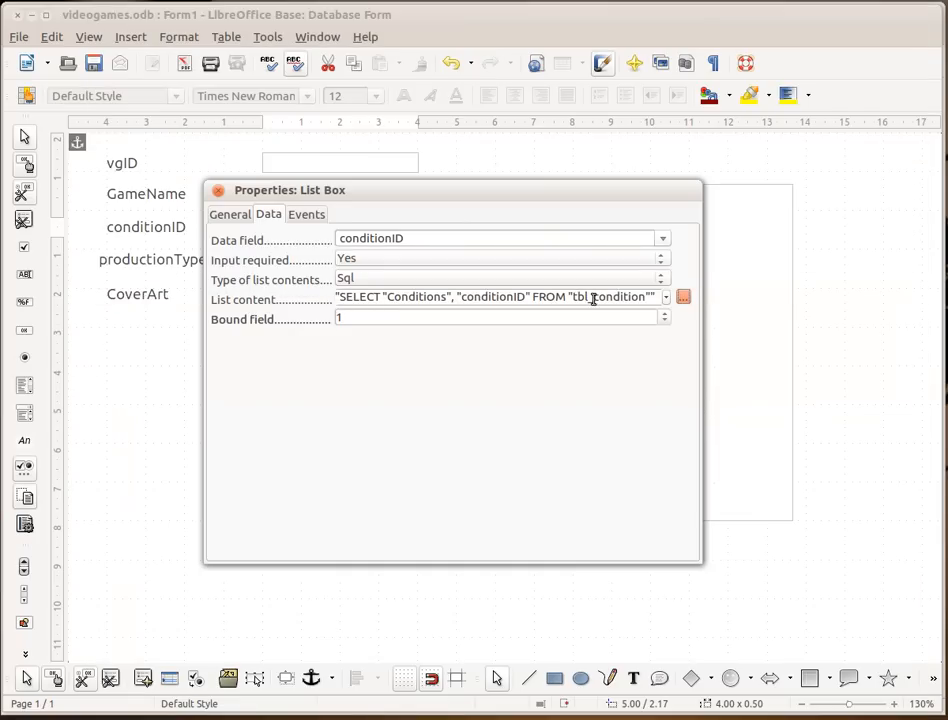
Review the list content SQL: SELECT "Conditions", "conditionID" FROM "tbl_condition".
left_click(684, 296)
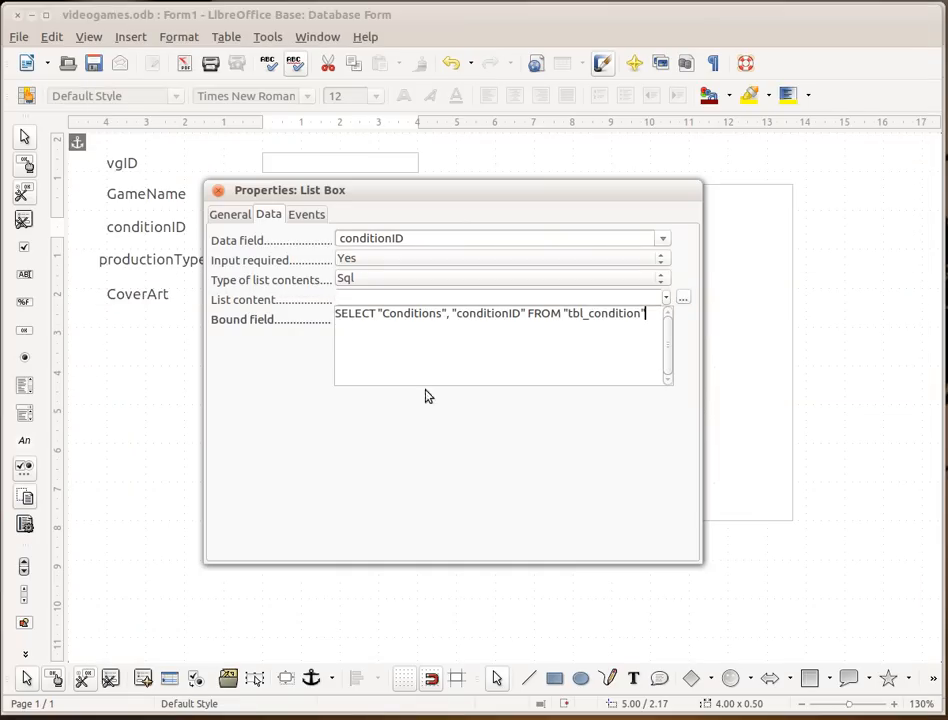
mouse_move(624, 334)
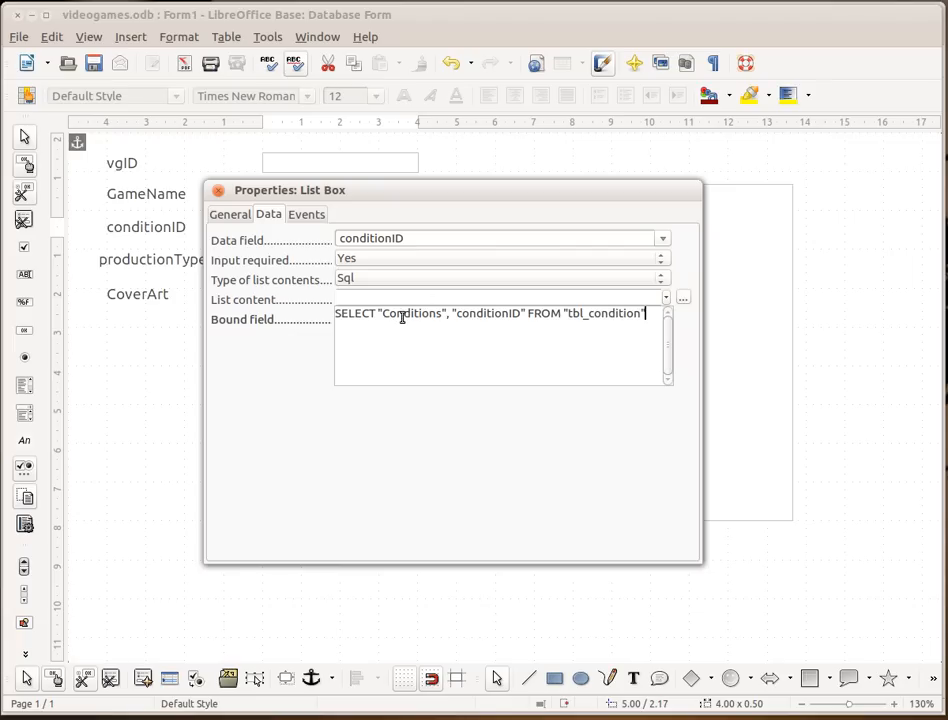
mouse_move(518, 316)
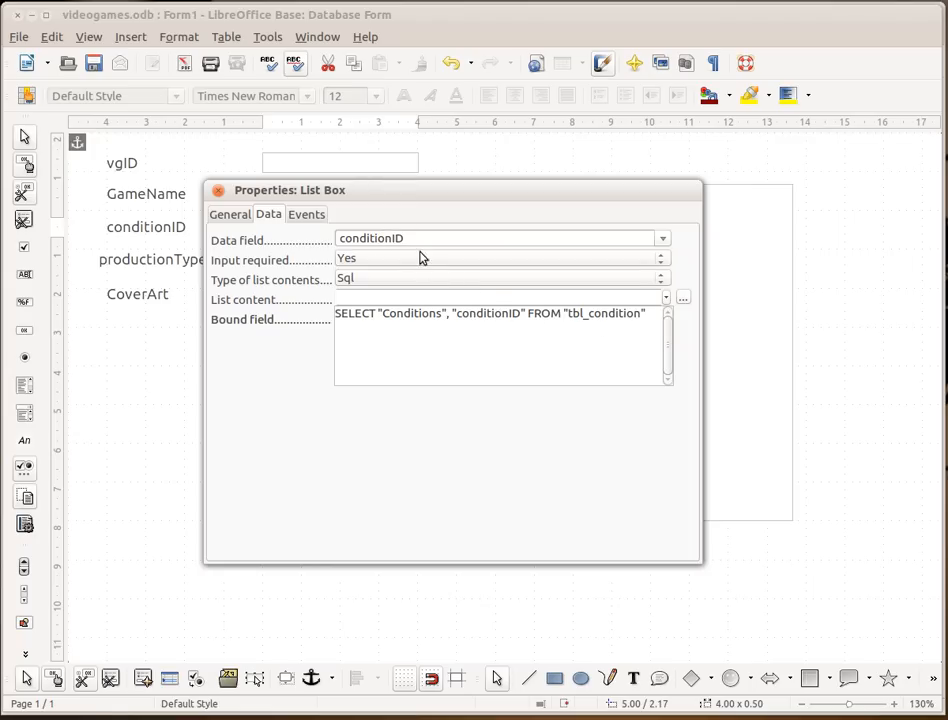
left_click(512, 318)
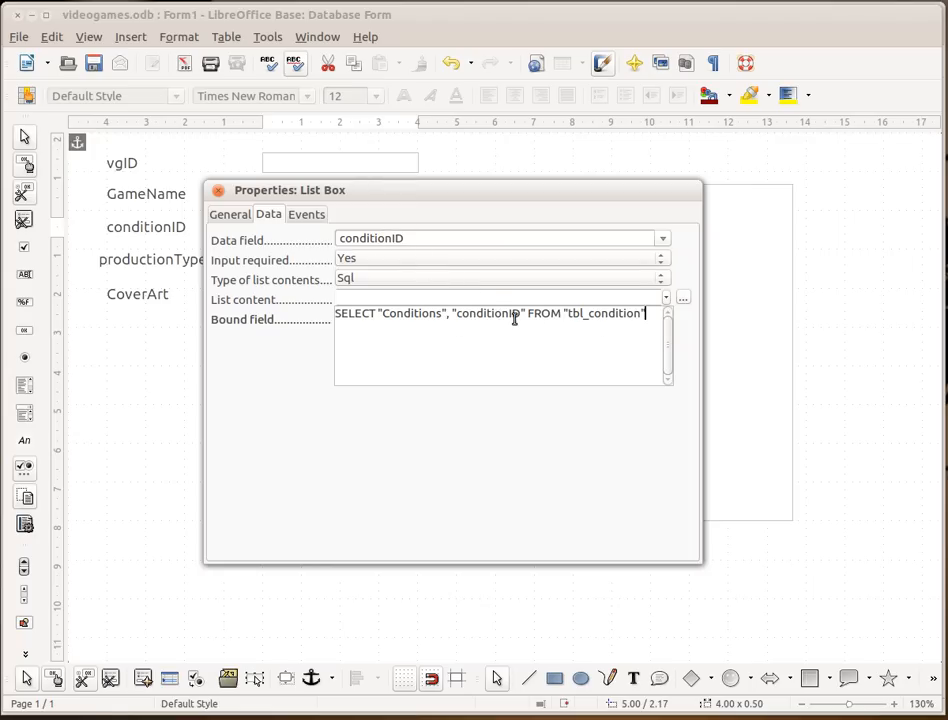
mouse_move(618, 320)
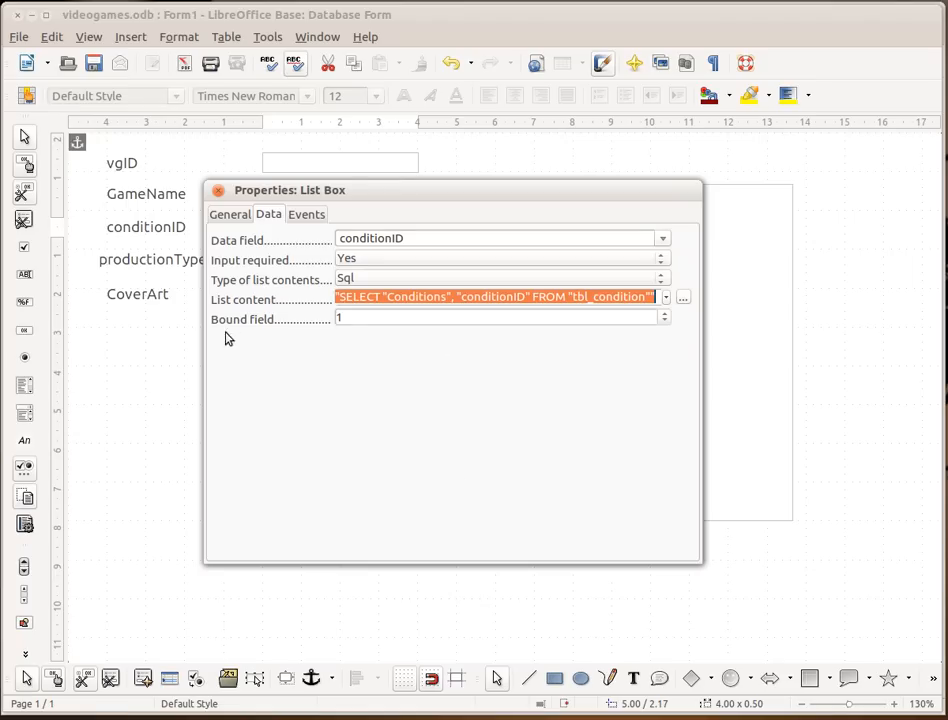
mouse_move(416, 288)
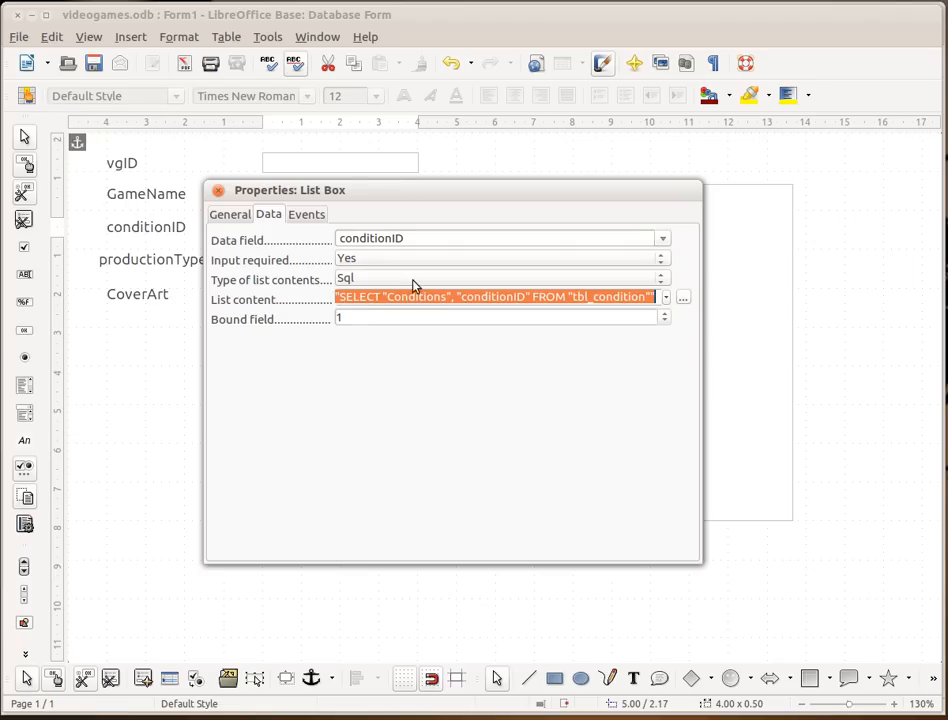
mouse_move(420, 312)
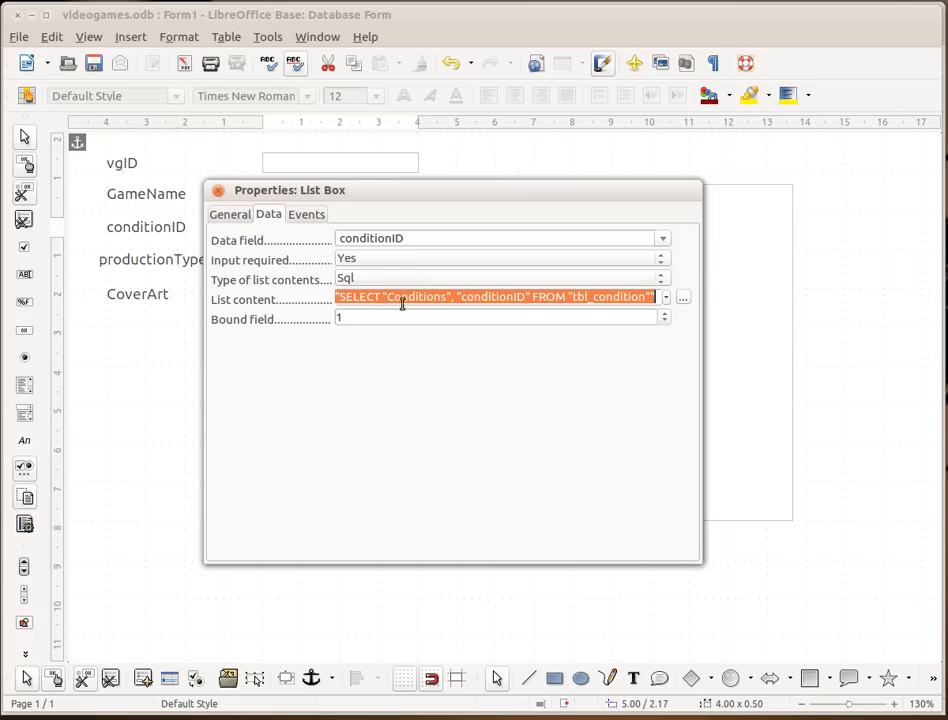
mouse_move(230, 268)
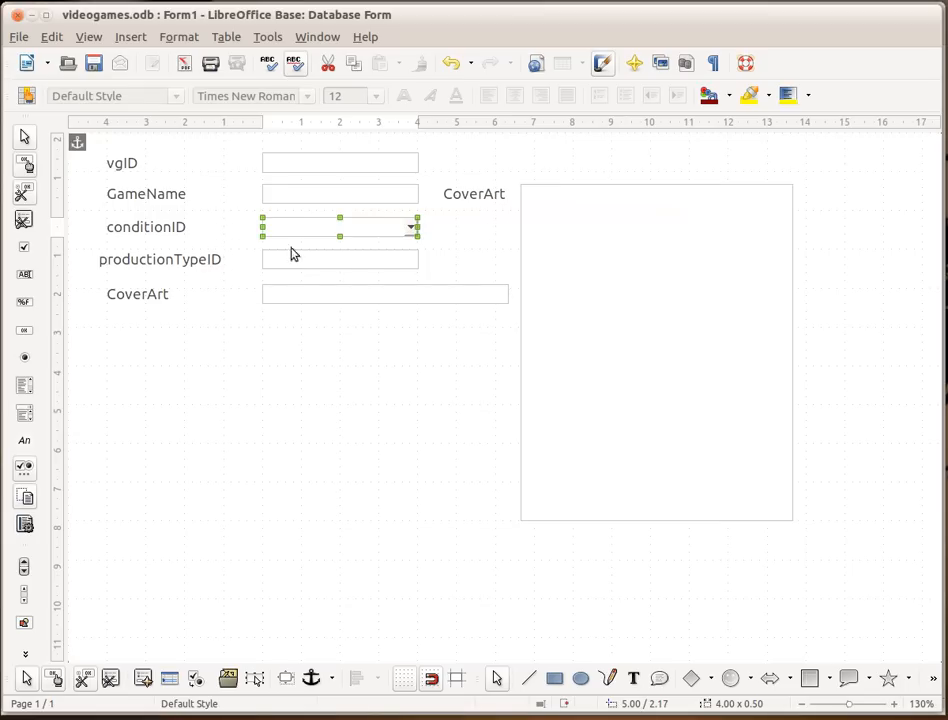
mouse_move(440, 238)
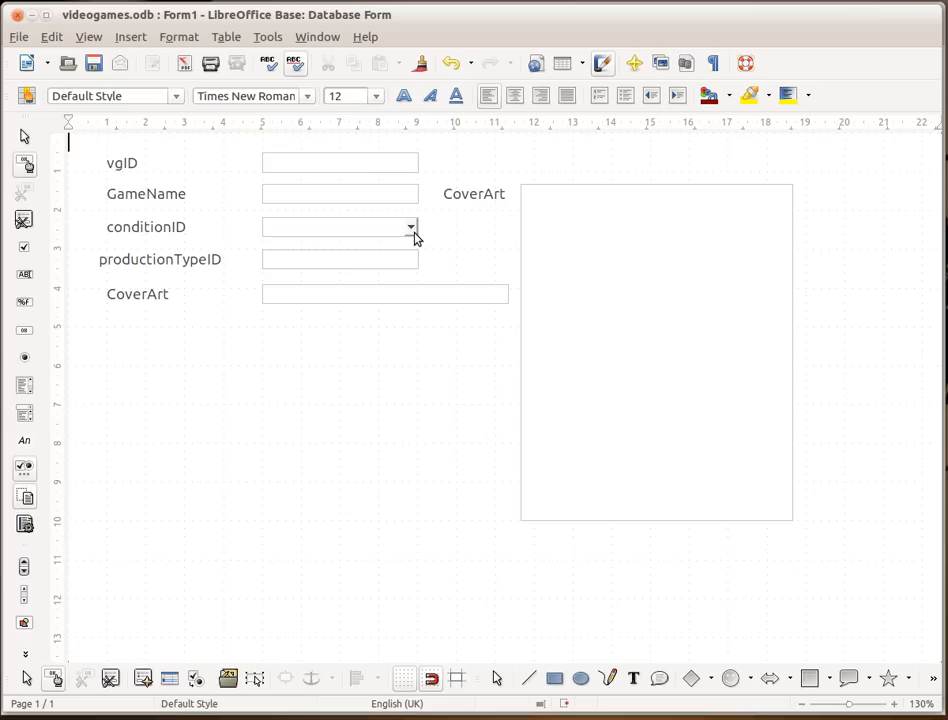
Replace productionTypeID with a list box and make it drop down.
left_click(340, 260)
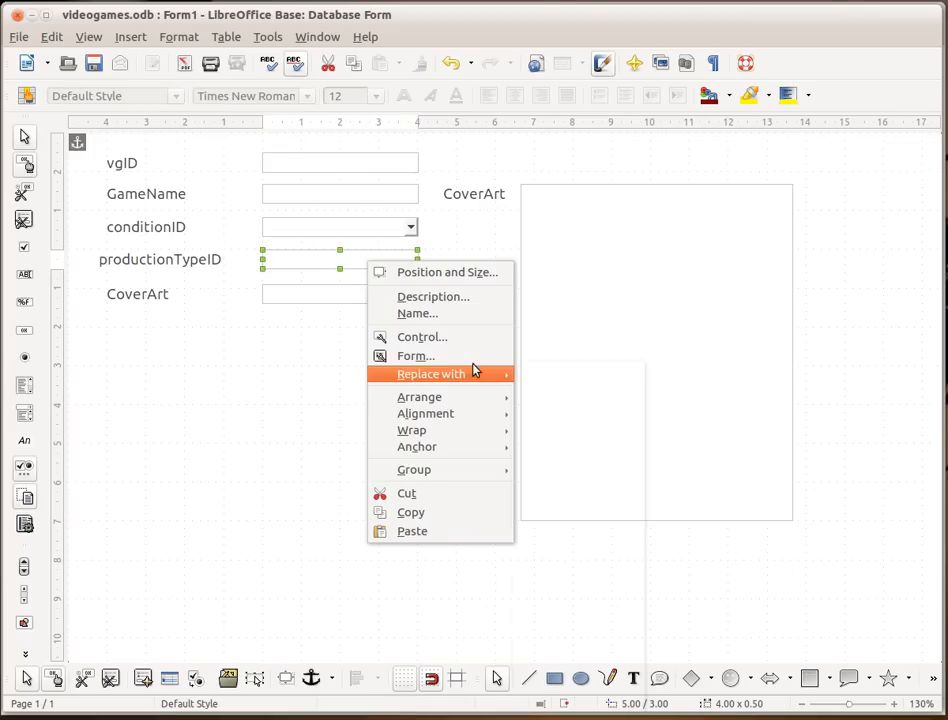
left_click(422, 336)
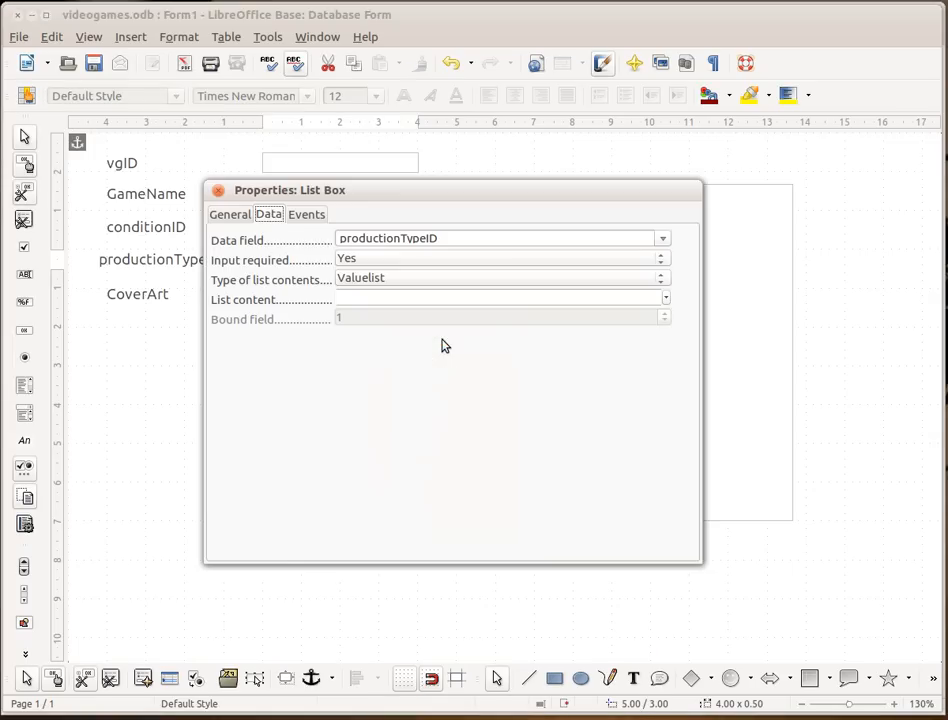
left_click(228, 214)
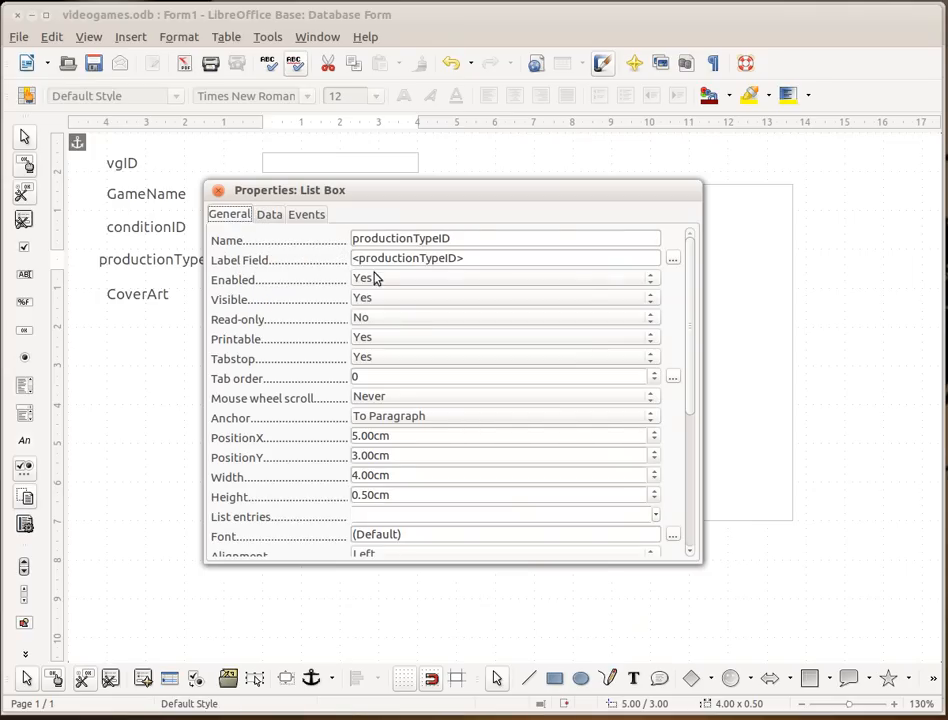
scroll("down", 3)
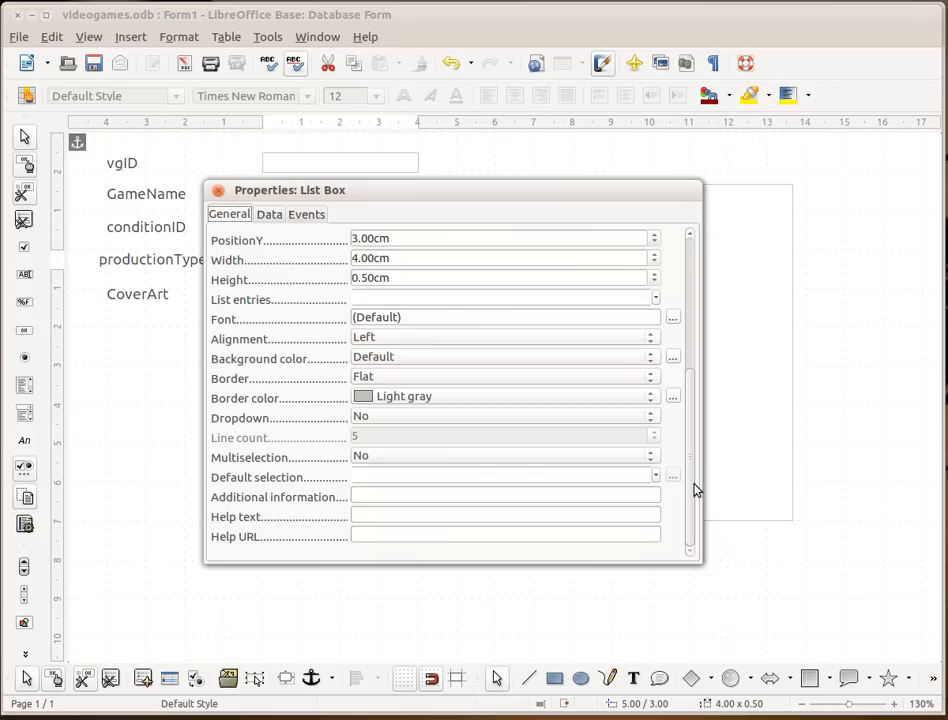
left_click(652, 418)
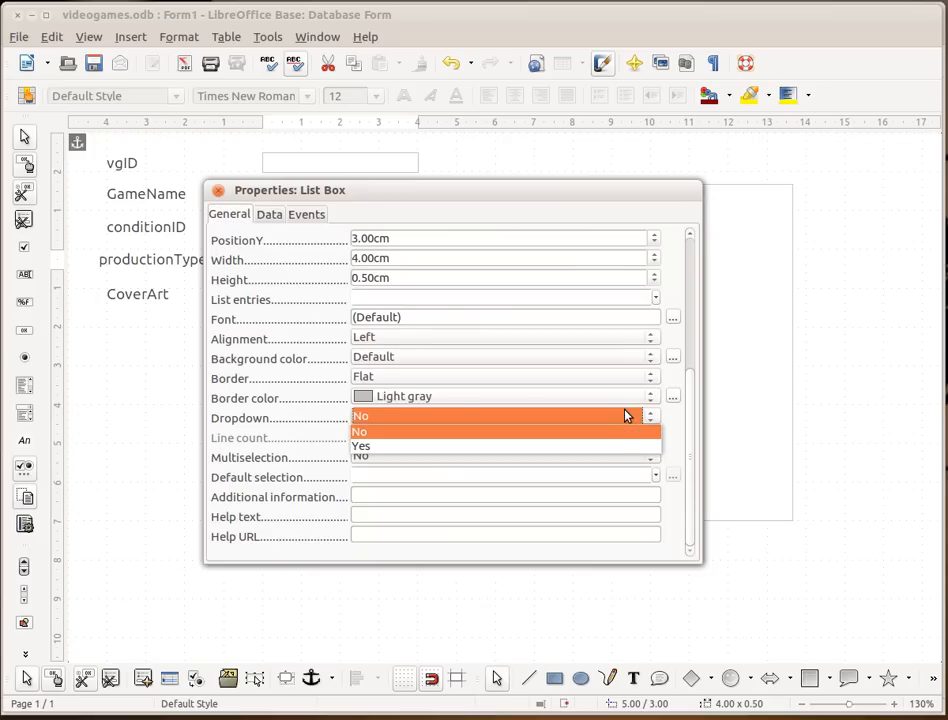
left_click(360, 444)
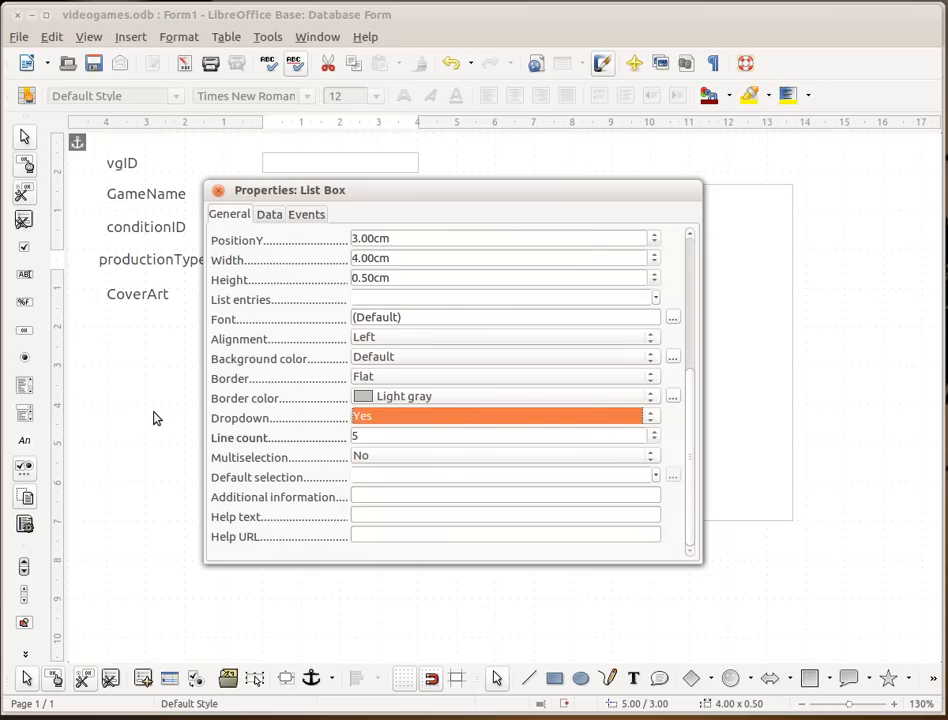
In its Data properties, set Type of list contents to Sql.
left_click(268, 214)
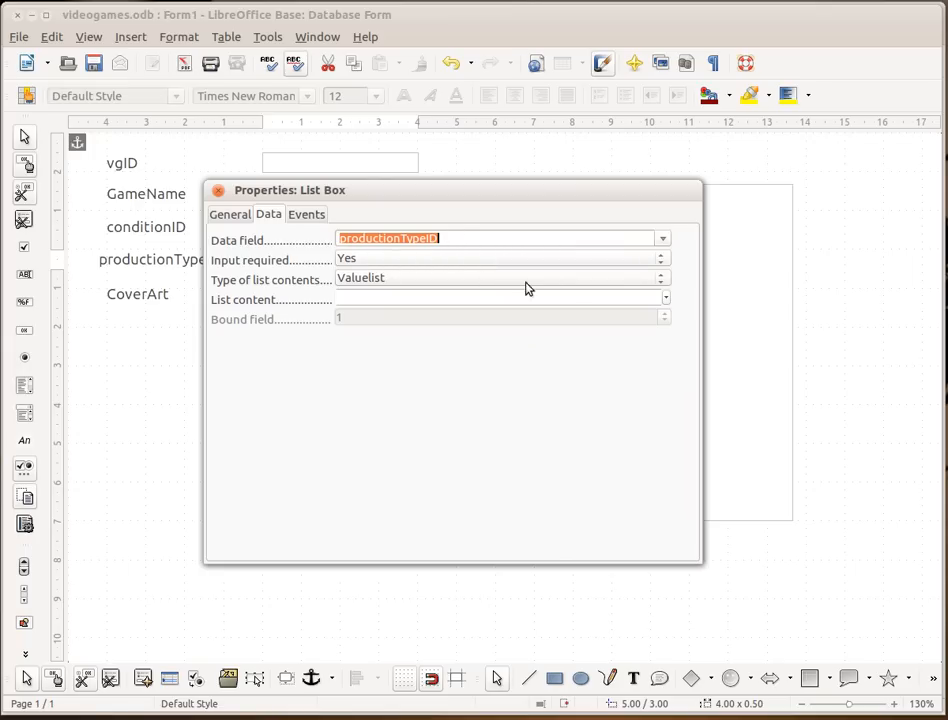
left_click(660, 278)
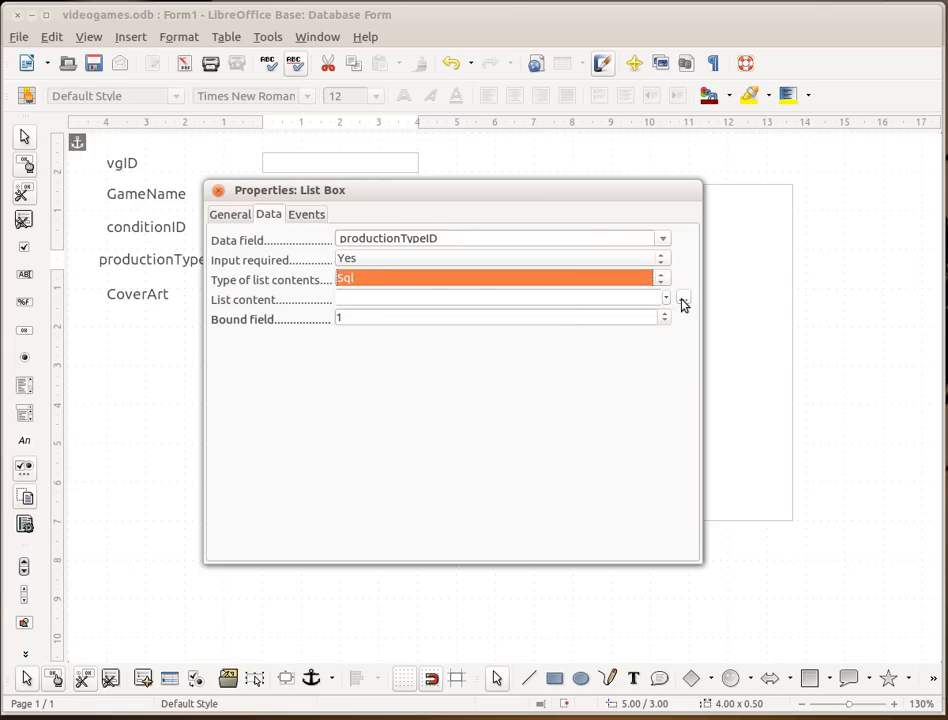
Design the list content query selecting ProductionType and productionTypeID from tbl_production.
left_click(684, 298)
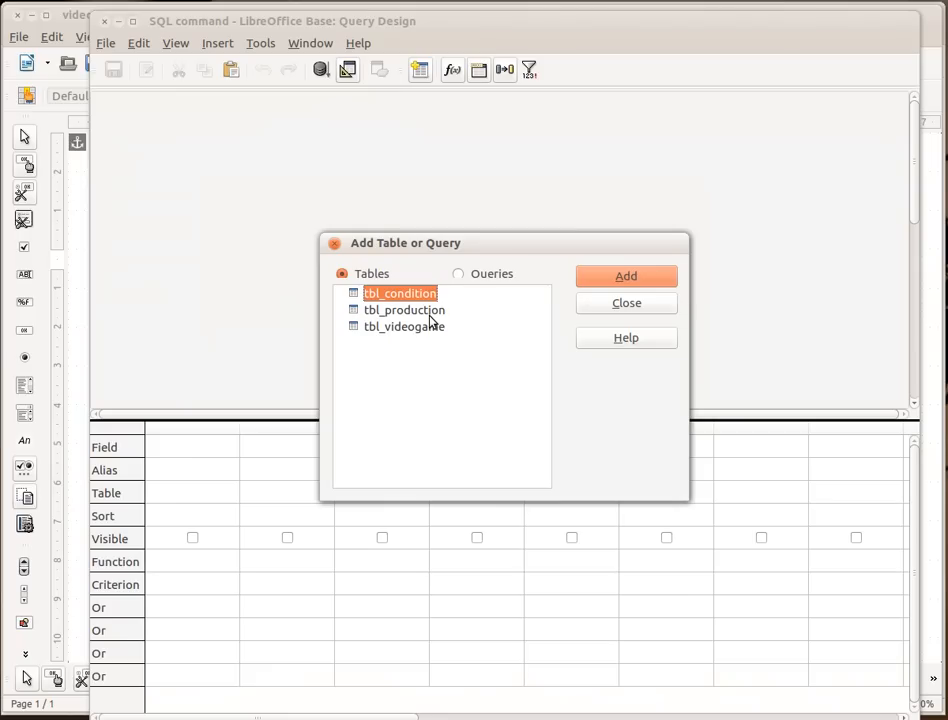
left_click(404, 308)
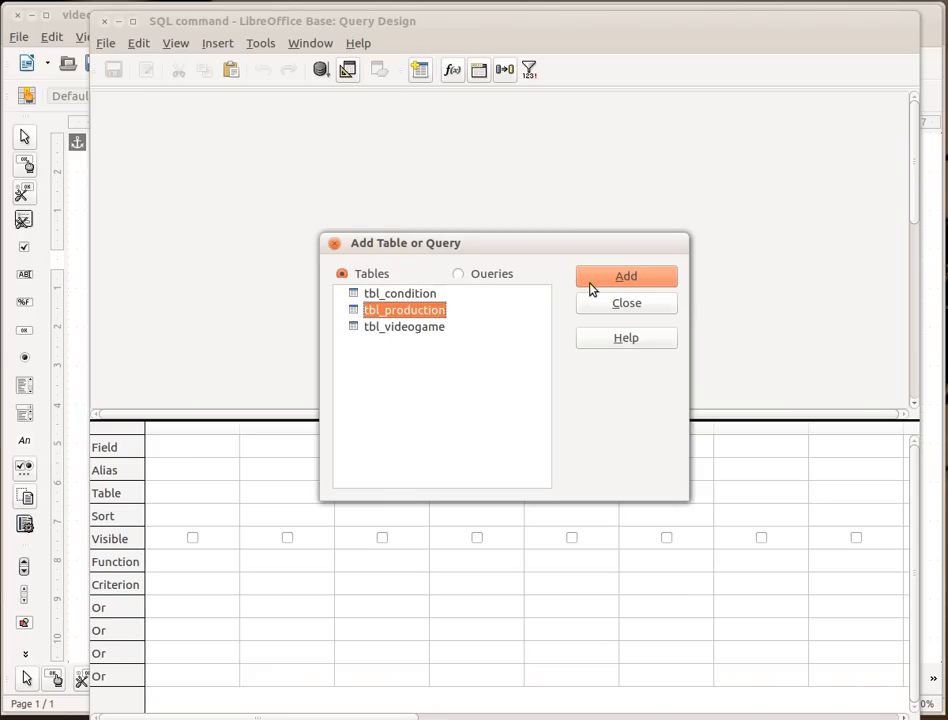
left_click(626, 276)
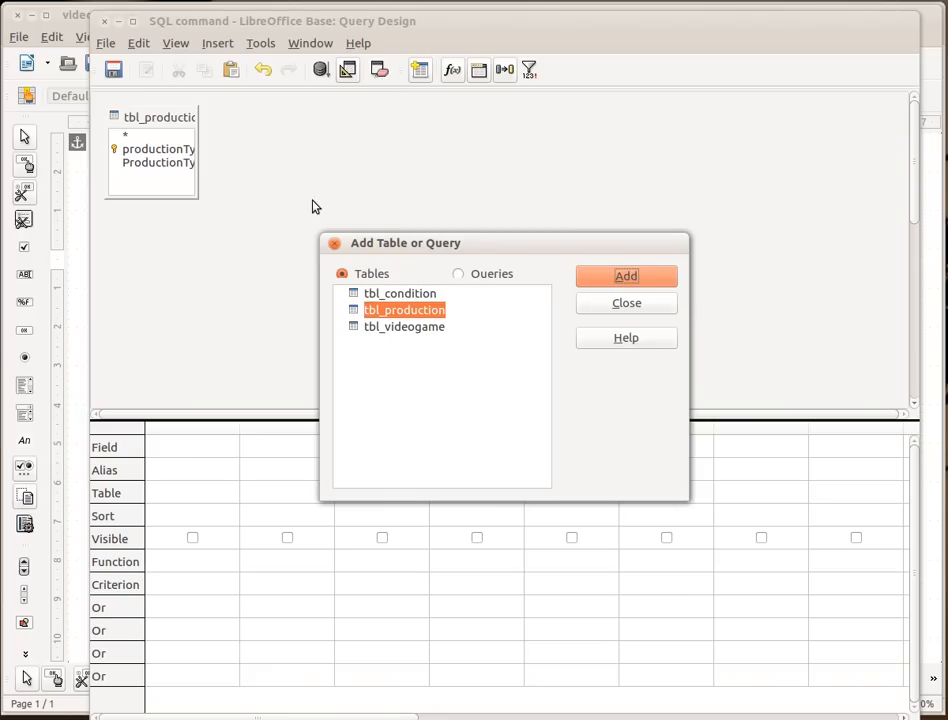
left_click(624, 302)
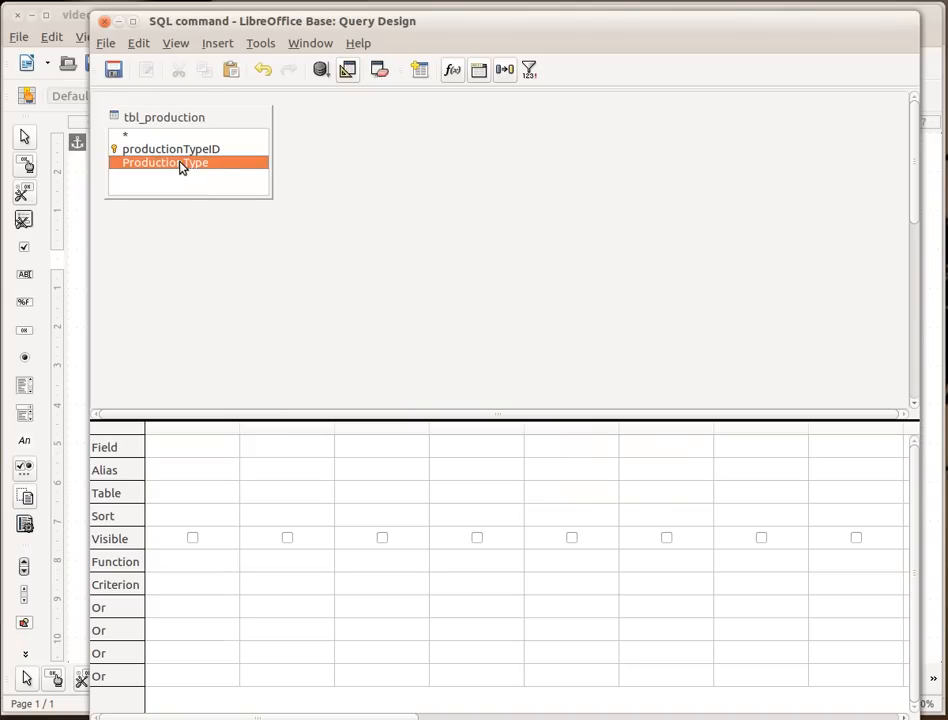
double_click(164, 162)
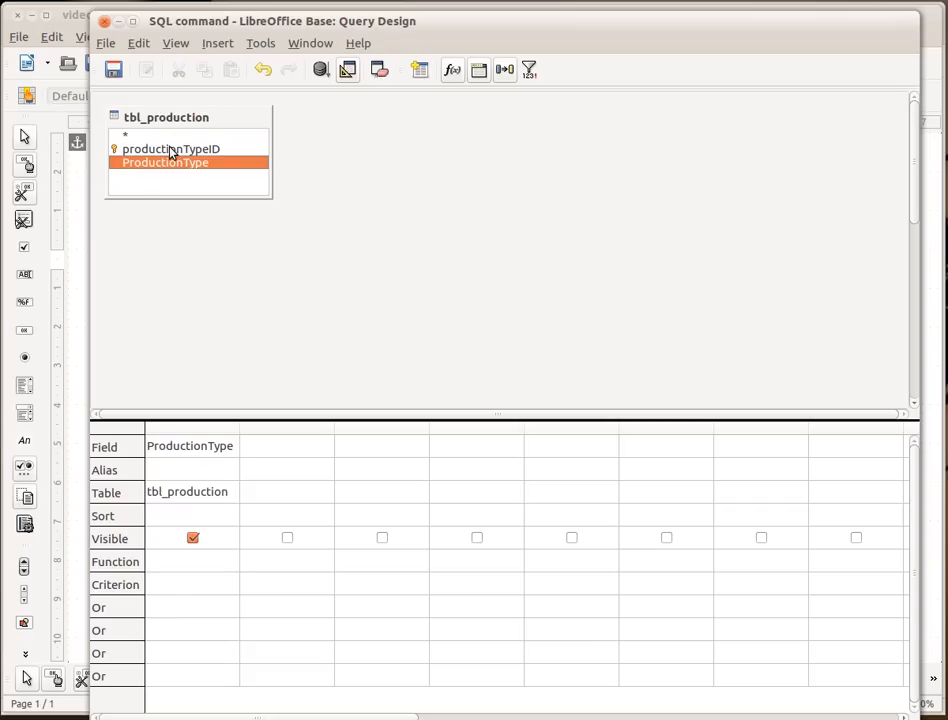
double_click(170, 148)
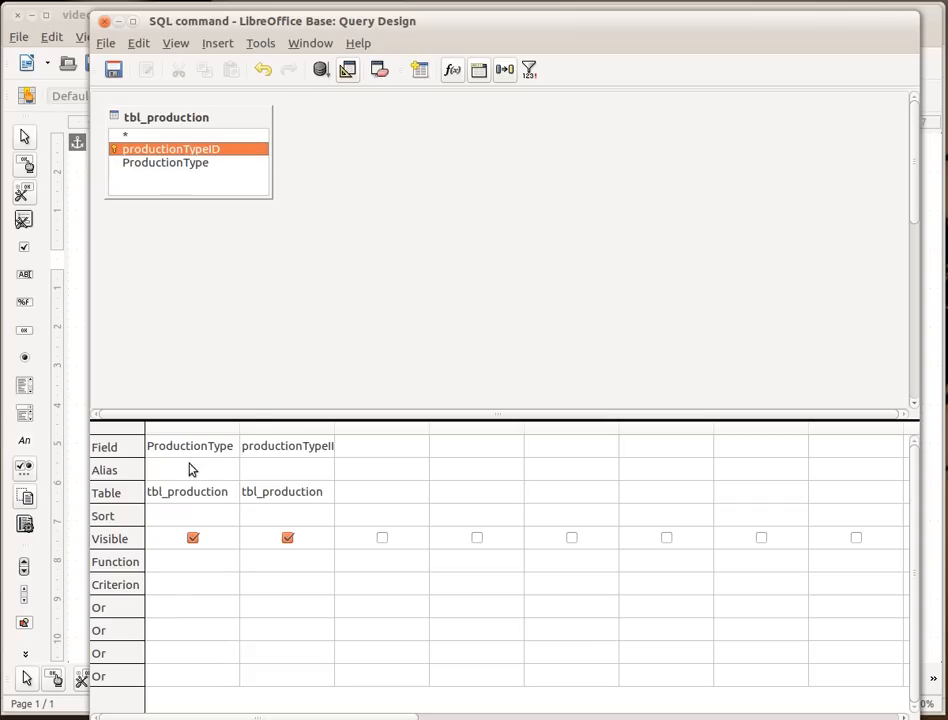
mouse_move(316, 112)
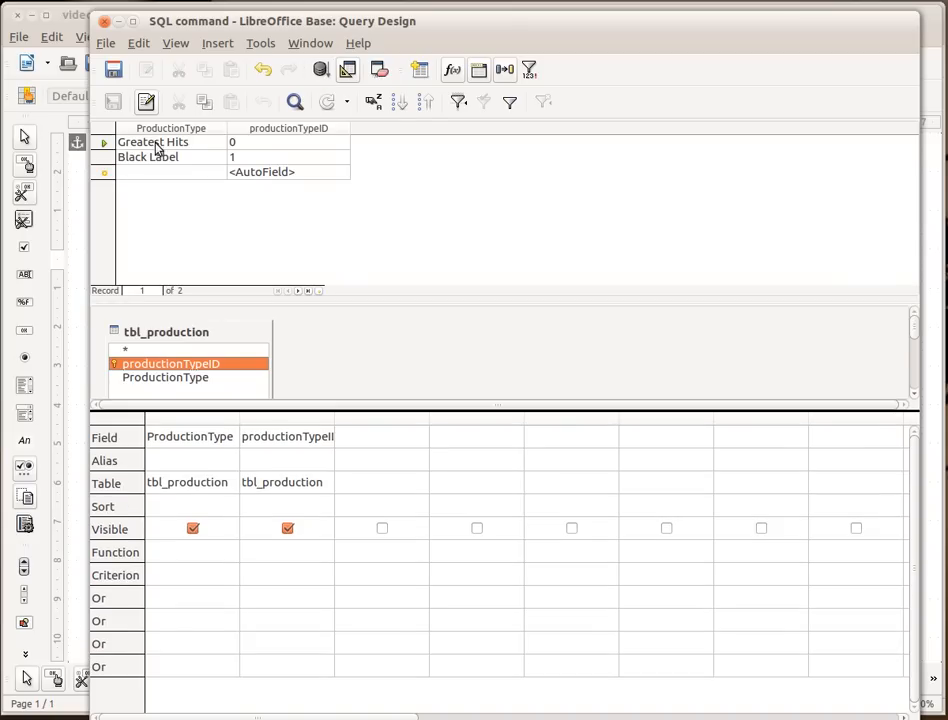
mouse_move(196, 136)
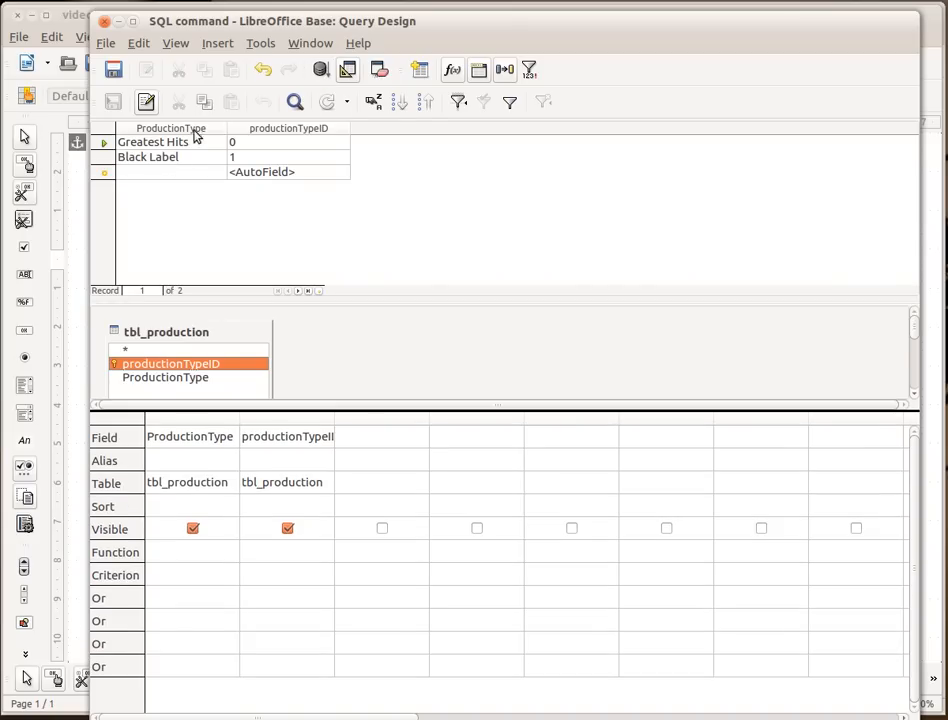
mouse_move(296, 186)
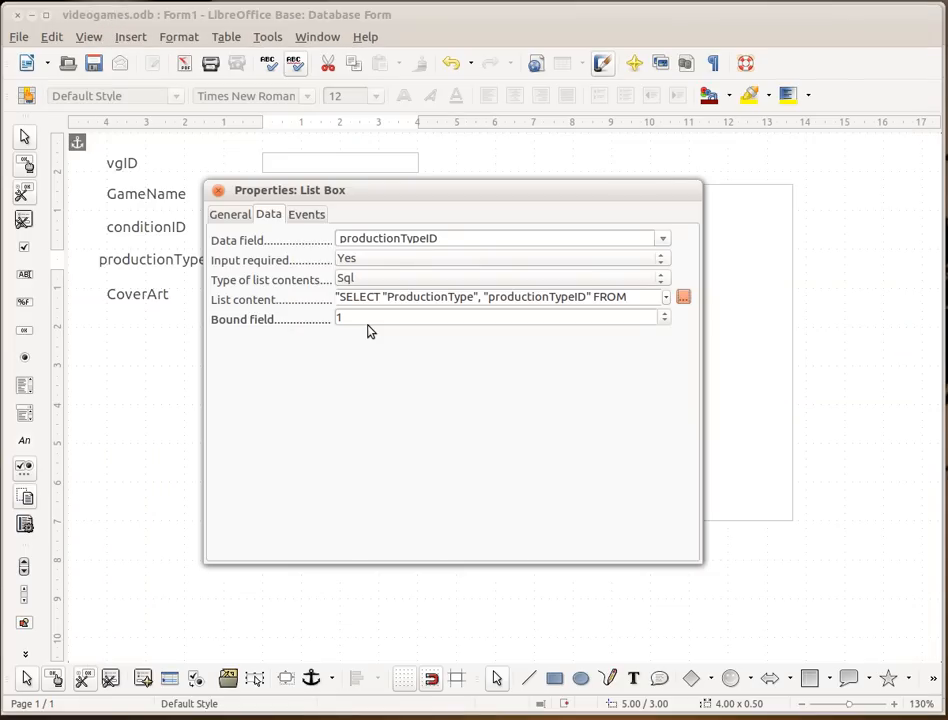
Review the list content SQL: SELECT "ProductionType", "productionTypeID" FROM "tbl_production".
left_click(684, 296)
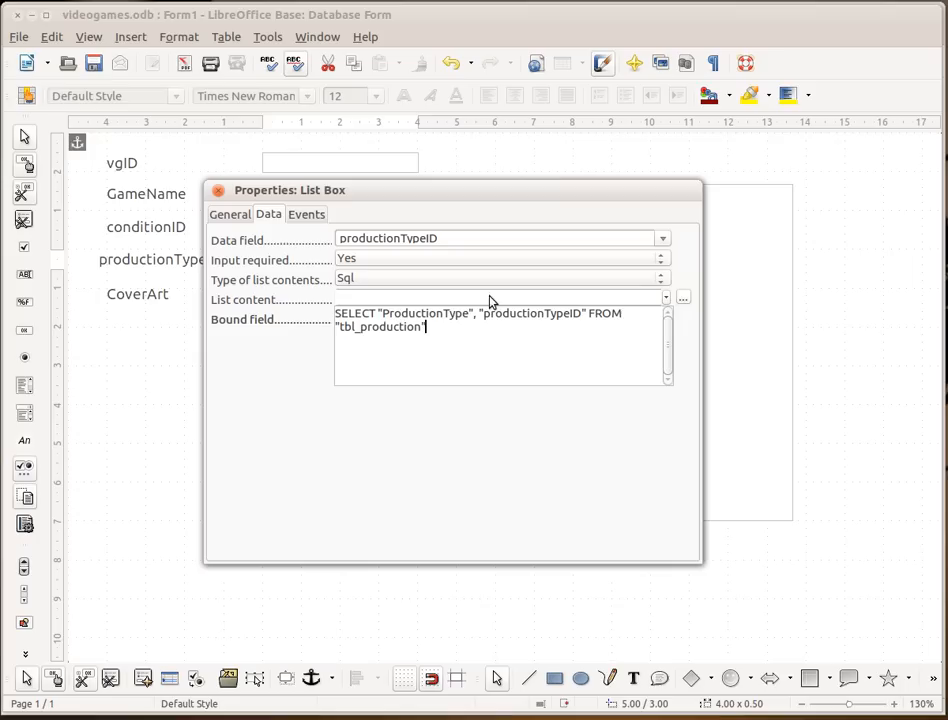
mouse_move(490, 304)
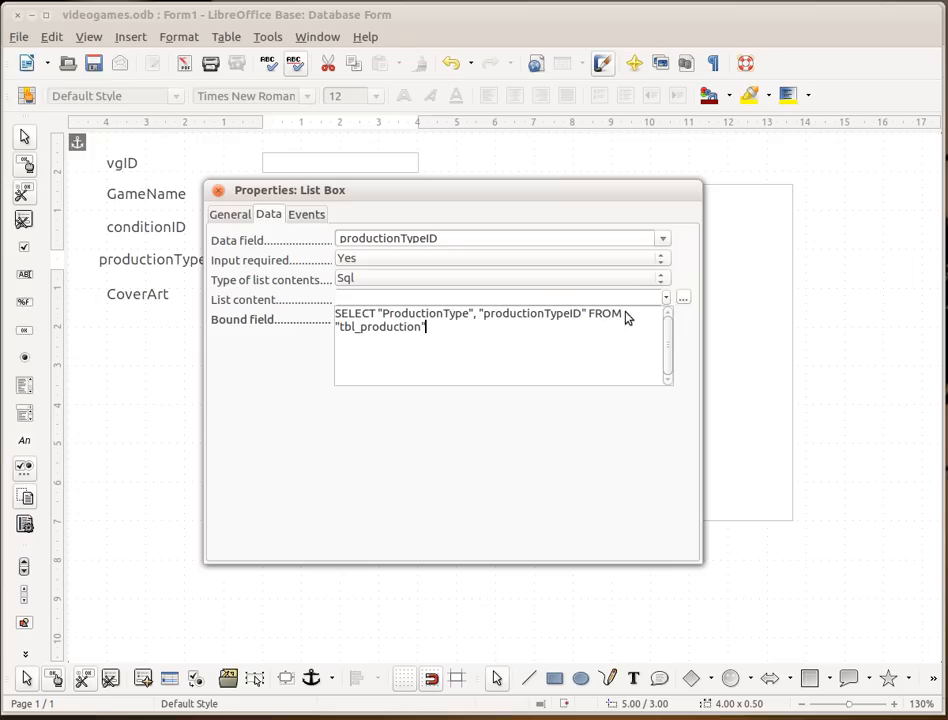
mouse_move(412, 336)
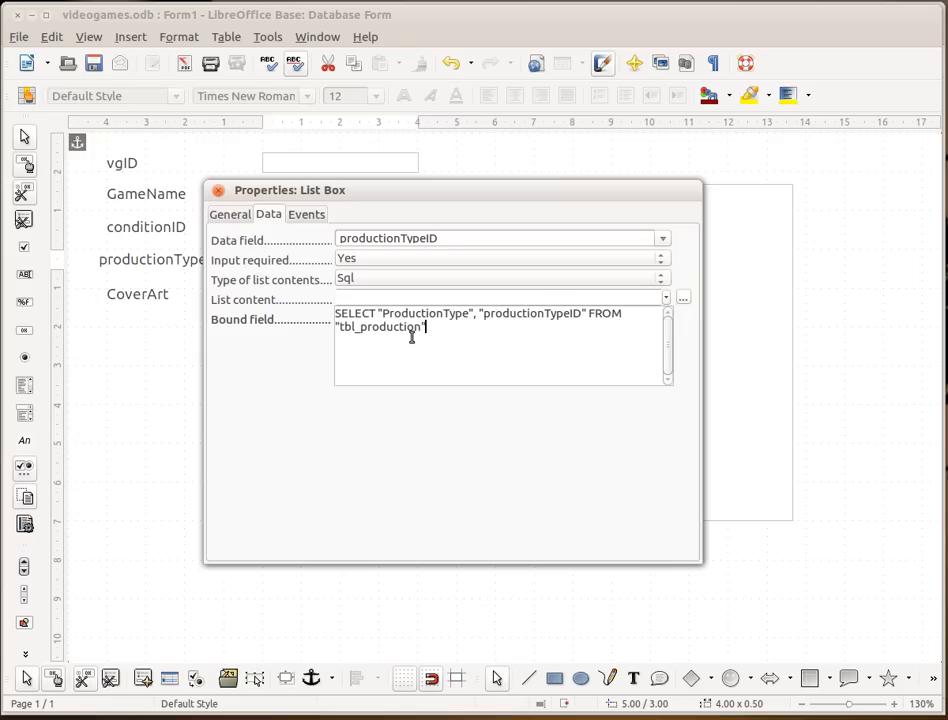
mouse_move(376, 256)
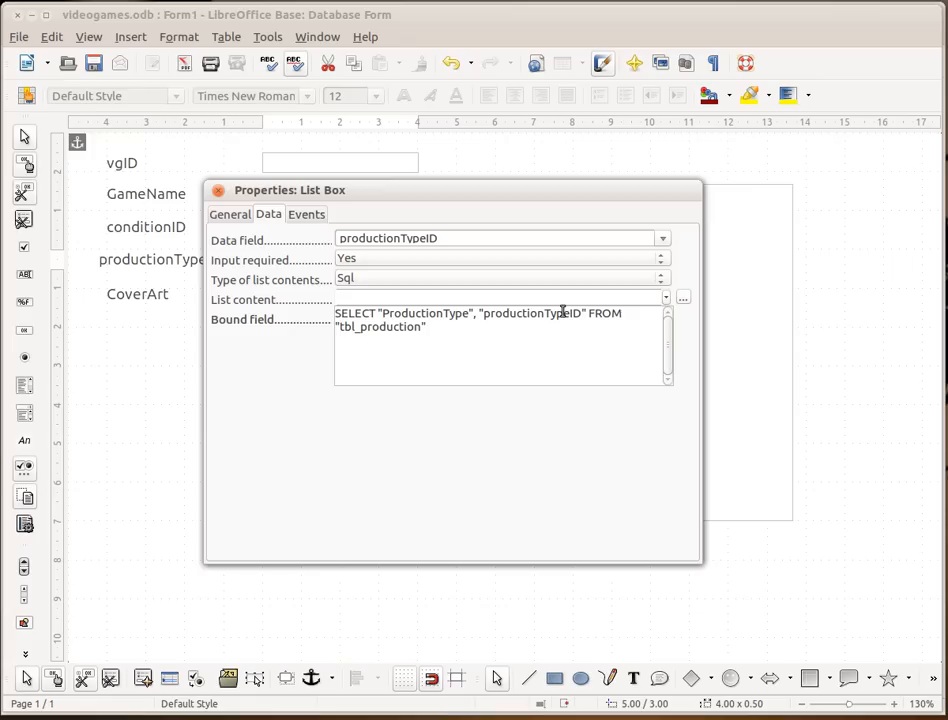
mouse_move(392, 340)
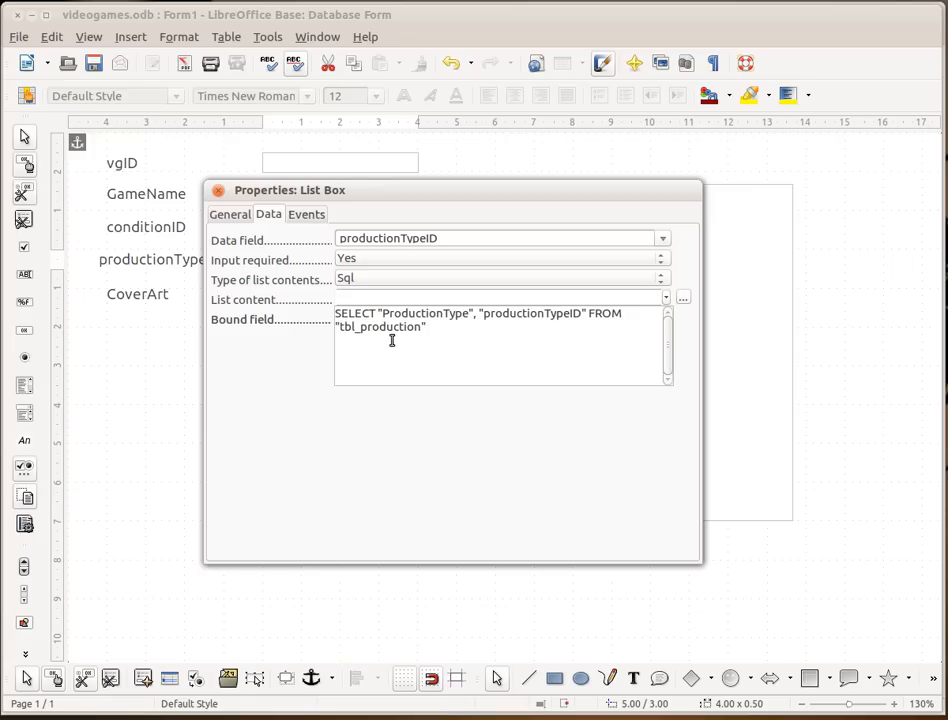
mouse_move(112, 540)
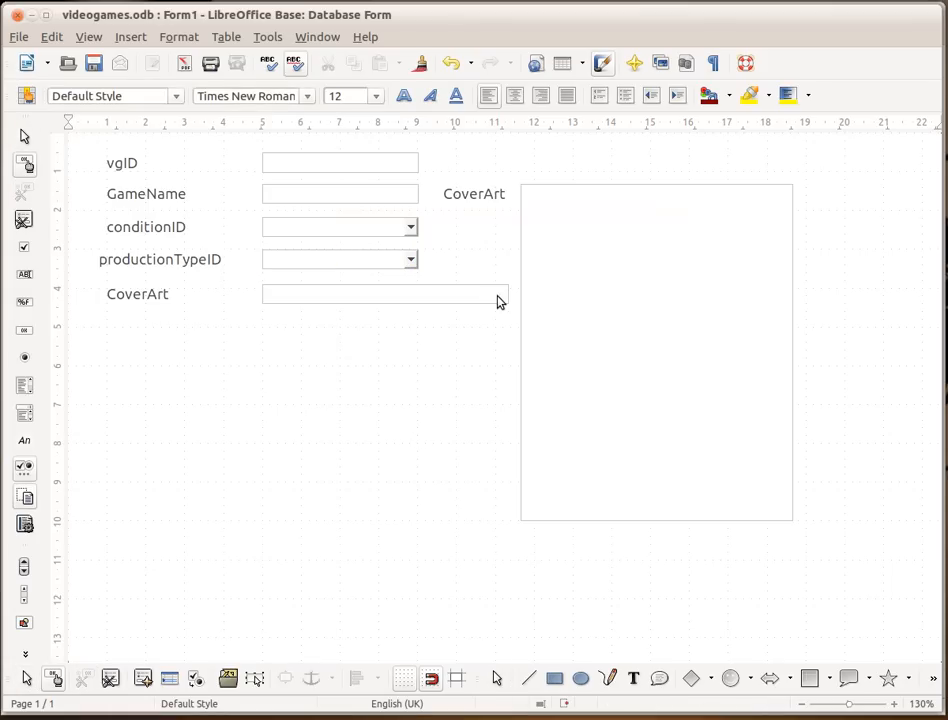
mouse_move(544, 304)
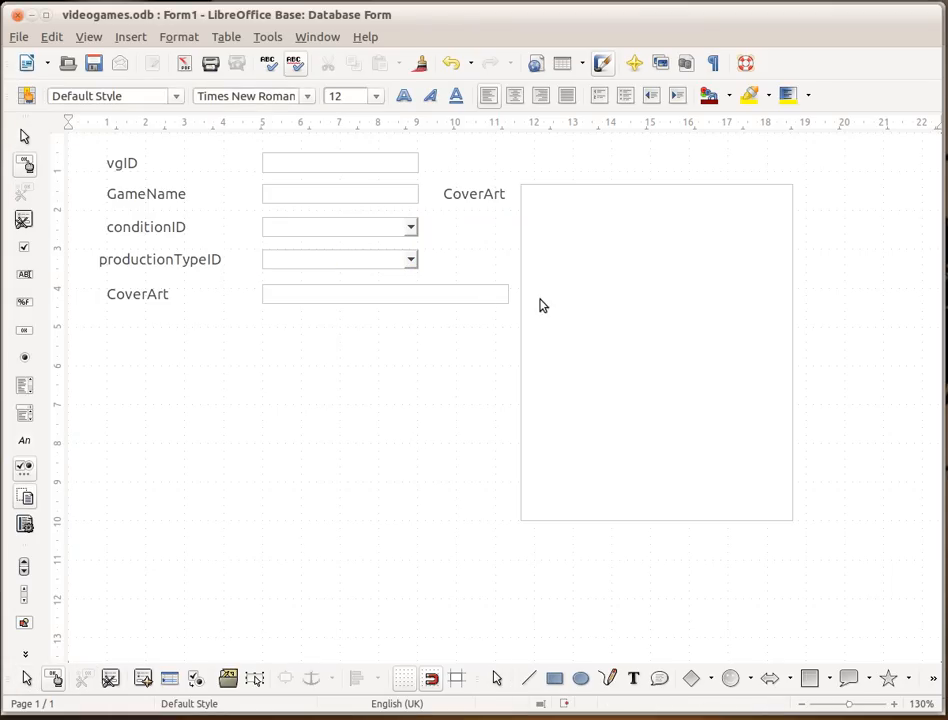
Replace the large box beside the CoverArt label with an Image Control.
left_click(656, 350)
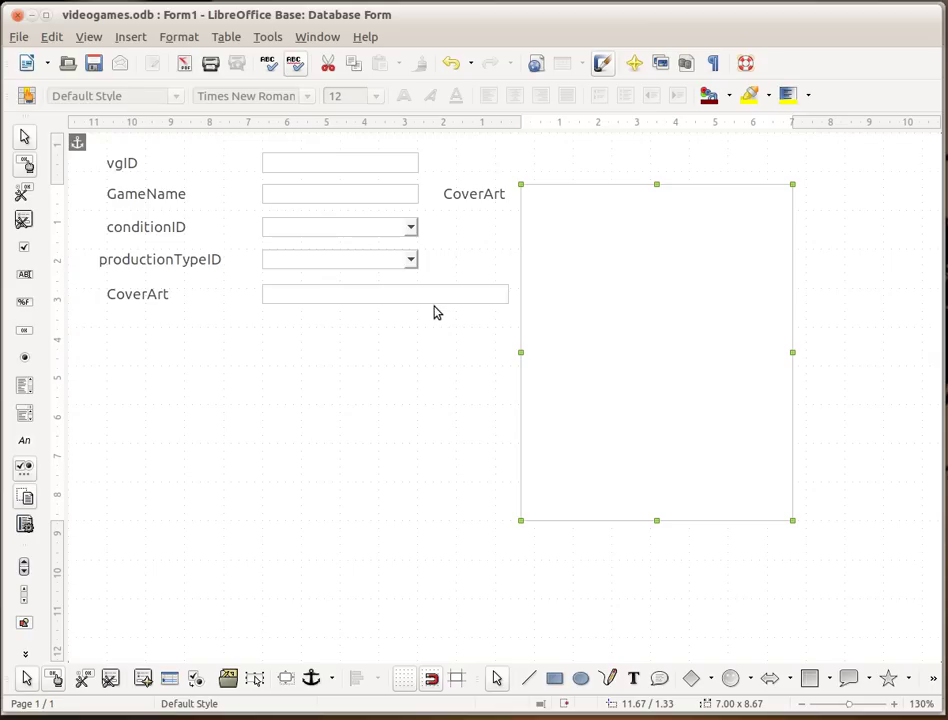
mouse_move(368, 308)
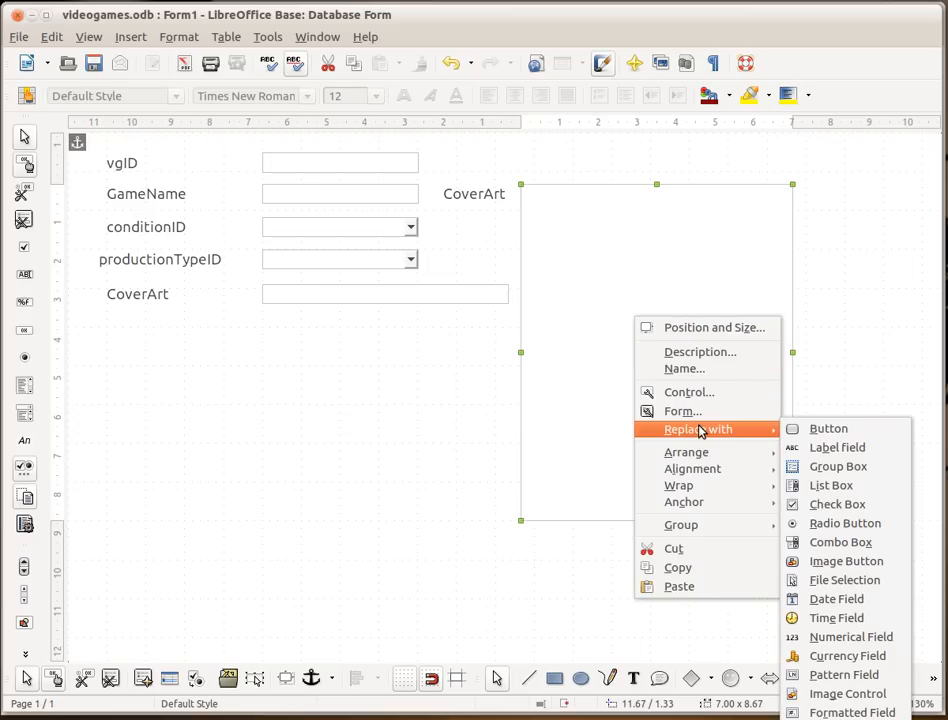
mouse_move(848, 656)
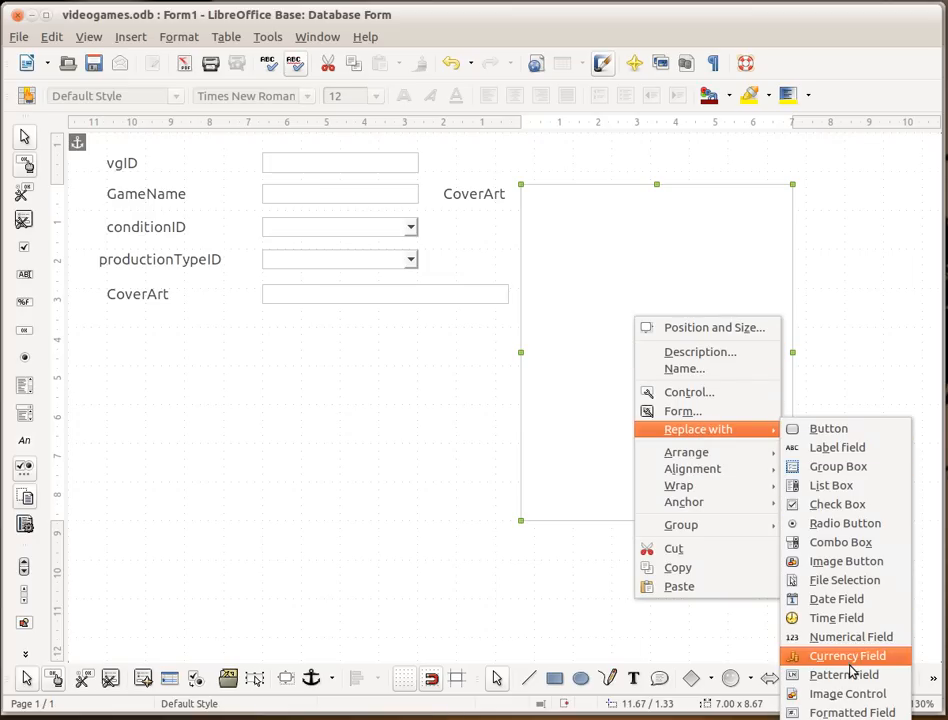
mouse_move(848, 692)
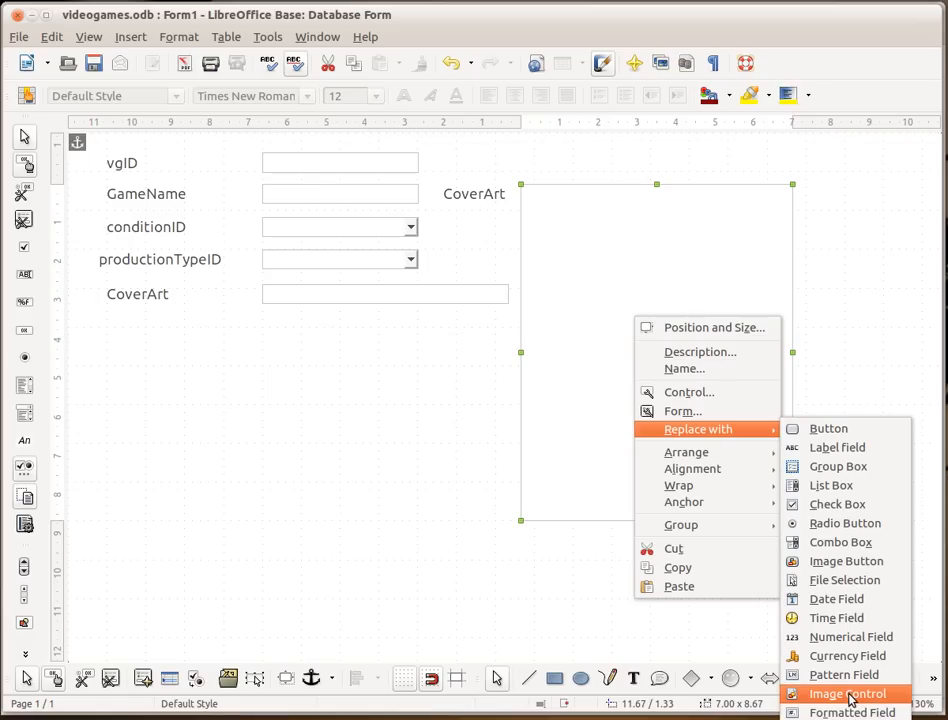
left_click(846, 692)
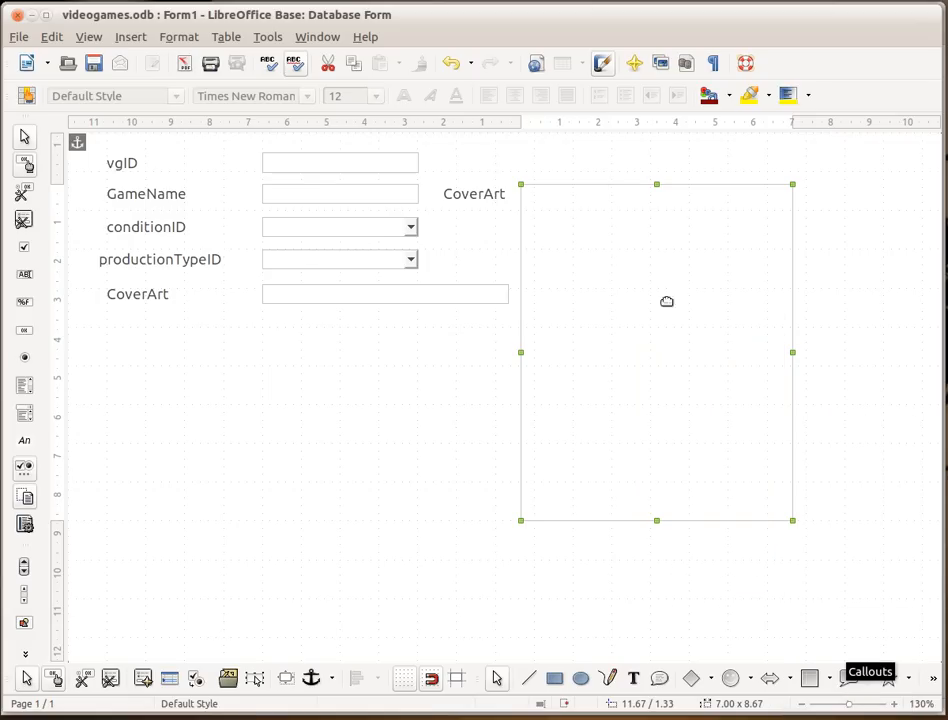
left_click(444, 380)
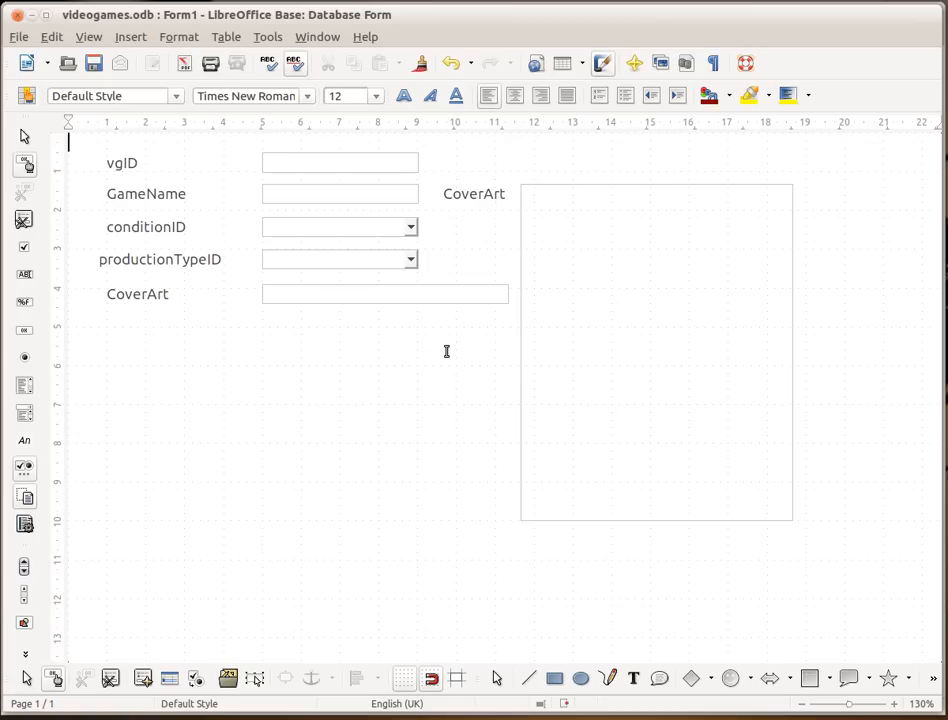
mouse_move(494, 274)
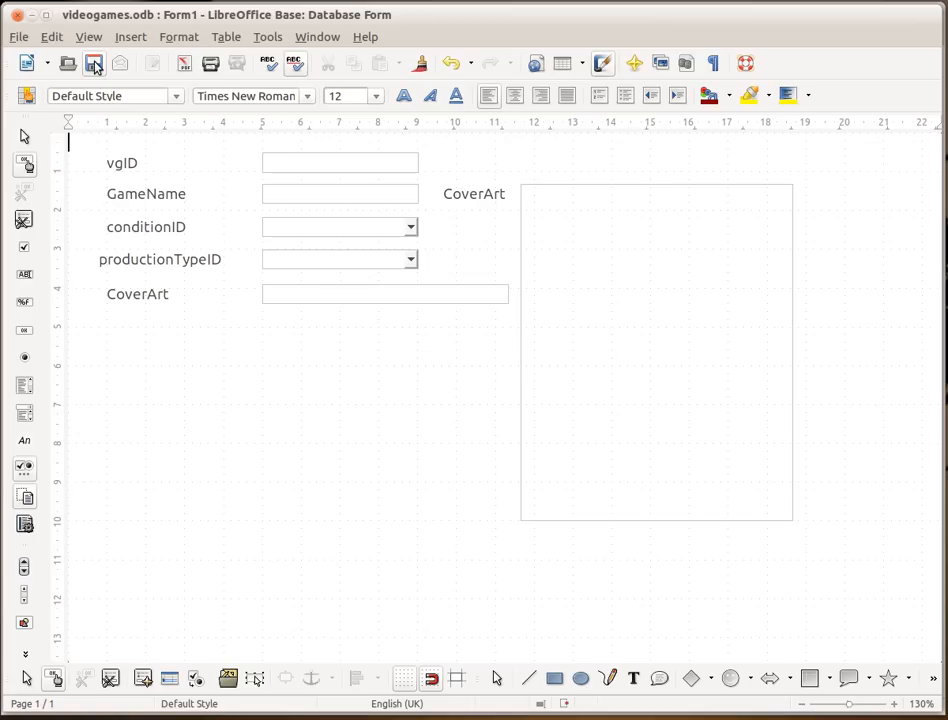
Save the form design as frm_videogames.
left_click(94, 62)
type("frm_vid")
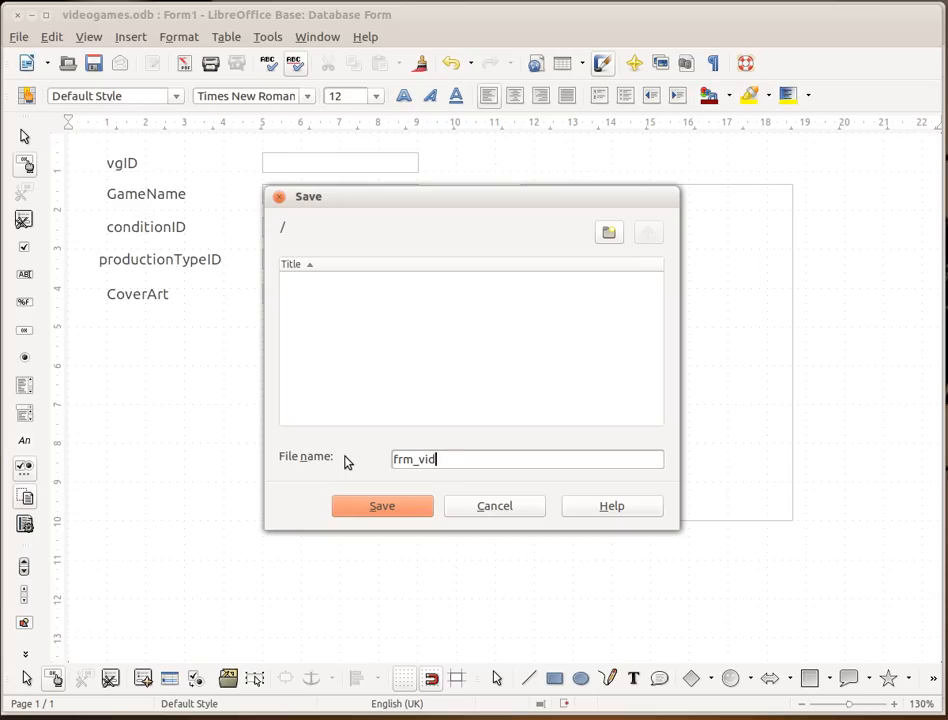
type("eogames")
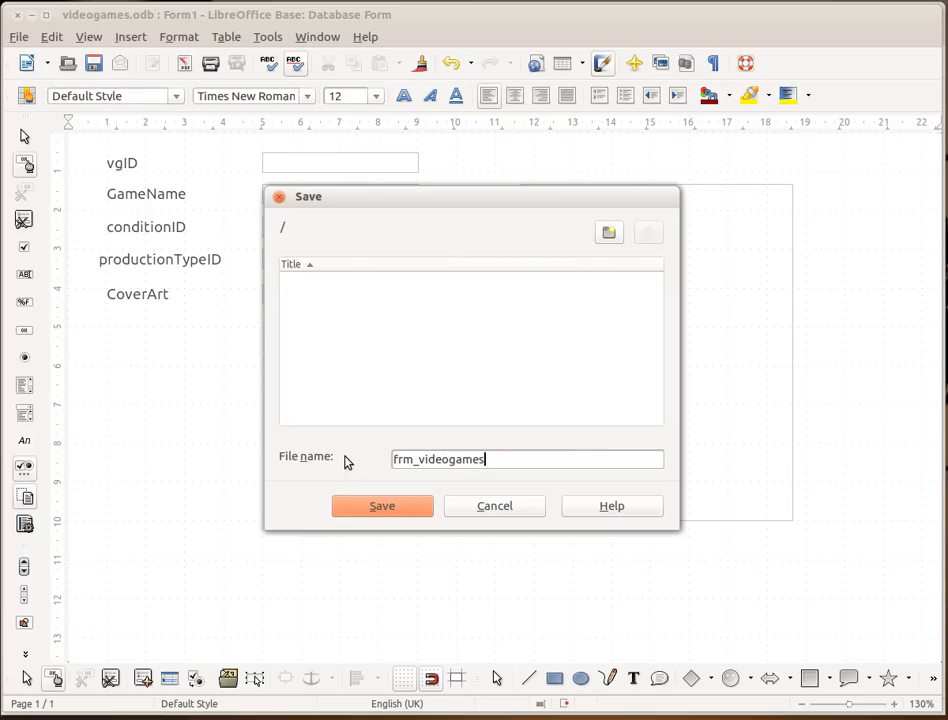
left_click(382, 504)
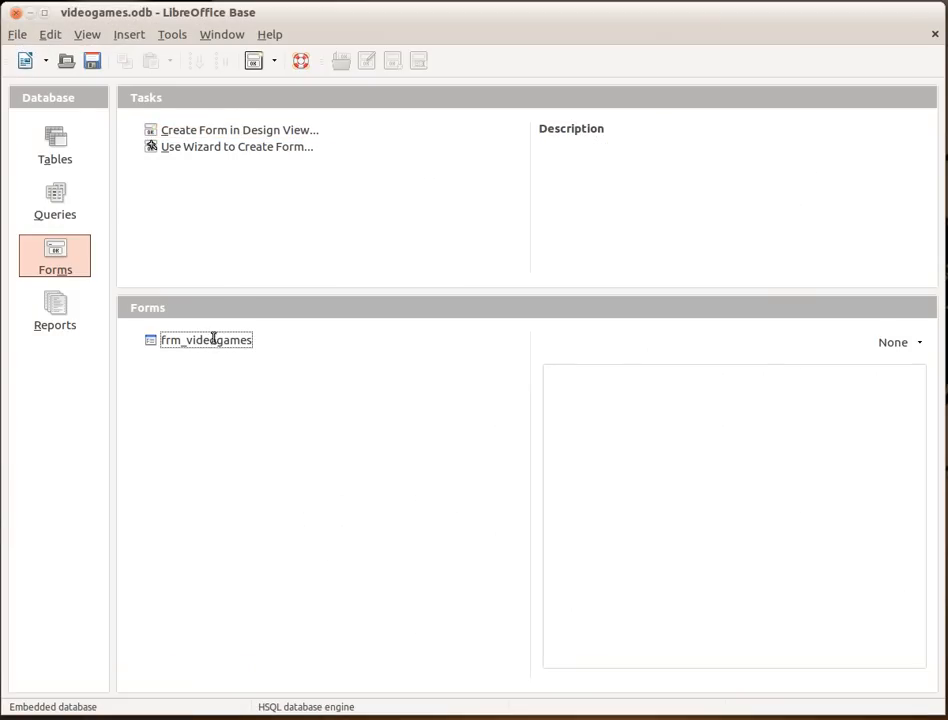
Open frm_videogames for data entry and enter DOOM as the game name.
double_click(204, 340)
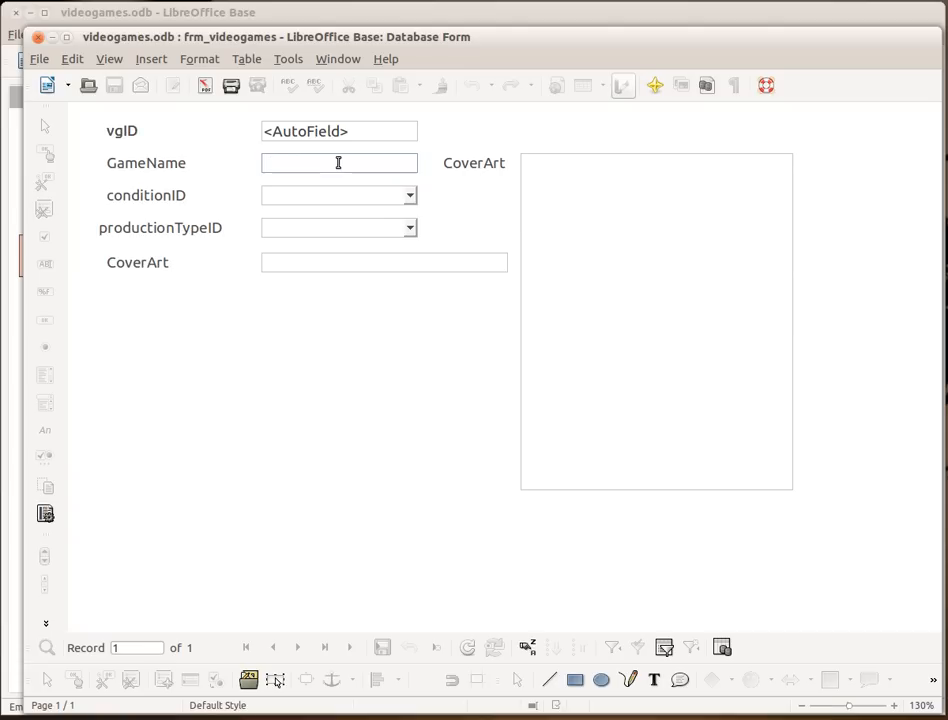
left_click(338, 164)
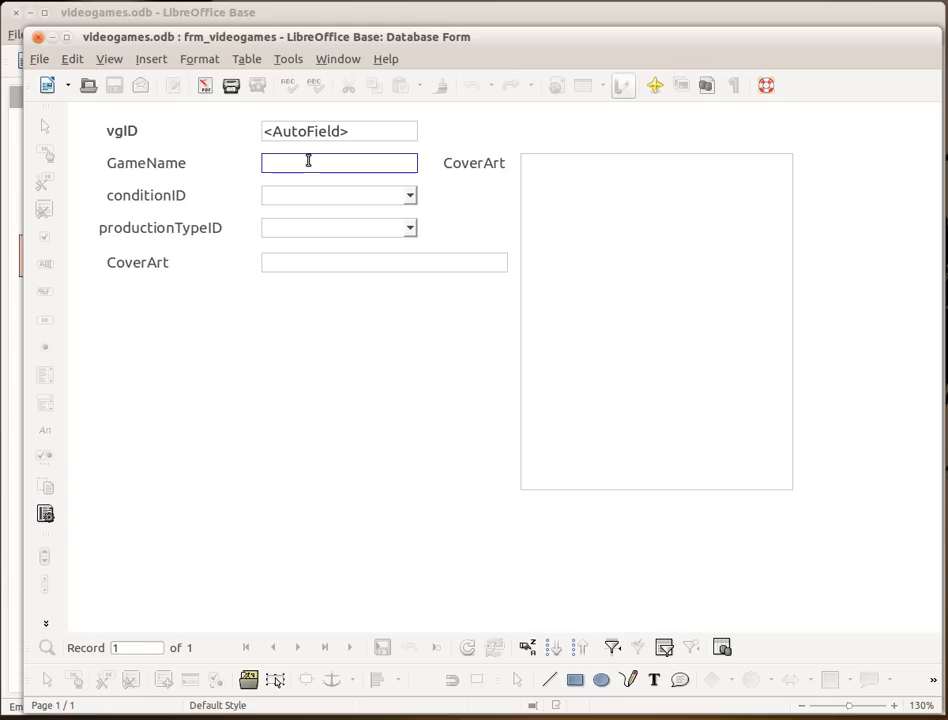
type("DOOM")
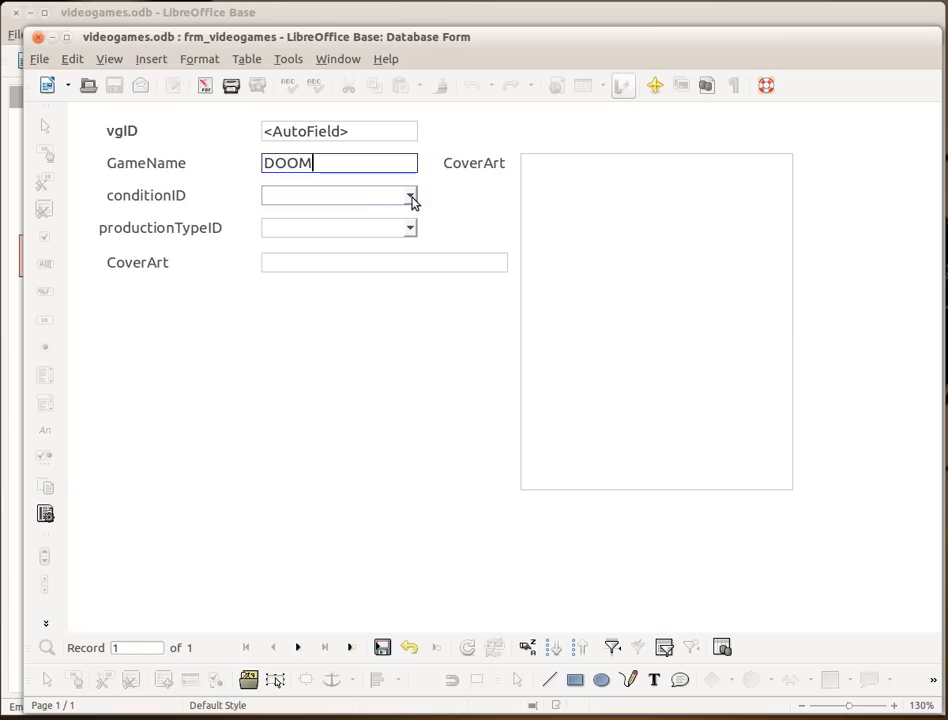
Choose condition Very Fine and production type Greatest Hits for the DOOM record.
left_click(410, 196)
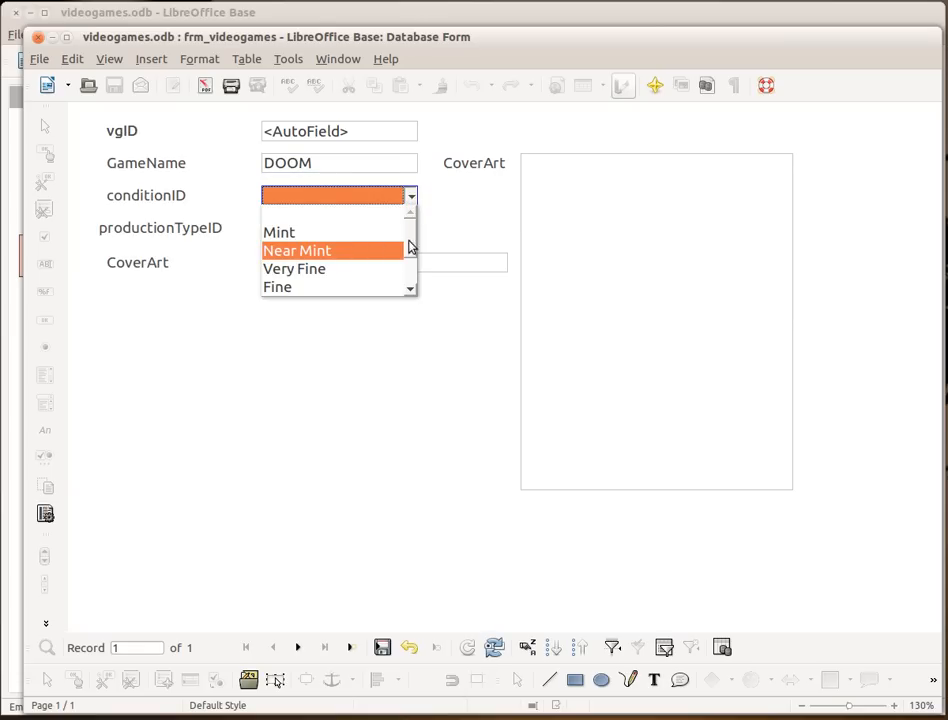
left_click(294, 268)
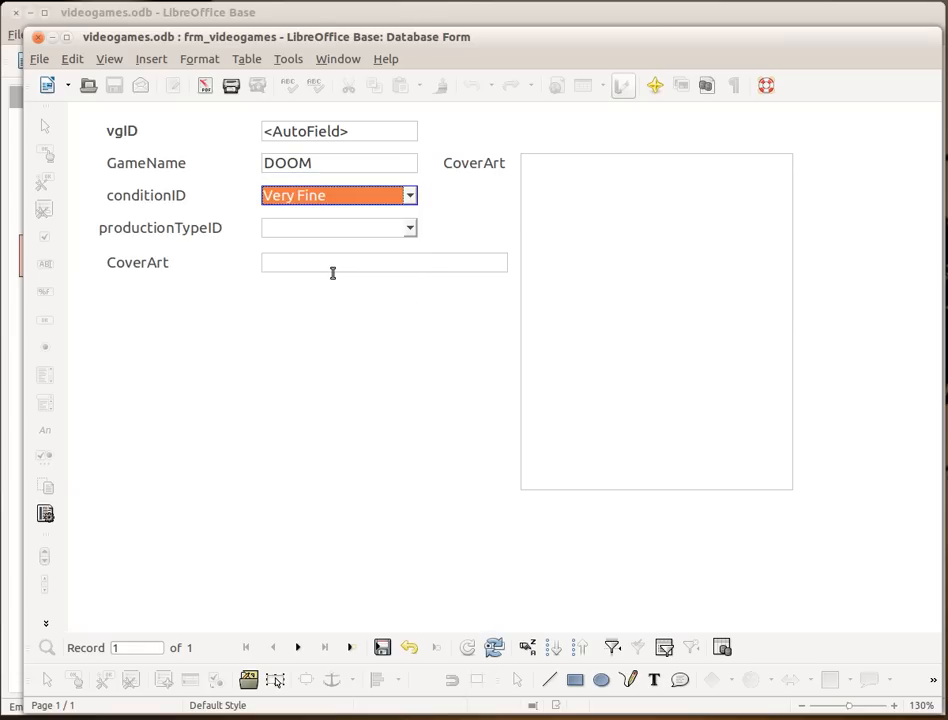
left_click(408, 228)
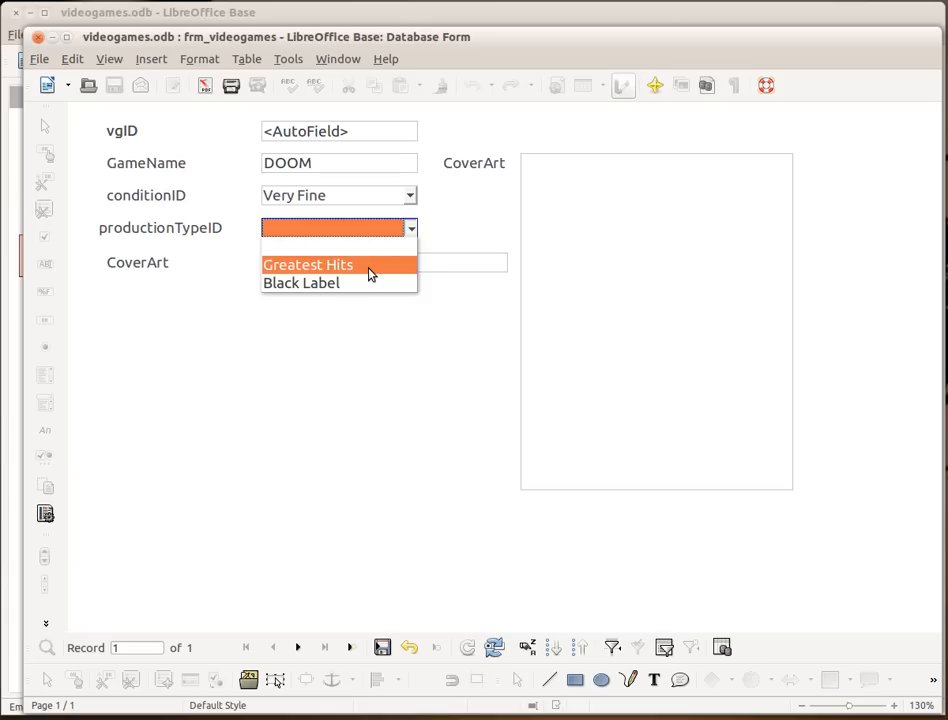
left_click(308, 264)
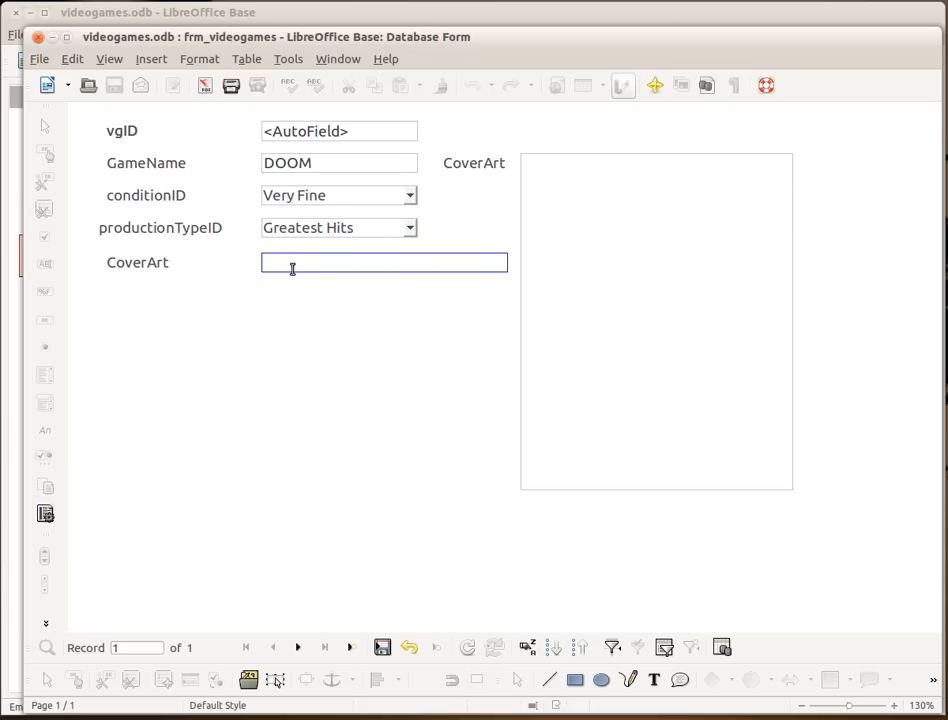
mouse_move(368, 260)
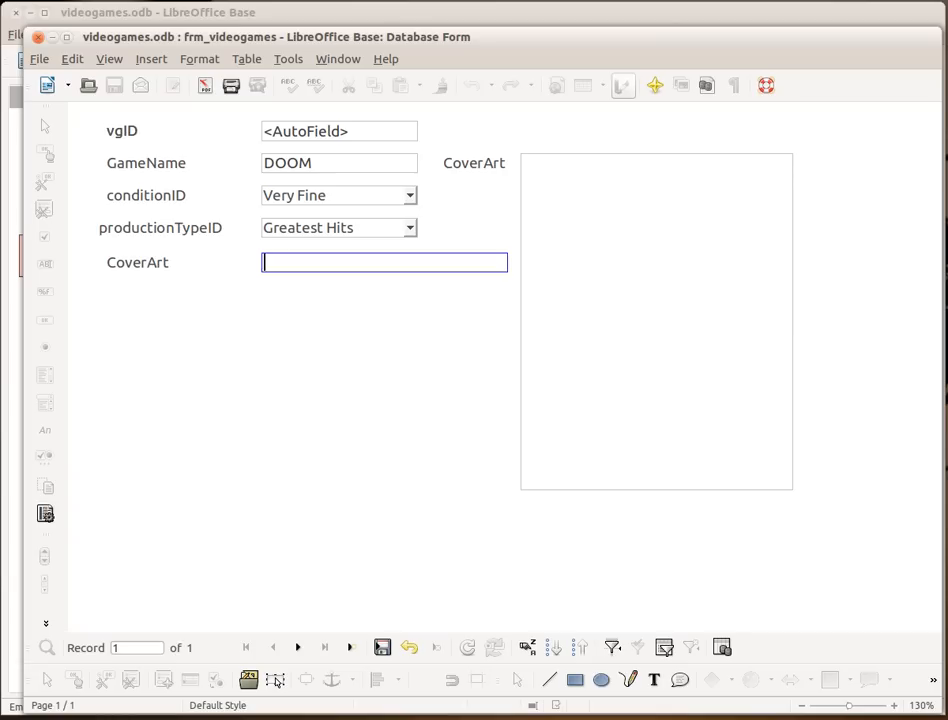
In Files, open the VIDEOGAME ART folder and show the properties of doom.jpeg.
left_click(384, 262)
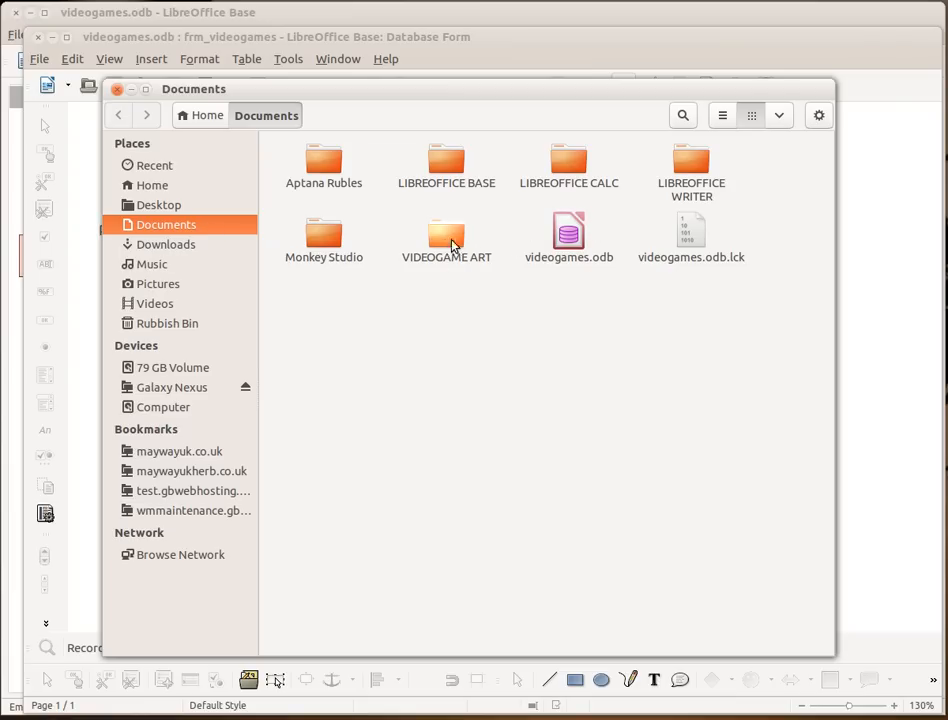
double_click(446, 236)
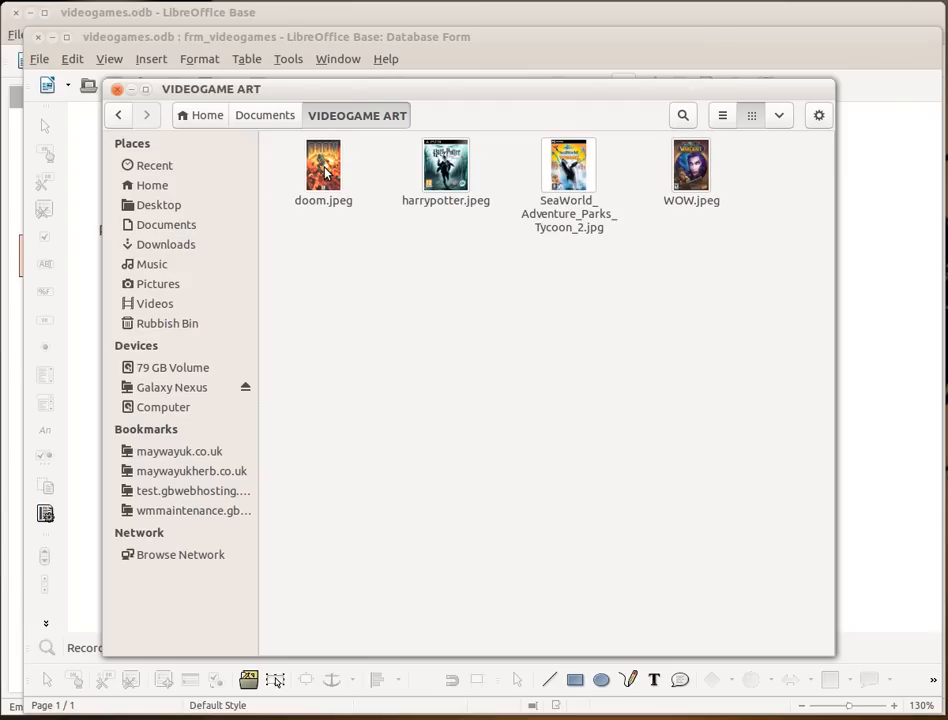
right_click(324, 164)
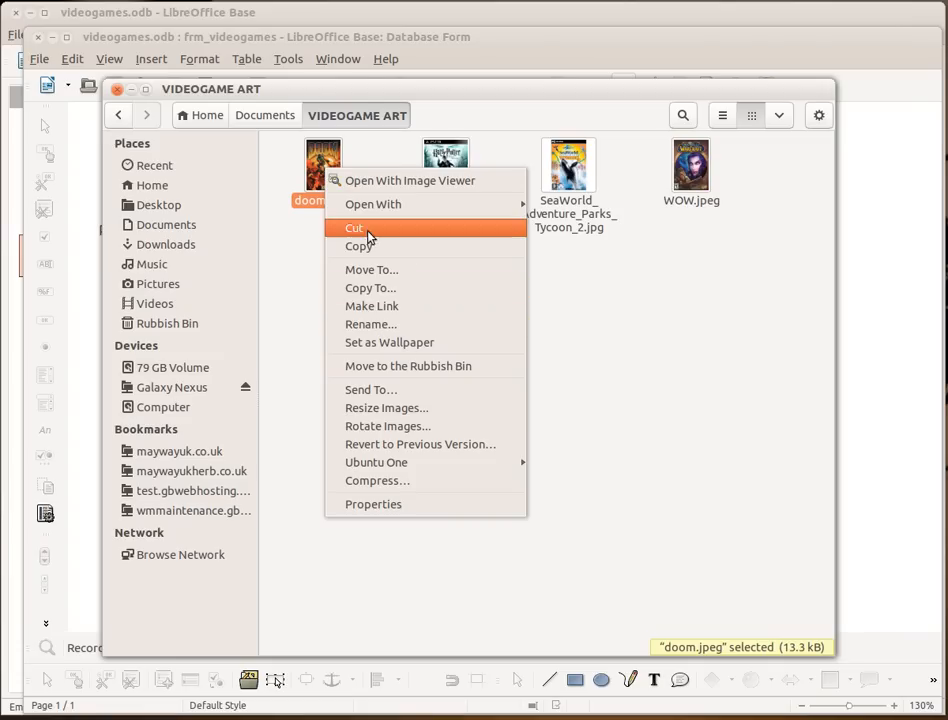
mouse_move(396, 490)
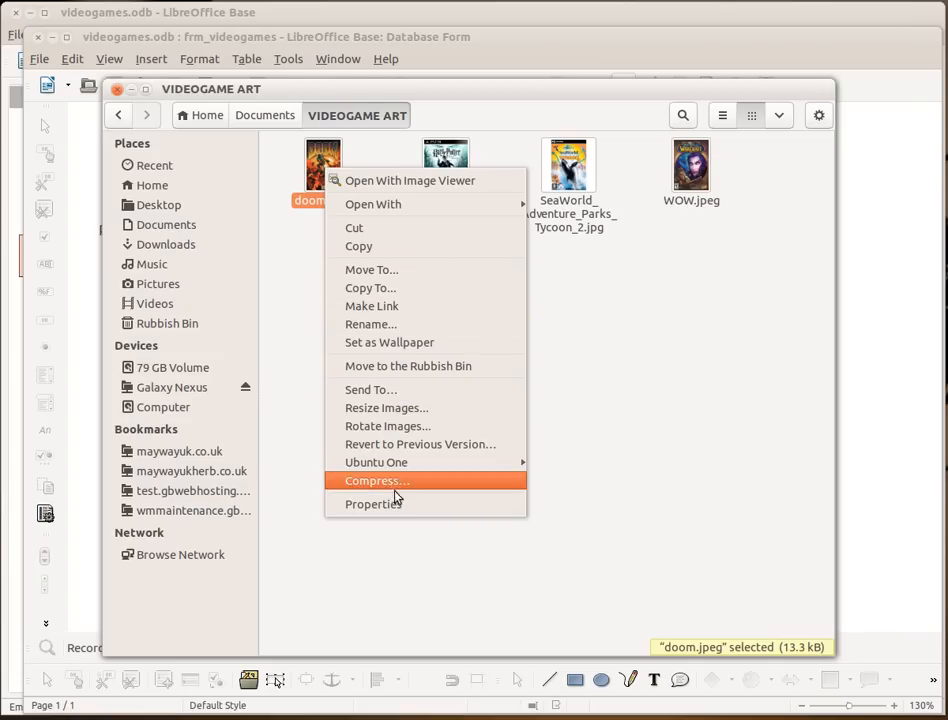
left_click(372, 504)
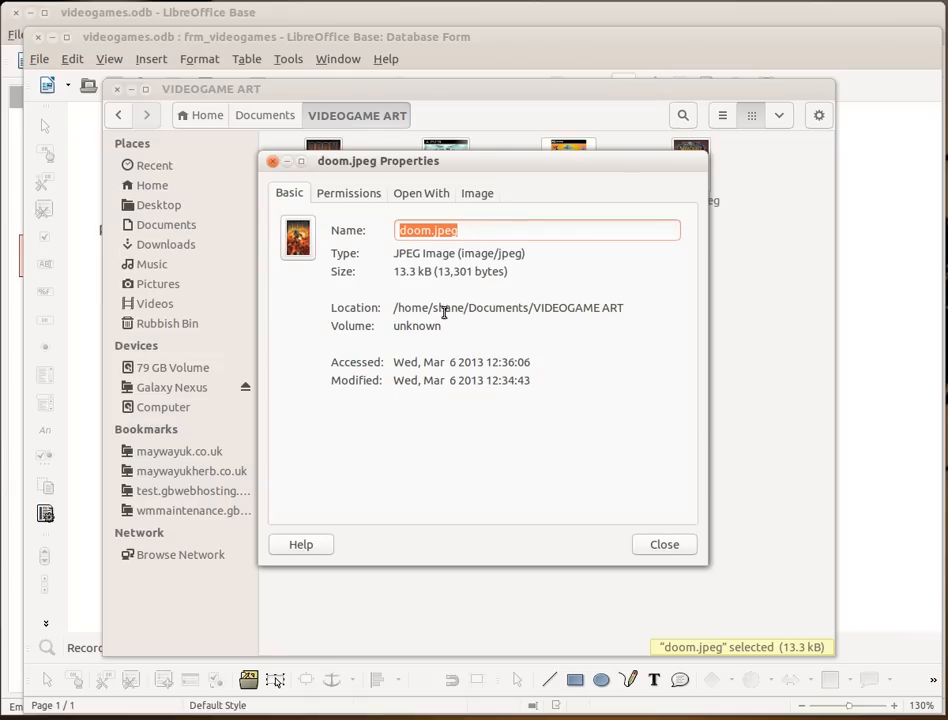
mouse_move(458, 320)
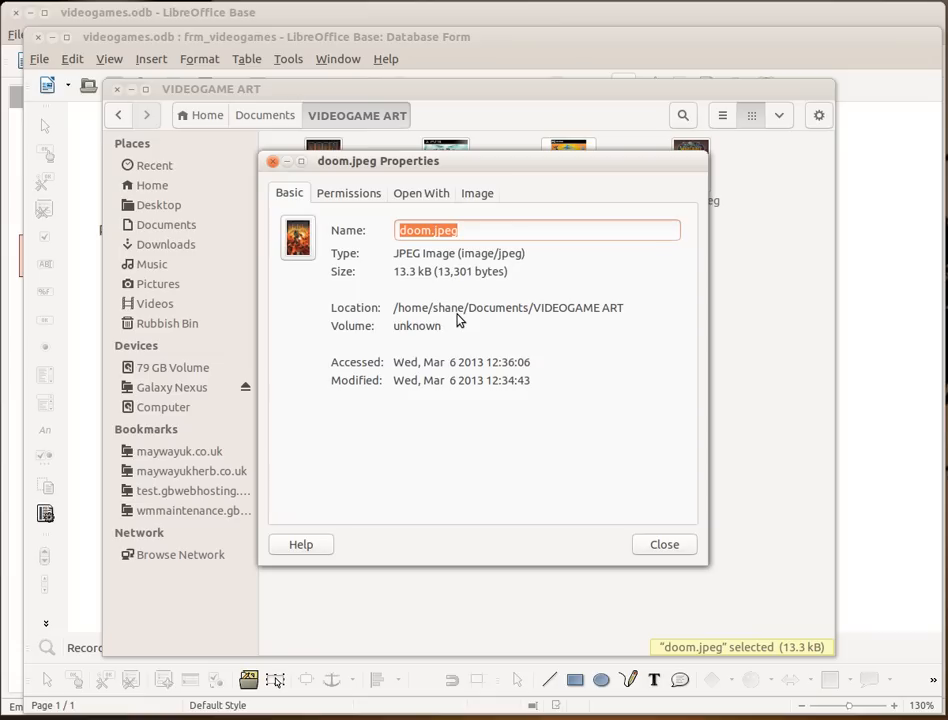
mouse_move(412, 320)
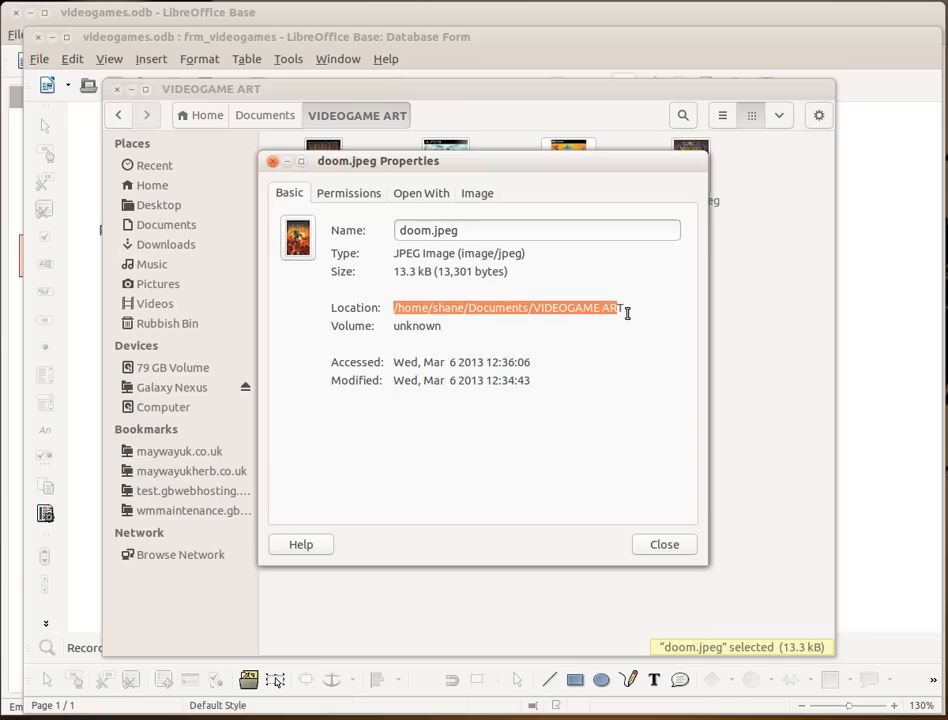
mouse_move(84, 188)
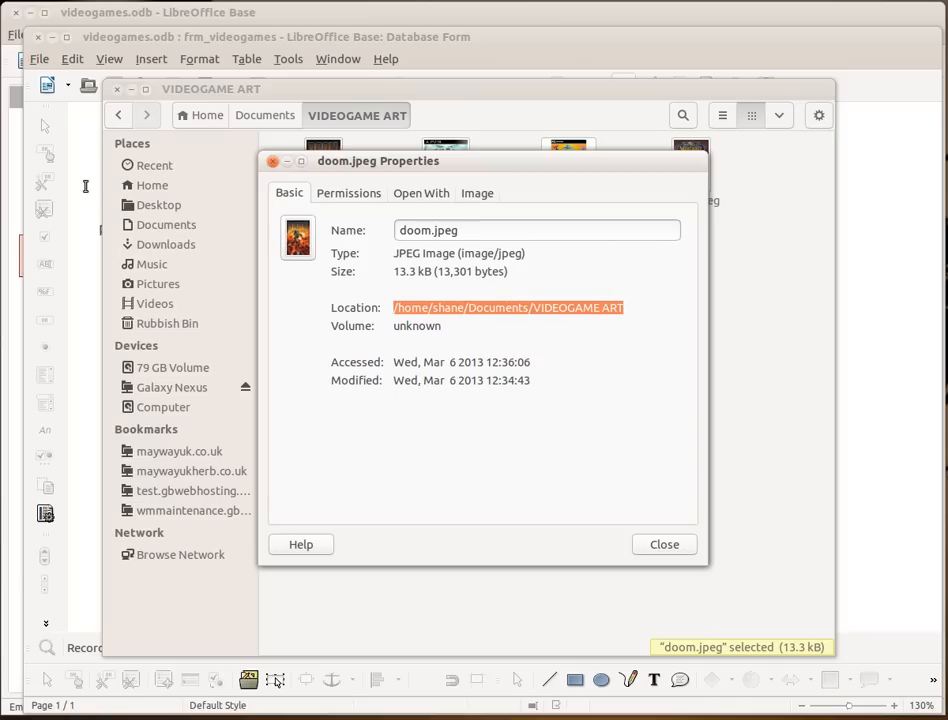
Enter the path .../Documents/VIDEOGAME ART/doom.jpeg in DOOM's CoverArt field.
left_click(664, 544)
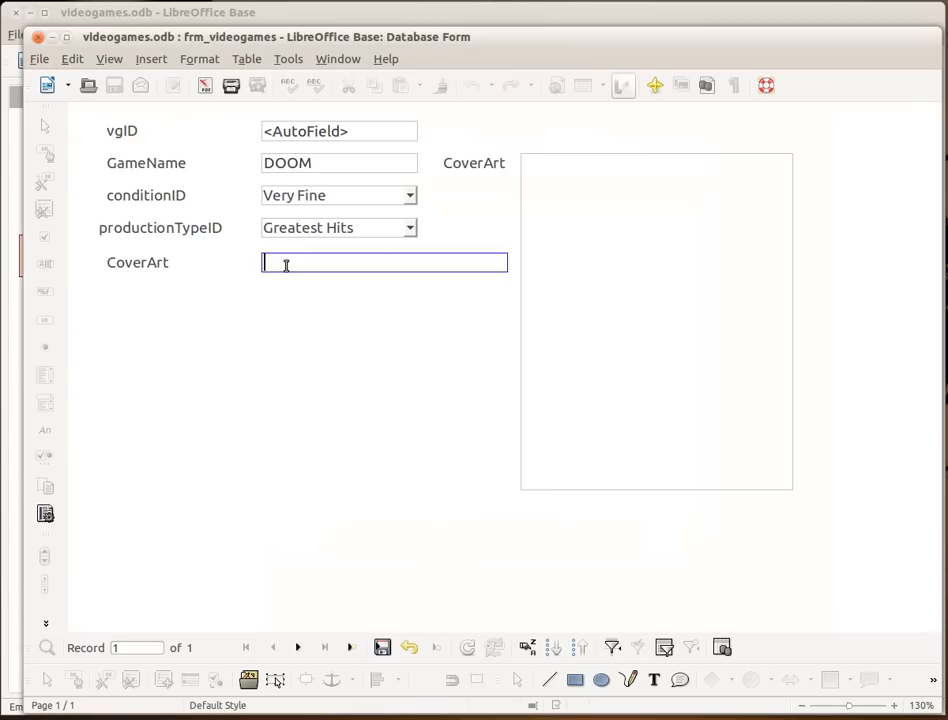
type("hane/Documents/VIDEOGAME ART")
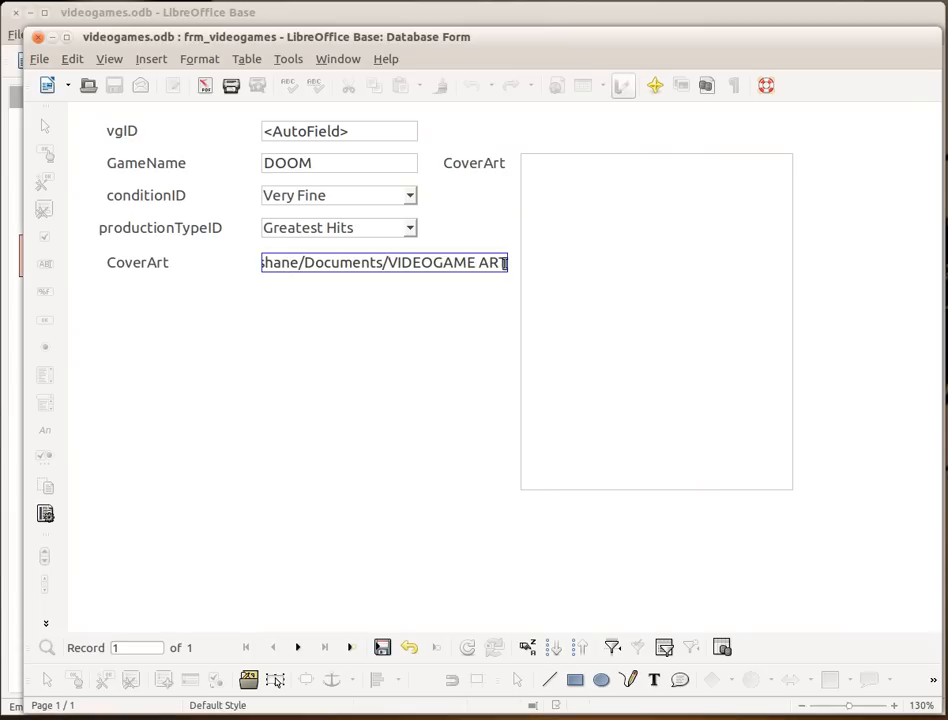
type("/doom")
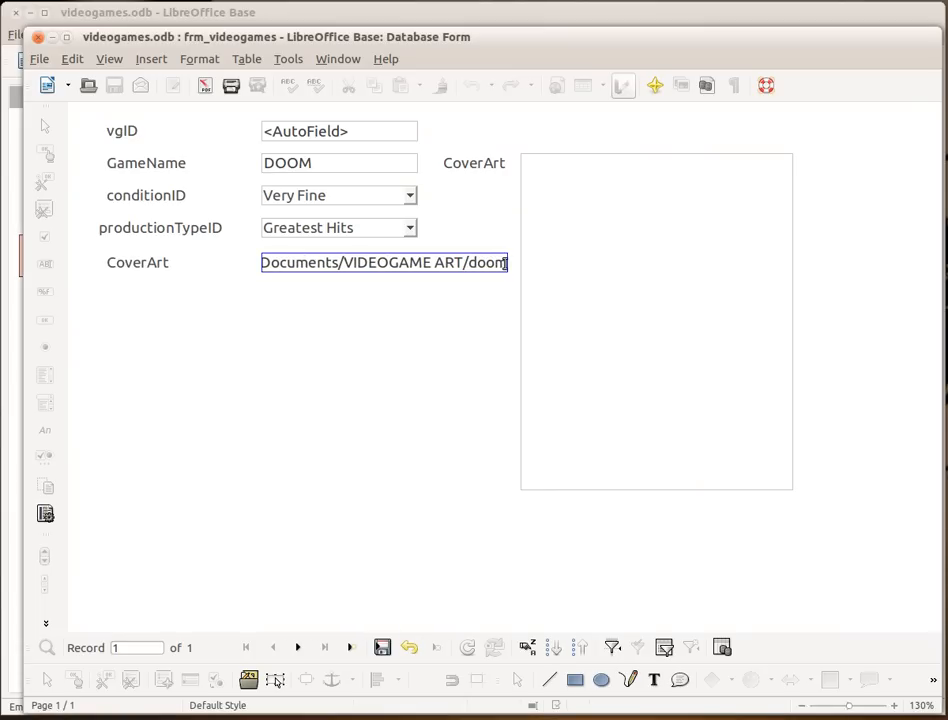
type(".jpeg")
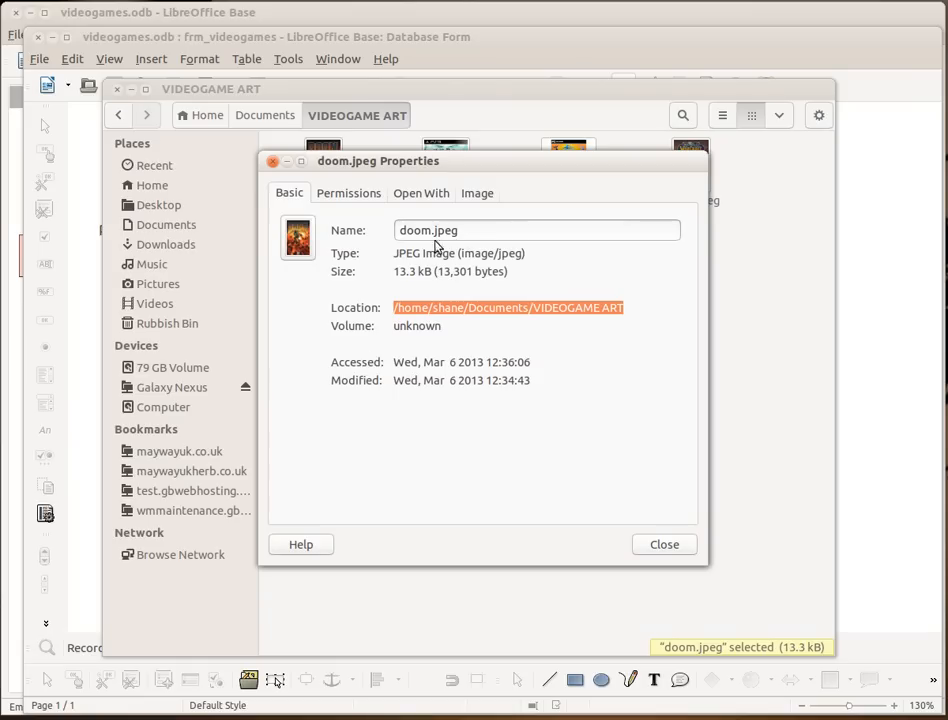
left_click(274, 160)
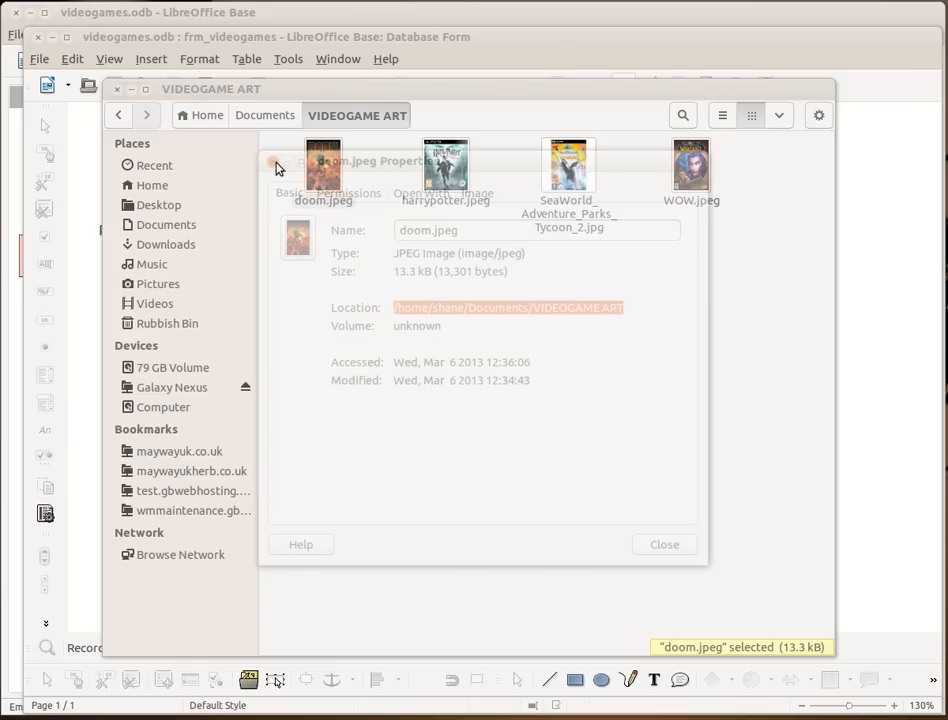
left_click(664, 544)
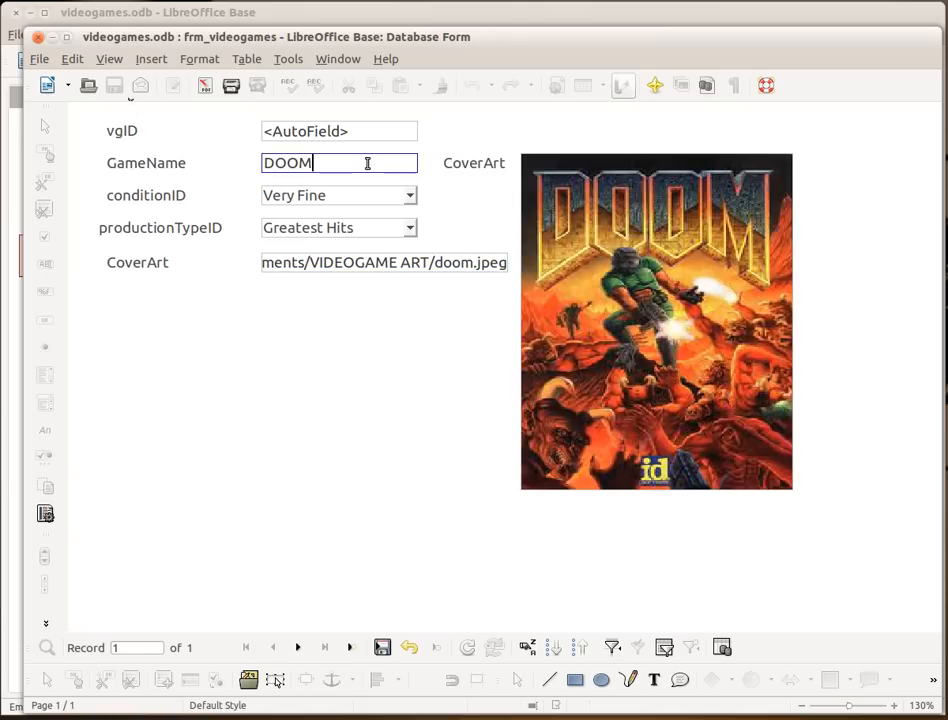
mouse_move(588, 394)
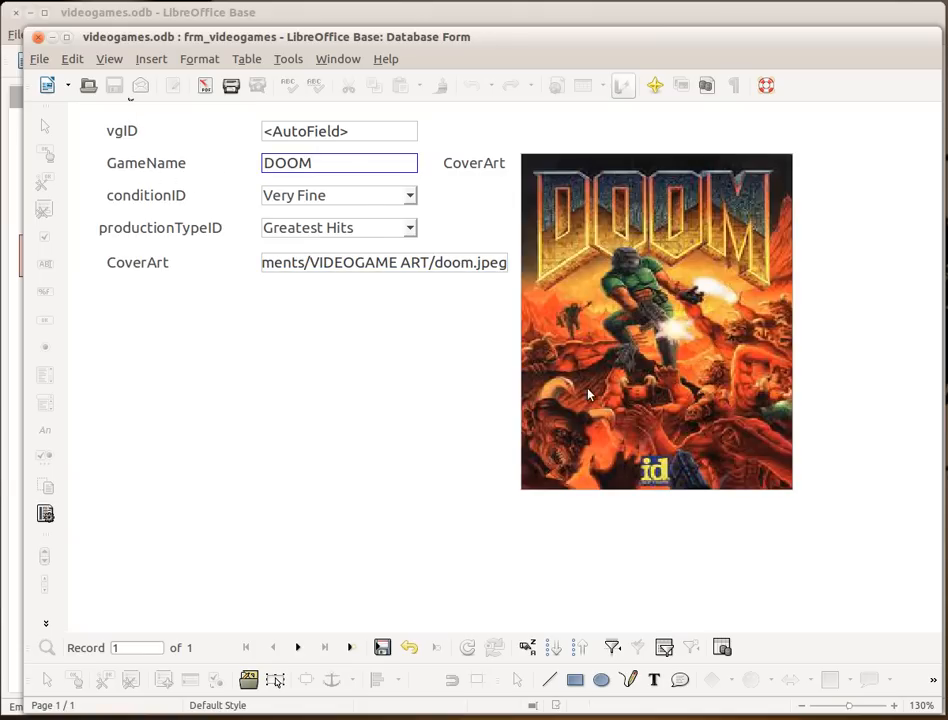
mouse_move(600, 360)
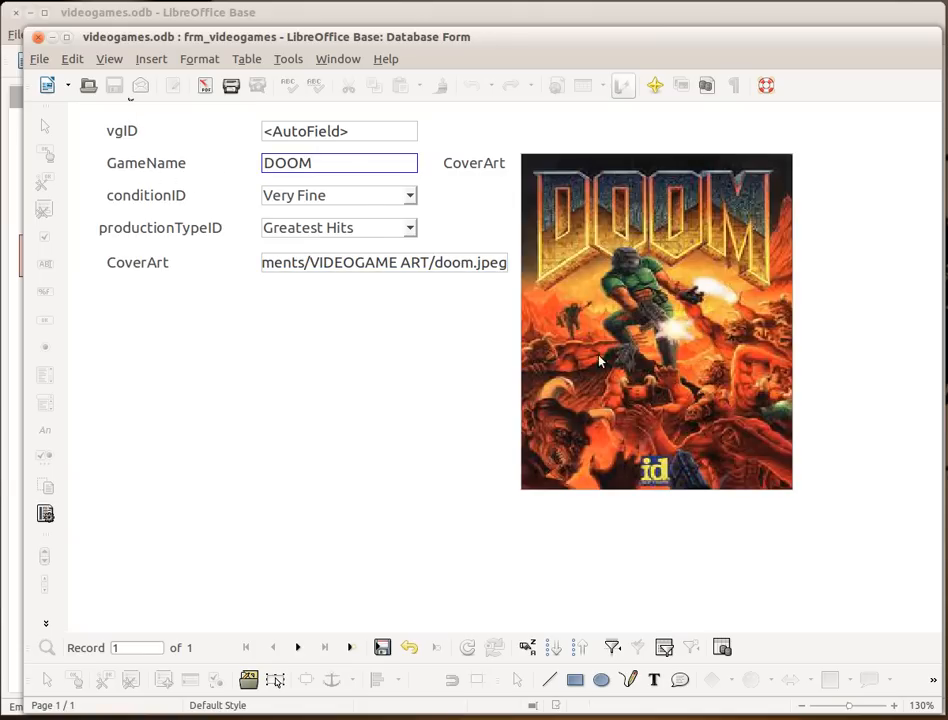
mouse_move(280, 616)
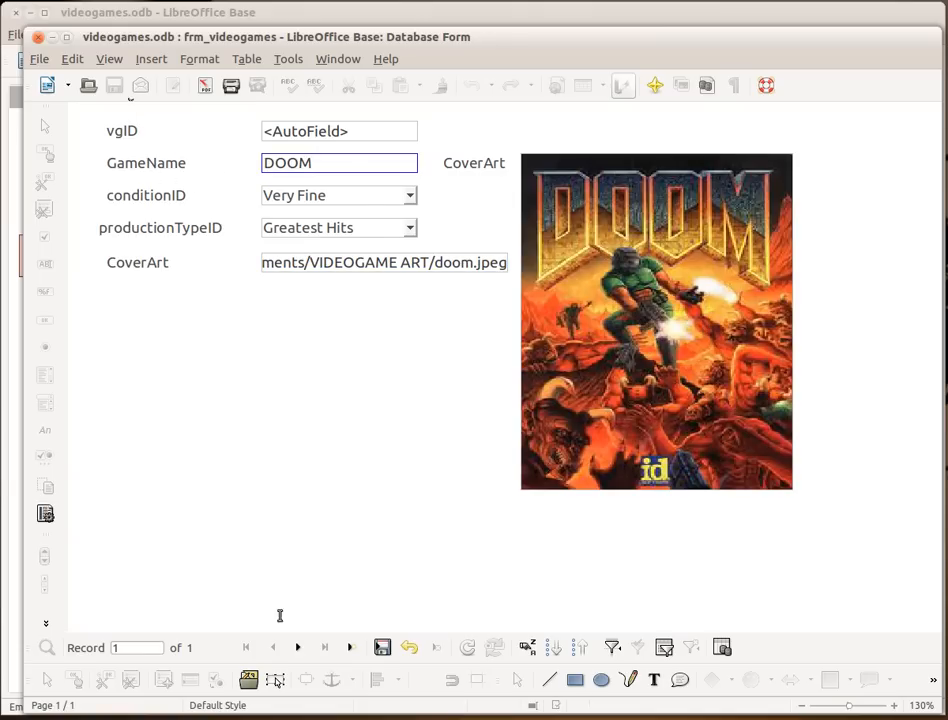
Start a new record named WOW with condition Near Mint.
left_click(296, 648)
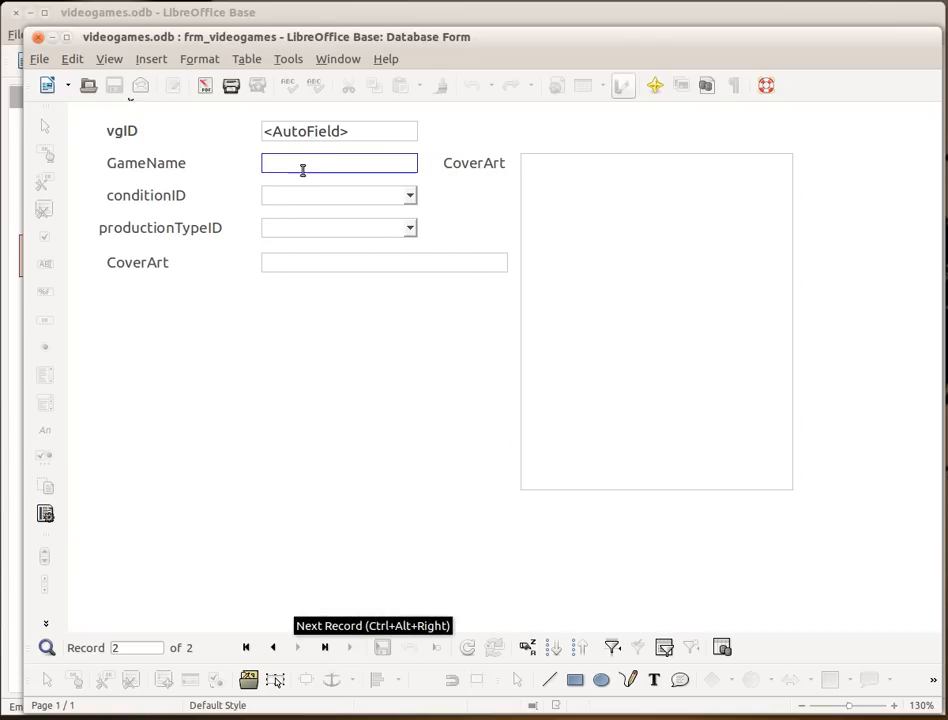
type("W")
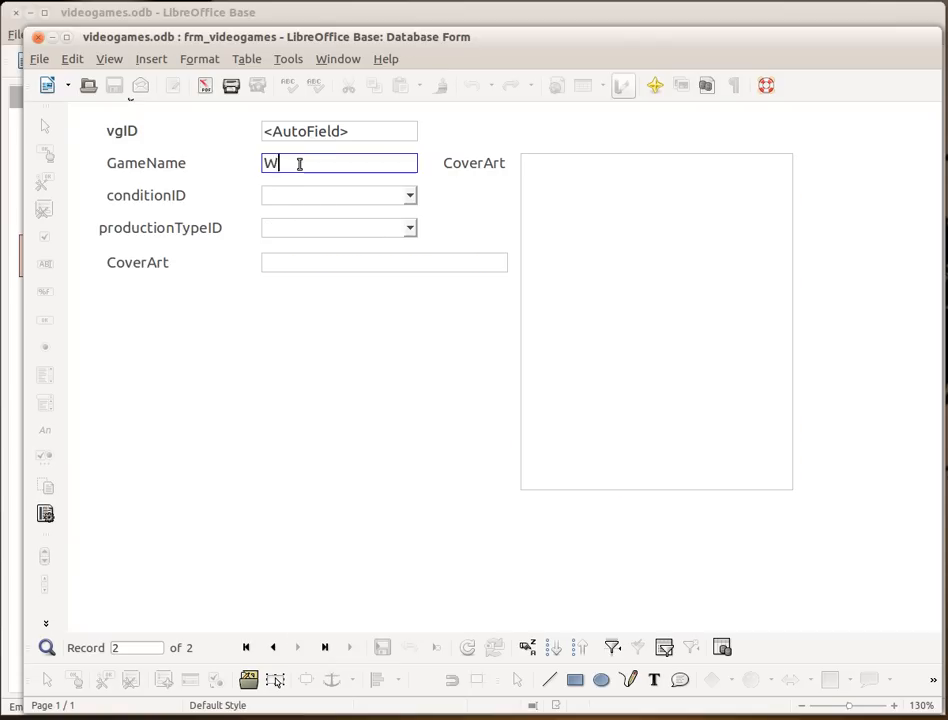
type("OW")
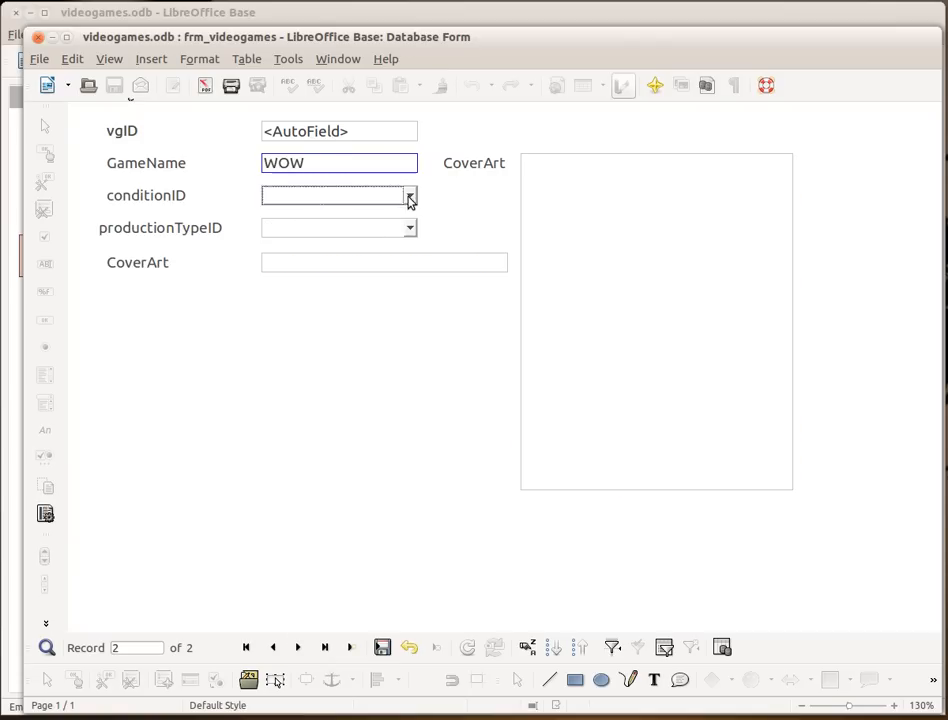
left_click(408, 196)
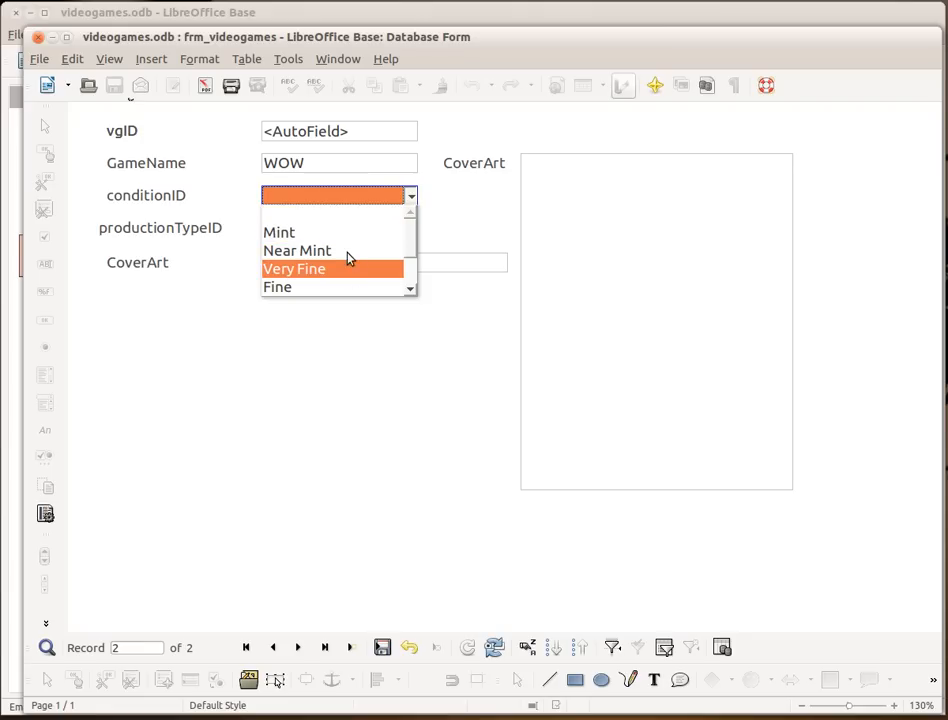
left_click(296, 250)
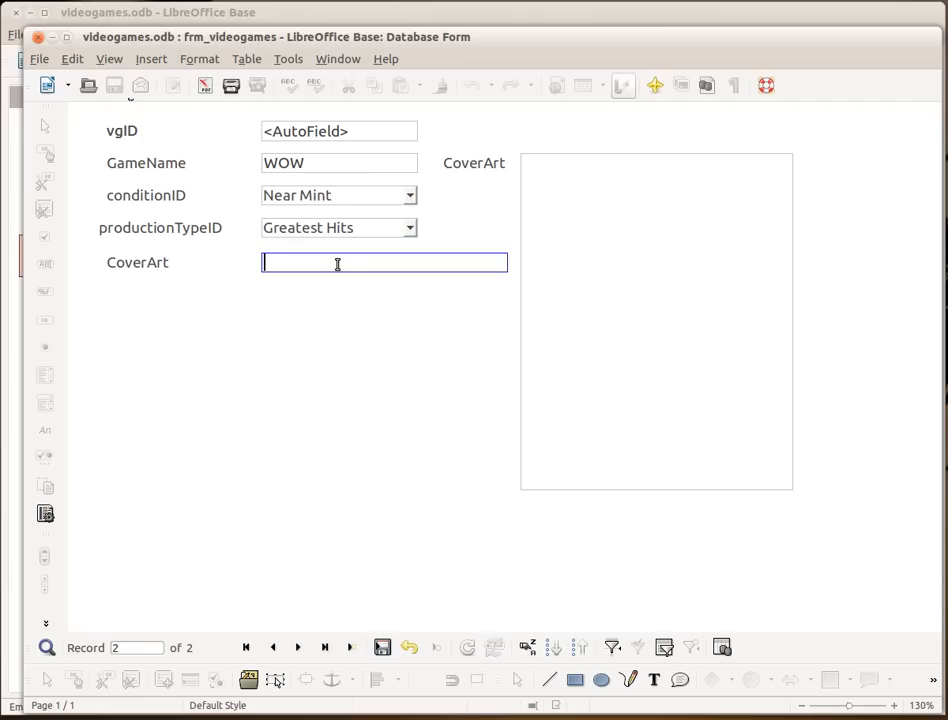
Fill WOW's CoverArt with the path .../Documents/VIDEOGAME ART/WOW.jpeg.
type("share/Documents/VIDEOGAME ART")
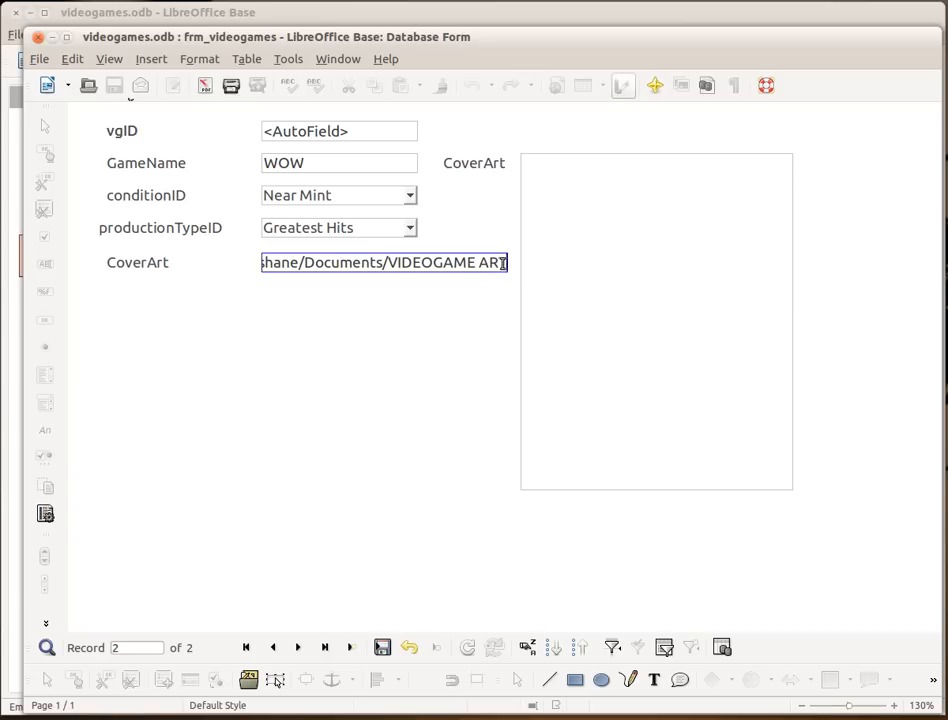
type("/")
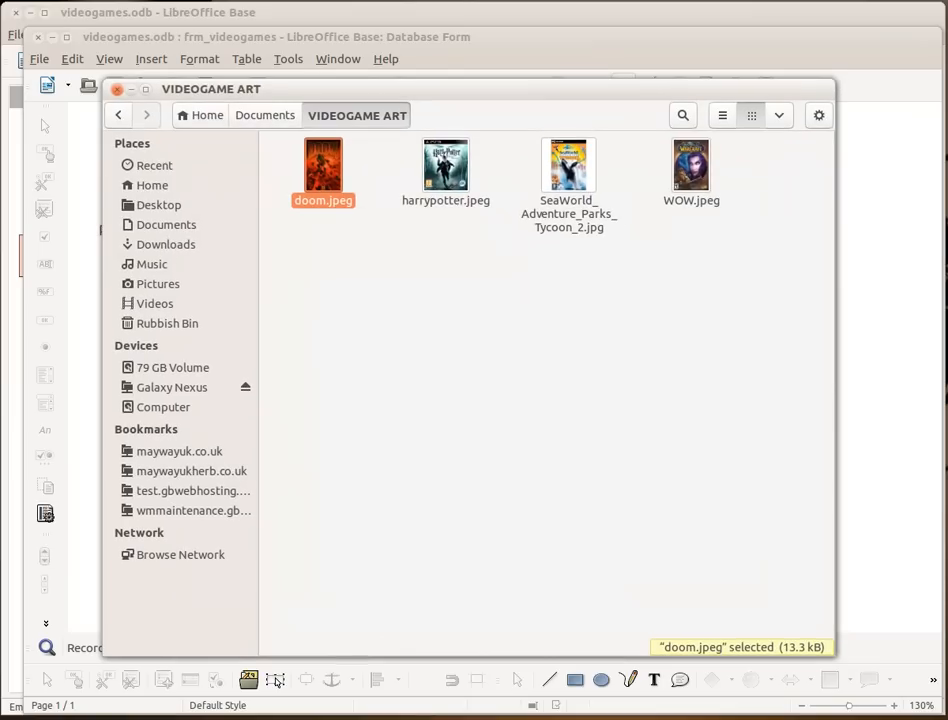
mouse_move(678, 206)
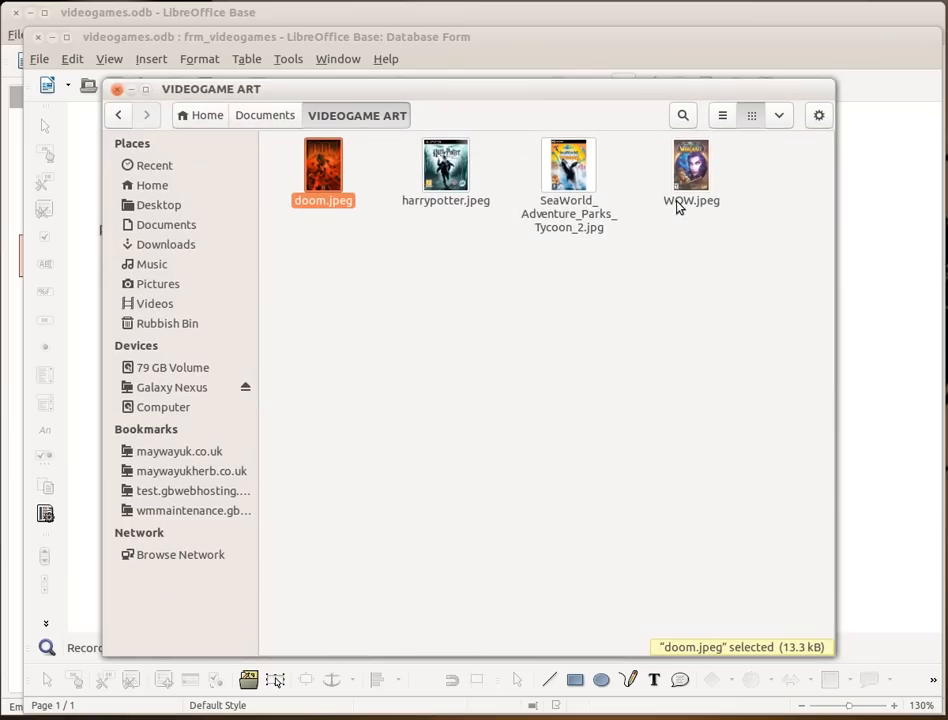
mouse_move(684, 210)
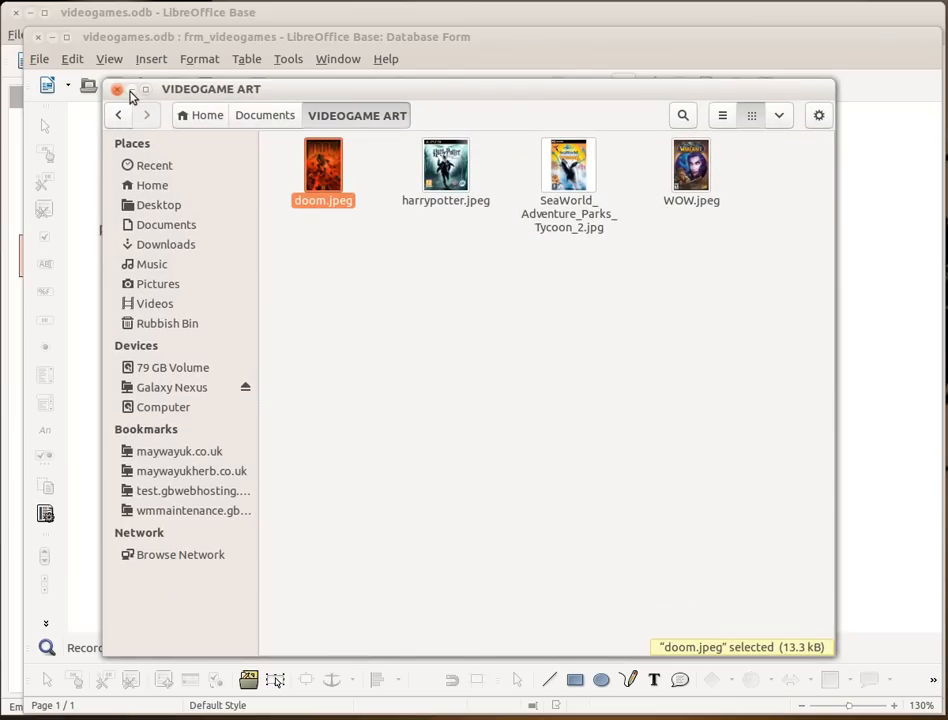
left_click(116, 88)
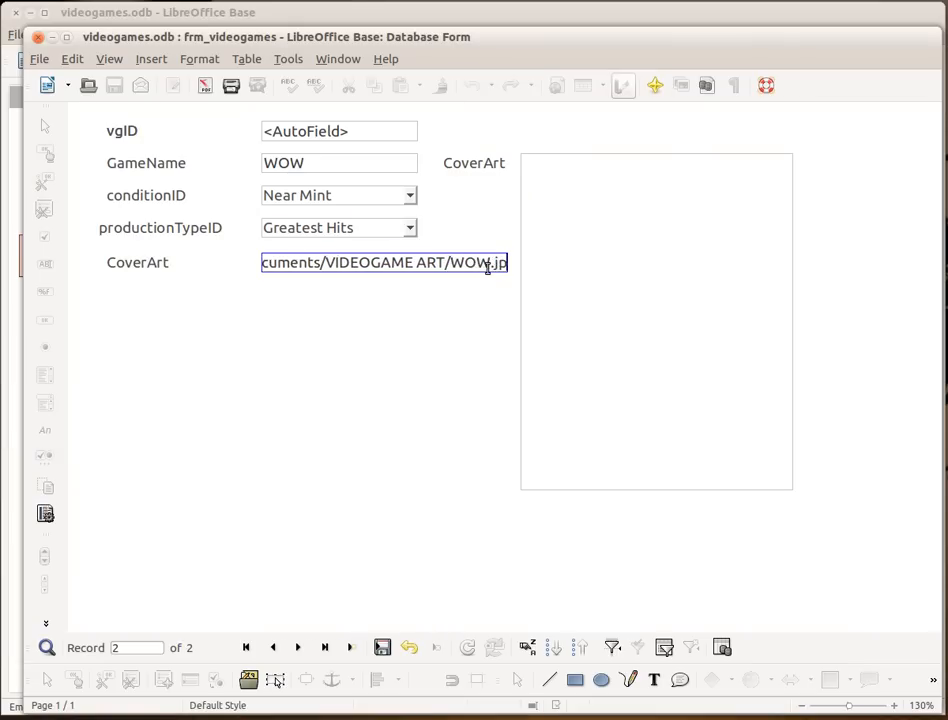
Save the WOW record and return to it to confirm its cover image shows.
type("eg")
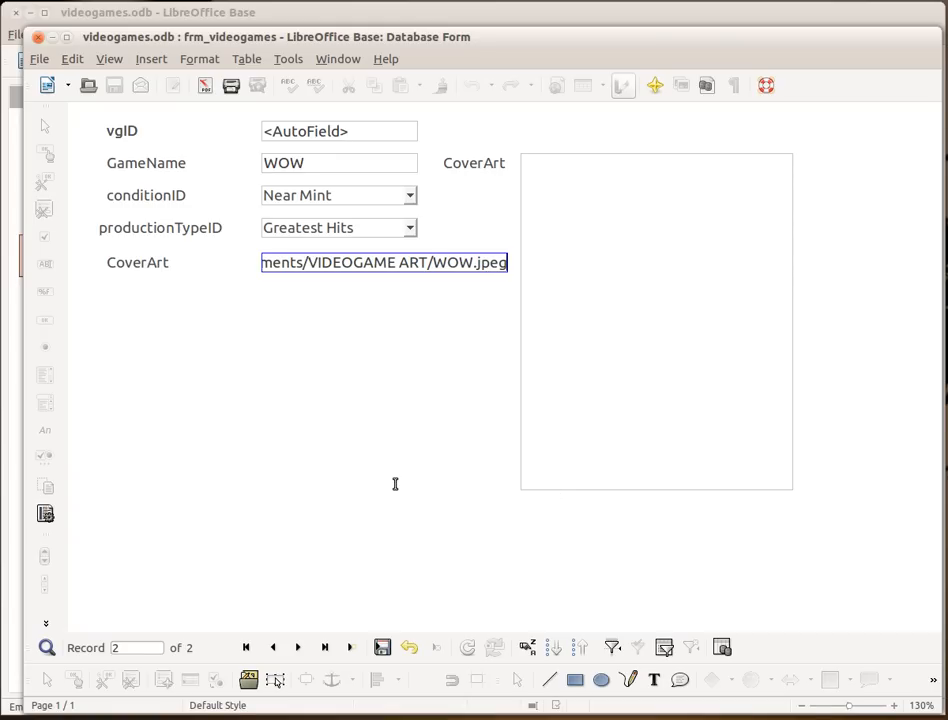
left_click(324, 648)
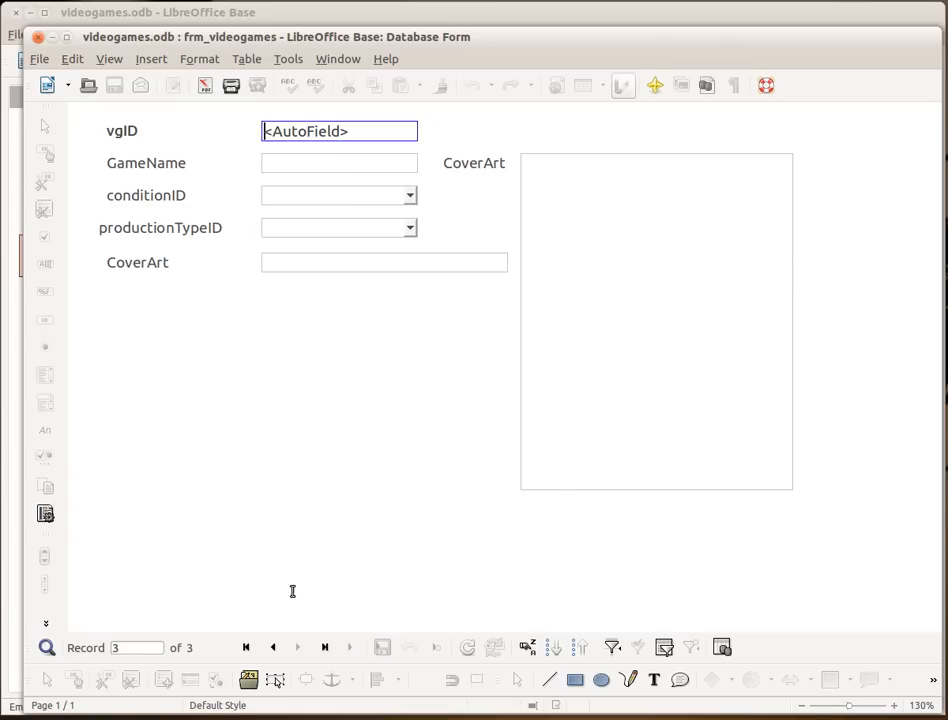
left_click(272, 648)
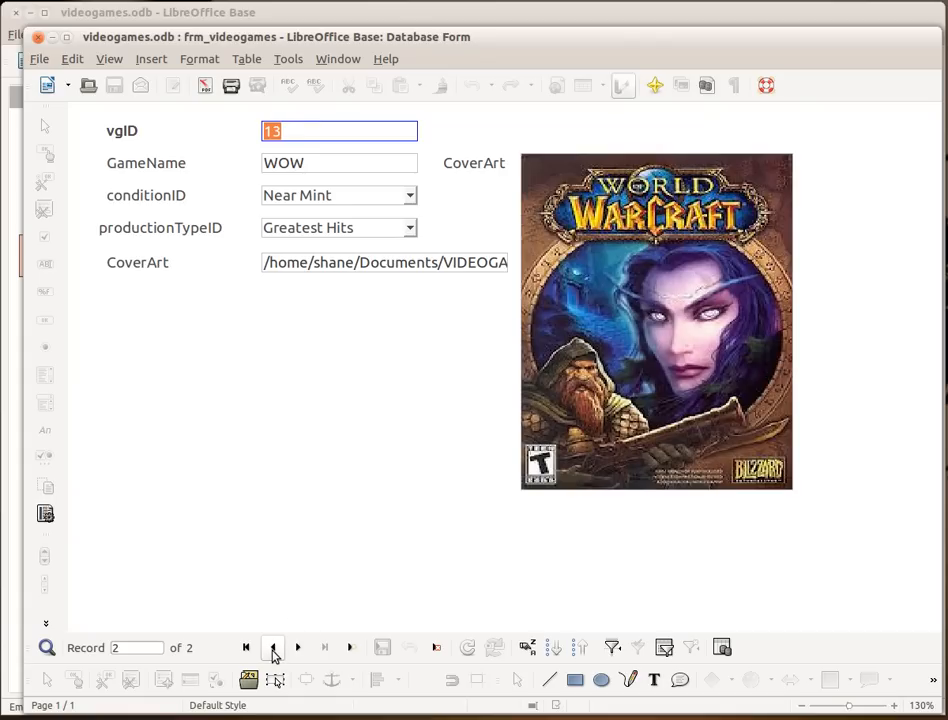
mouse_move(298, 648)
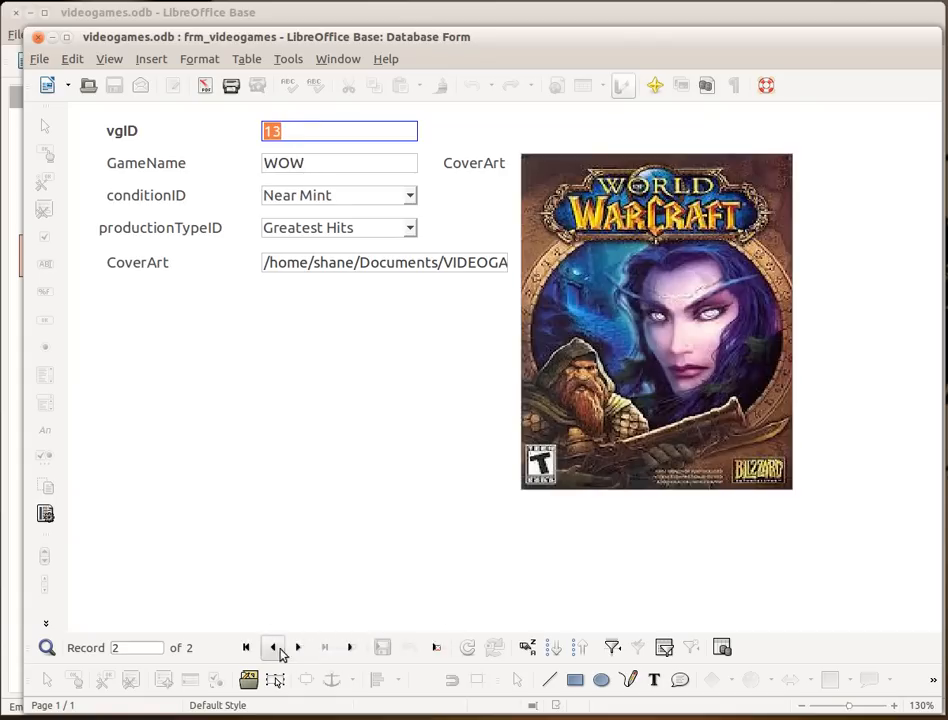
mouse_move(300, 498)
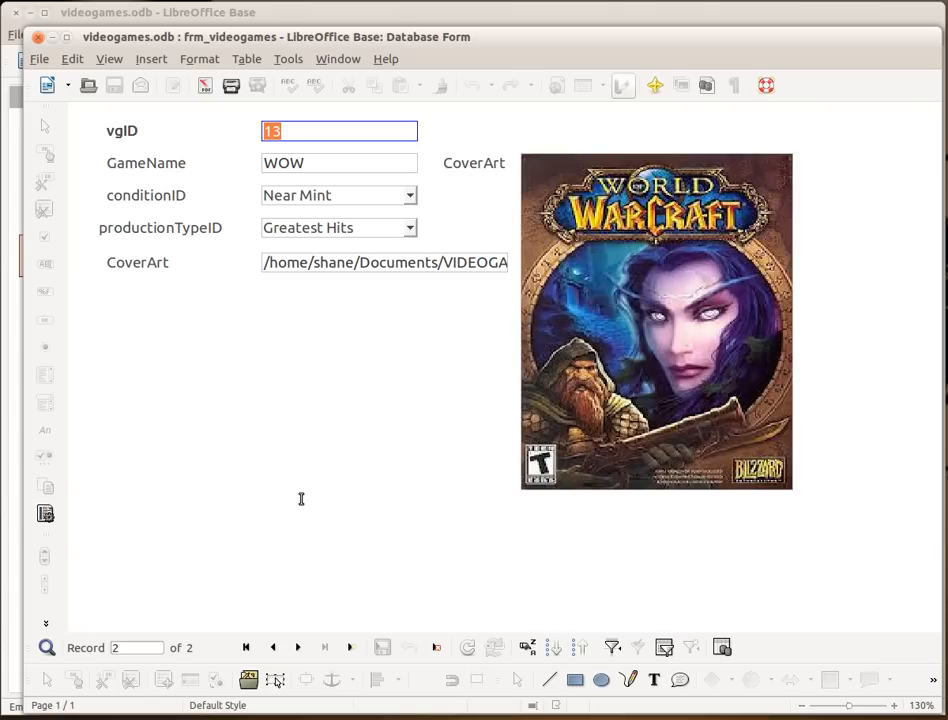
mouse_move(656, 296)
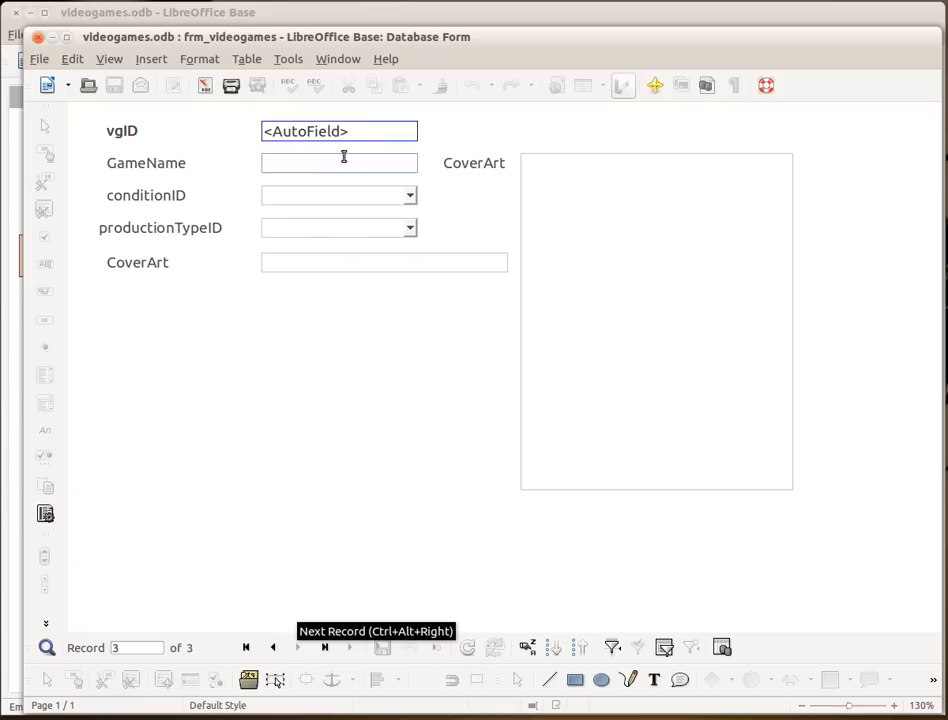
Name the third record Harry Potter.
left_click(338, 164)
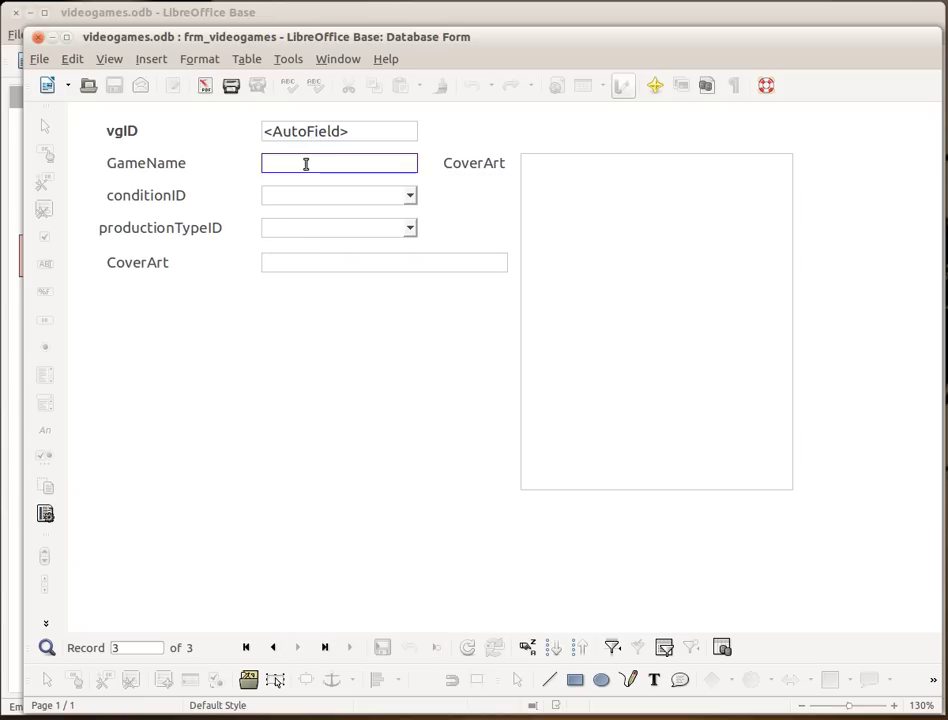
type("Harry Potter")
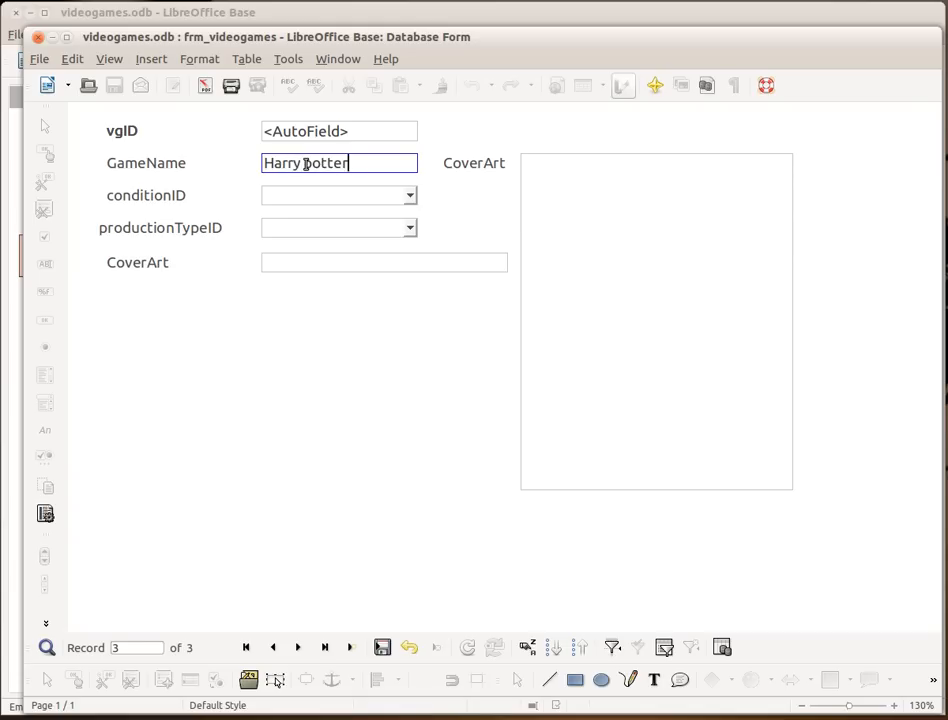
key("BackSpace")
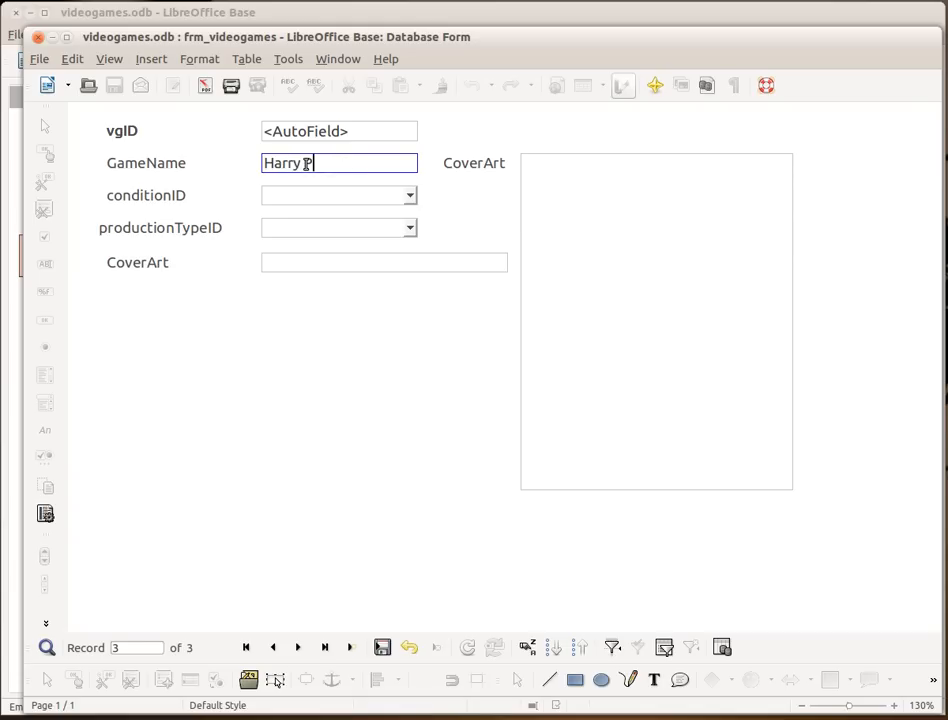
type("otter")
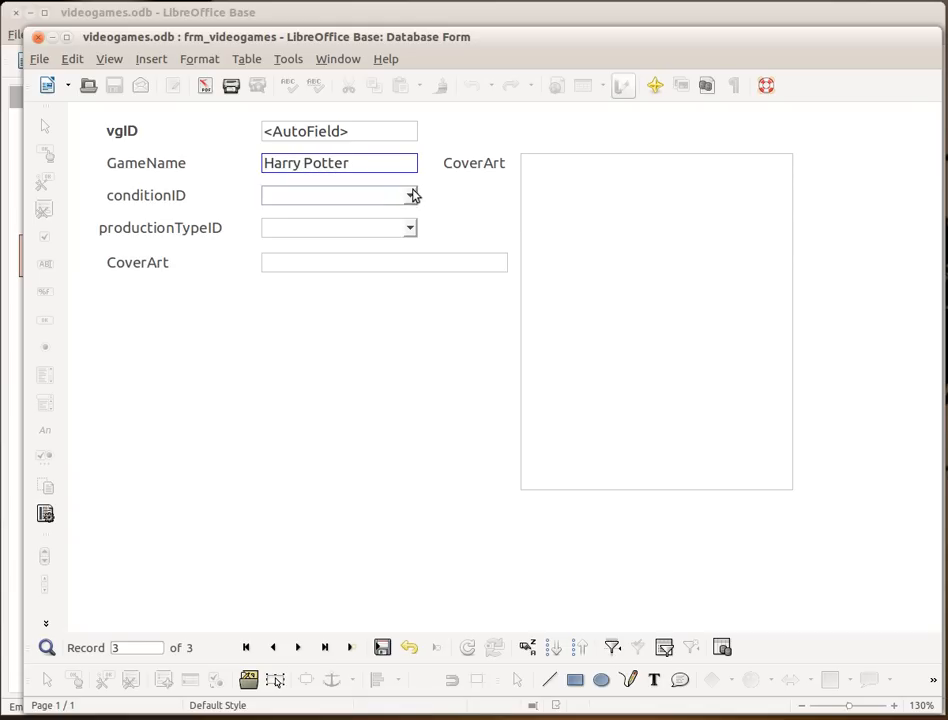
Set Harry Potter's condition to Good and production type to Greatest Hits.
left_click(408, 196)
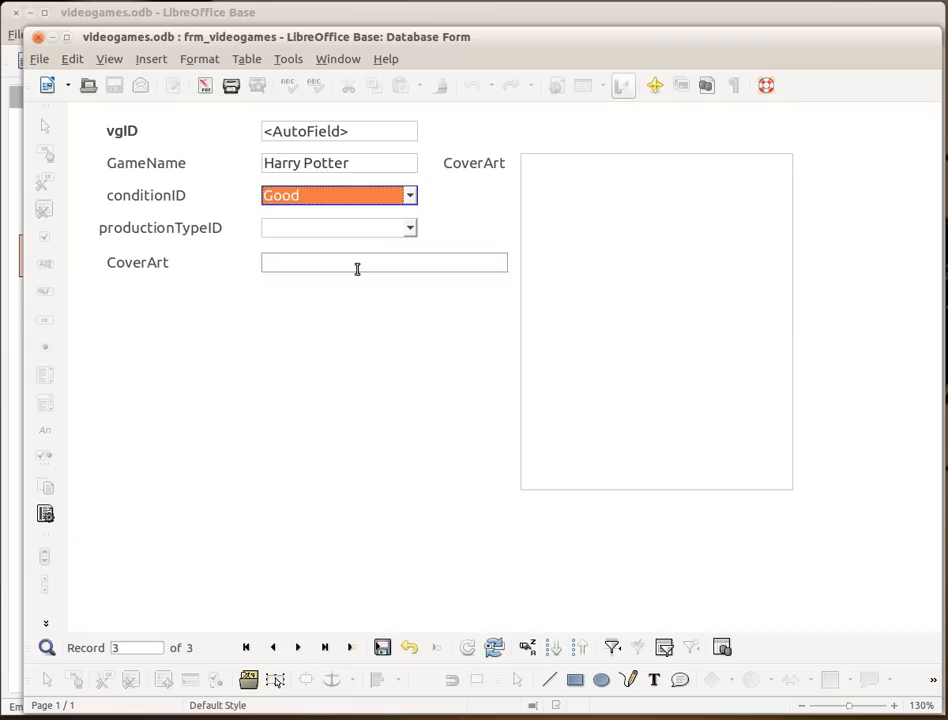
left_click(408, 228)
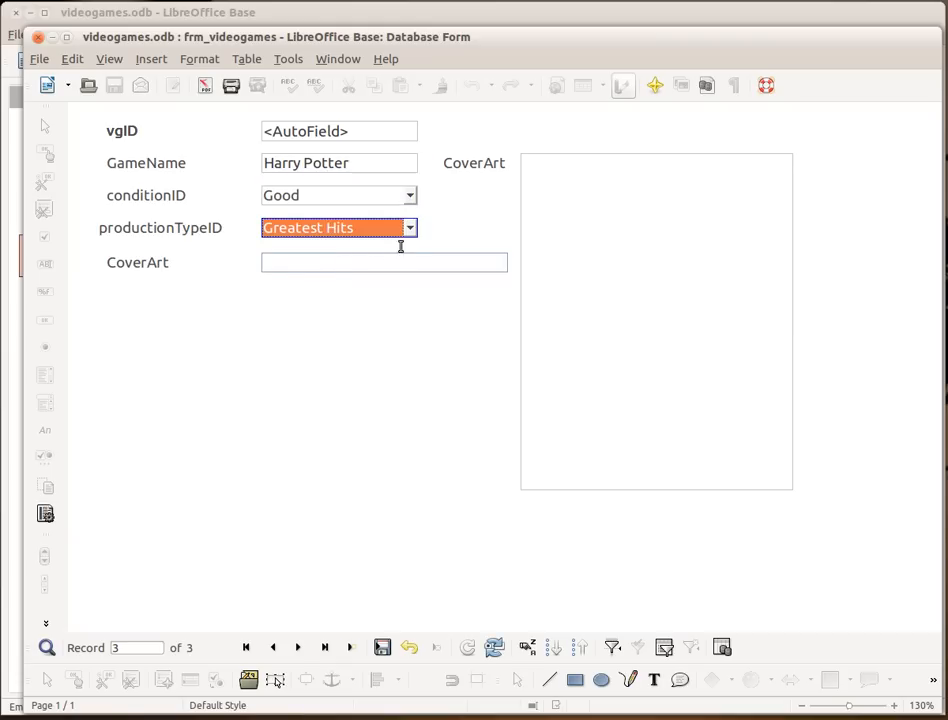
left_click(408, 228)
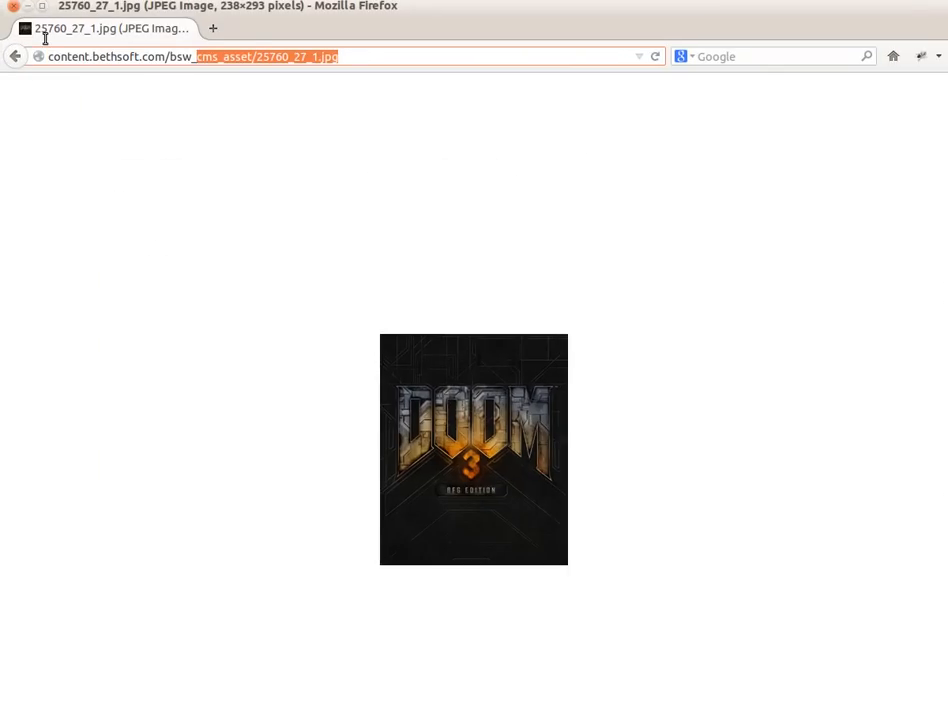
Search Google Images for 'harry potter video games'.
type("google.com/")
type("harry potter")
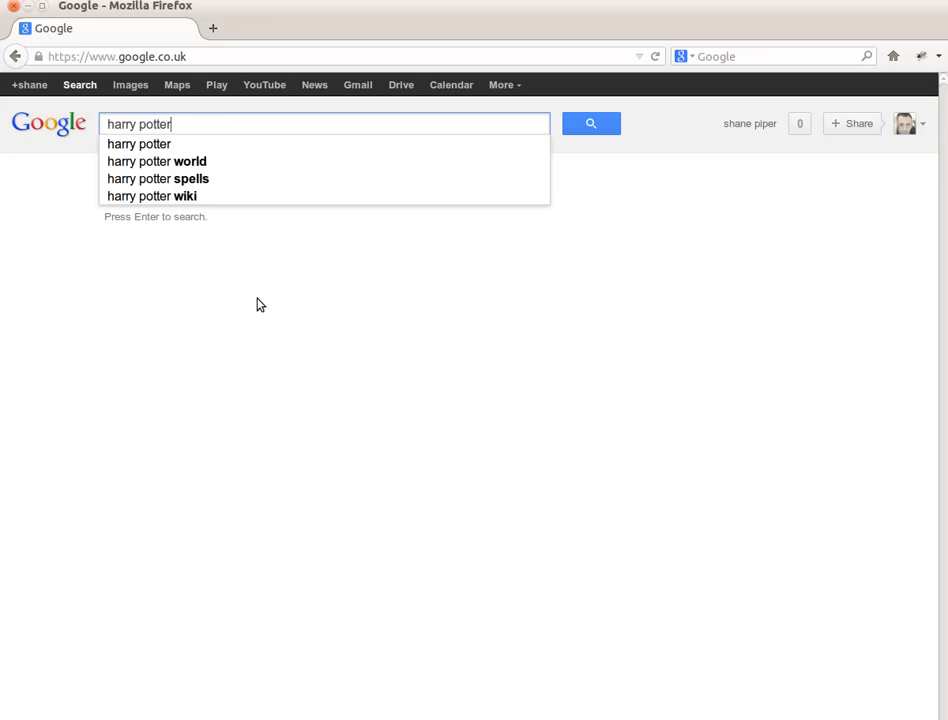
type("video")
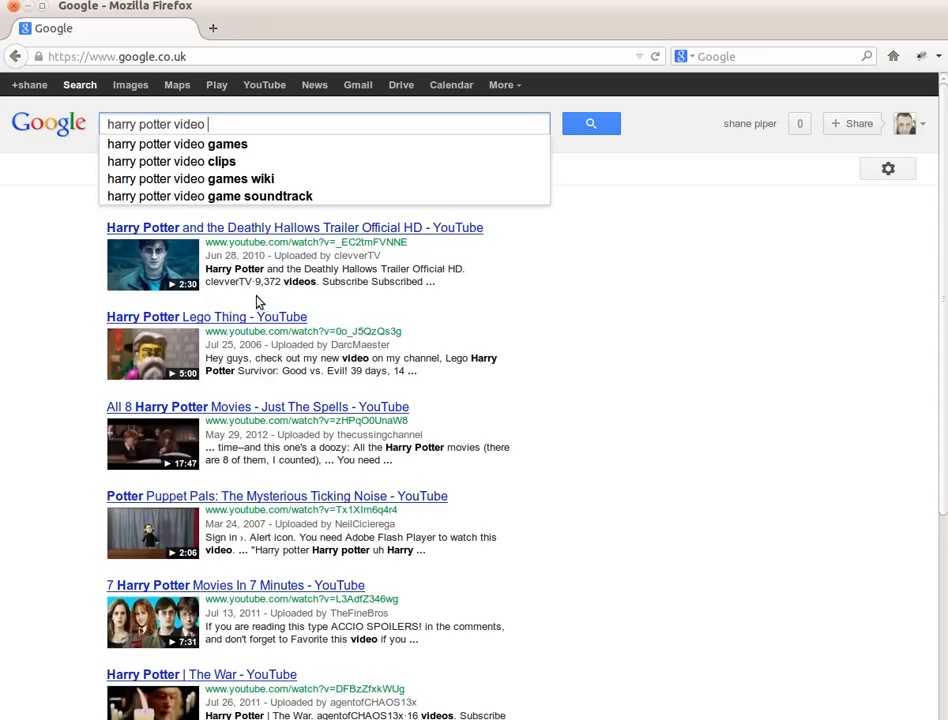
left_click(176, 144)
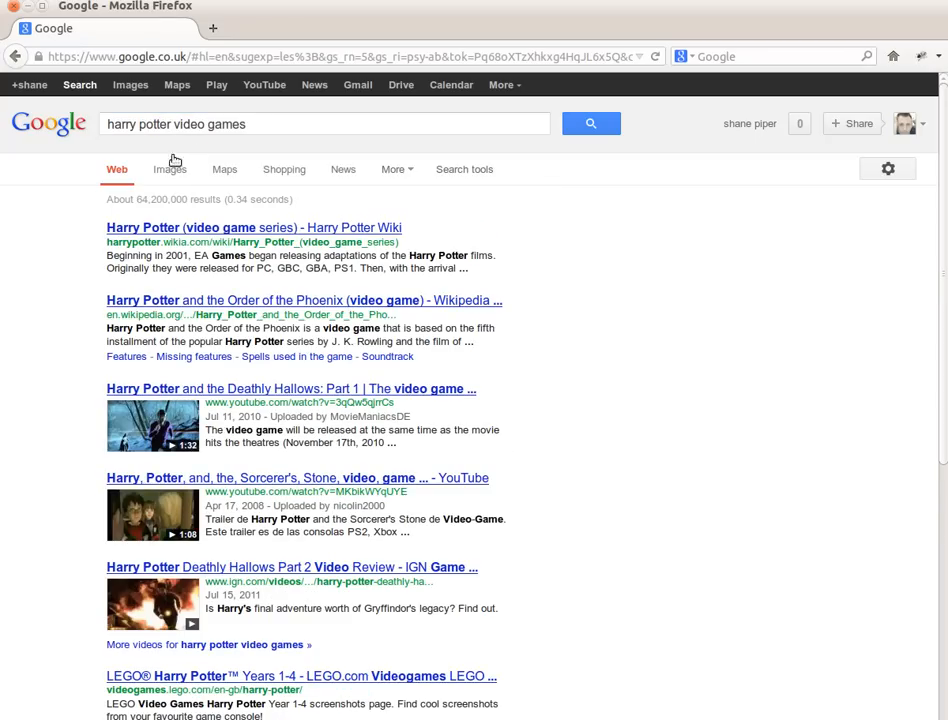
left_click(168, 168)
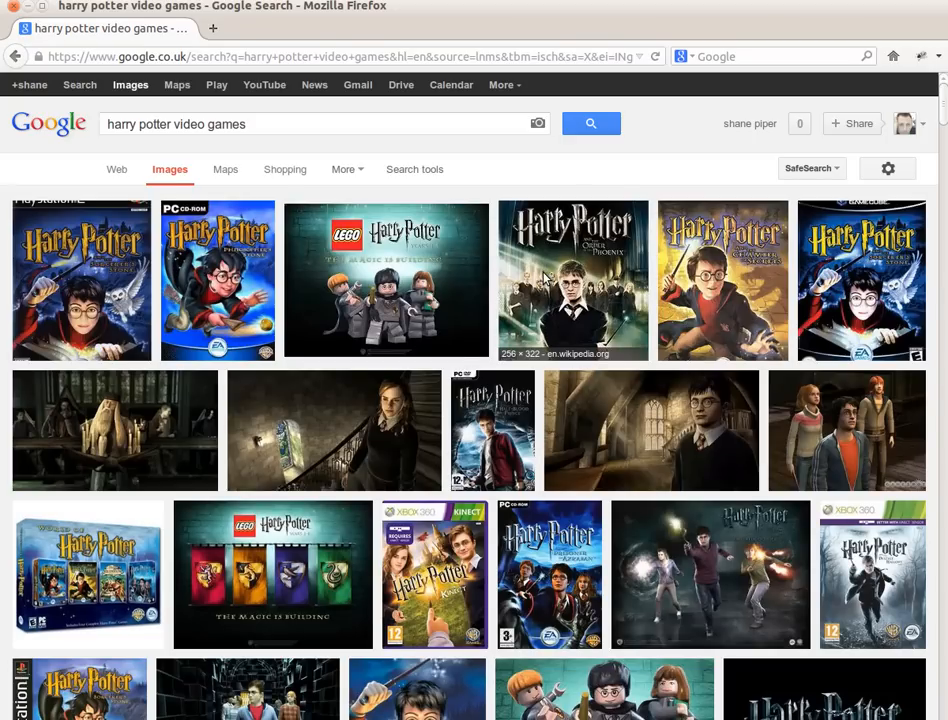
Preview the Order of the Phoenix cover and view its original full-size image.
left_click(572, 280)
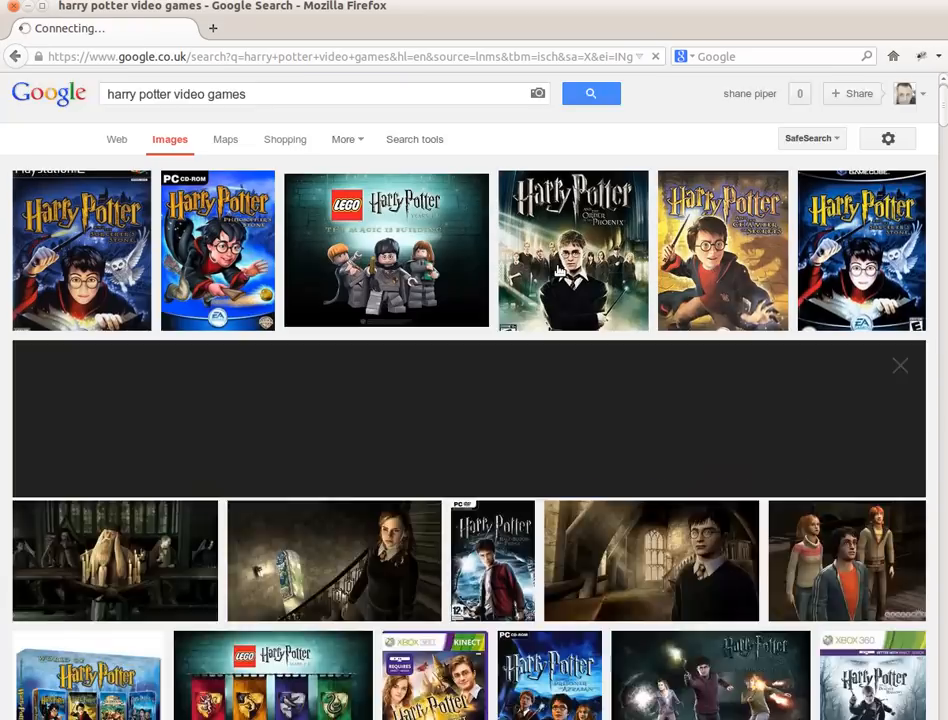
left_click(572, 250)
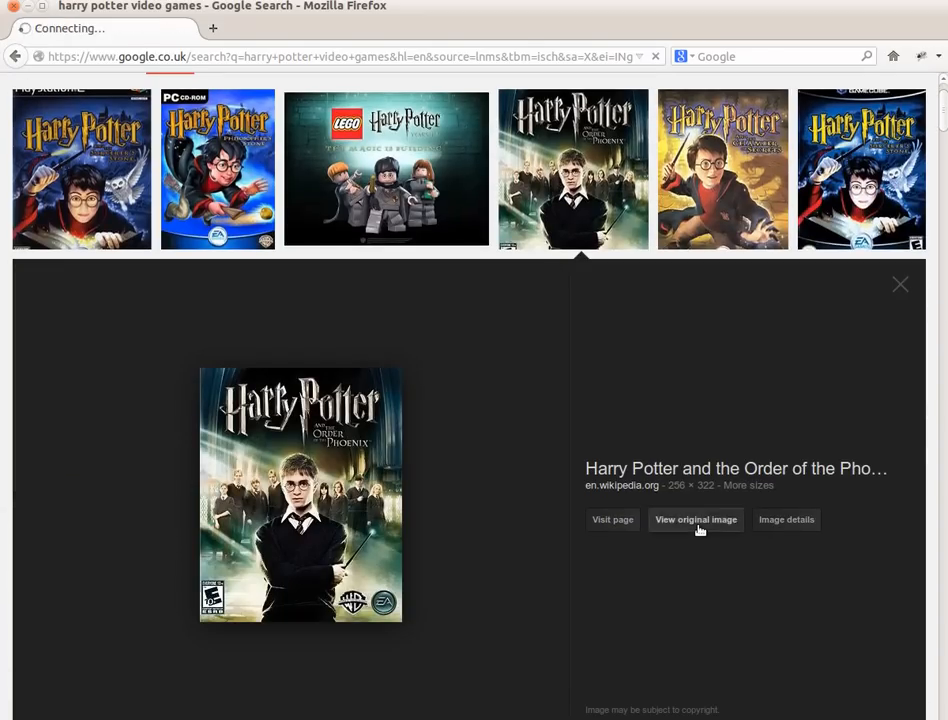
left_click(696, 520)
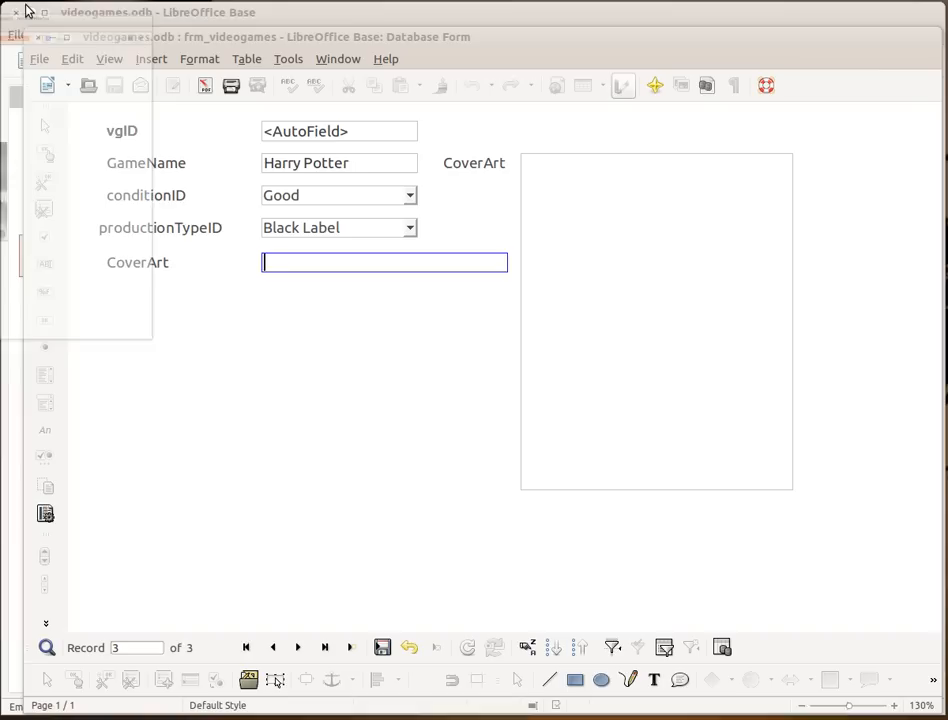
Paste the Order of the Phoenix image URL into Harry Potter's CoverArt field and check it.
right_click(384, 262)
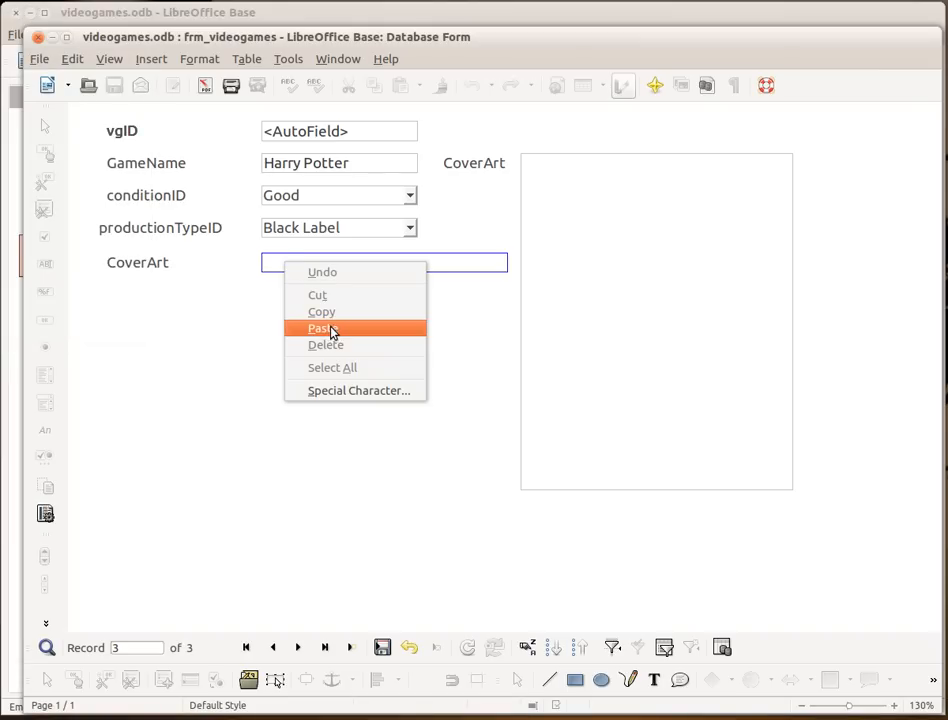
left_click(324, 328)
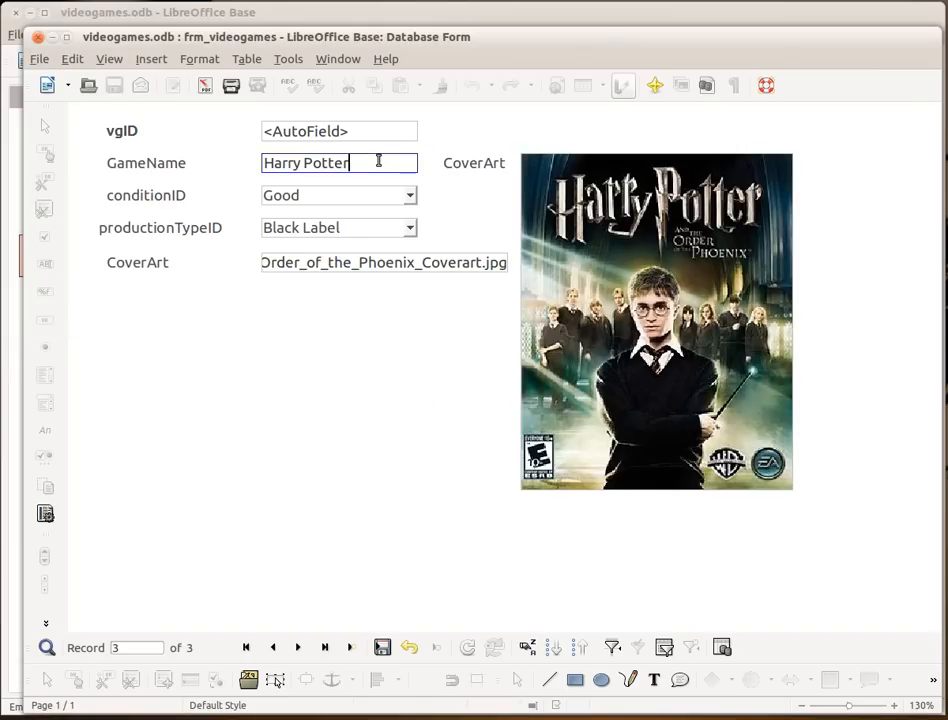
mouse_move(424, 292)
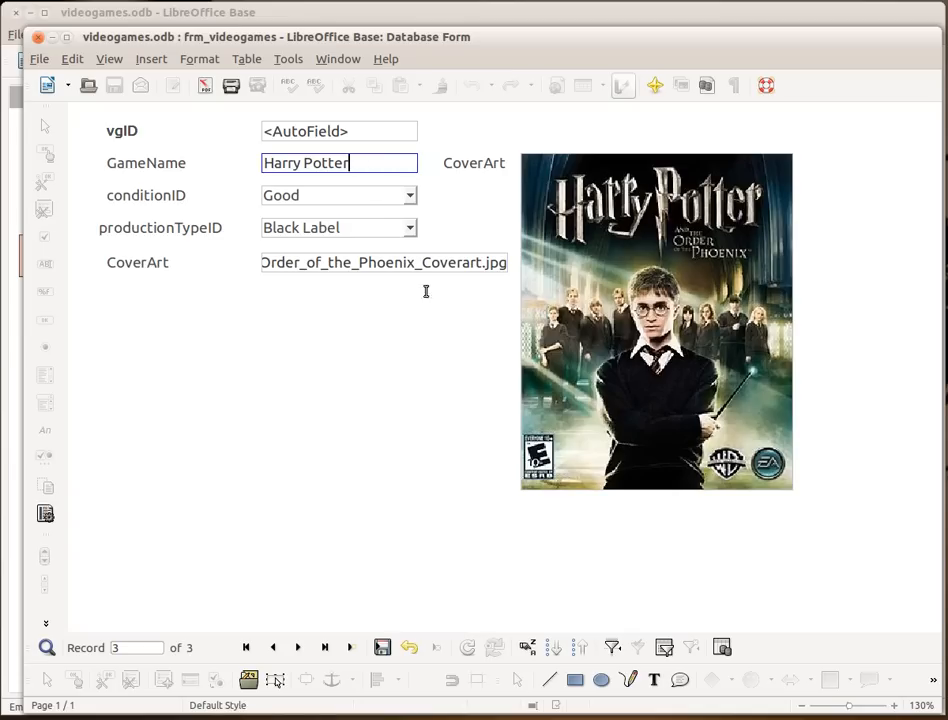
mouse_move(472, 308)
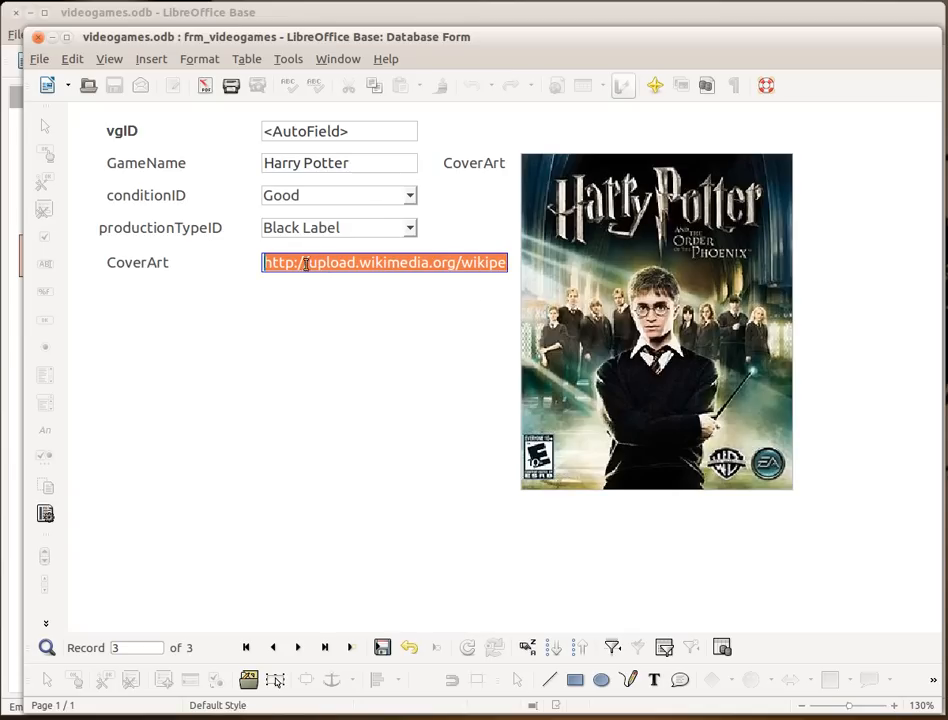
left_click(436, 262)
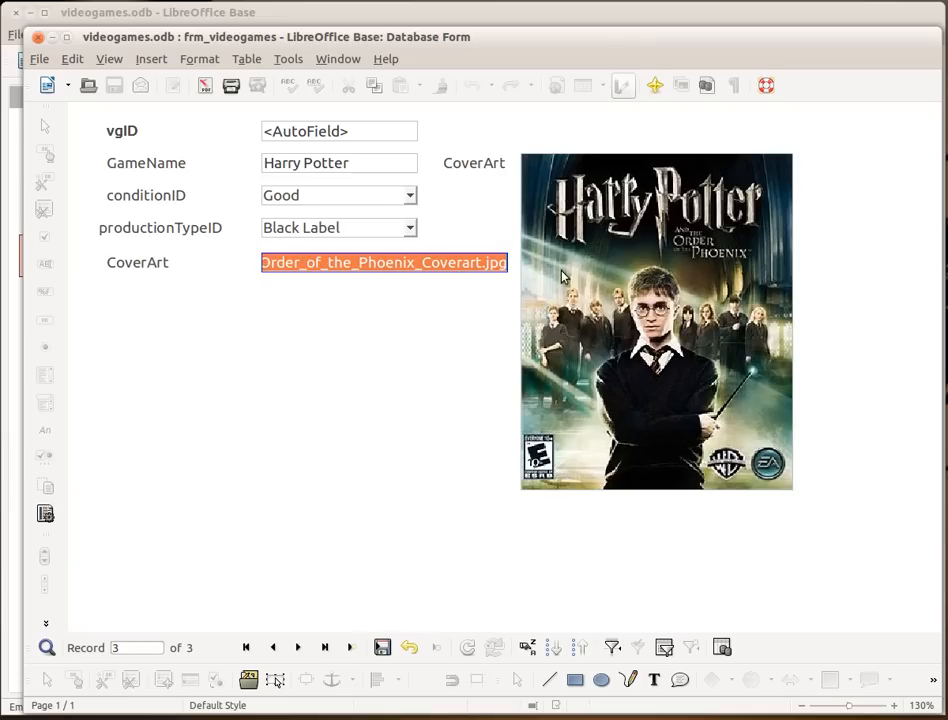
left_click(420, 302)
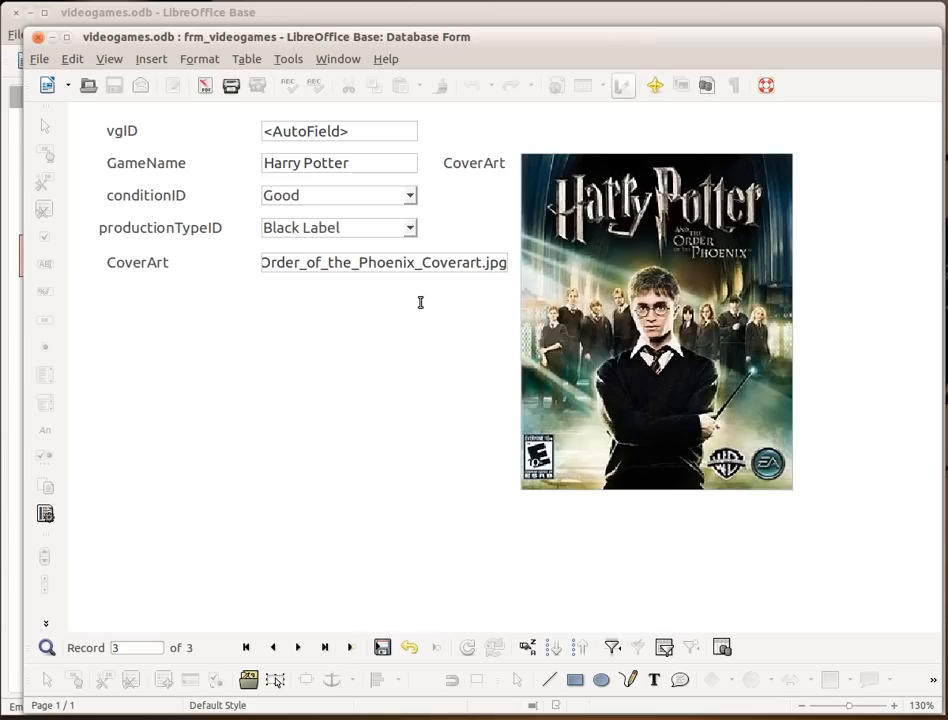
mouse_move(652, 244)
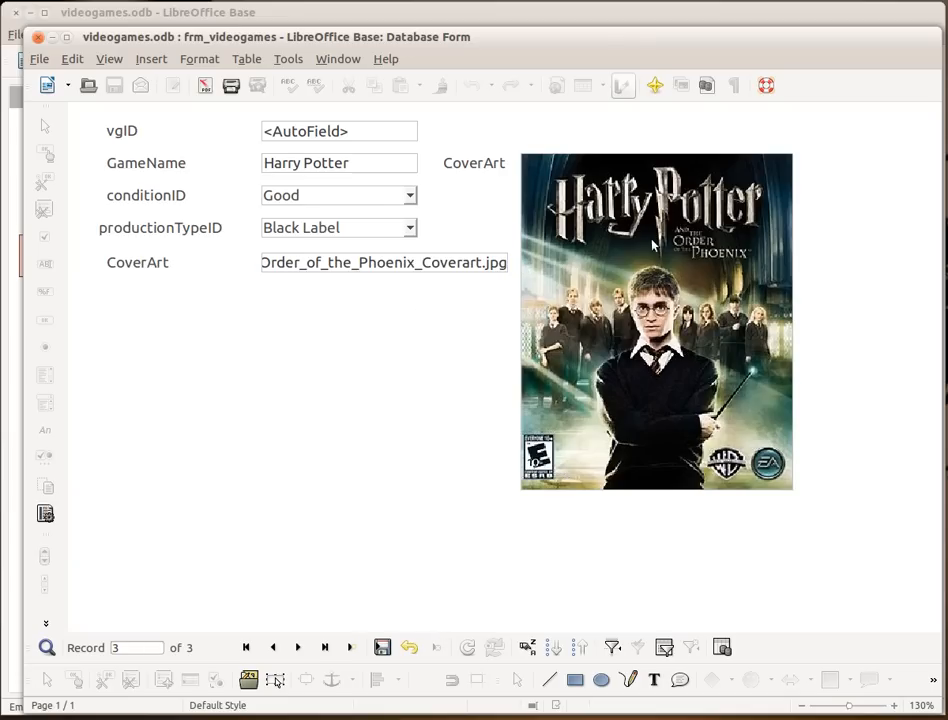
mouse_move(618, 320)
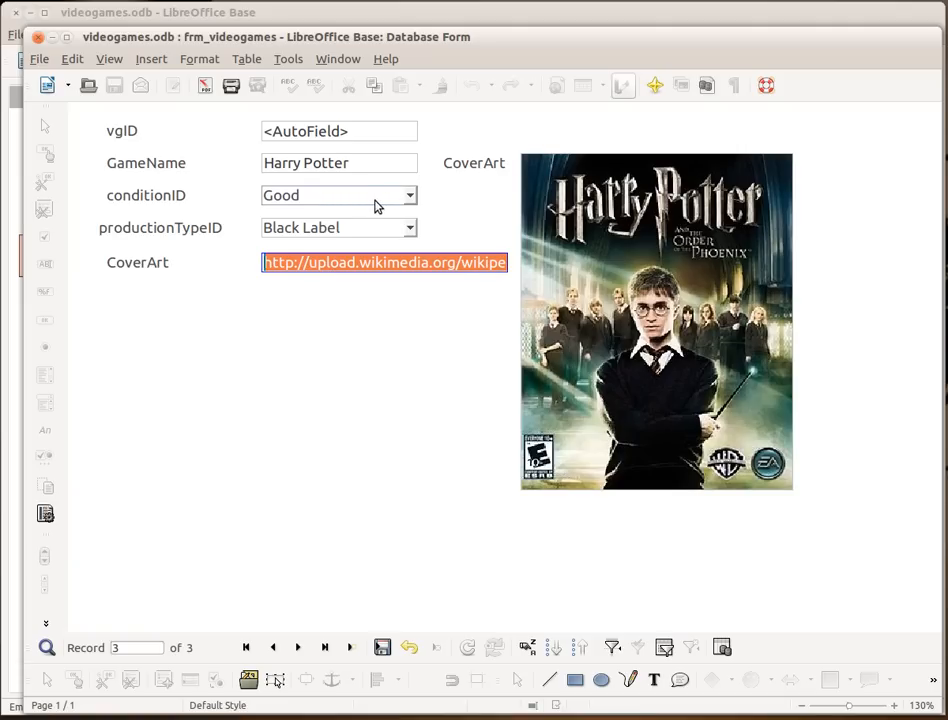
Review the available options in the conditionID dropdown.
left_click(336, 196)
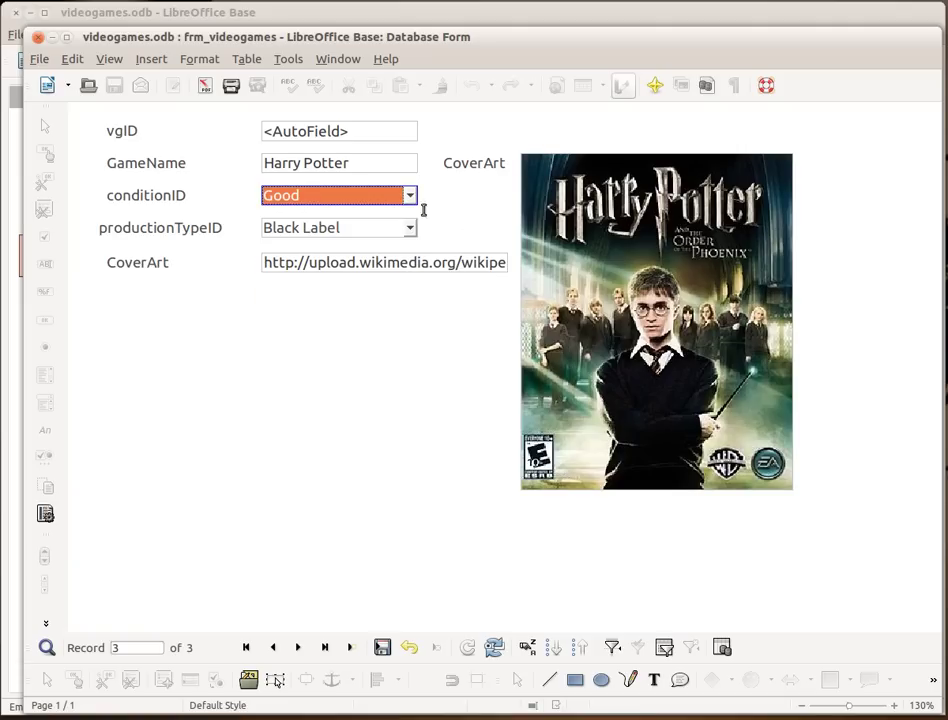
left_click(408, 196)
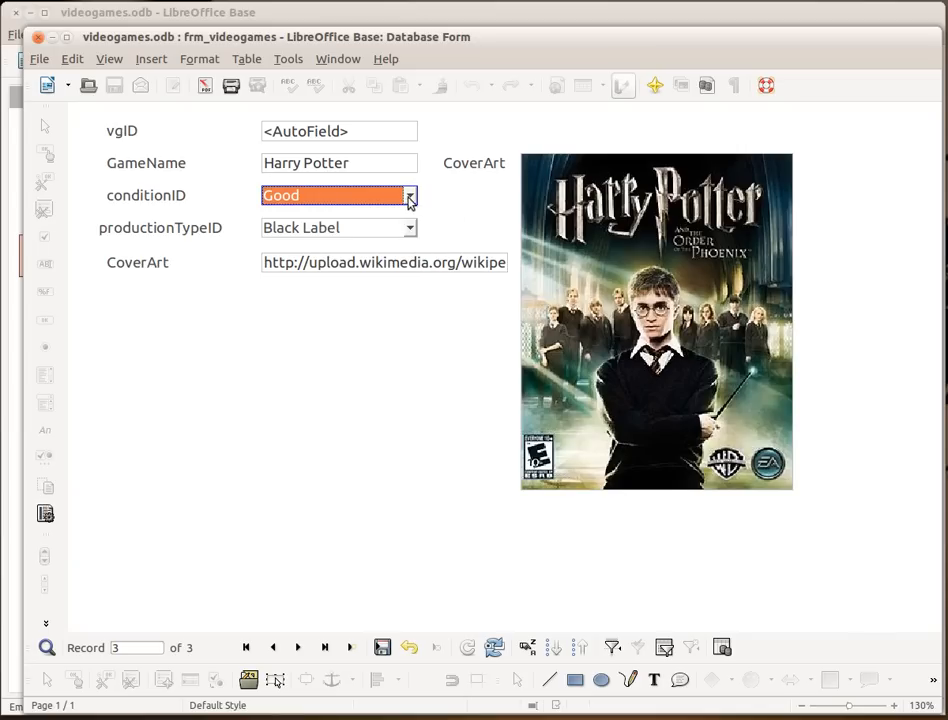
left_click(408, 196)
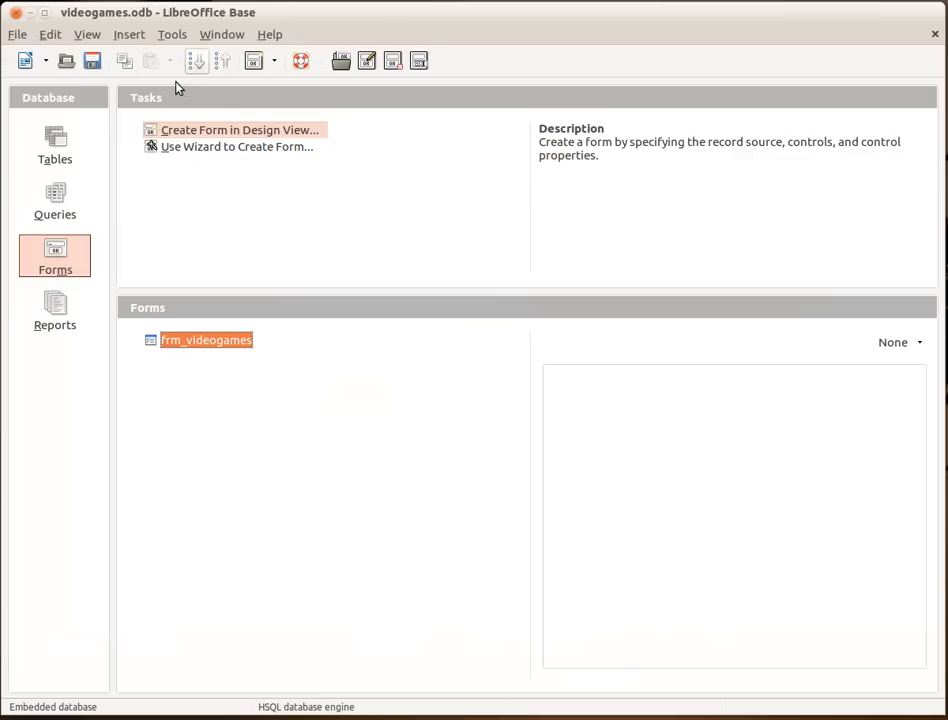
mouse_move(92, 60)
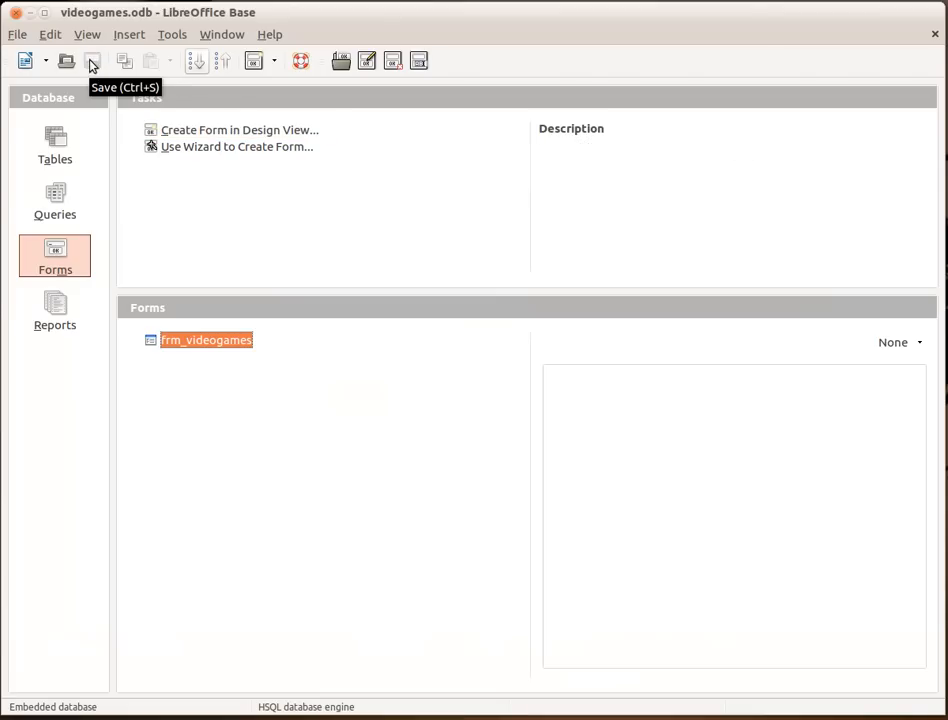
Add a new row 'In taters' to the tbl_condition table.
left_click(56, 144)
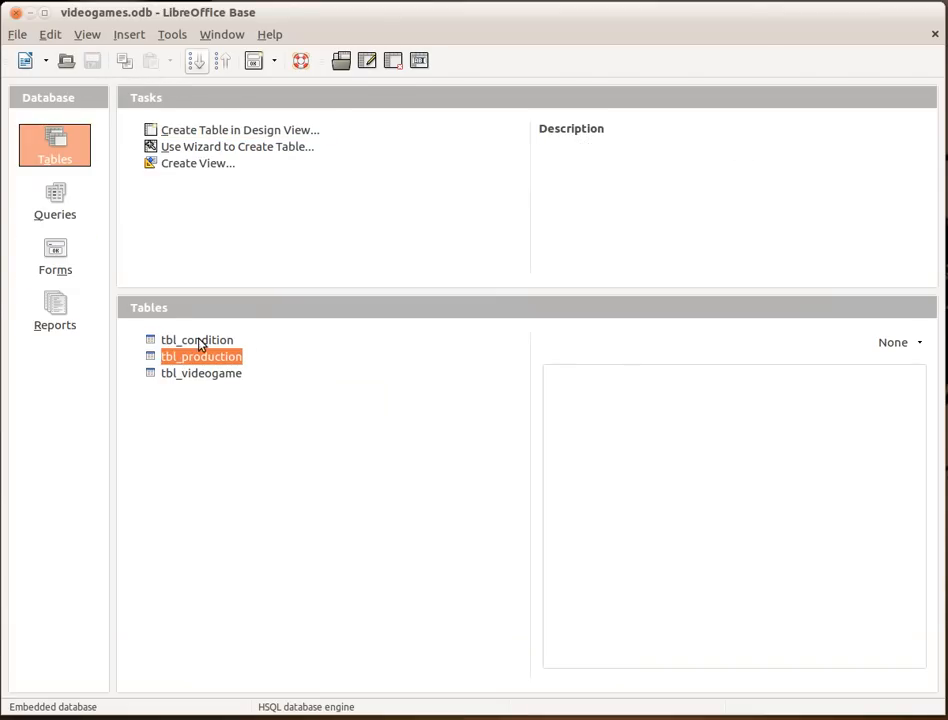
double_click(196, 340)
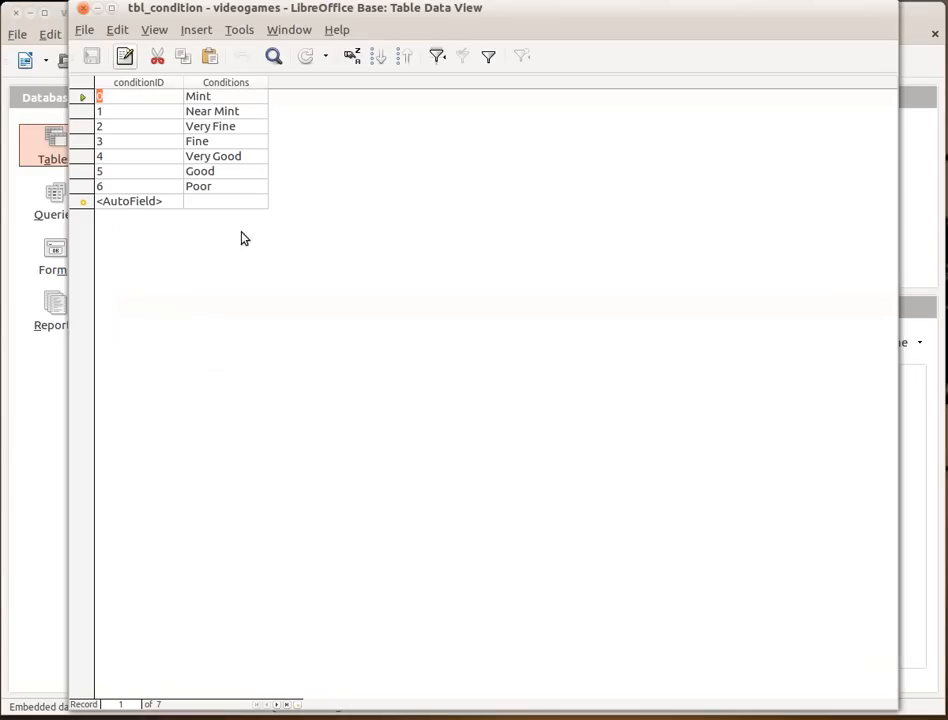
left_click(226, 200)
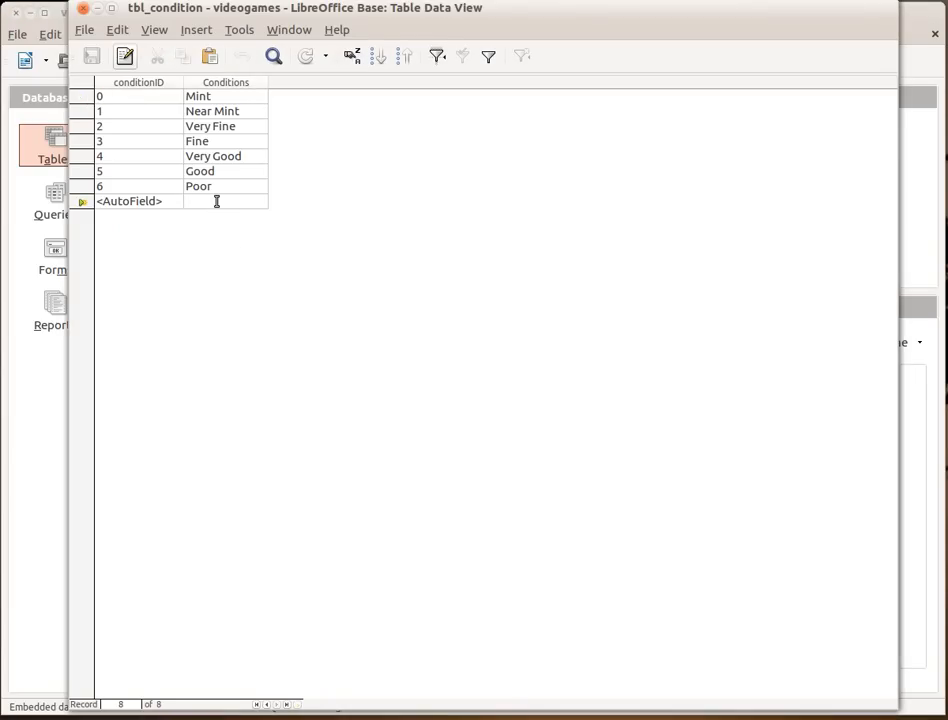
type("In")
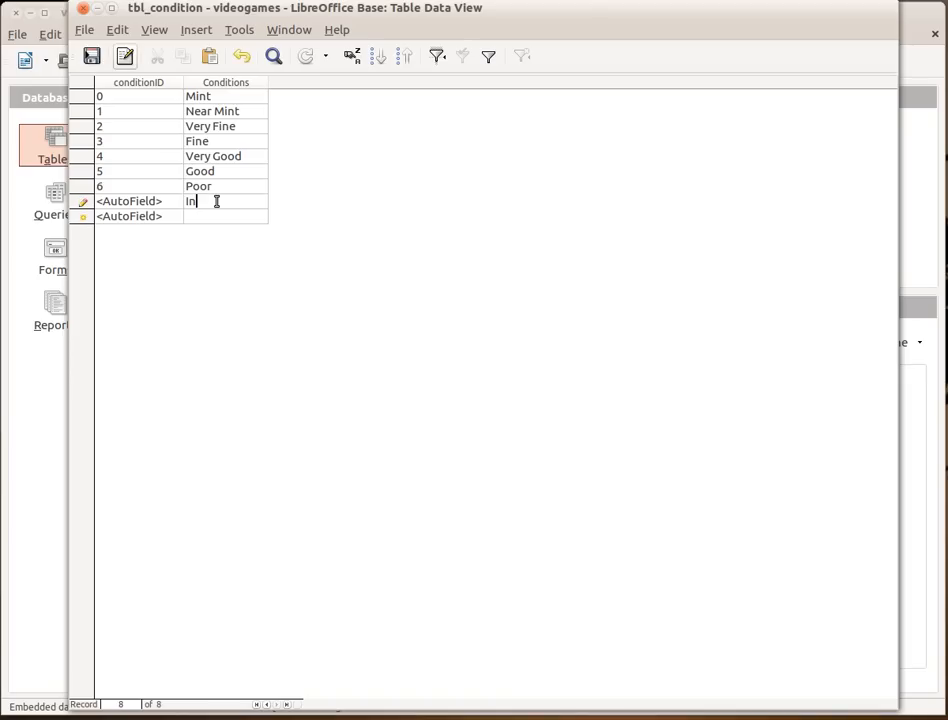
type("tat")
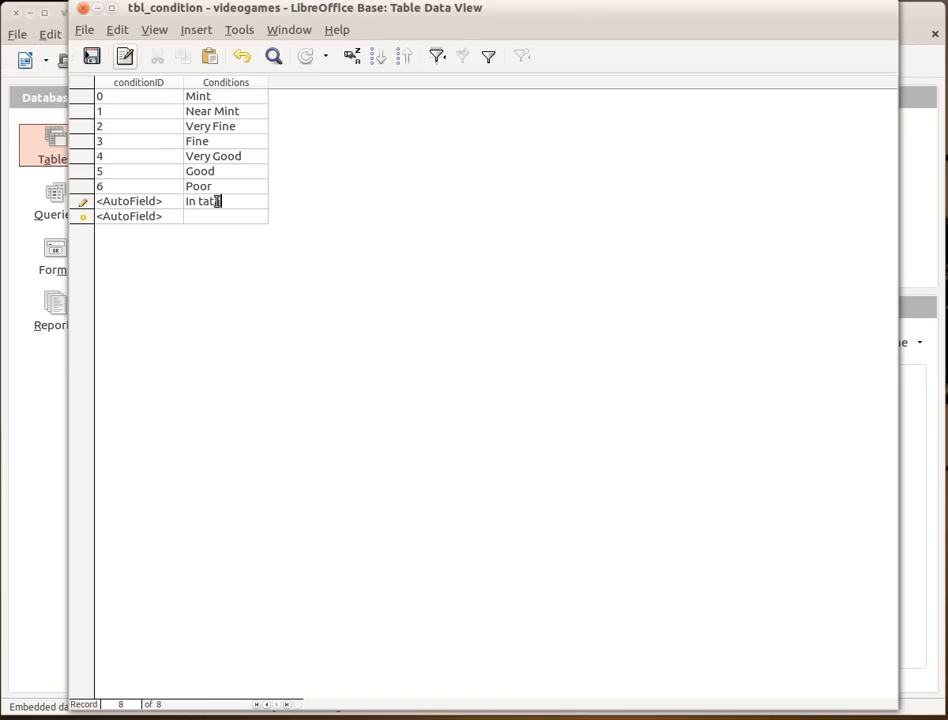
type("ers")
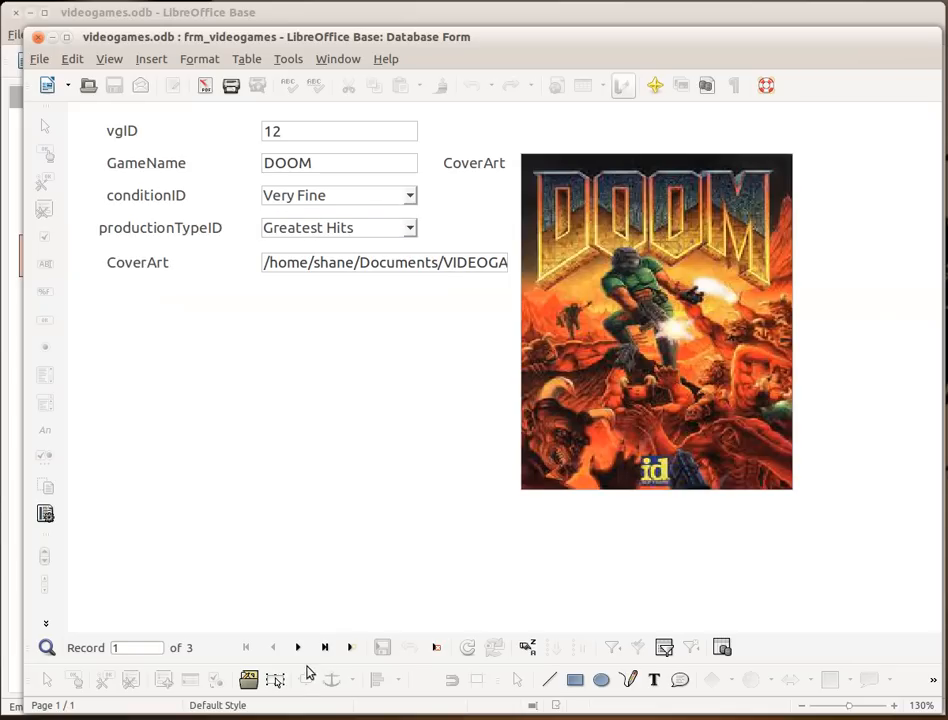
Choose In taters as the WOW record's condition.
left_click(296, 648)
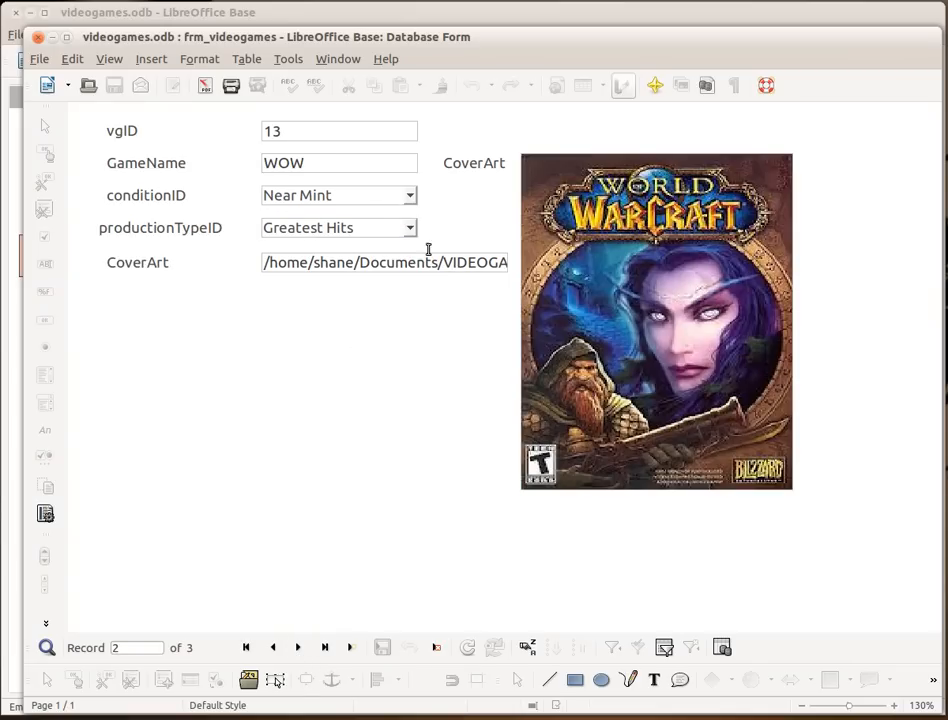
left_click(410, 196)
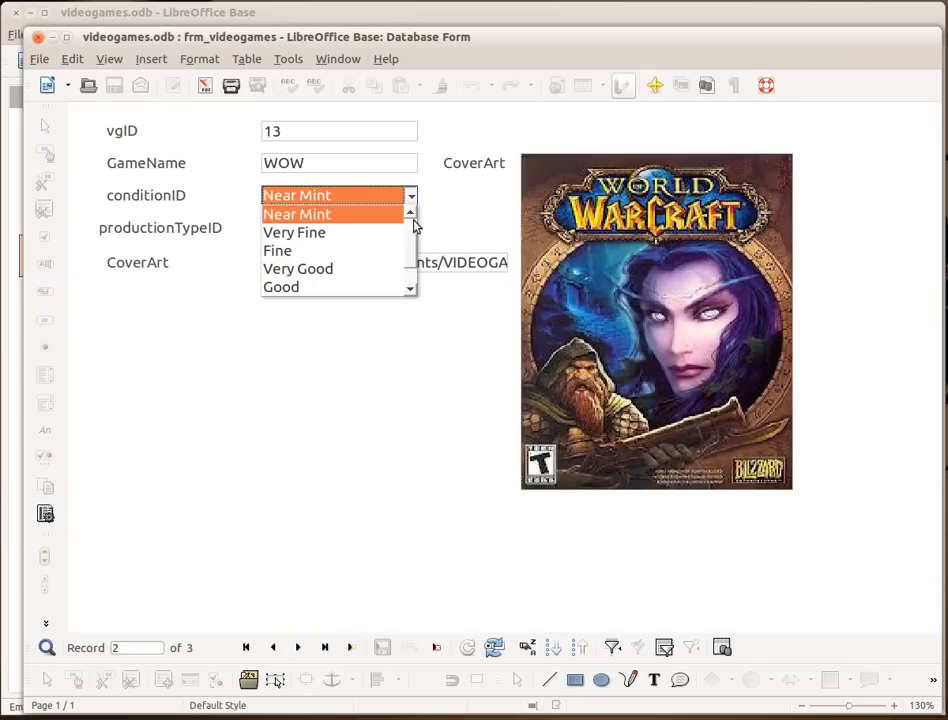
scroll("down", 3)
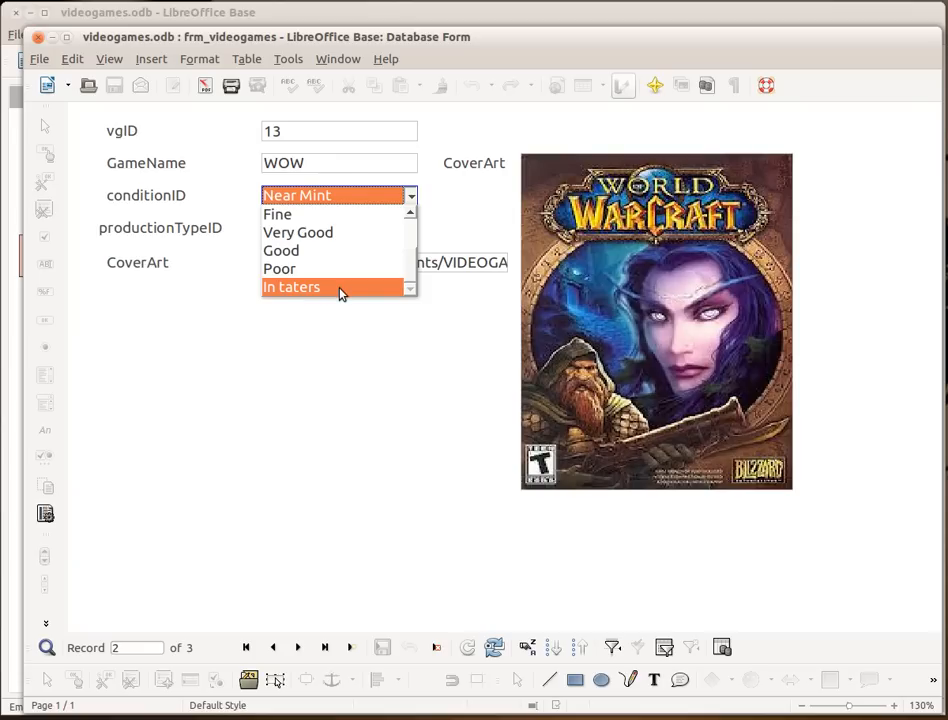
left_click(292, 288)
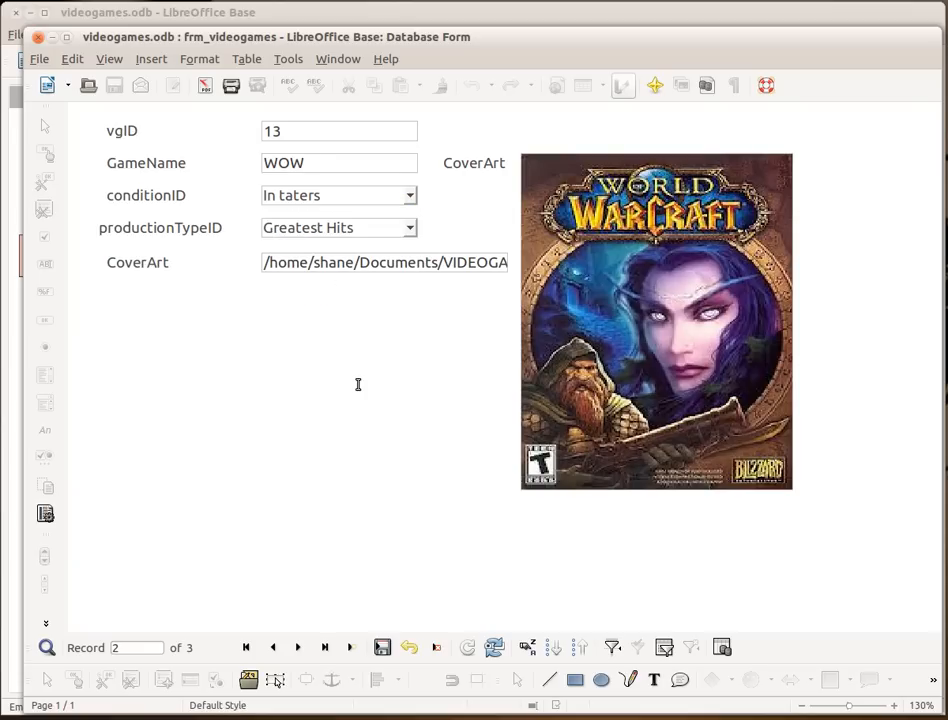